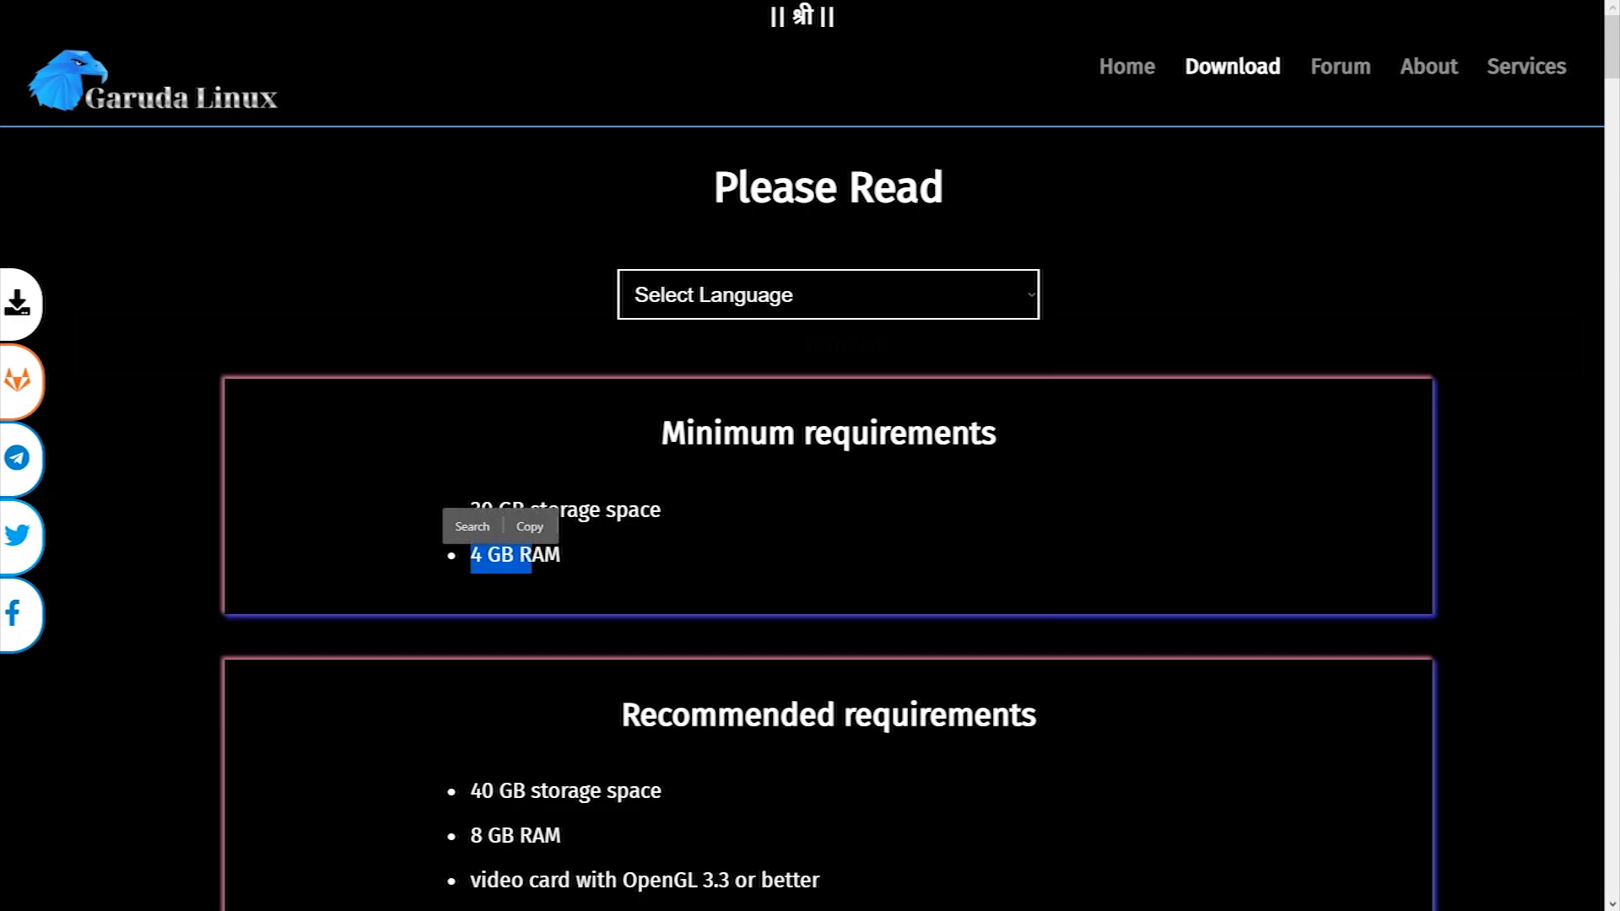
Step: Review the system requirements, highlighting the recommended 8 GB RAM figure
{"action": "scroll", "scroll_direction": "down", "scroll_amount": 3}
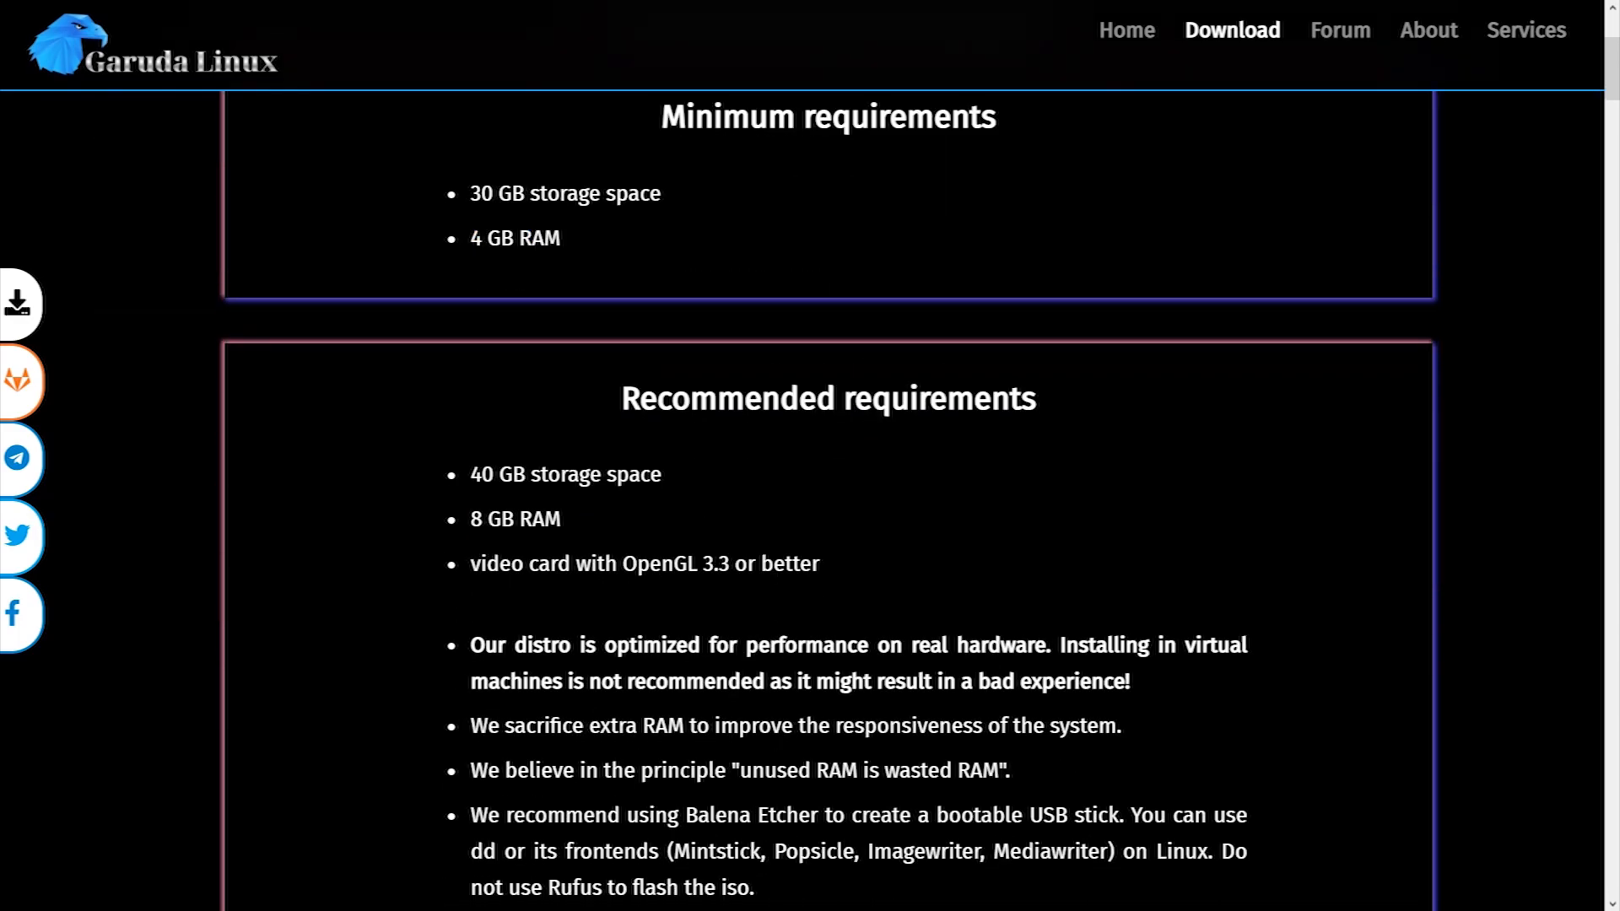
{"action": "double_click", "coordinate": [513, 518]}
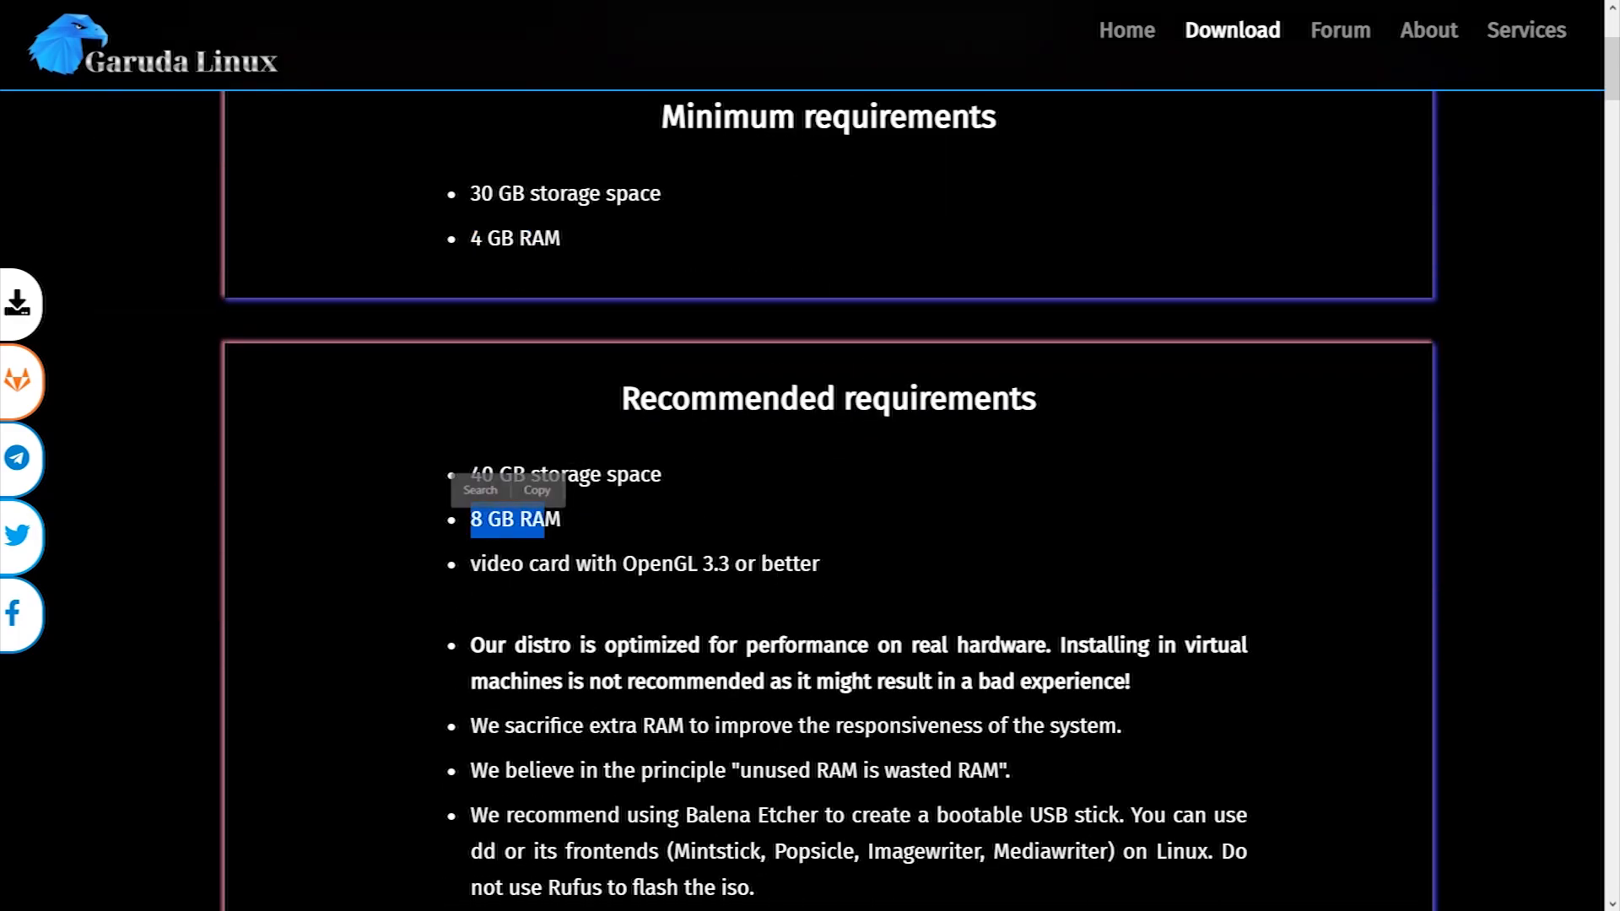
{"action": "scroll", "scroll_direction": "down", "scroll_amount": 3}
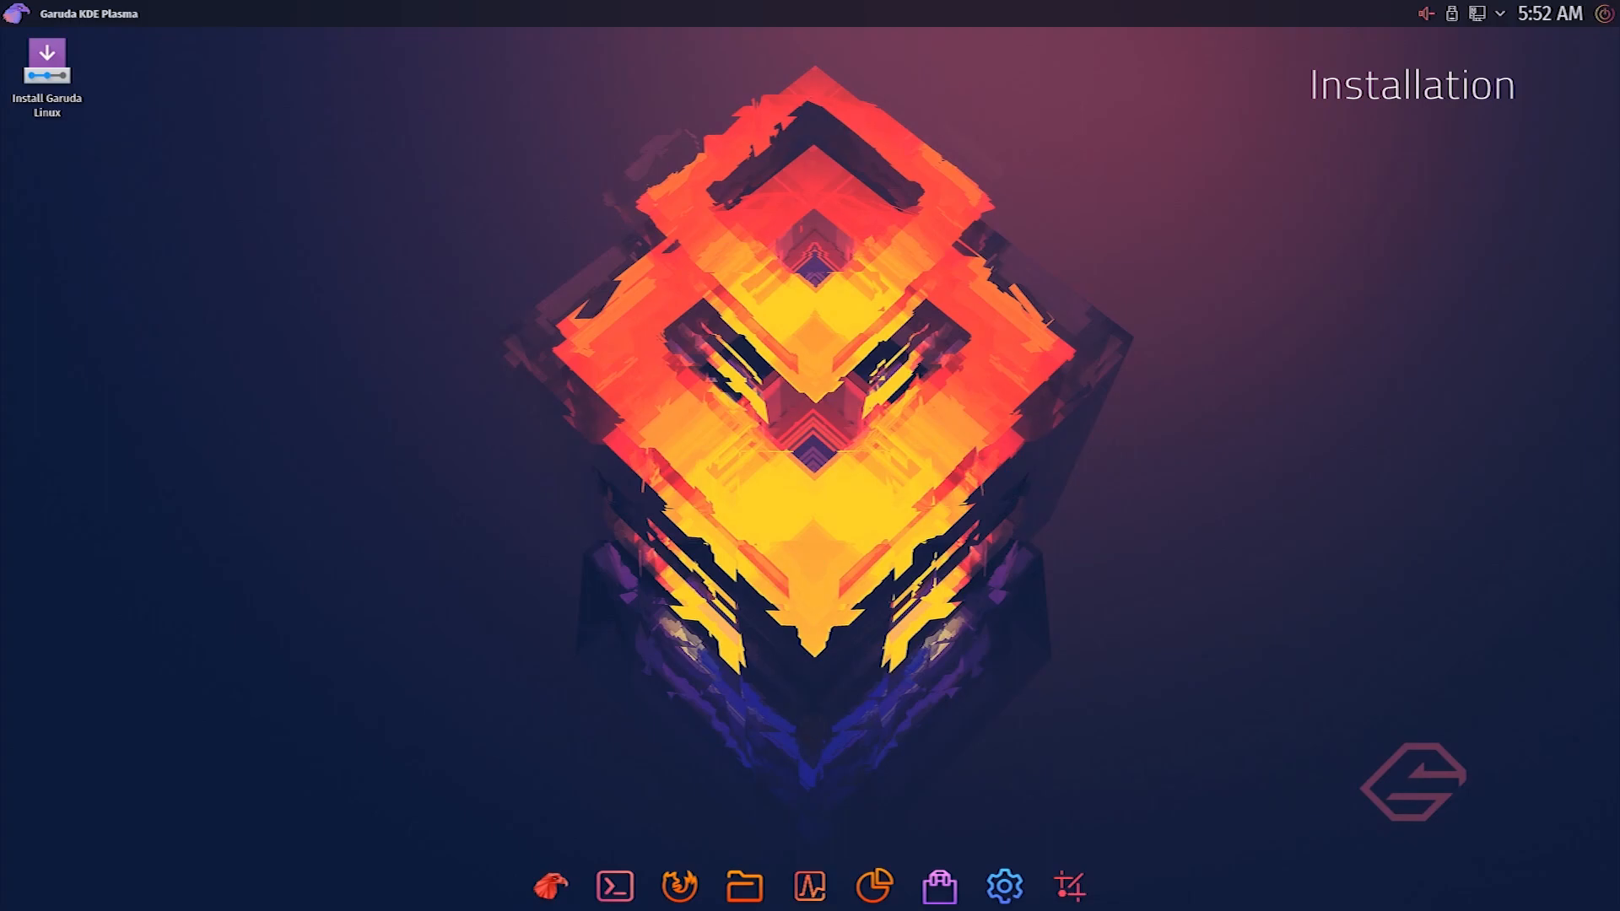
Step: Run the installer: keep language and location, erase the 8.0 GiB disk with Btrfs, set the user, and start installing
{"action": "double_click", "coordinate": [46, 57]}
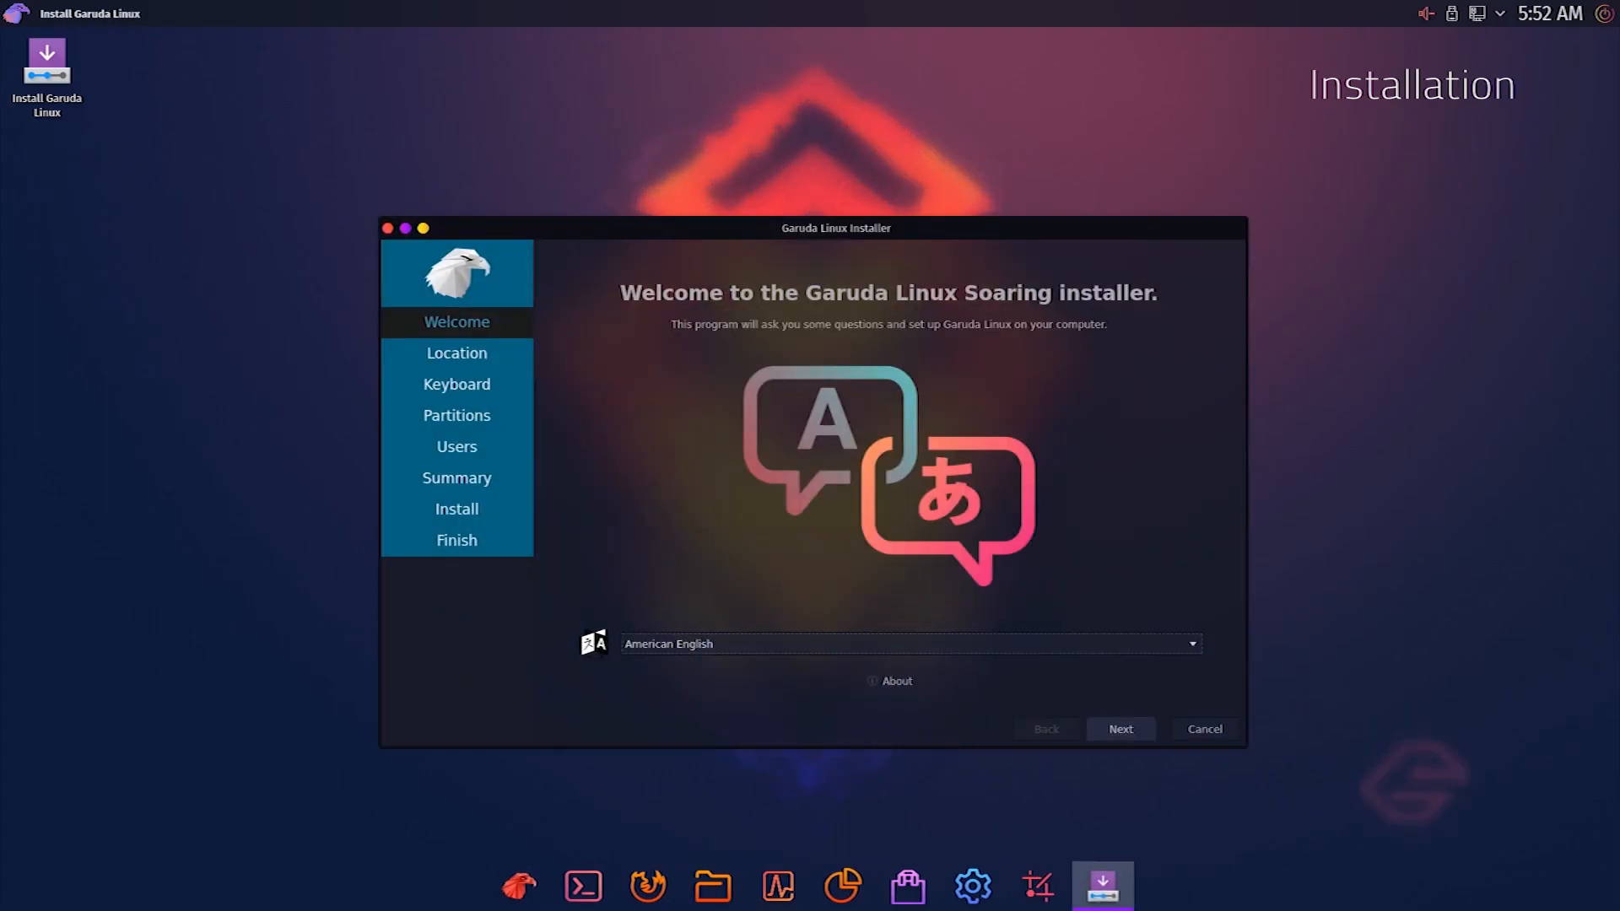
{"action": "left_click", "coordinate": [1119, 728]}
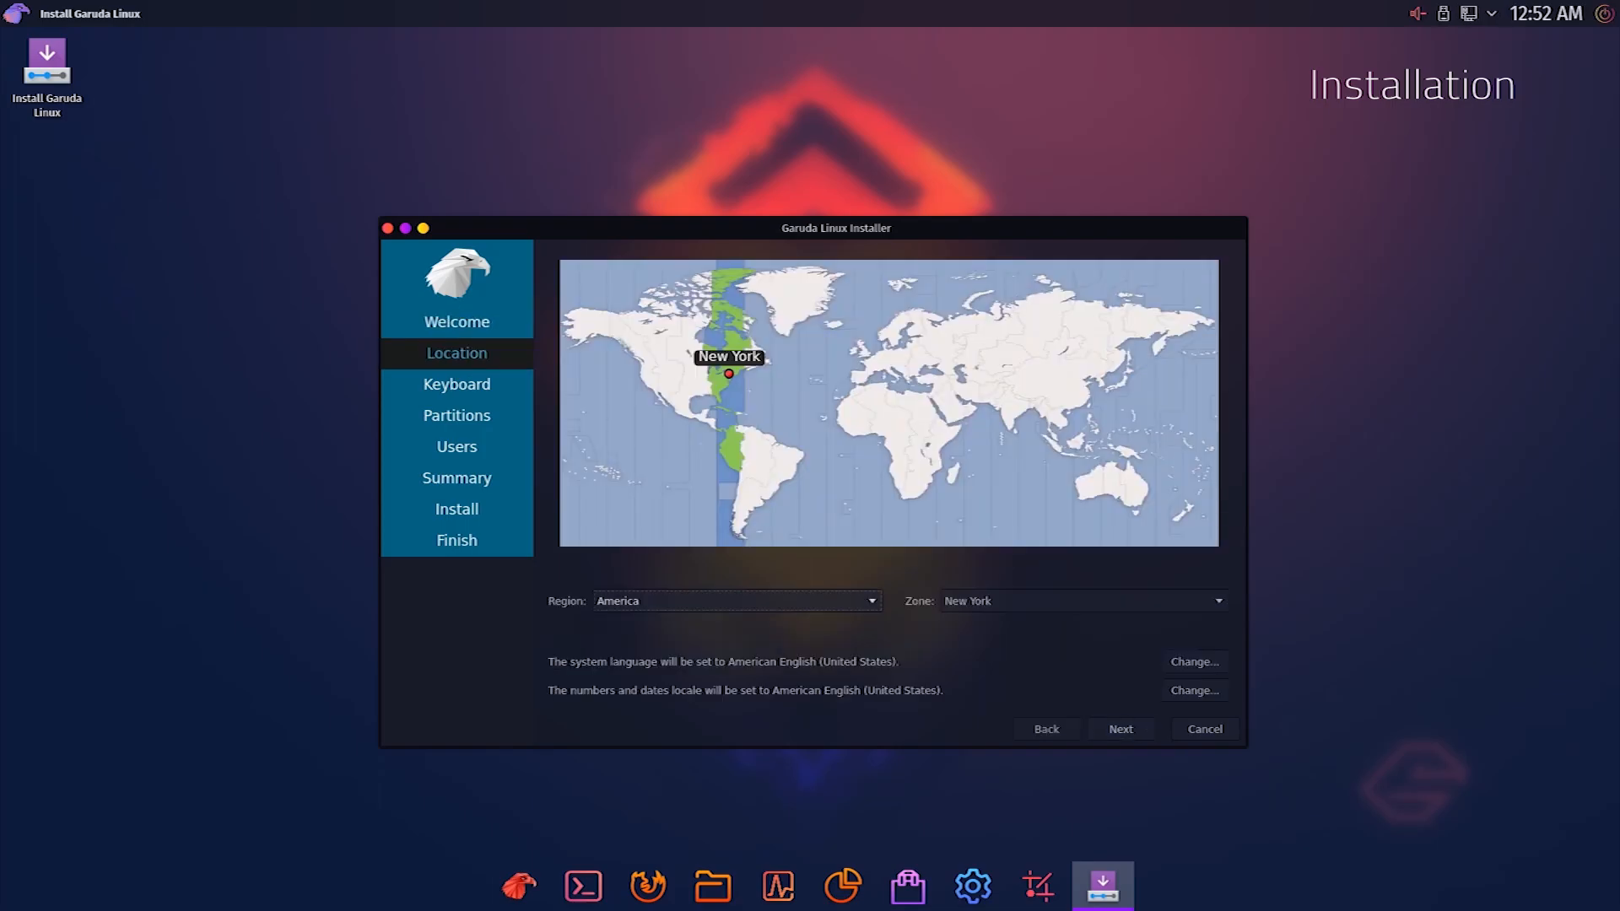
{"action": "left_click", "coordinate": [1120, 728]}
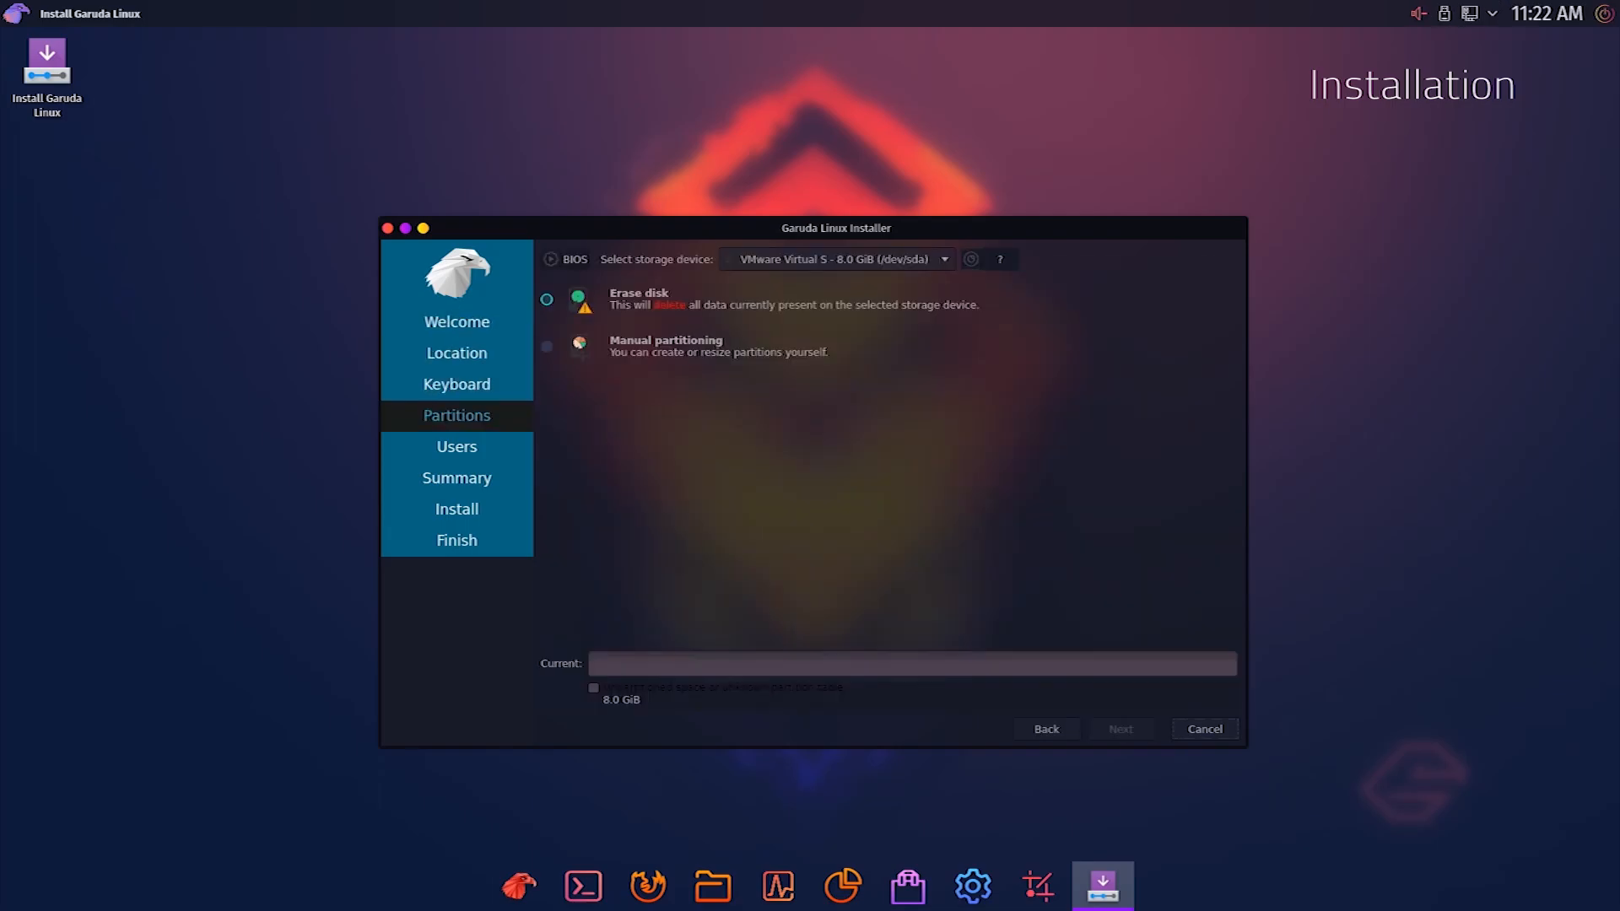
{"action": "left_click", "coordinate": [547, 300]}
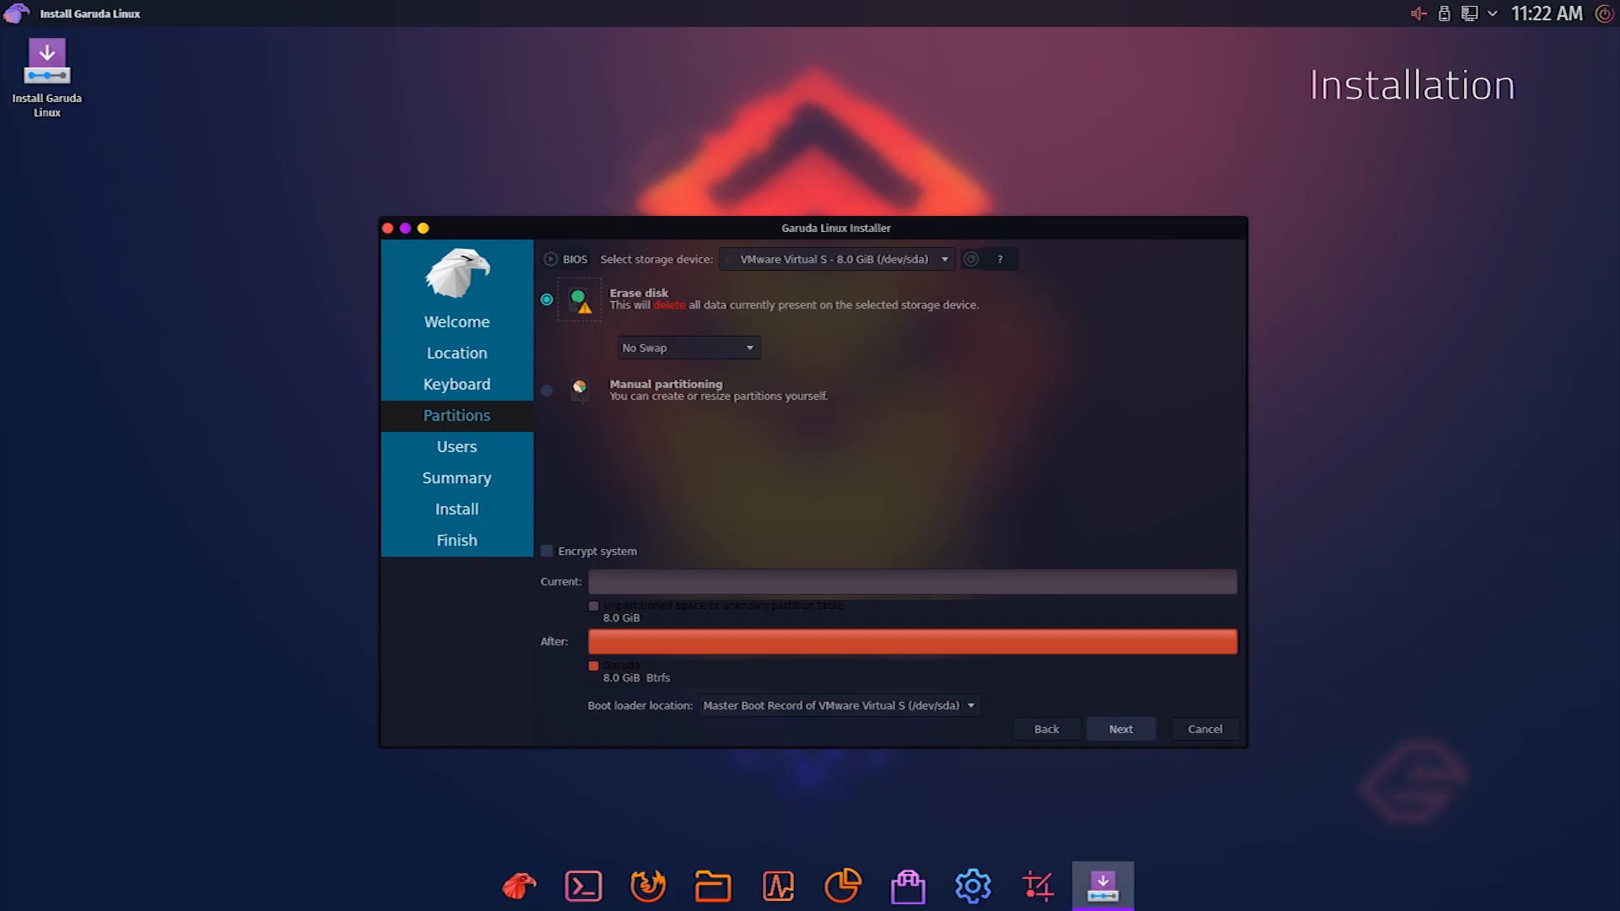
{"action": "left_click", "coordinate": [1120, 729]}
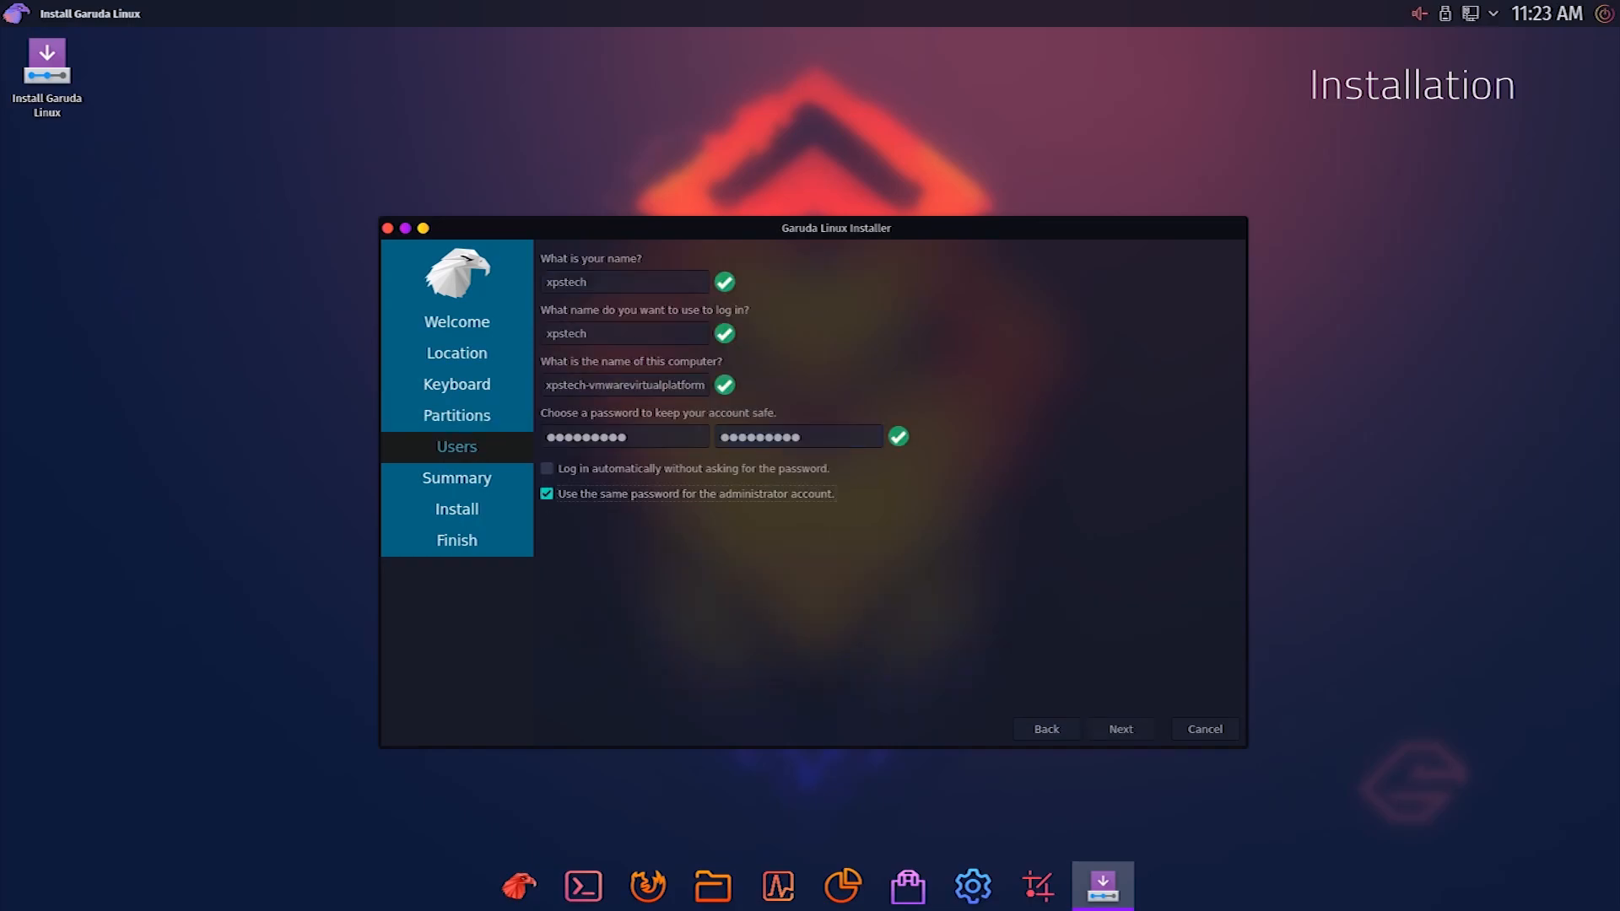
{"action": "left_click", "coordinate": [1120, 729]}
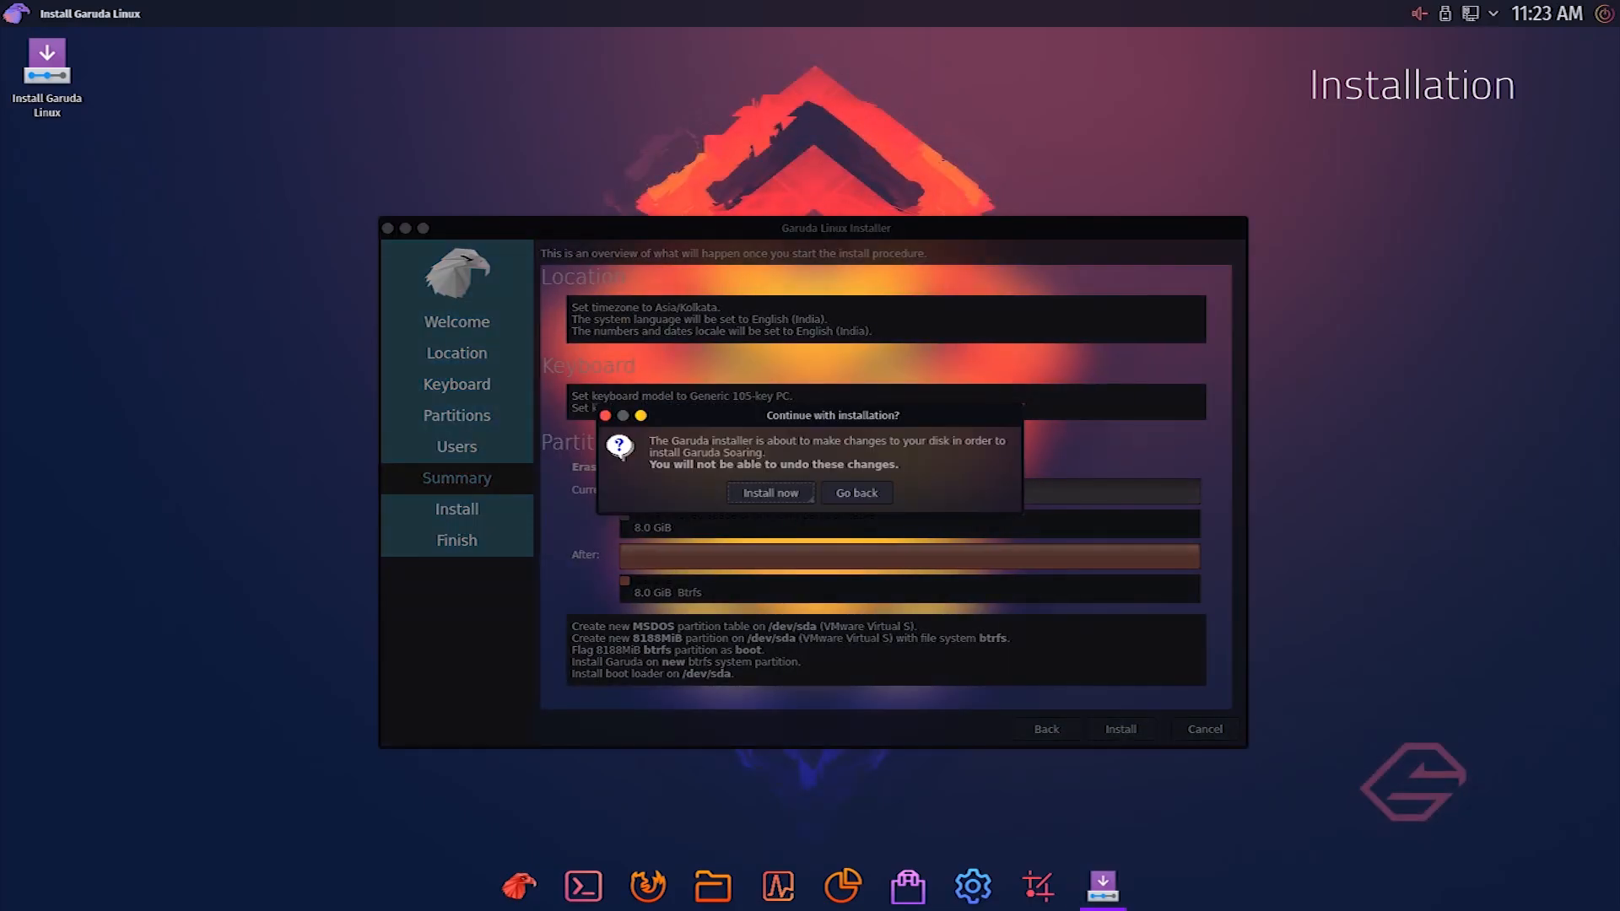
{"action": "left_click", "coordinate": [769, 492]}
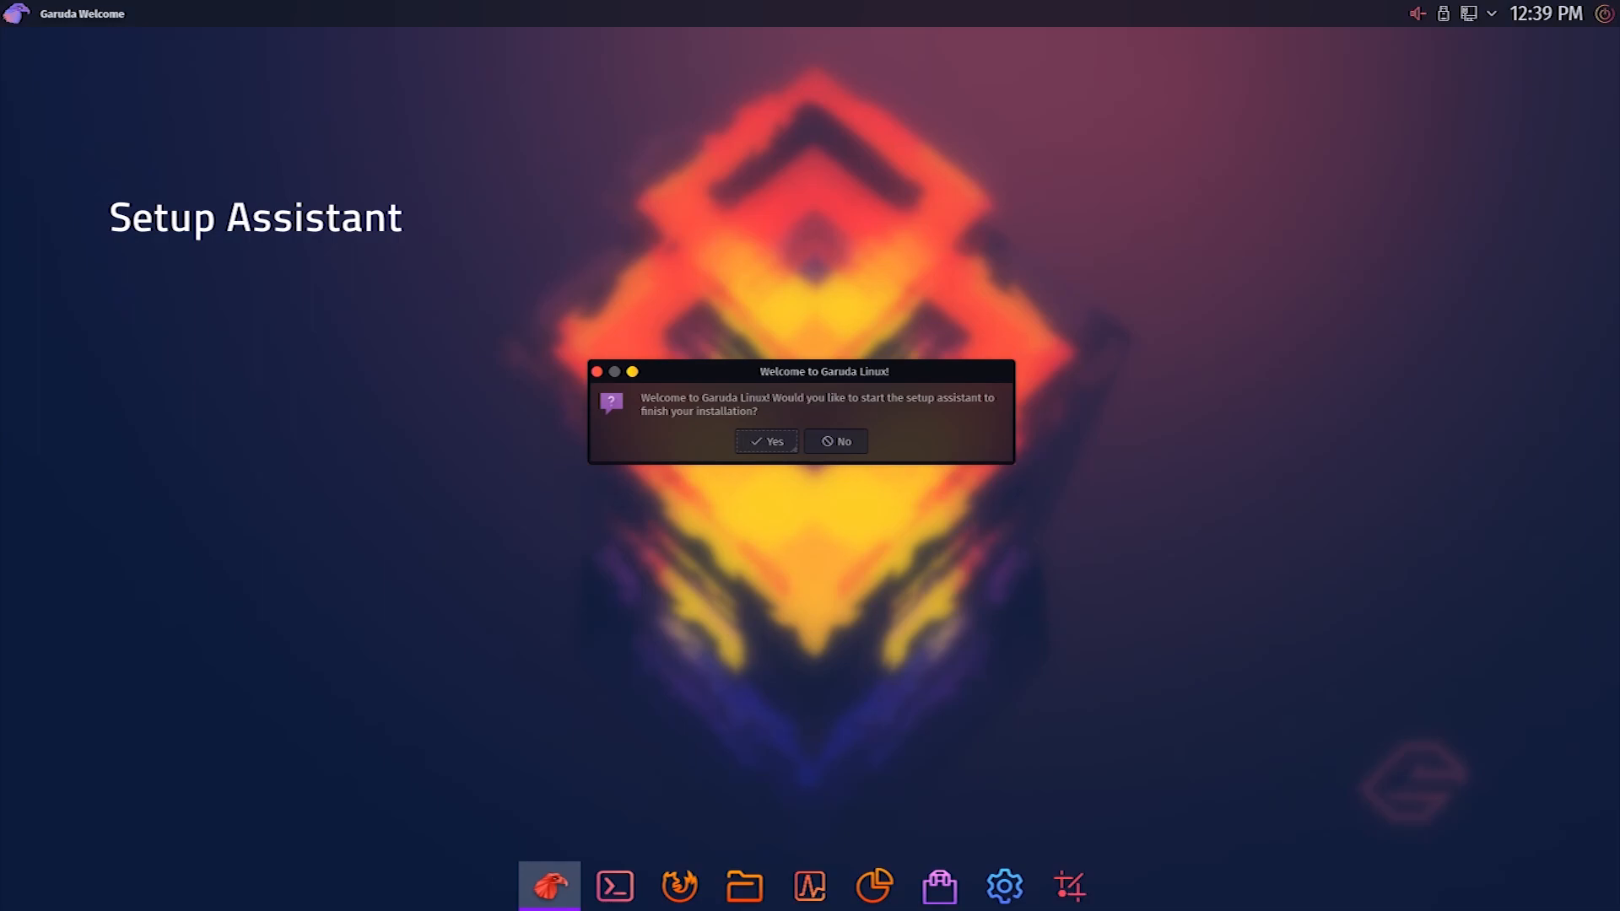
Step: Start the setup assistant, answer the mirrorlist and update prompts, accept Ultimate with LibreOffice Fresh and the default browsers
{"action": "left_click", "coordinate": [765, 441]}
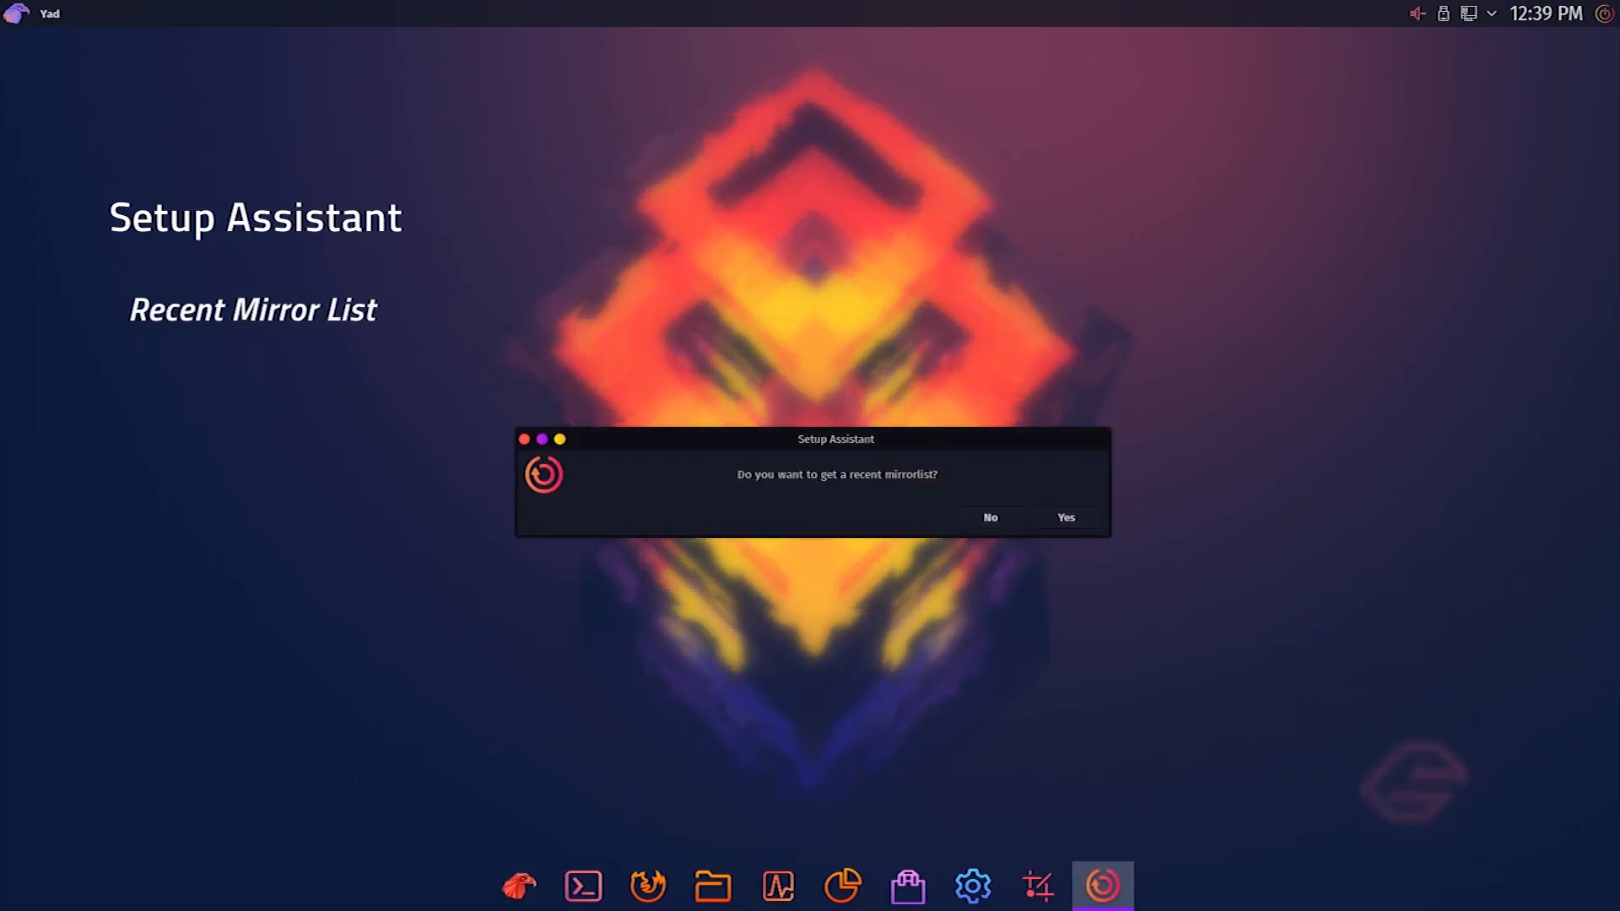
{"action": "left_click", "coordinate": [1064, 518]}
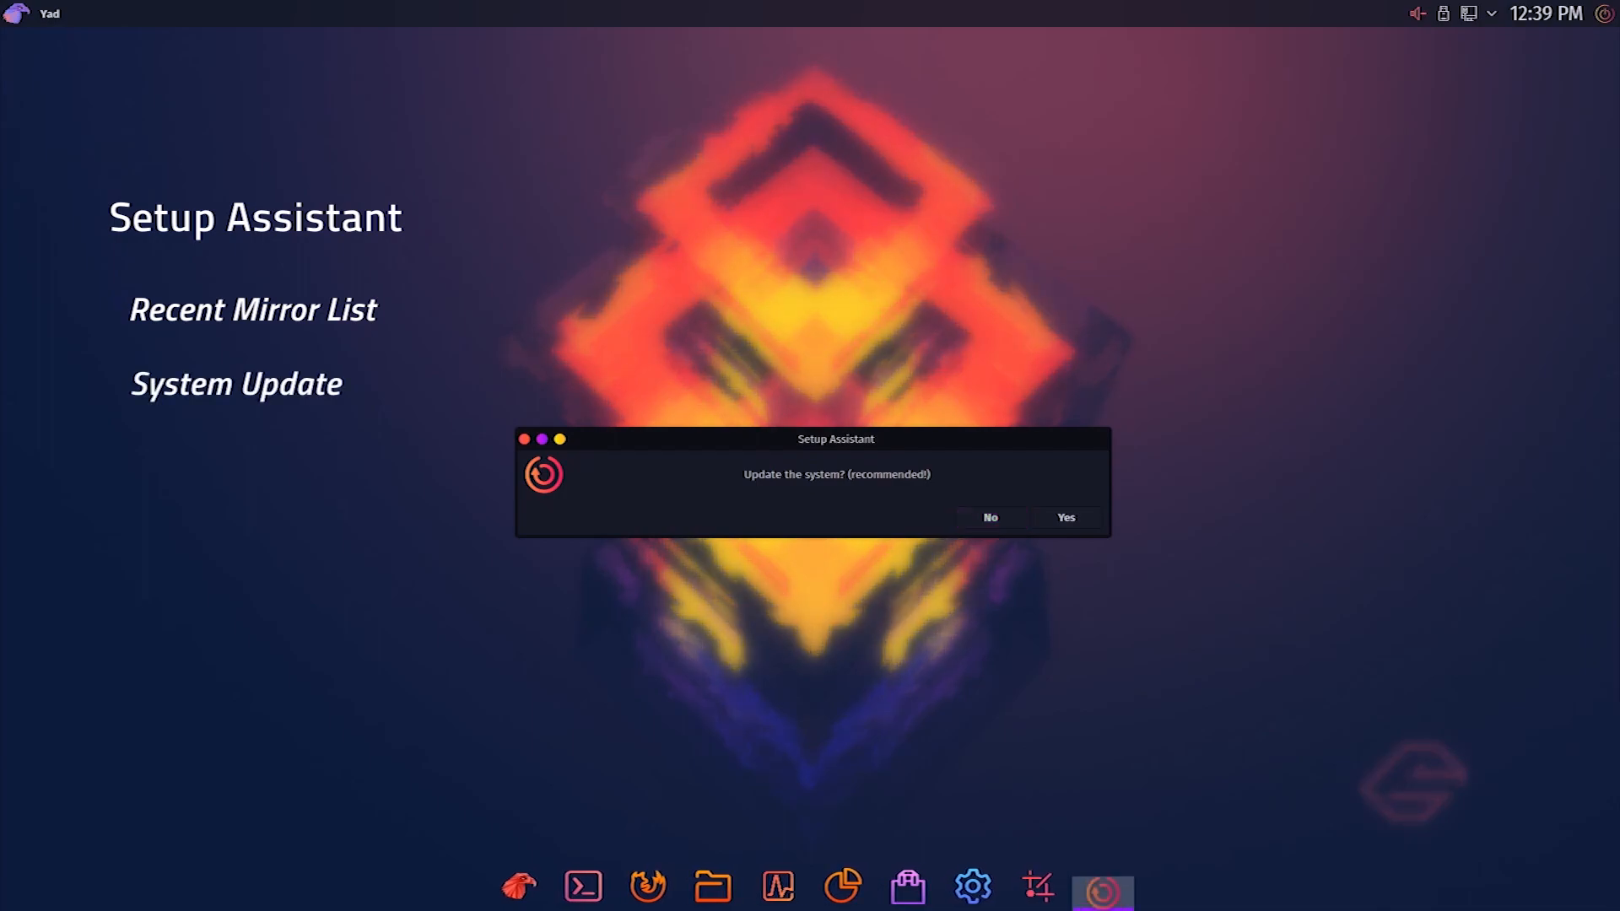
{"action": "left_click", "coordinate": [1065, 516]}
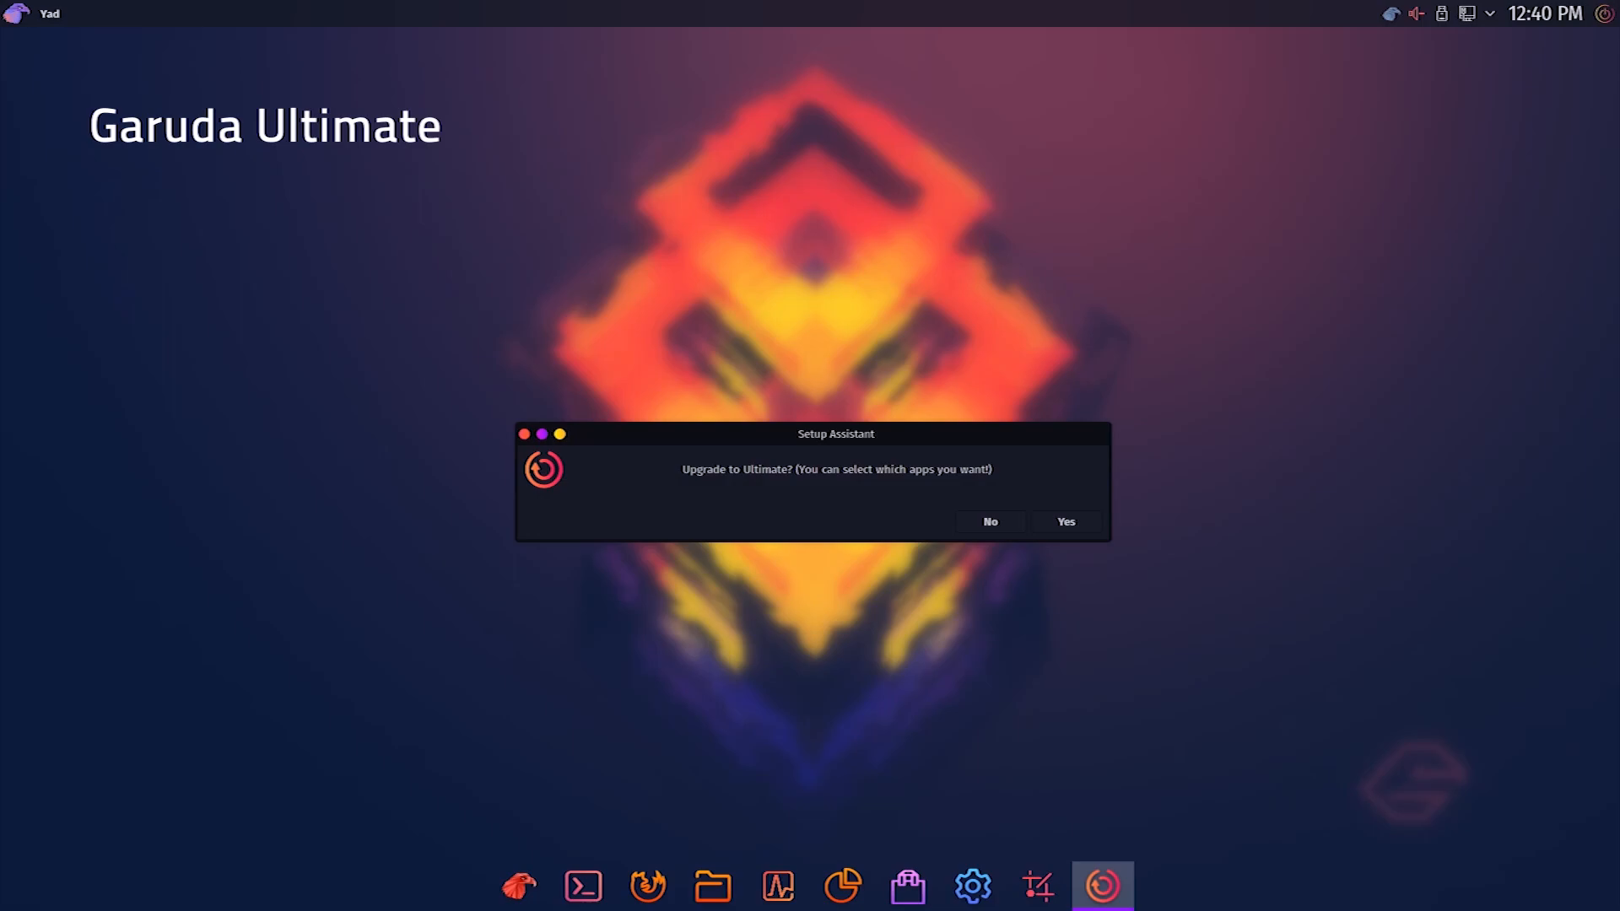
{"action": "left_click", "coordinate": [1065, 521]}
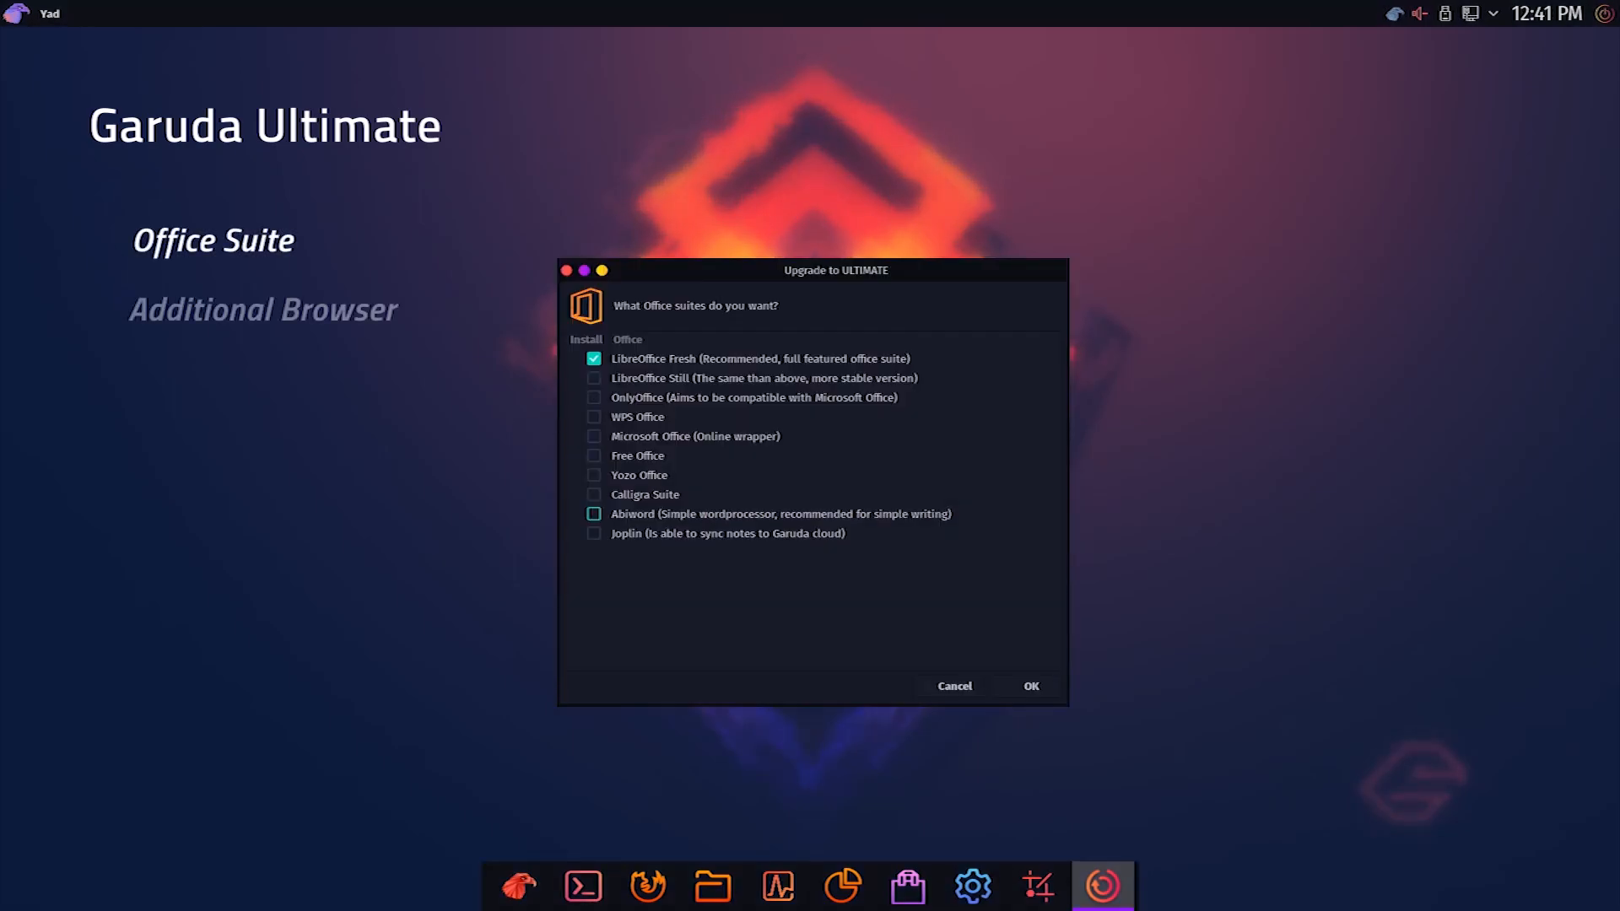
{"action": "left_click", "coordinate": [1029, 687]}
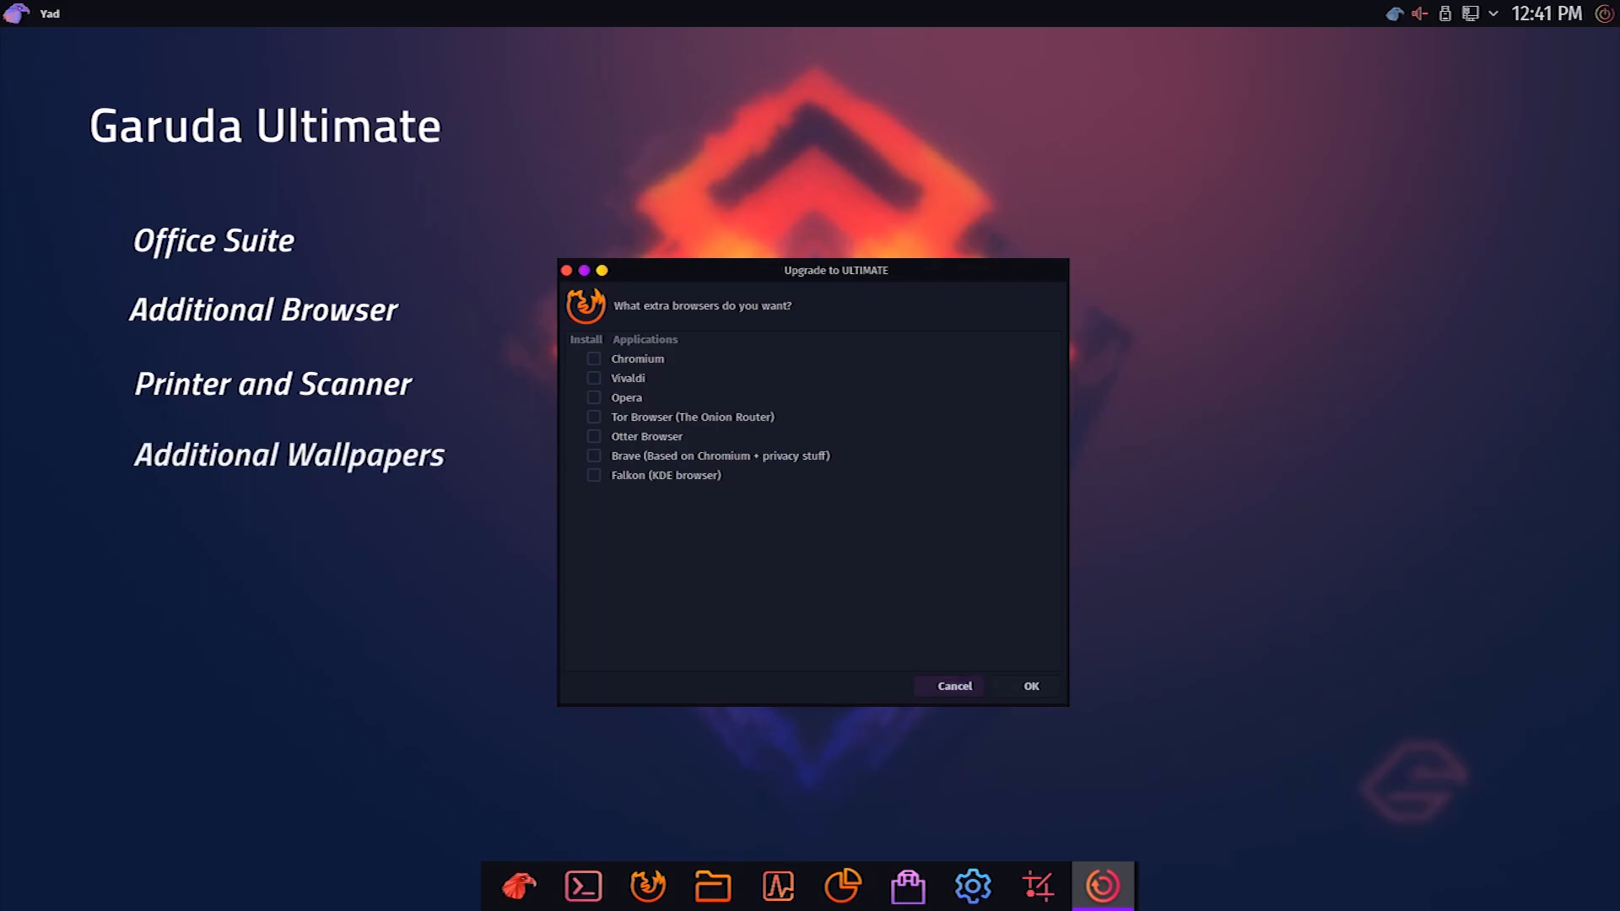
{"action": "left_click", "coordinate": [1029, 687]}
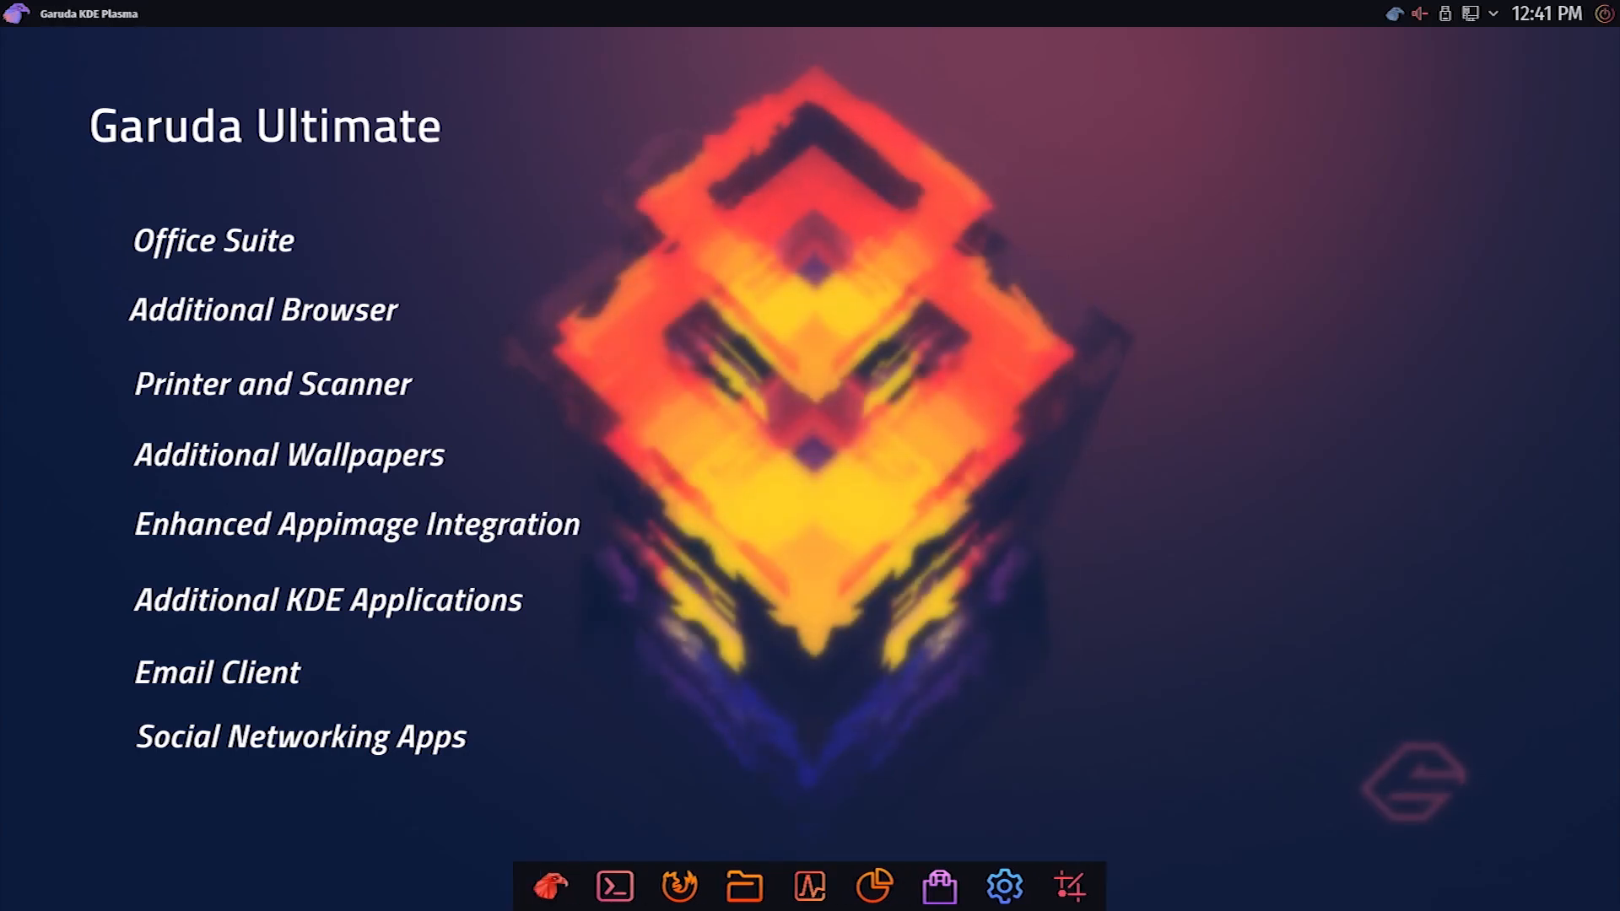
{"action": "left_click", "coordinate": [548, 885]}
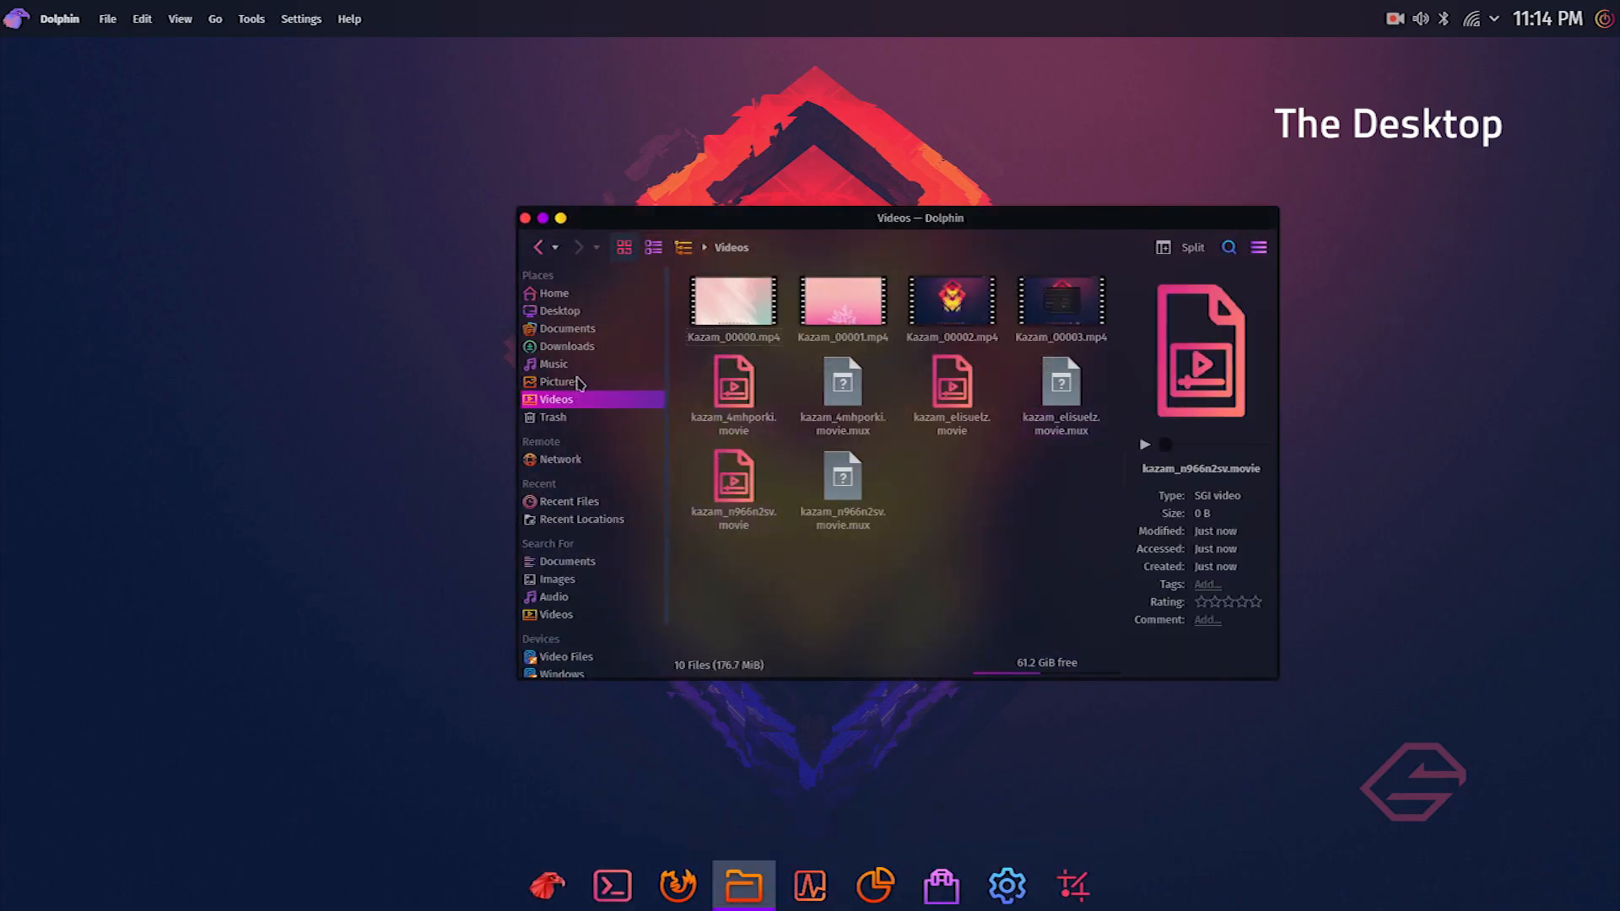
Step: Switch Dolphin to the Home folder and close it, leaving the bare desktop
{"action": "left_click", "coordinate": [559, 311]}
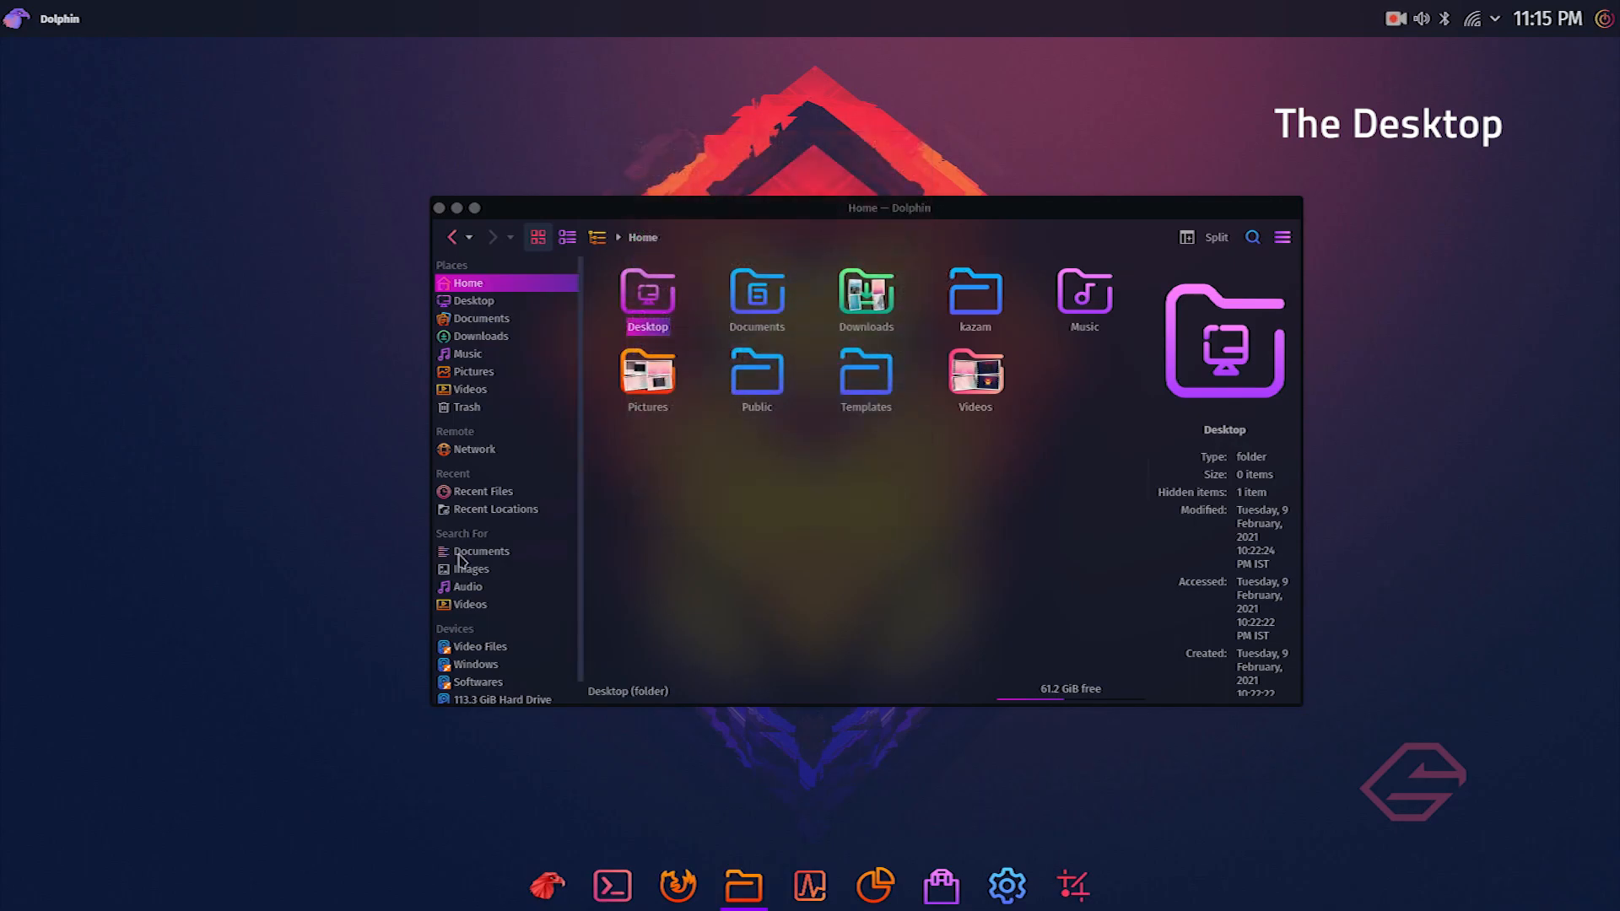
{"action": "left_click", "coordinate": [481, 550]}
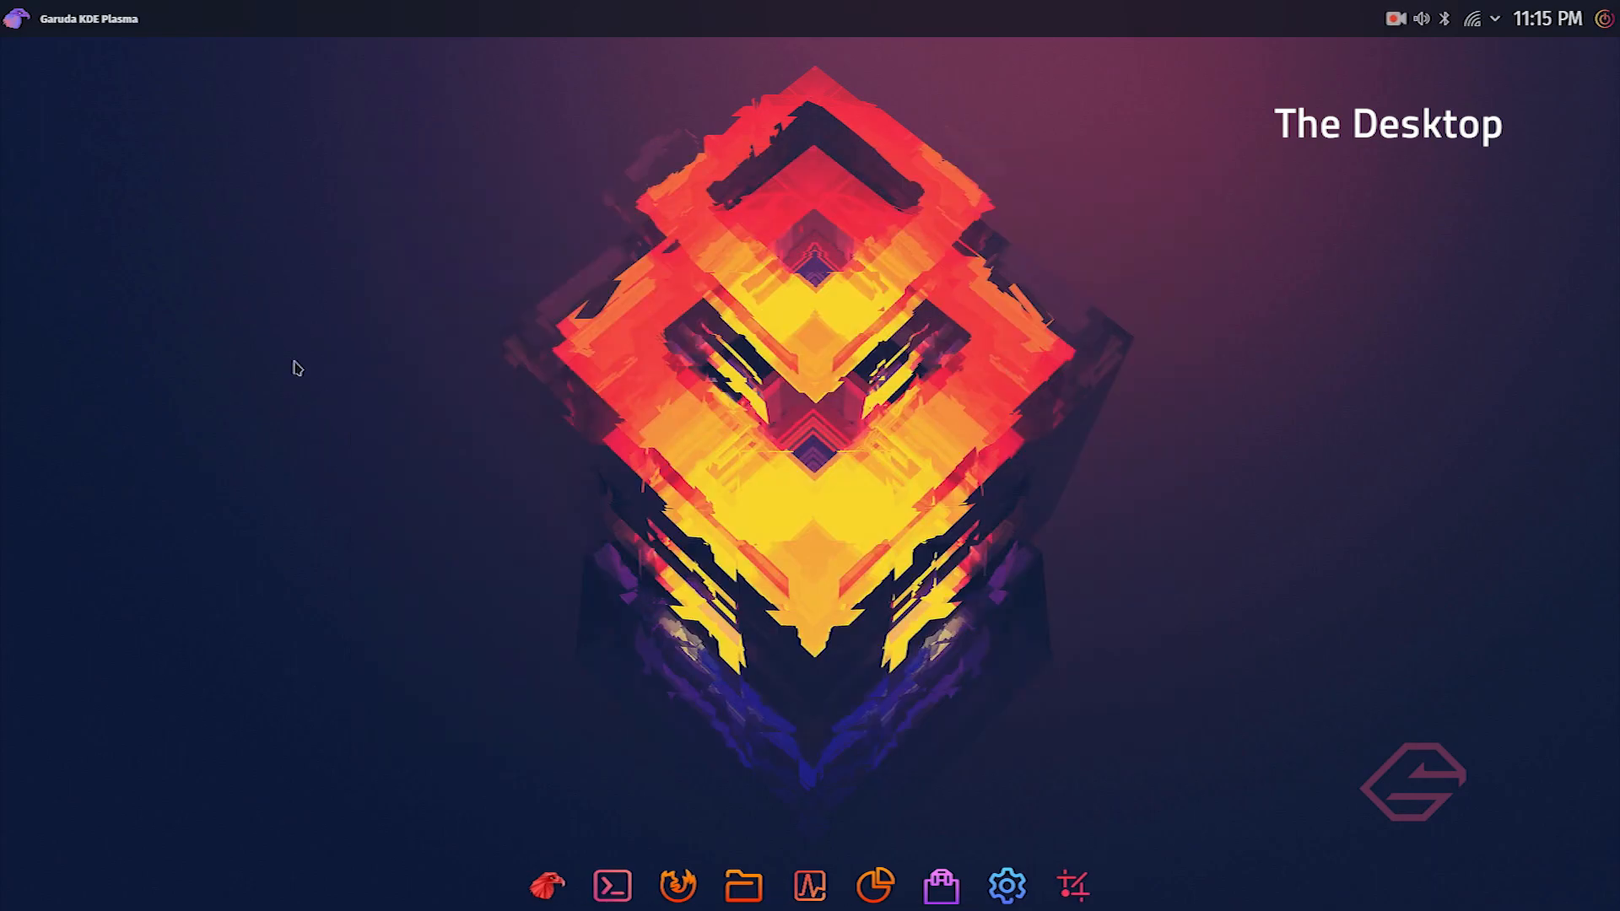
{"action": "mouse_move", "coordinate": [346, 496]}
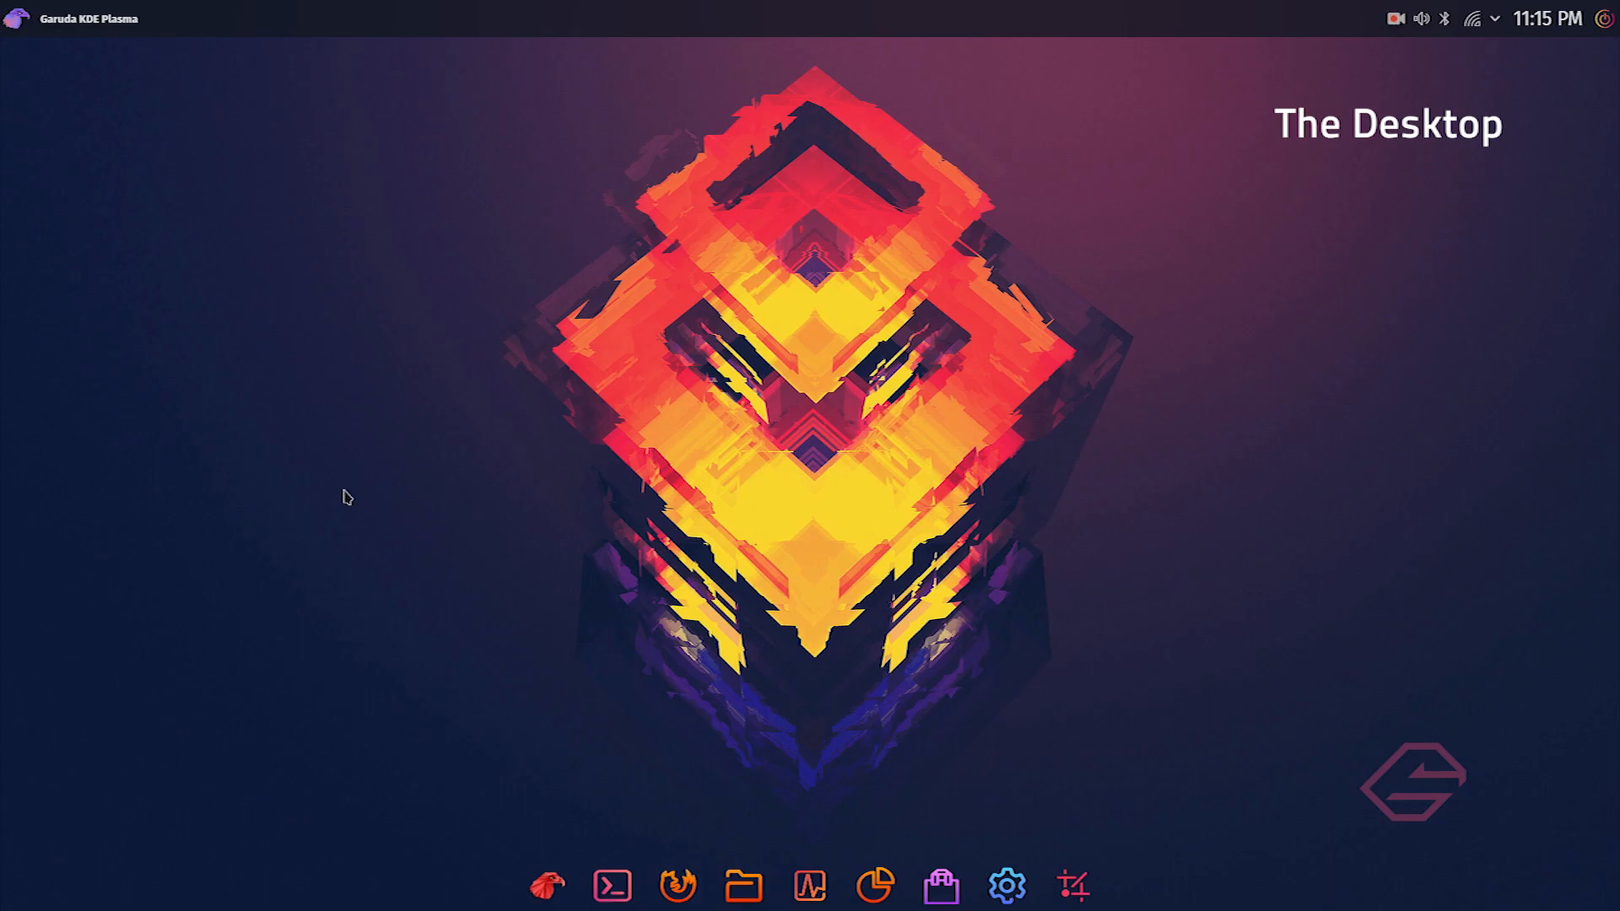
{"action": "mouse_move", "coordinate": [289, 343]}
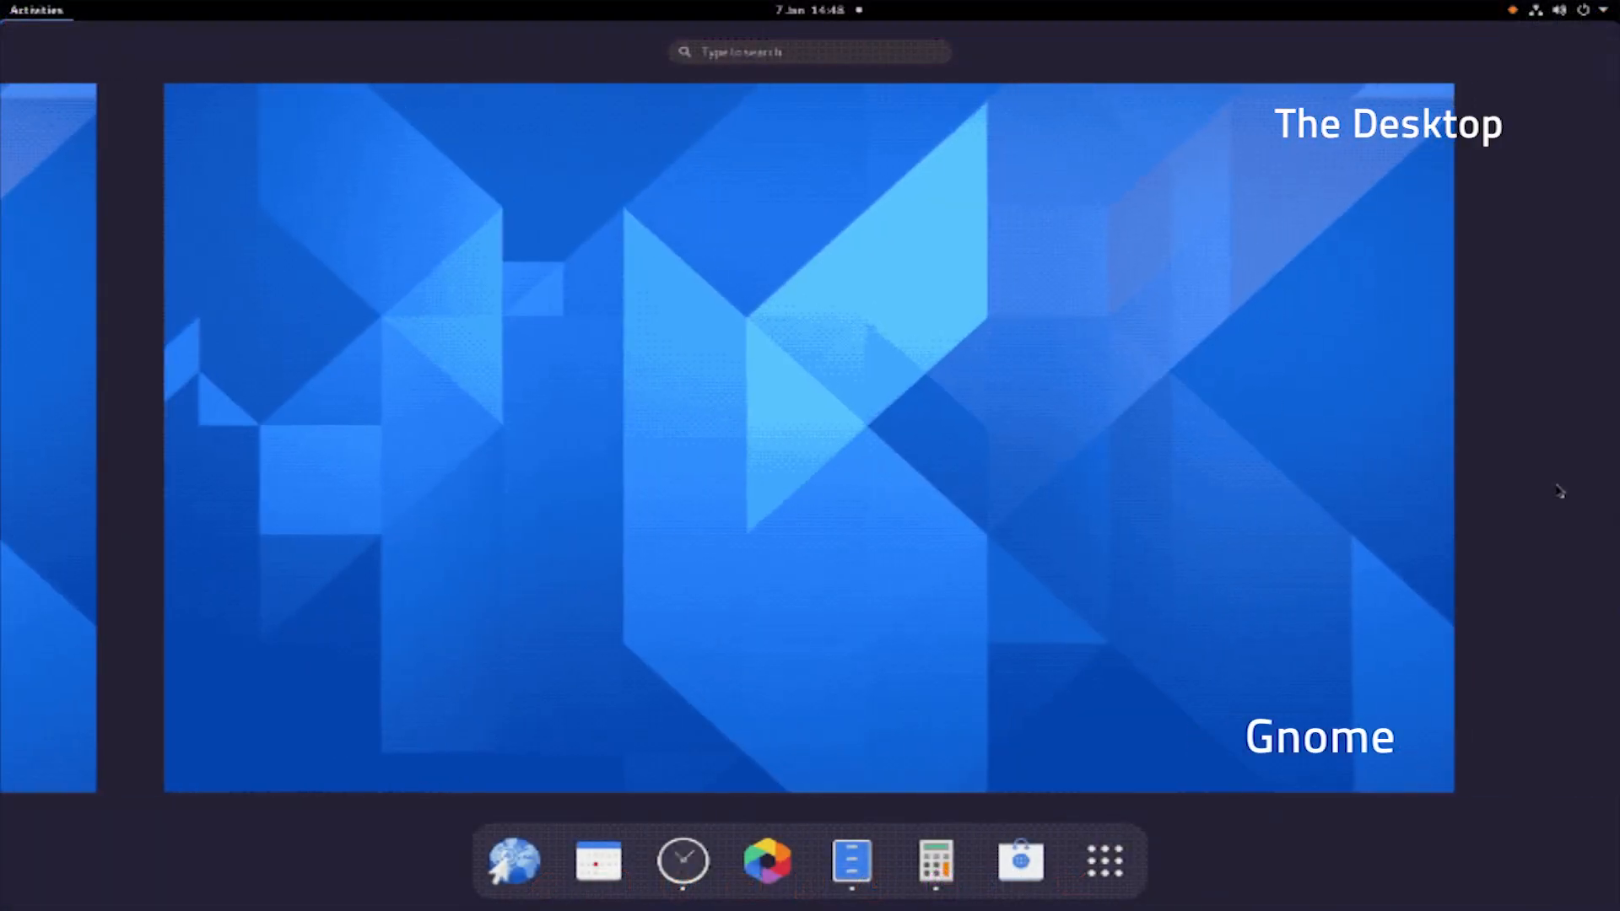
Step: Open the Home folder via the desktop's Open with Dolphin action and drag the window toward the centre
{"action": "left_click", "coordinate": [37, 10]}
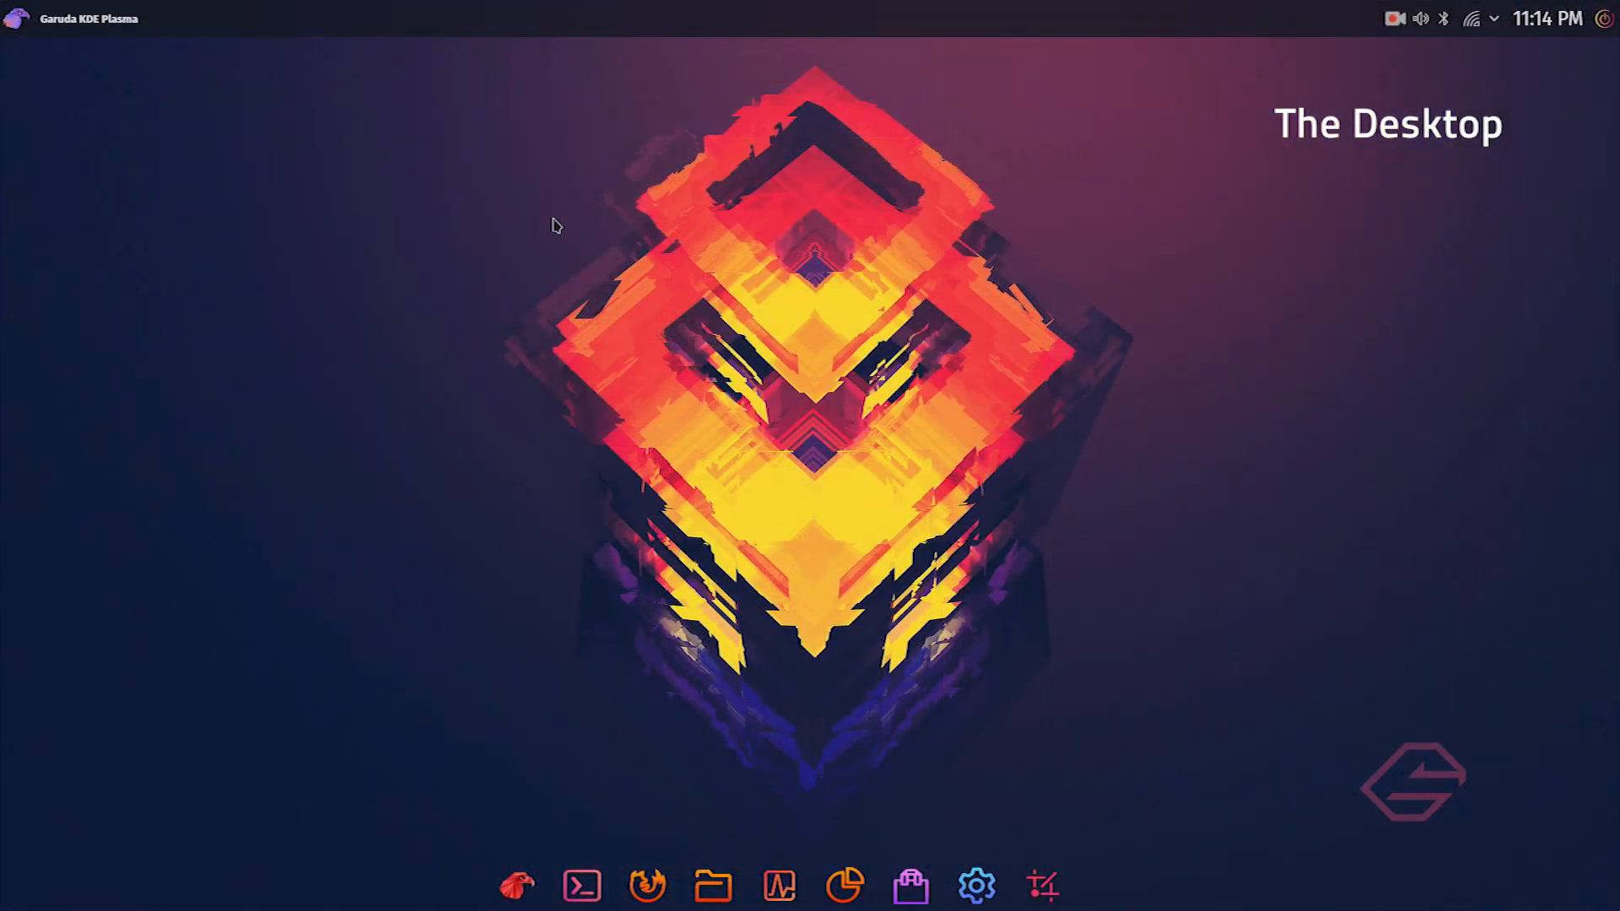
{"action": "right_click", "coordinate": [555, 224]}
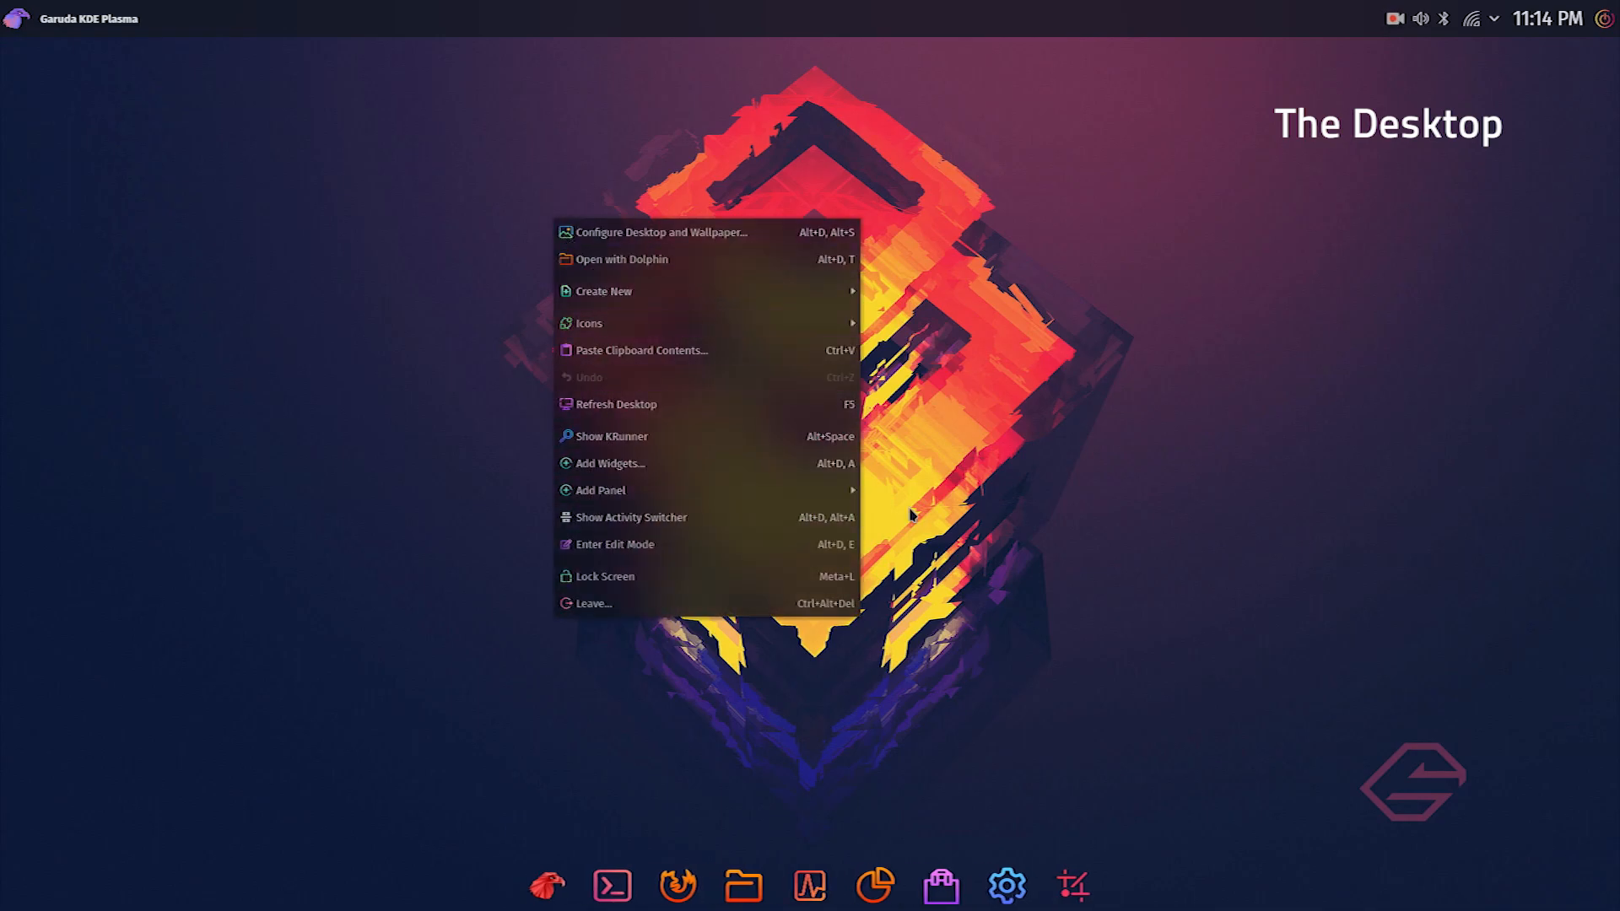
{"action": "left_click", "coordinate": [623, 259]}
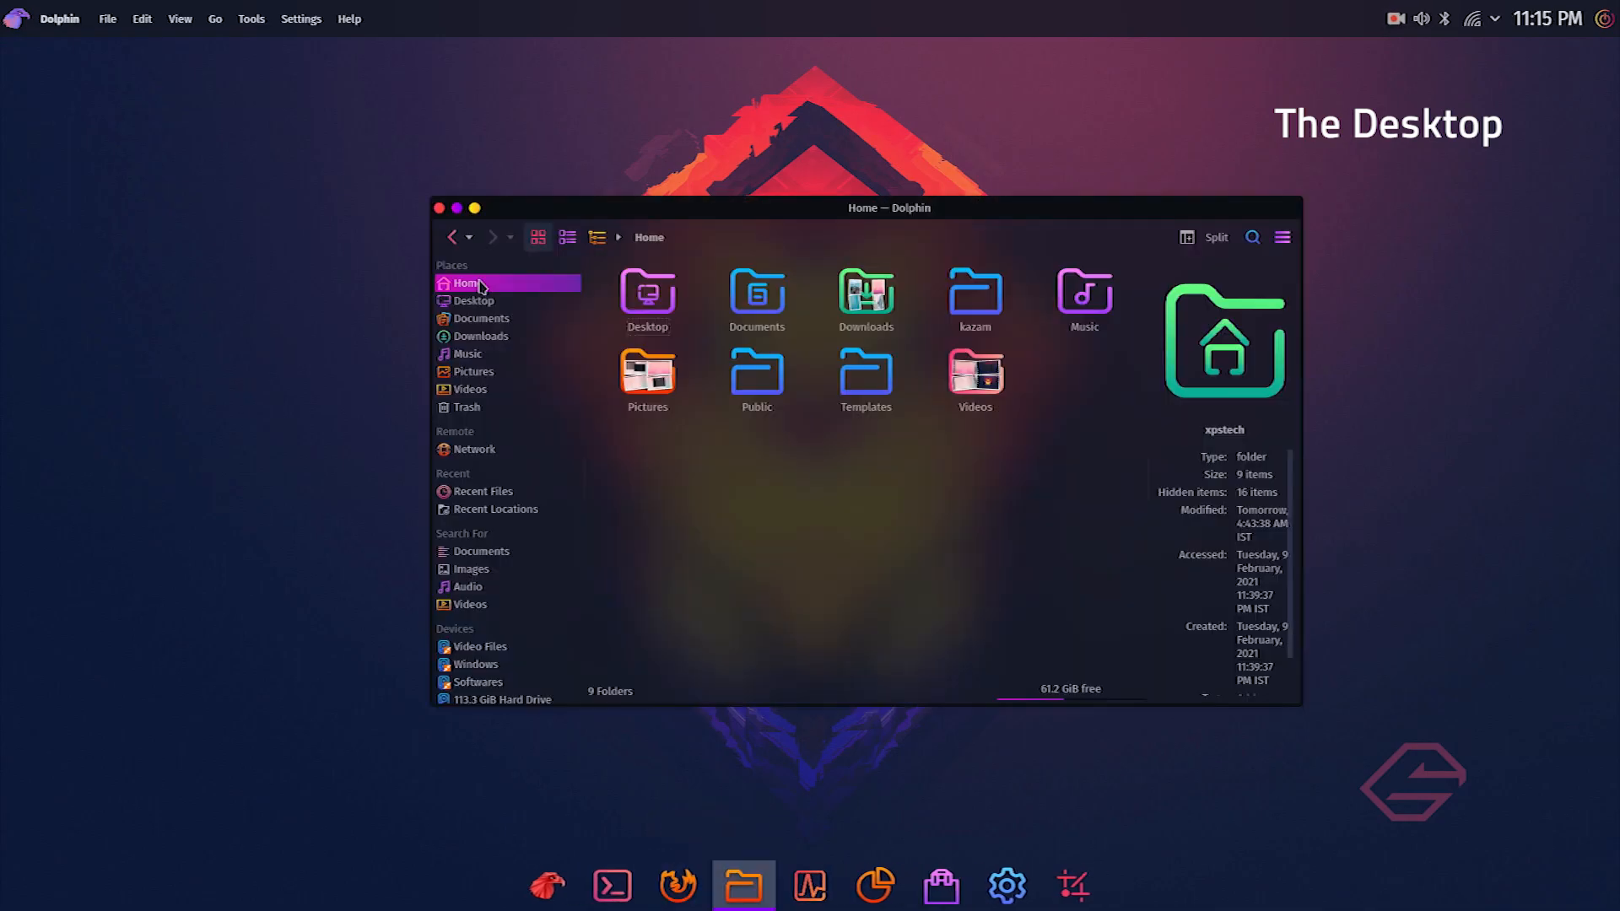
{"action": "left_click_drag", "start_coordinate": [889, 207], "coordinate": [808, 213]}
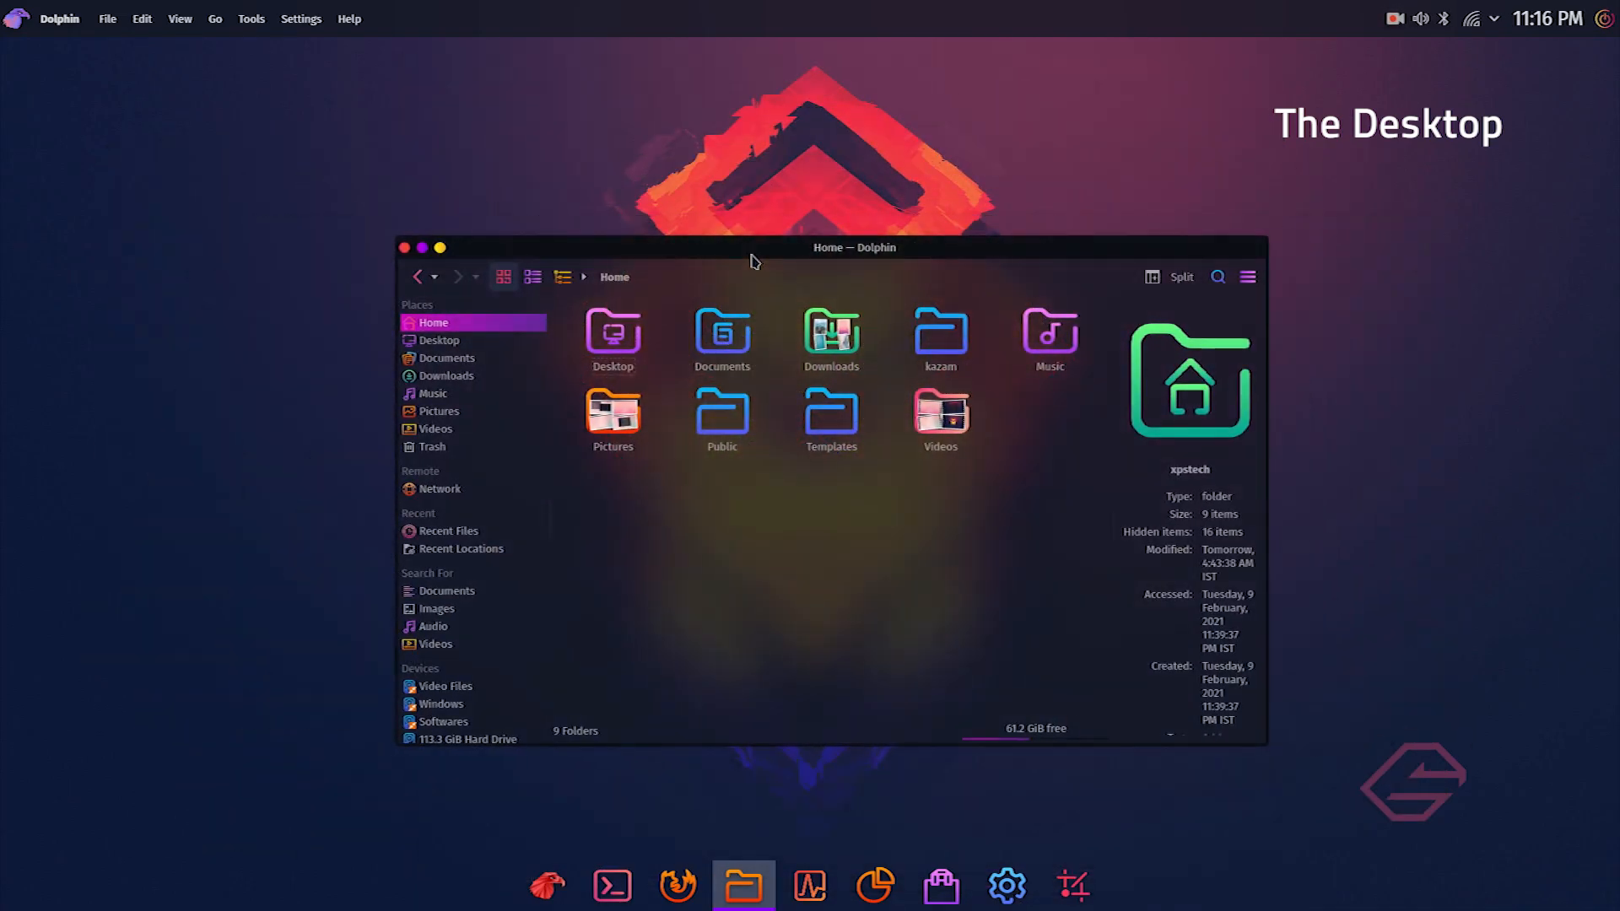
{"action": "left_click_drag", "start_coordinate": [853, 247], "coordinate": [731, 263]}
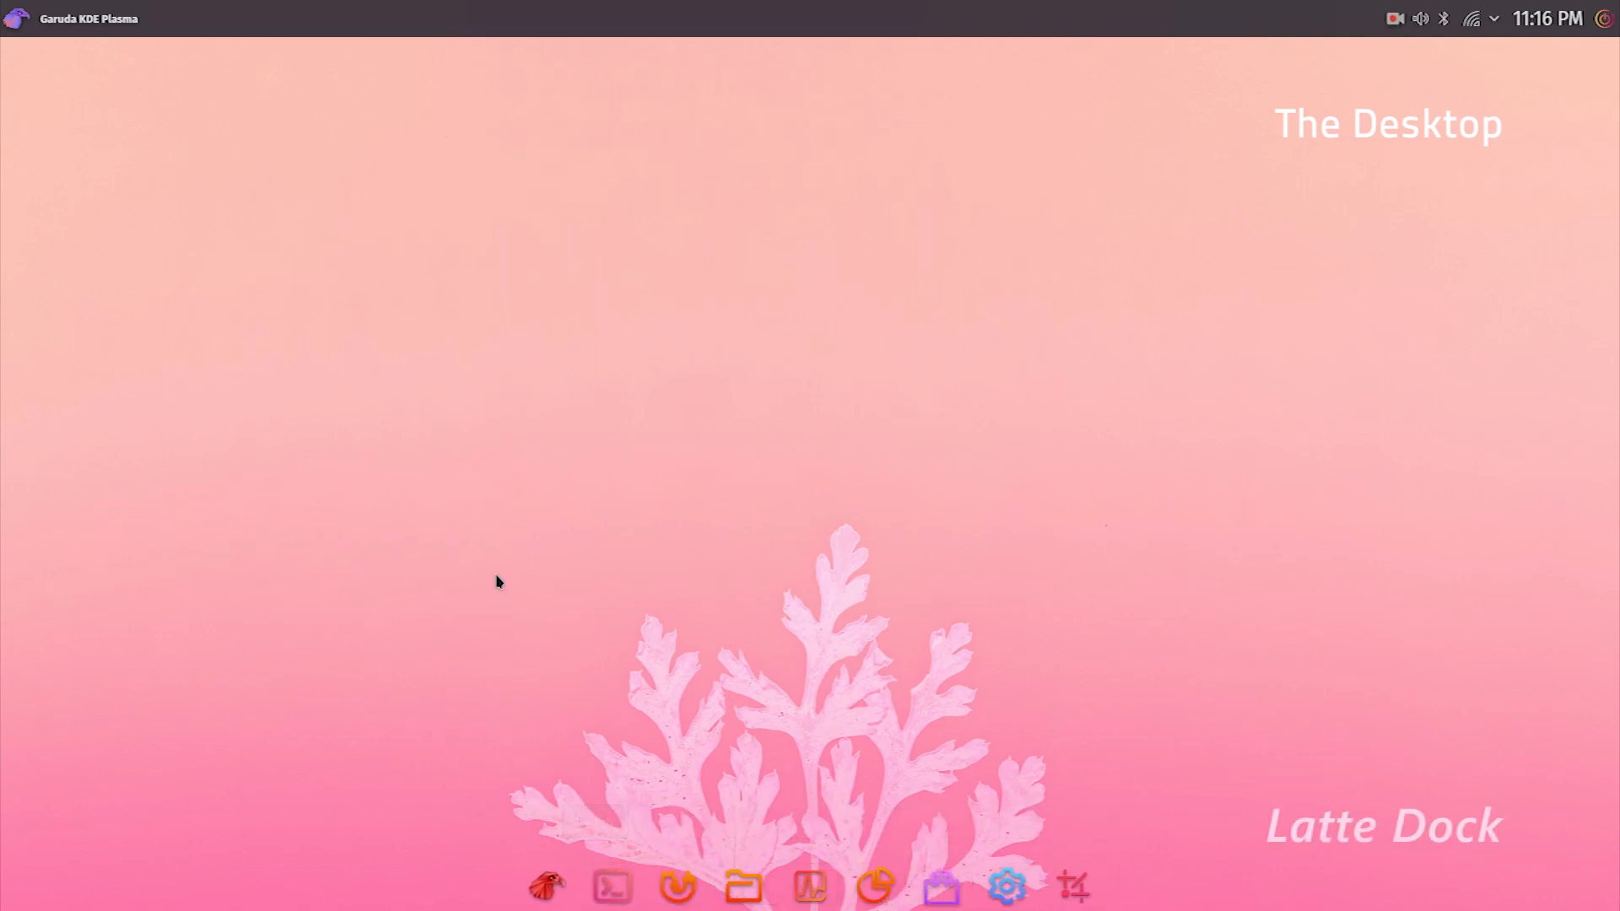
{"action": "right_click", "coordinate": [496, 582]}
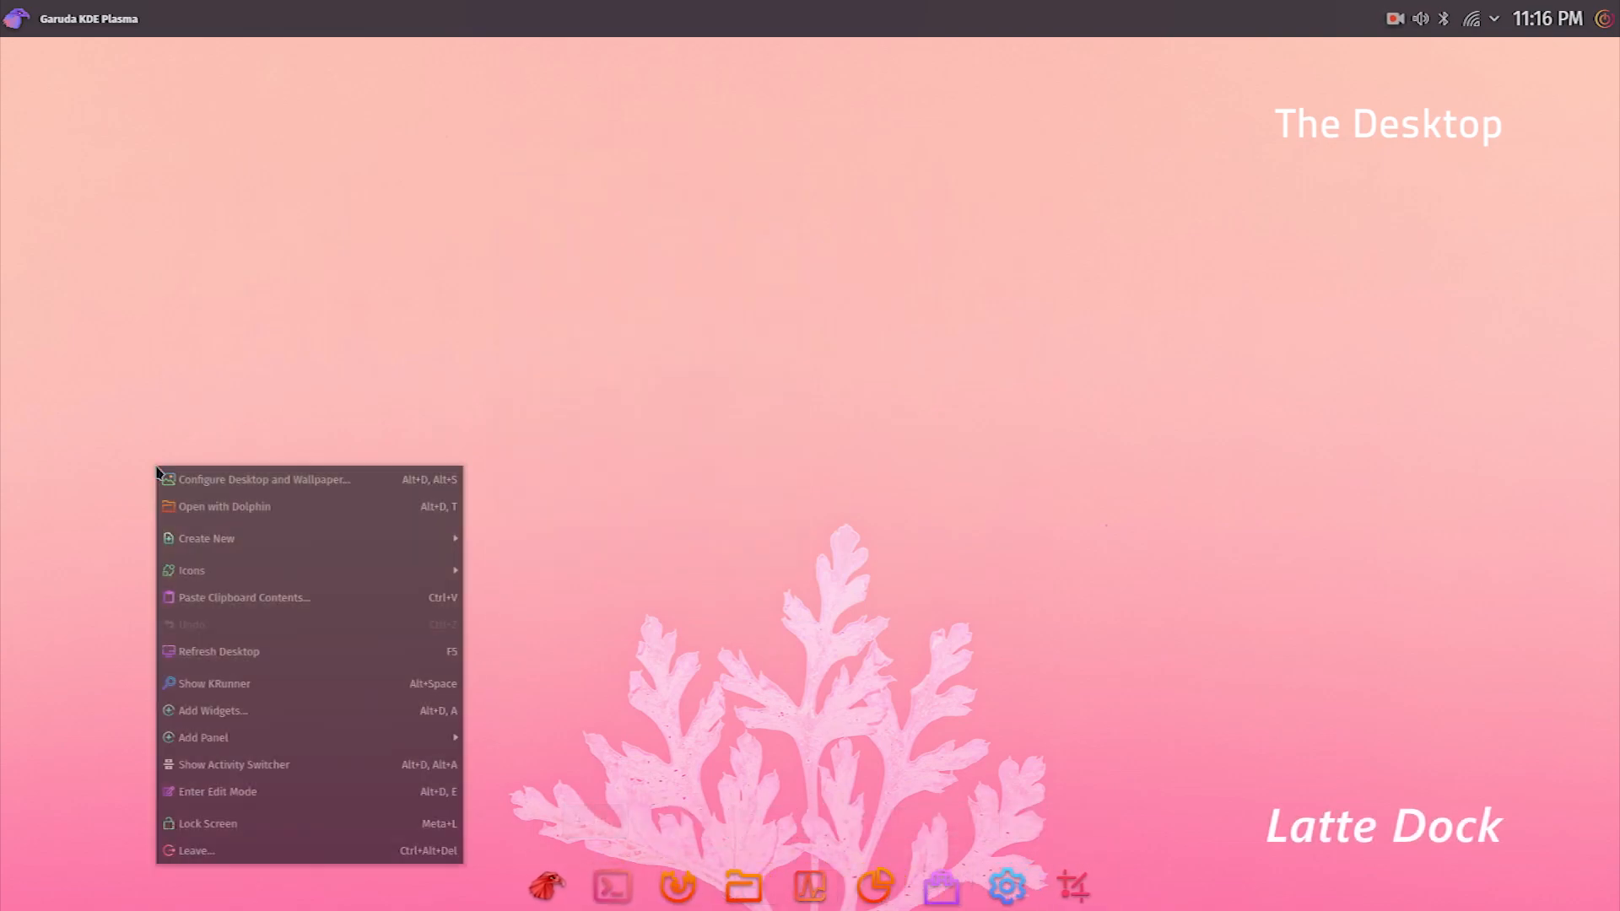
{"action": "left_click", "coordinate": [424, 760]}
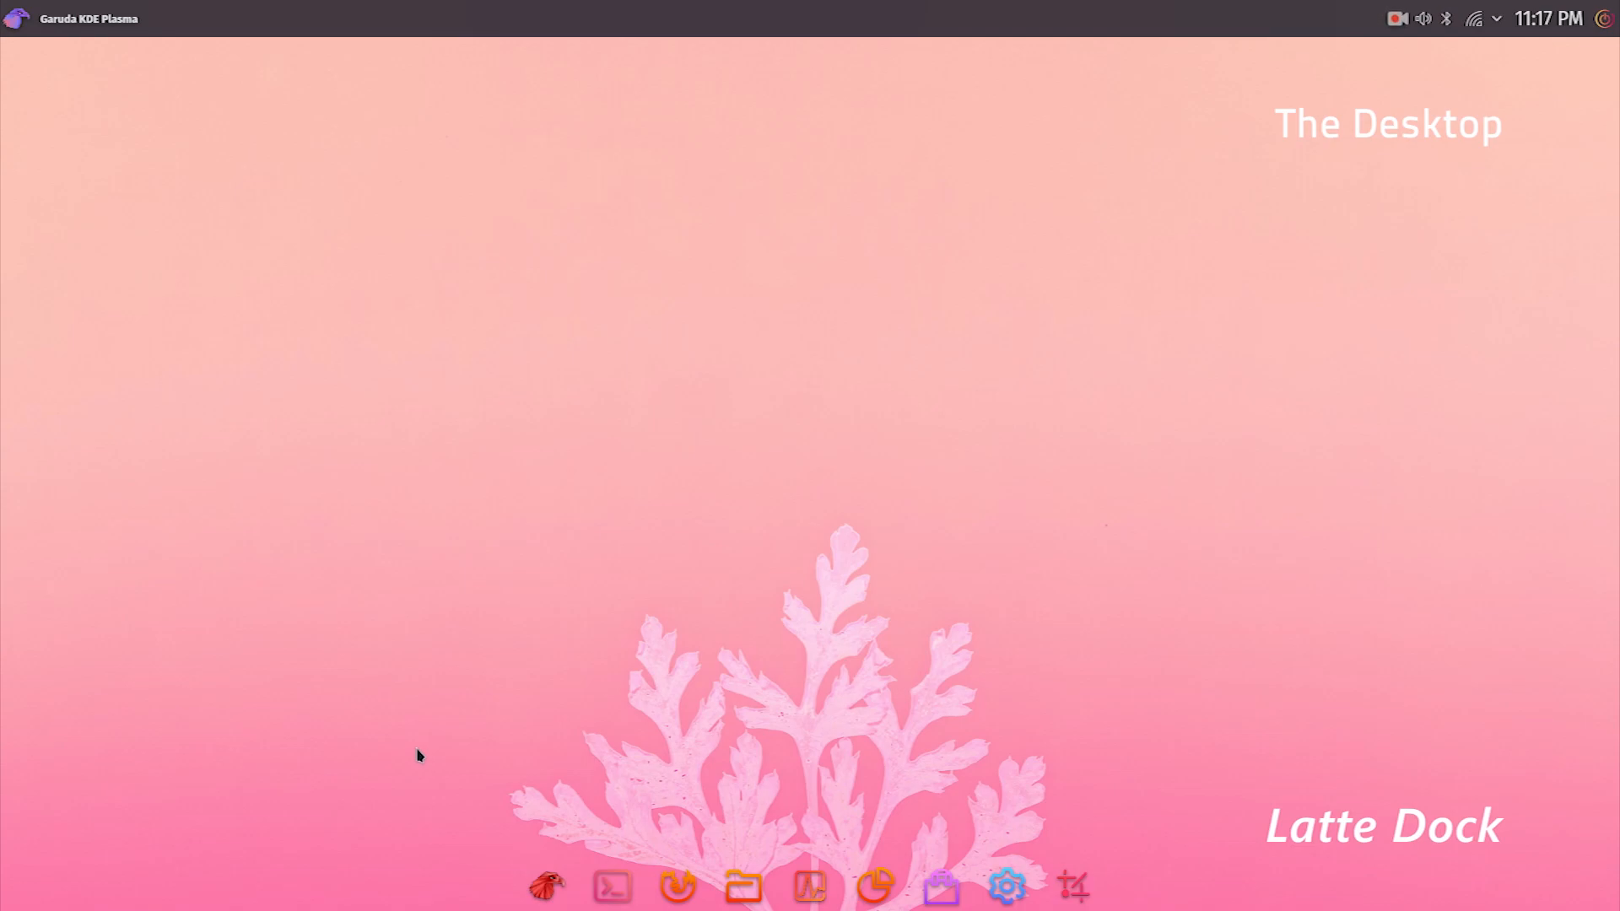
{"action": "mouse_move", "coordinate": [812, 886]}
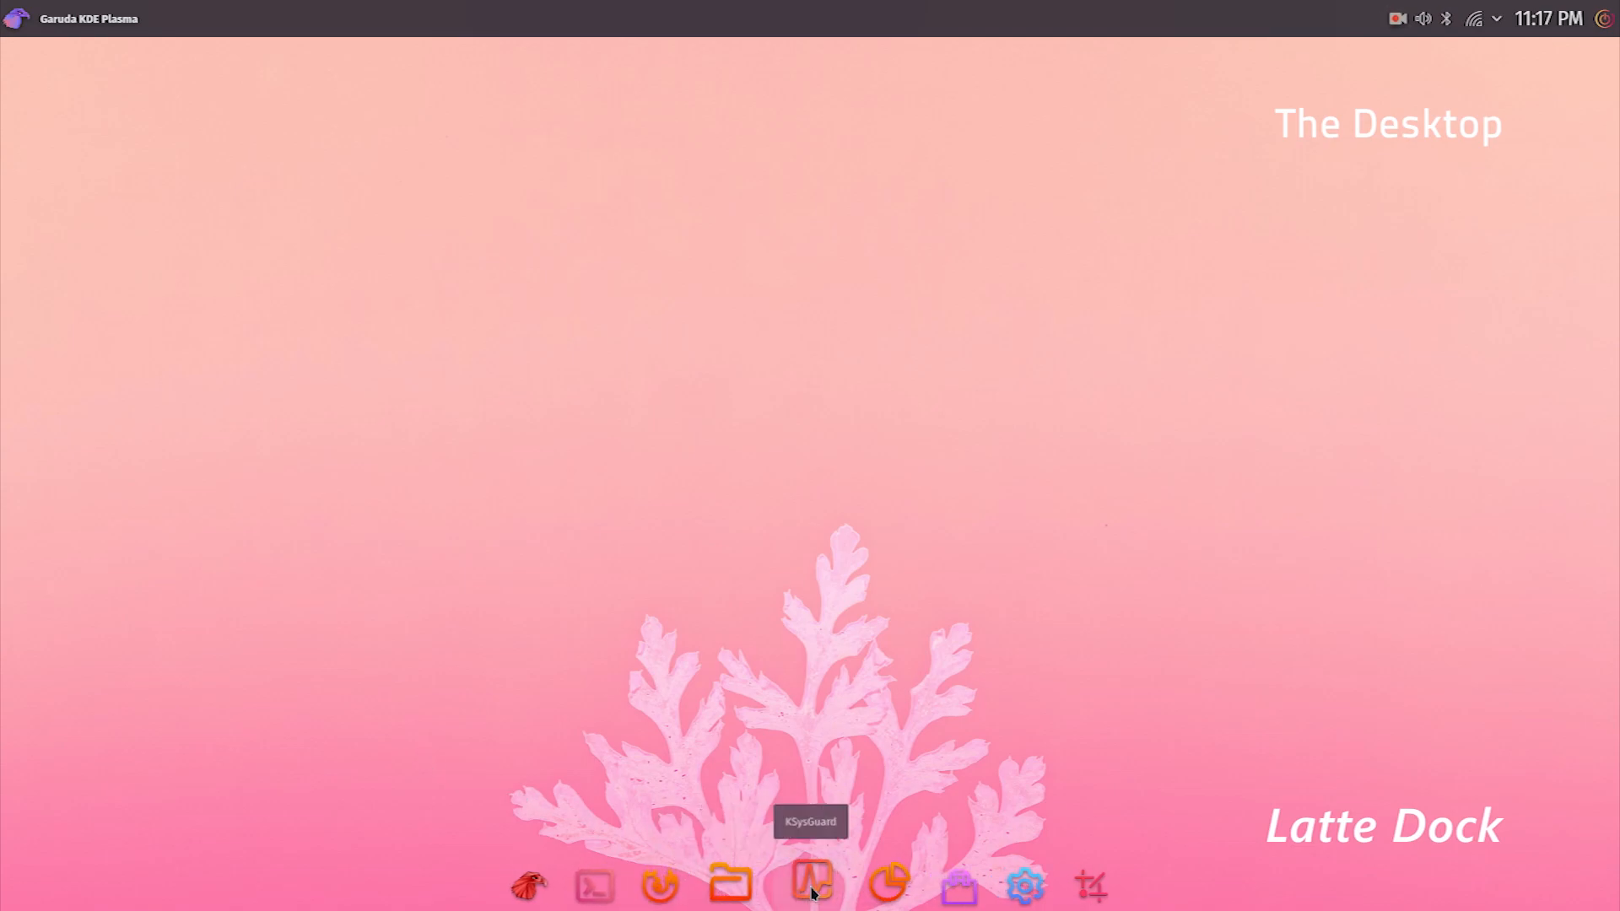
{"action": "mouse_move", "coordinate": [1074, 882]}
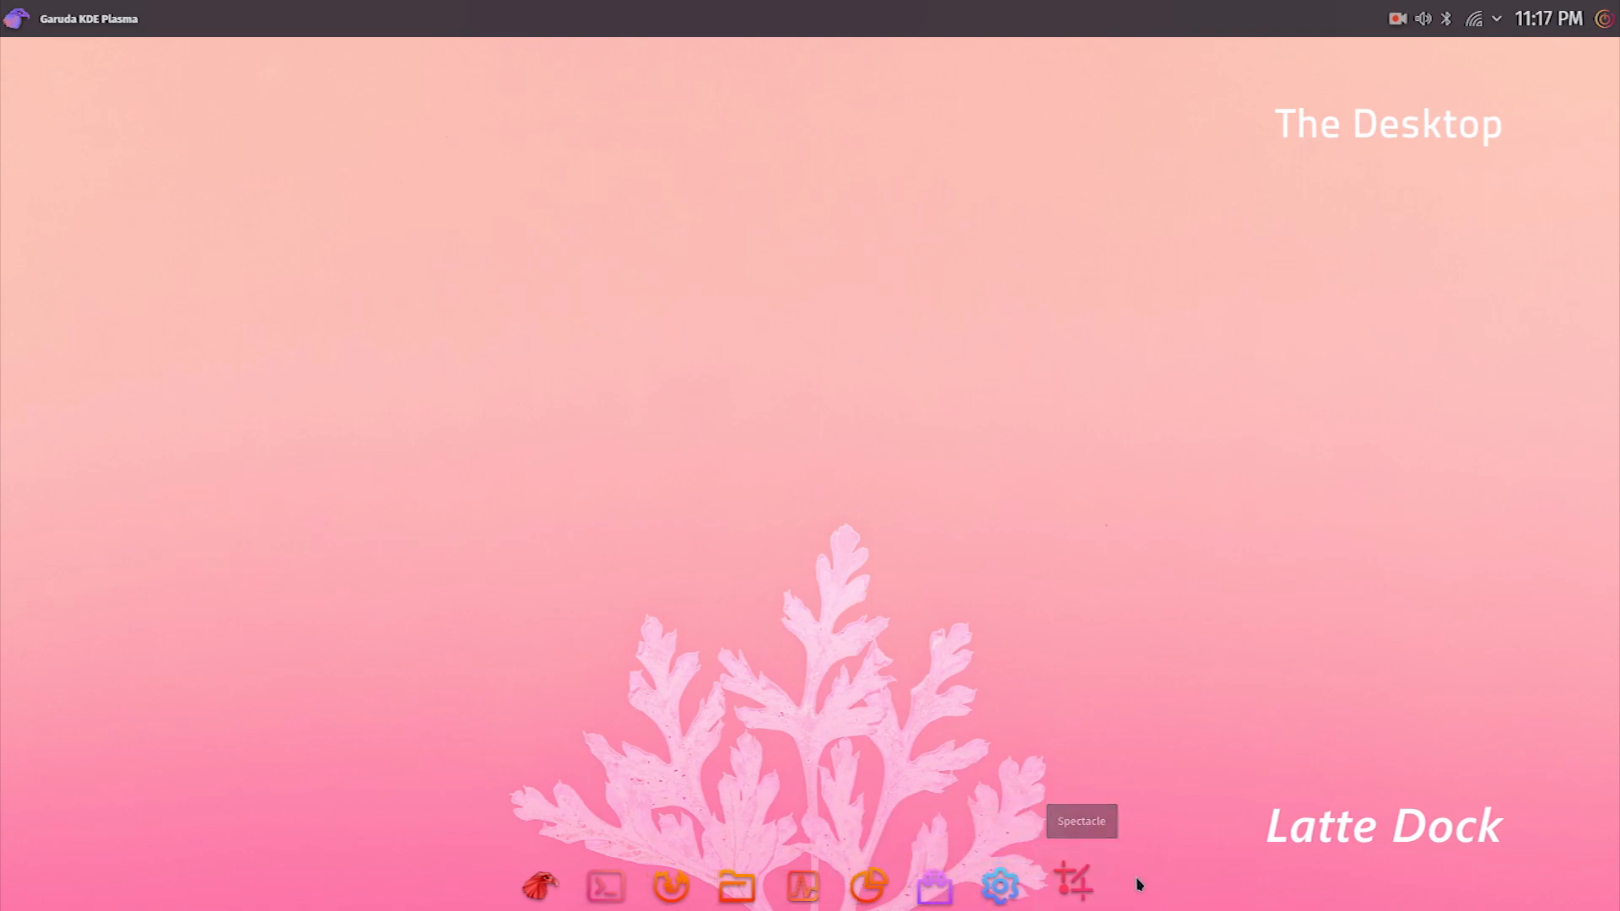
{"action": "right_click", "coordinate": [997, 885]}
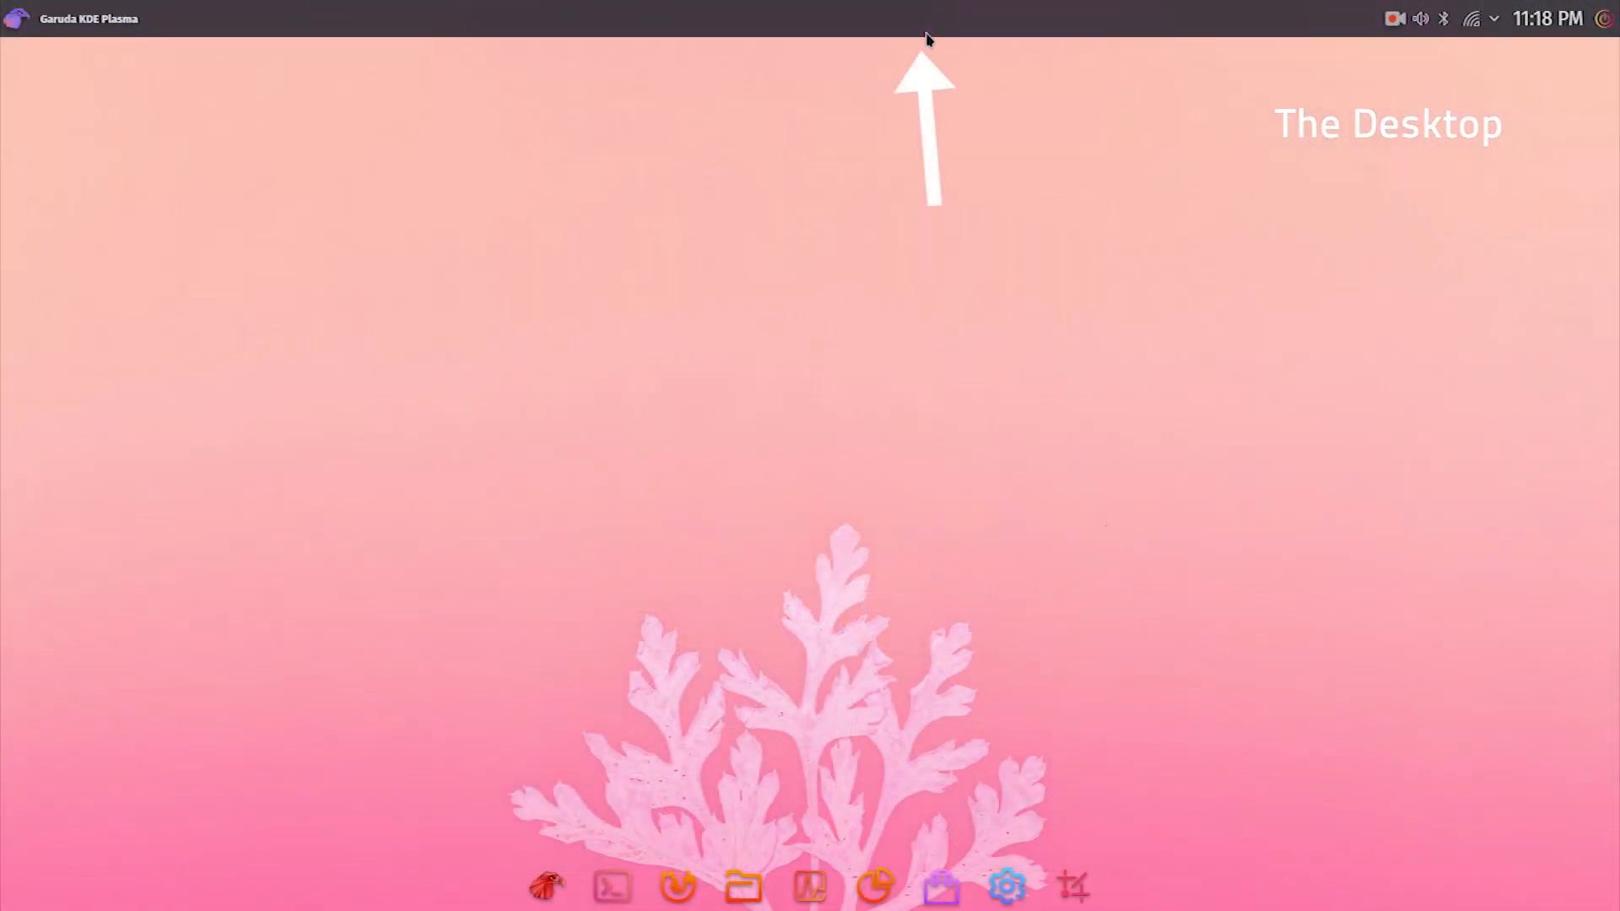
{"action": "mouse_move", "coordinate": [17, 18]}
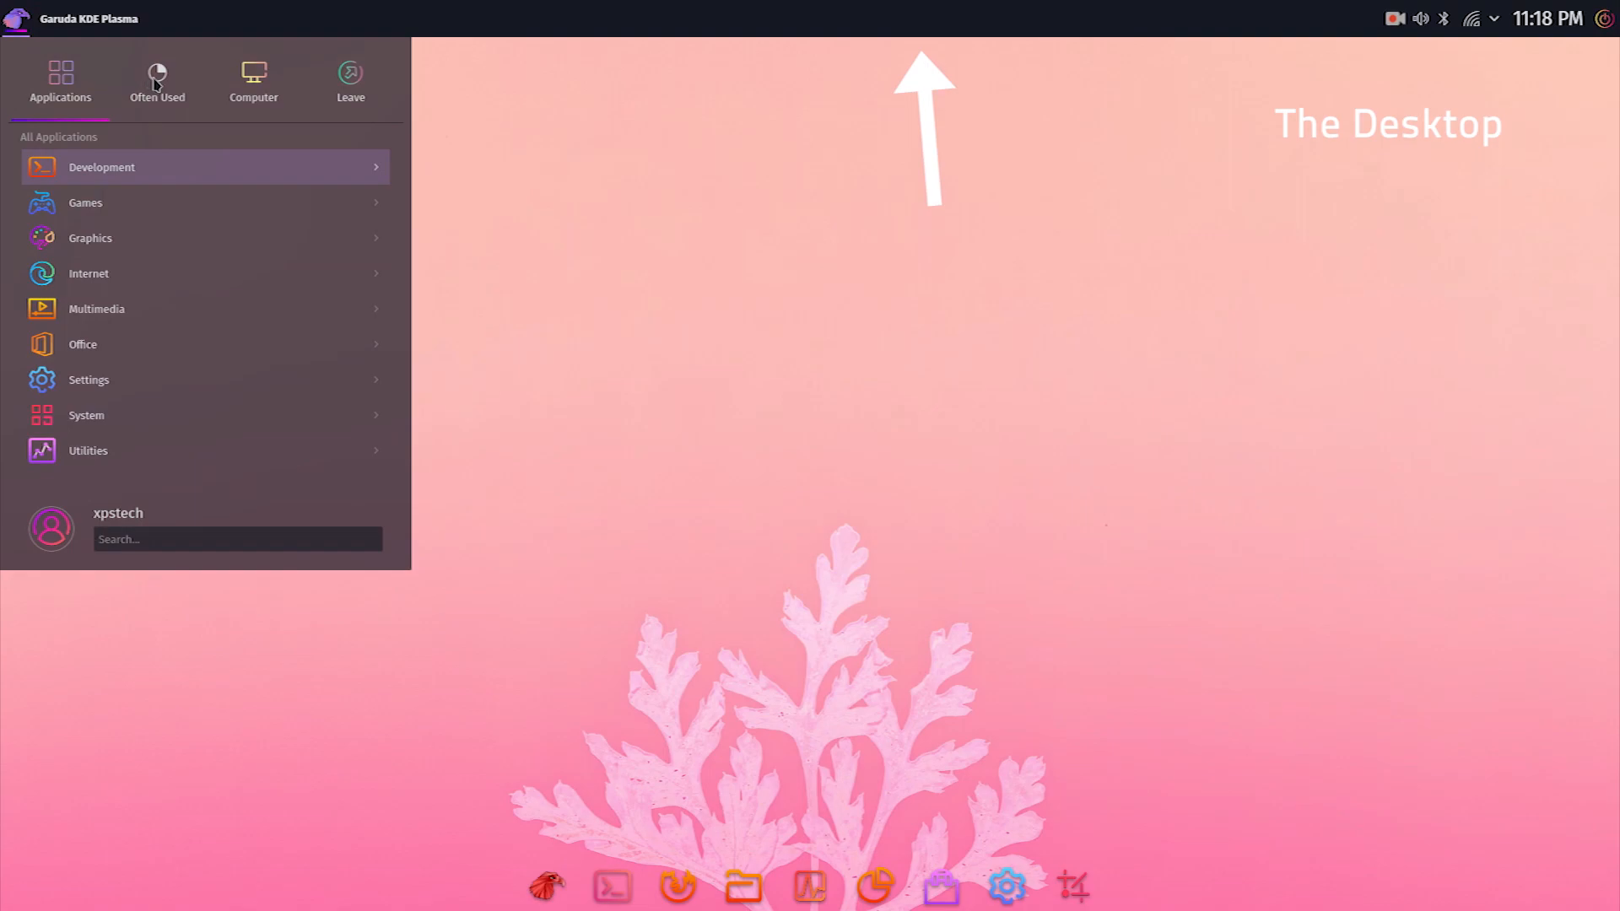
Step: Browse the launcher's Computer and Leave tabs, return to Applications and launch System Settings
{"action": "left_click", "coordinate": [253, 80]}
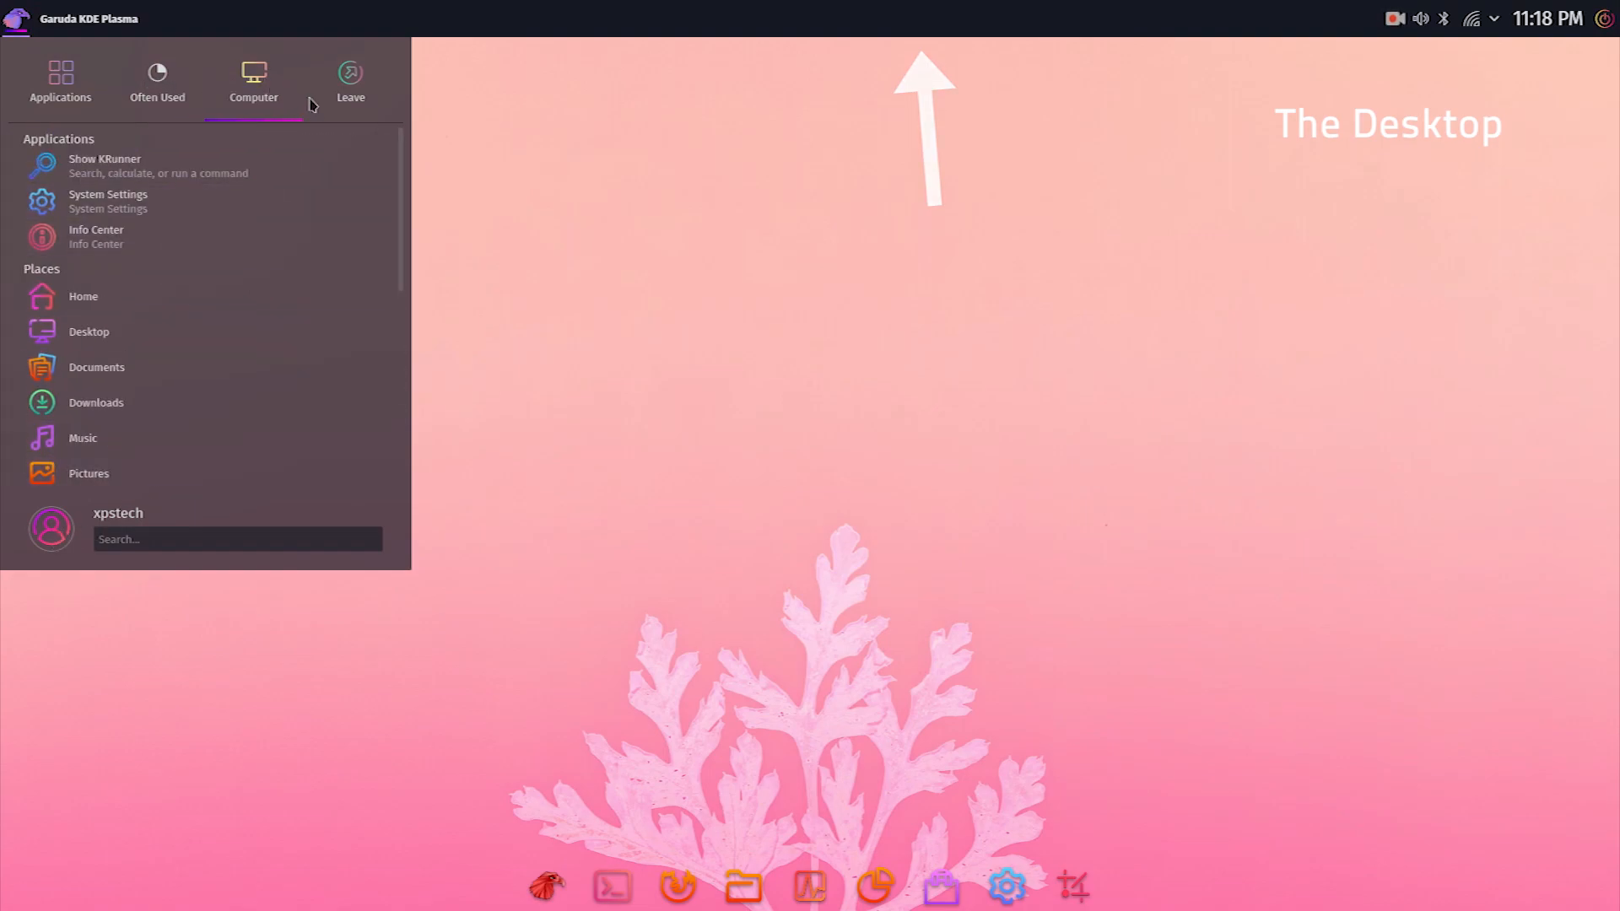
{"action": "left_click", "coordinate": [351, 81]}
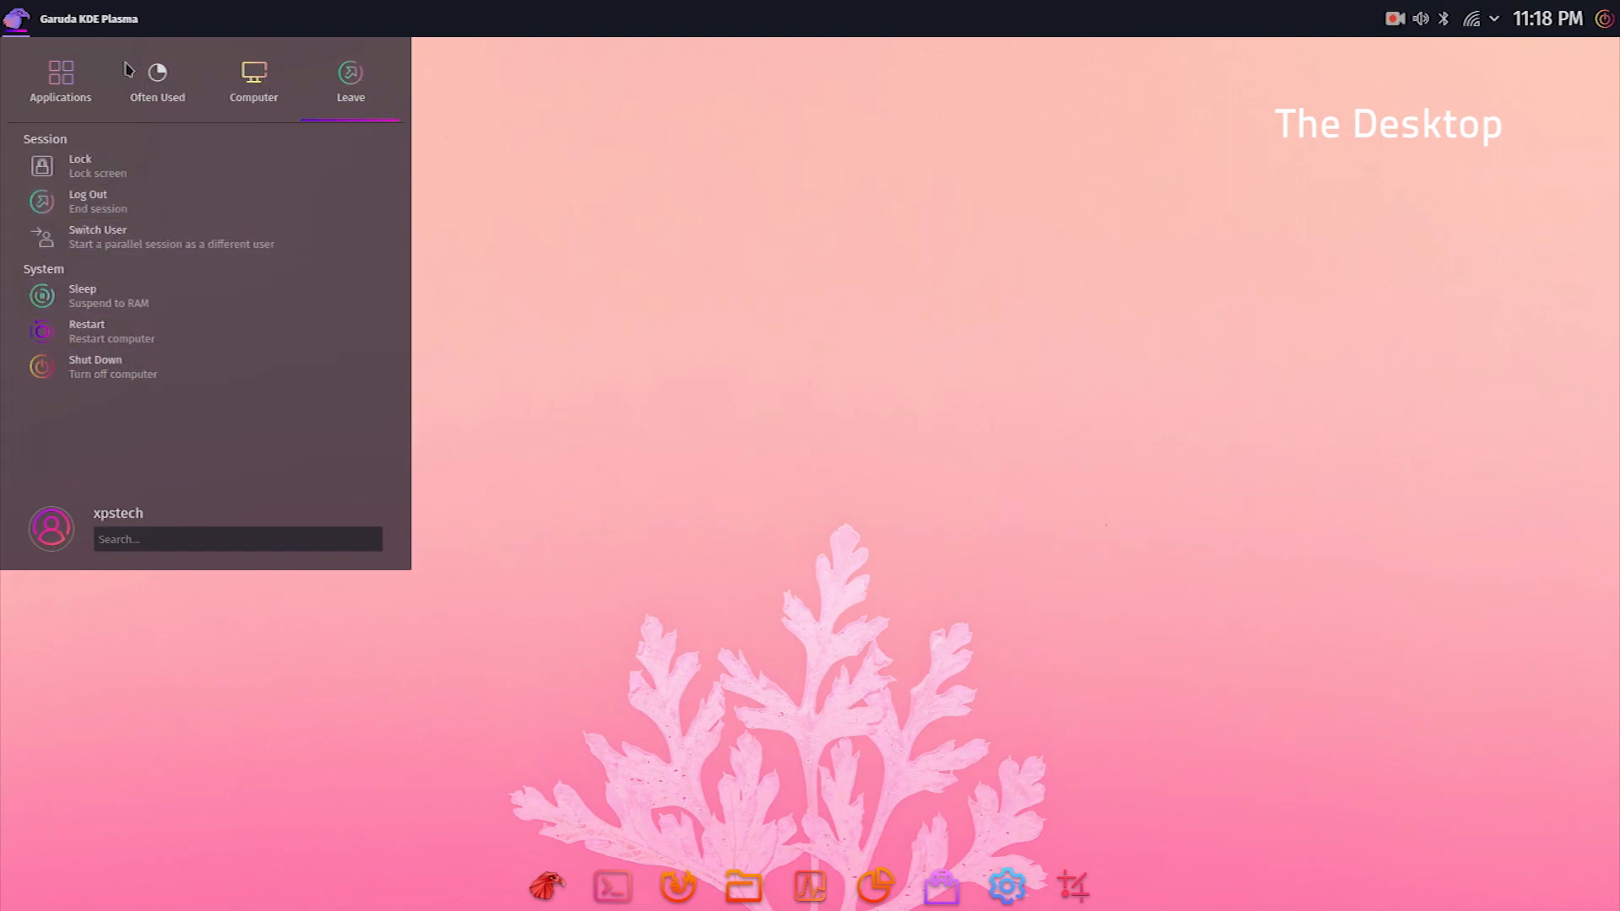
{"action": "left_click", "coordinate": [61, 81]}
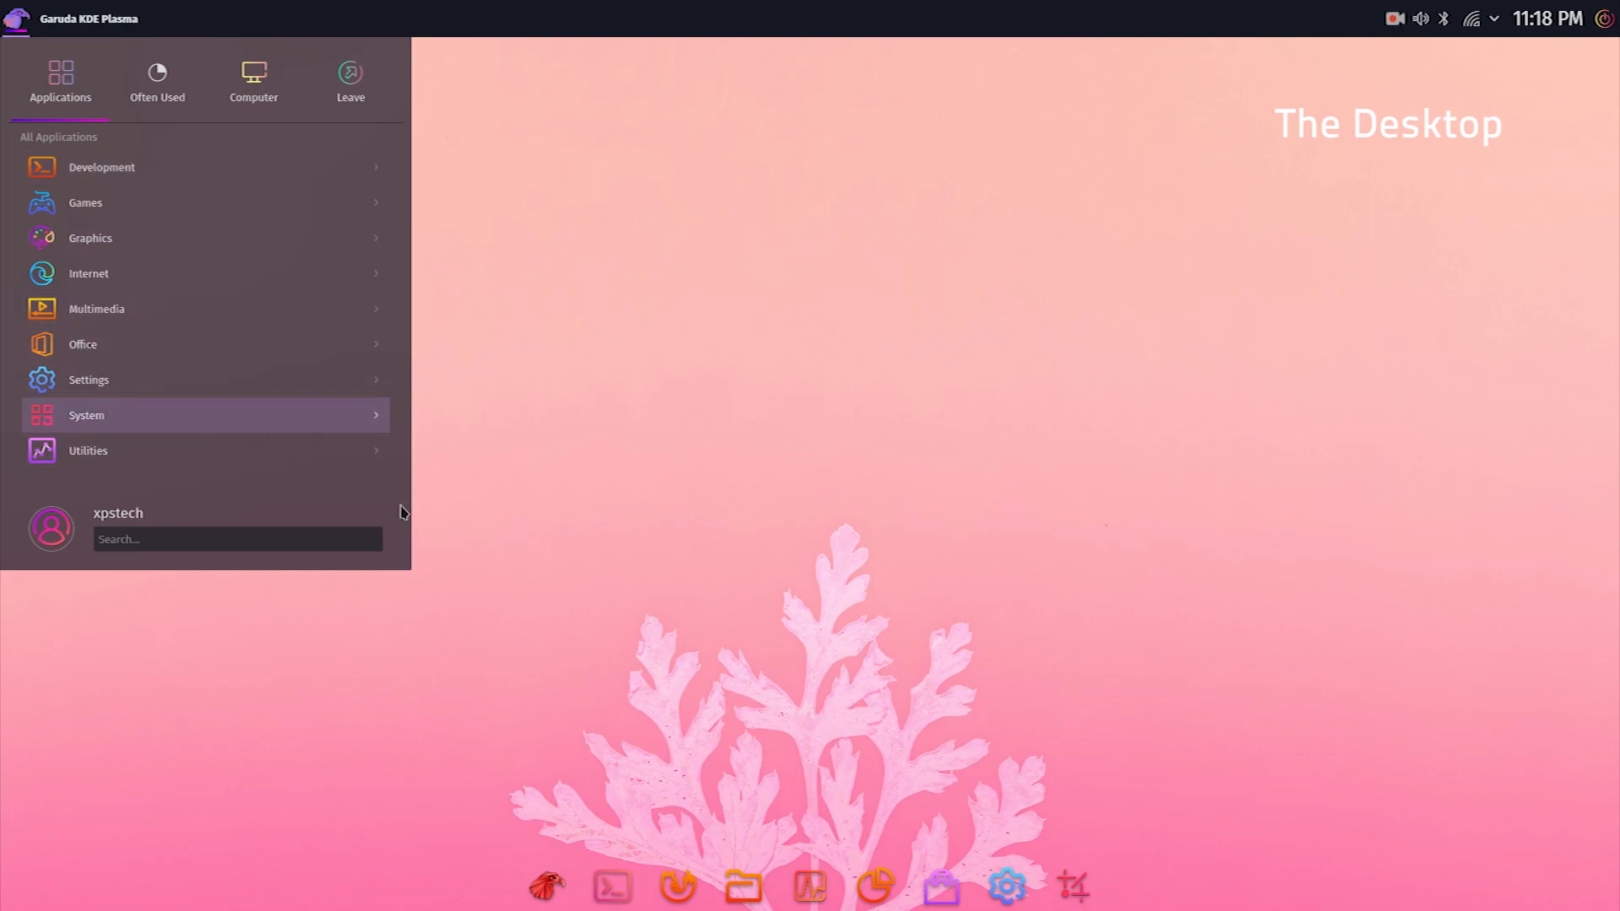
{"action": "left_click", "coordinate": [1006, 886]}
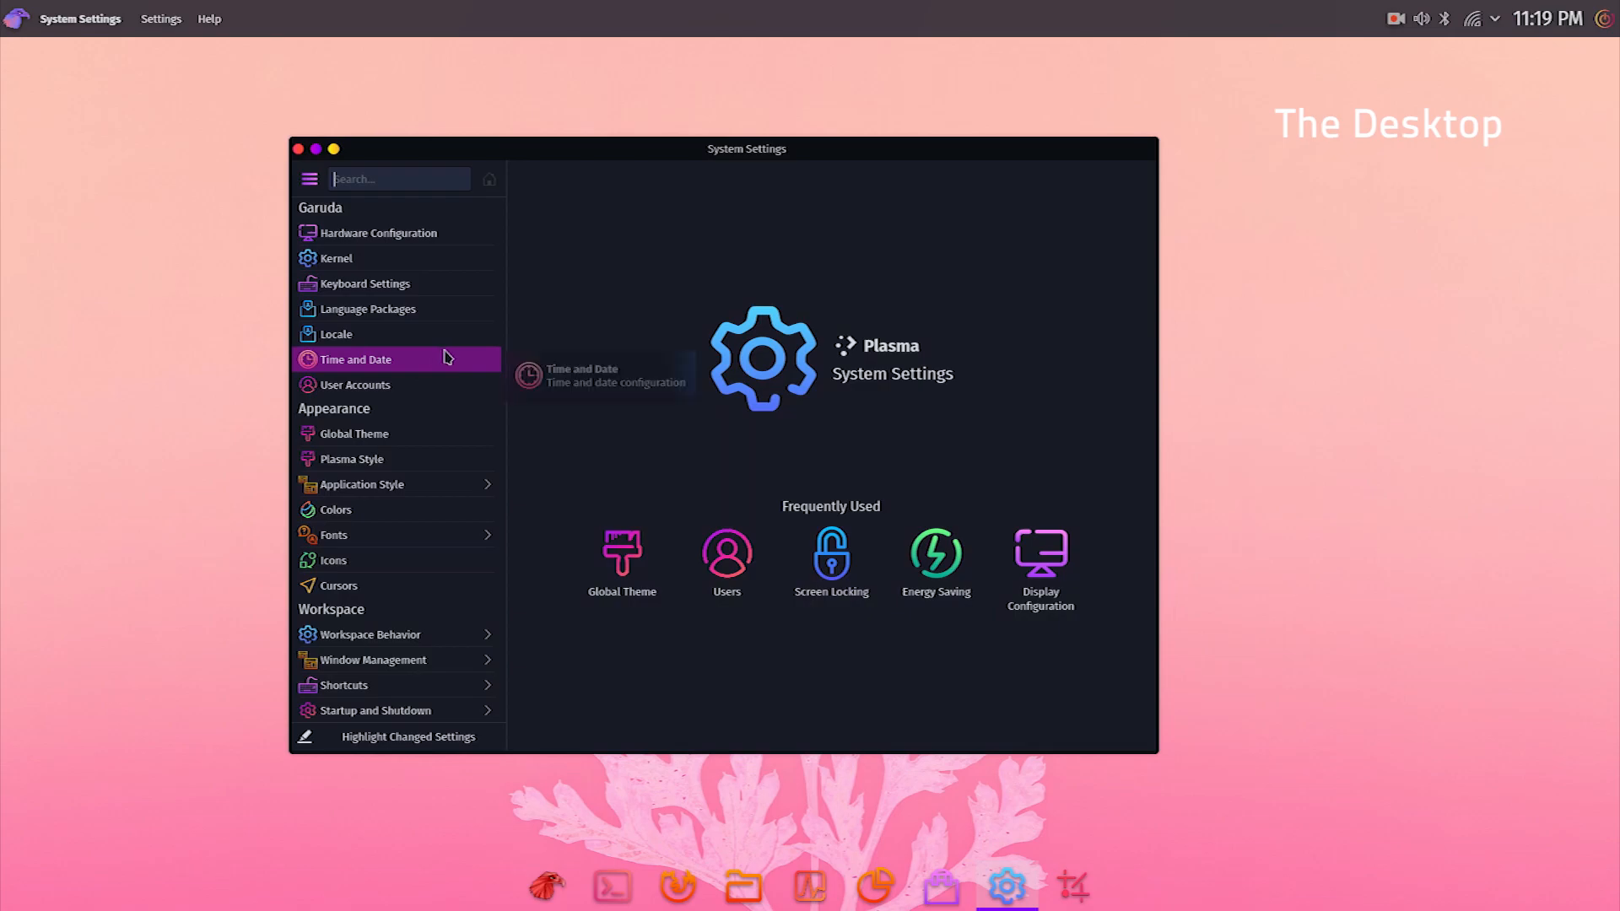
Step: Apply the Sweet global theme from Appearance > Global Theme
{"action": "left_click", "coordinate": [353, 433]}
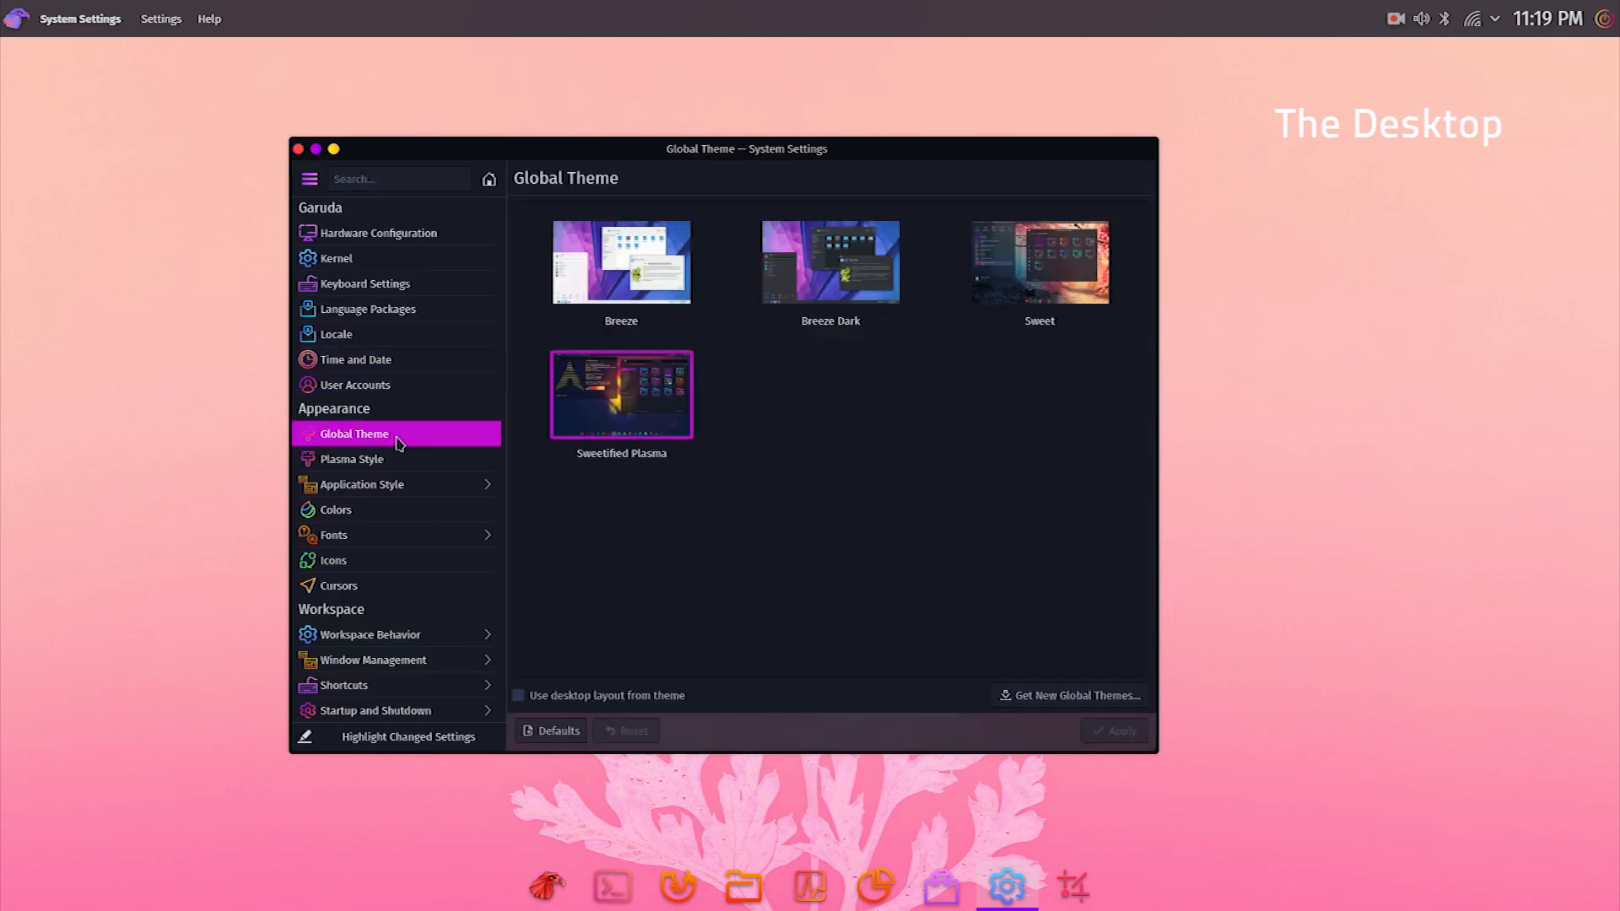
{"action": "mouse_move", "coordinate": [619, 394]}
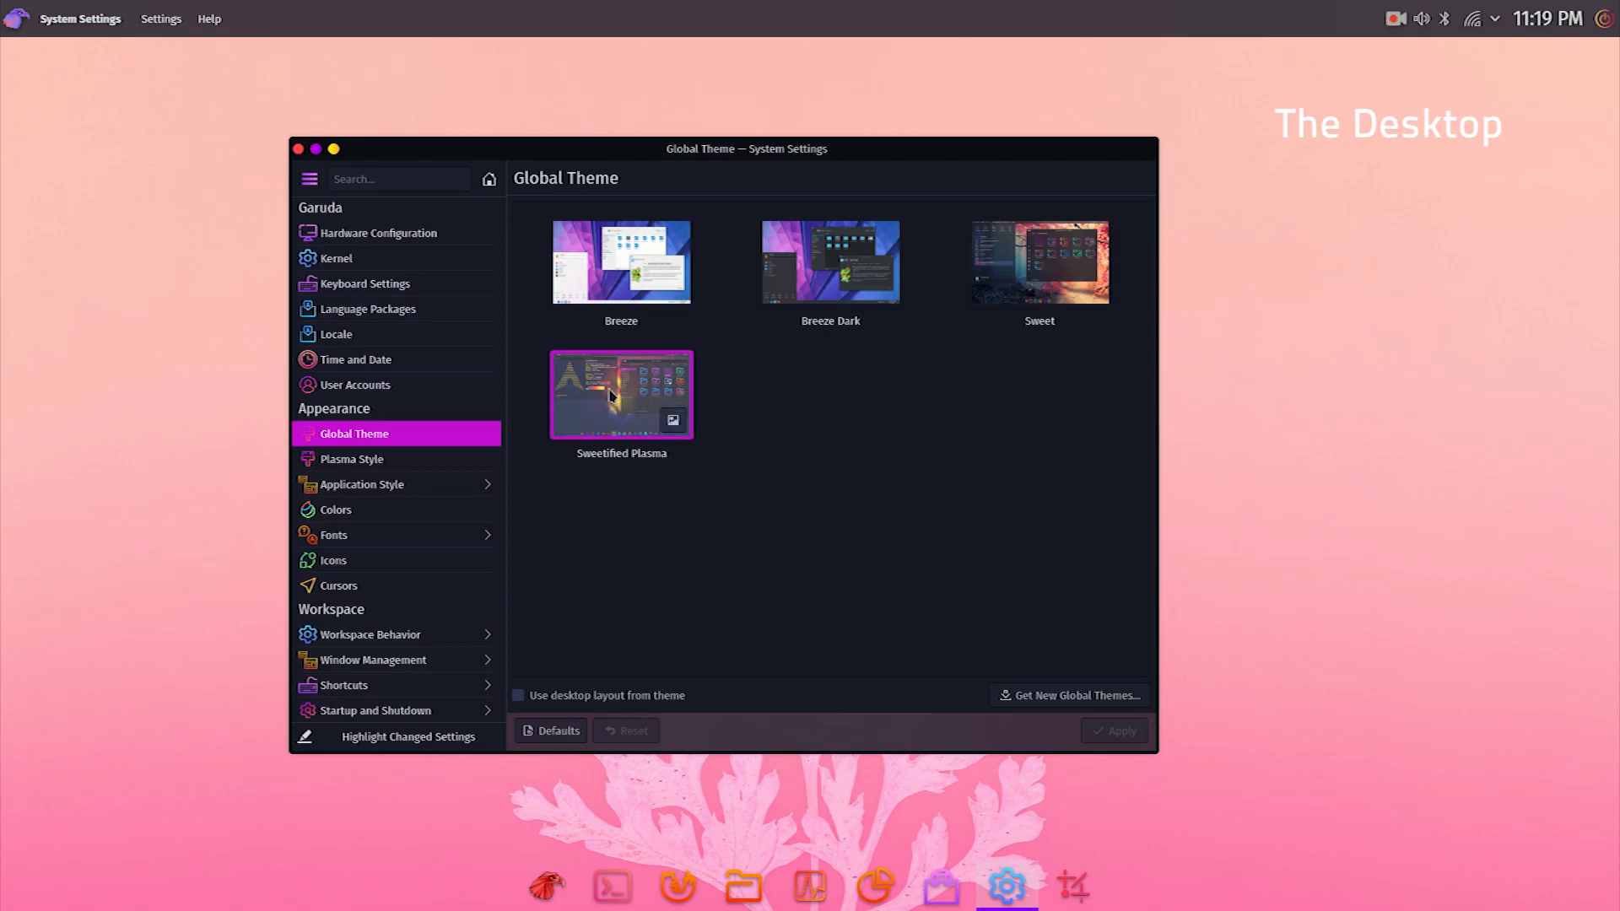
{"action": "left_click", "coordinate": [1038, 261]}
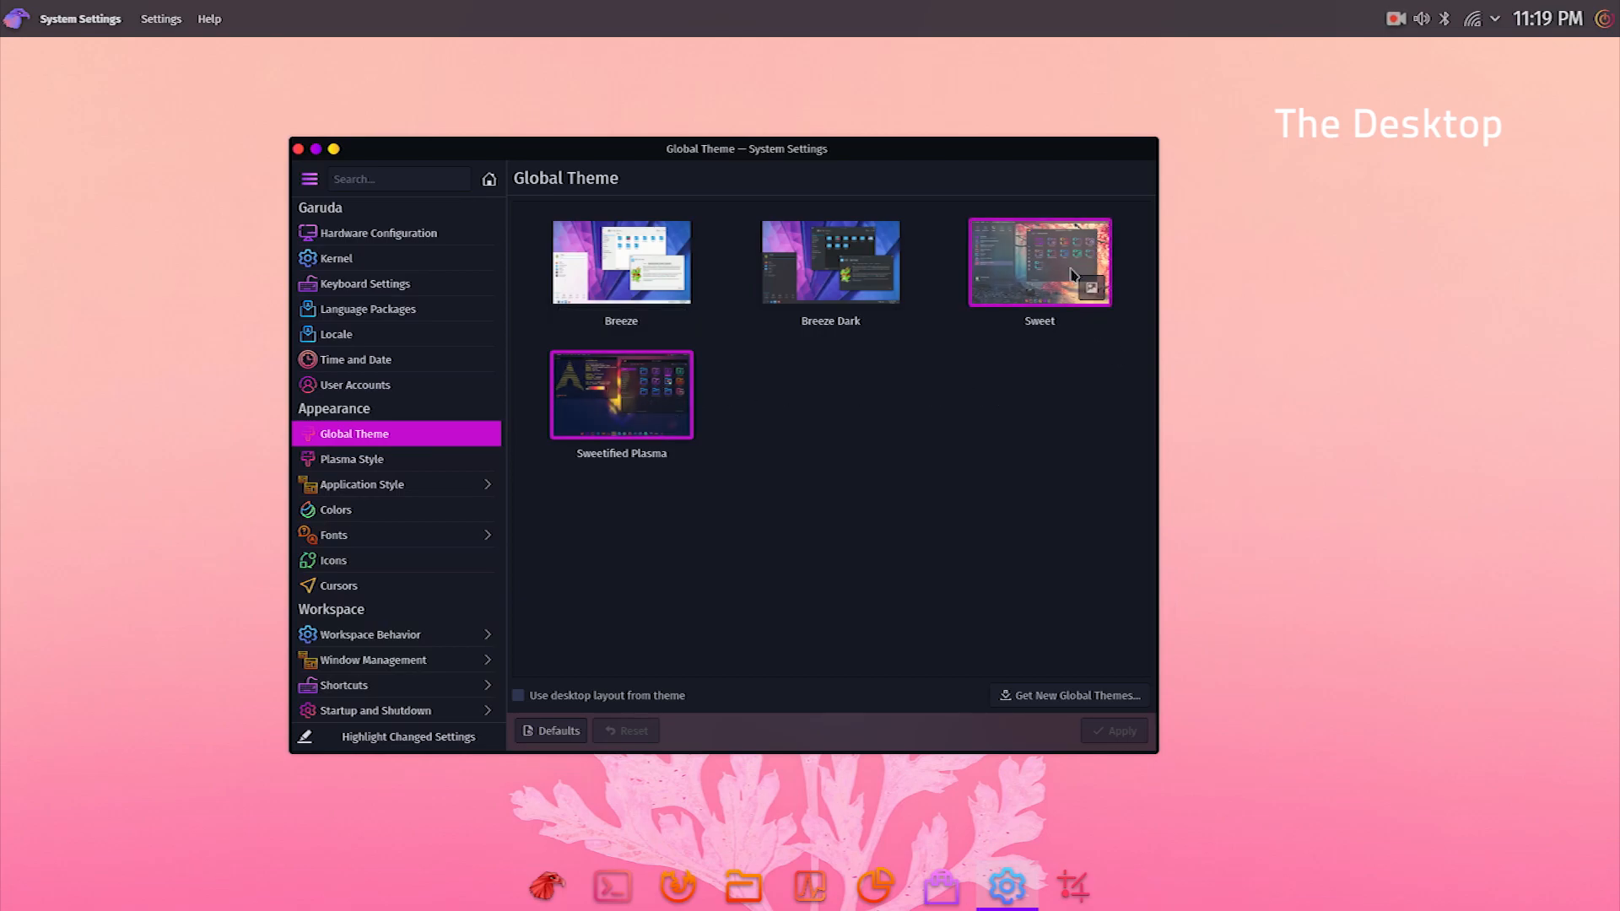
{"action": "left_click", "coordinate": [1037, 262]}
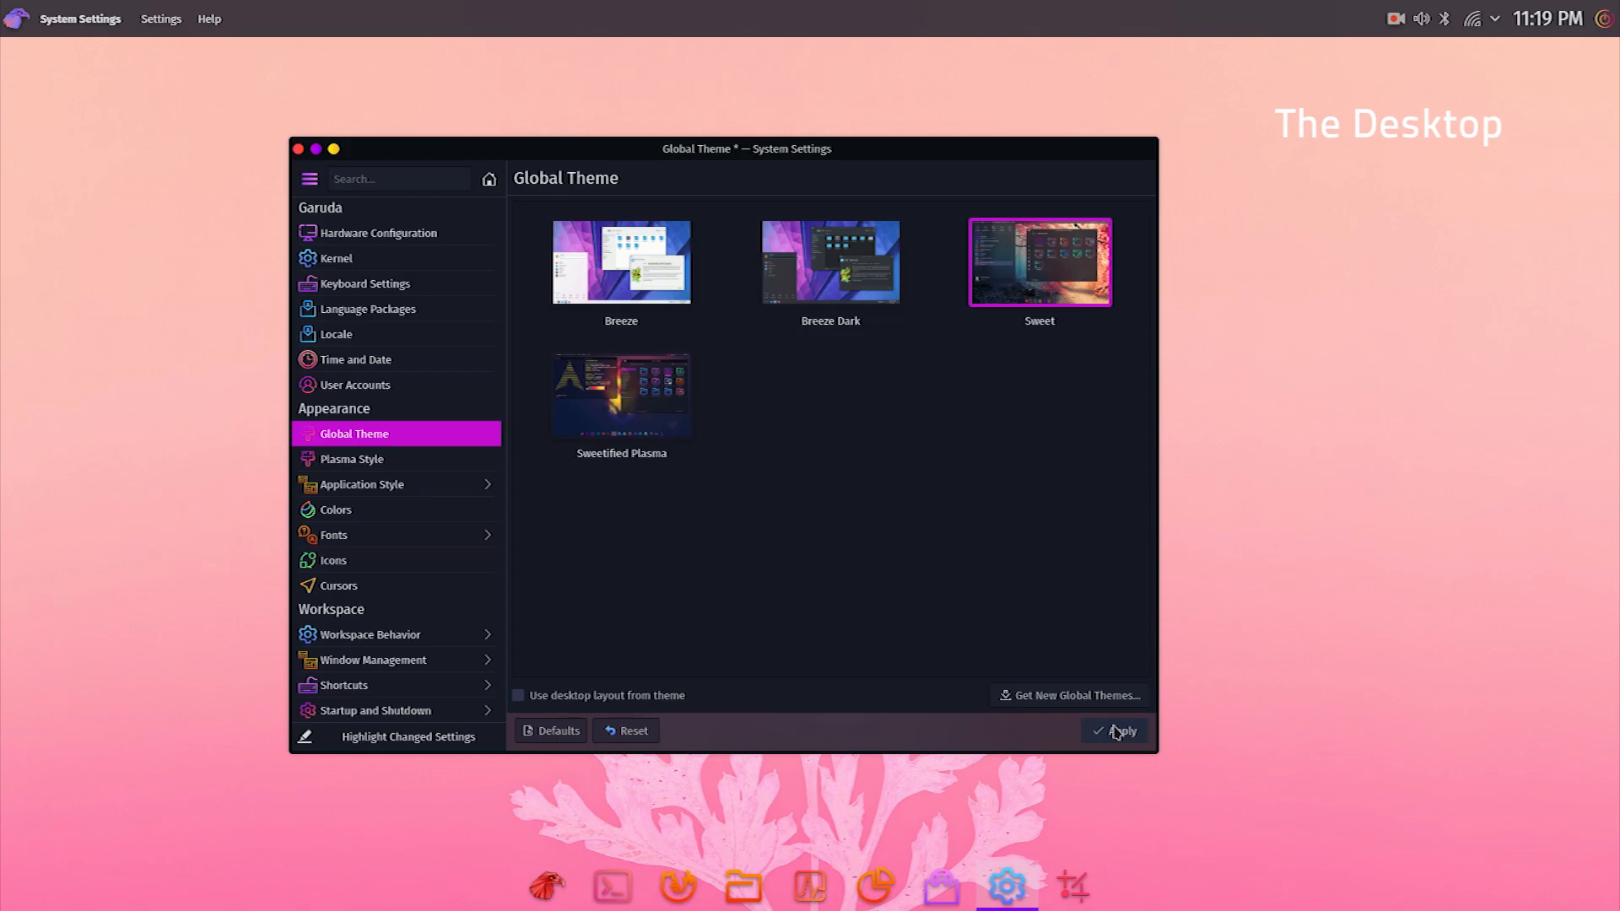
{"action": "left_click", "coordinate": [1112, 730]}
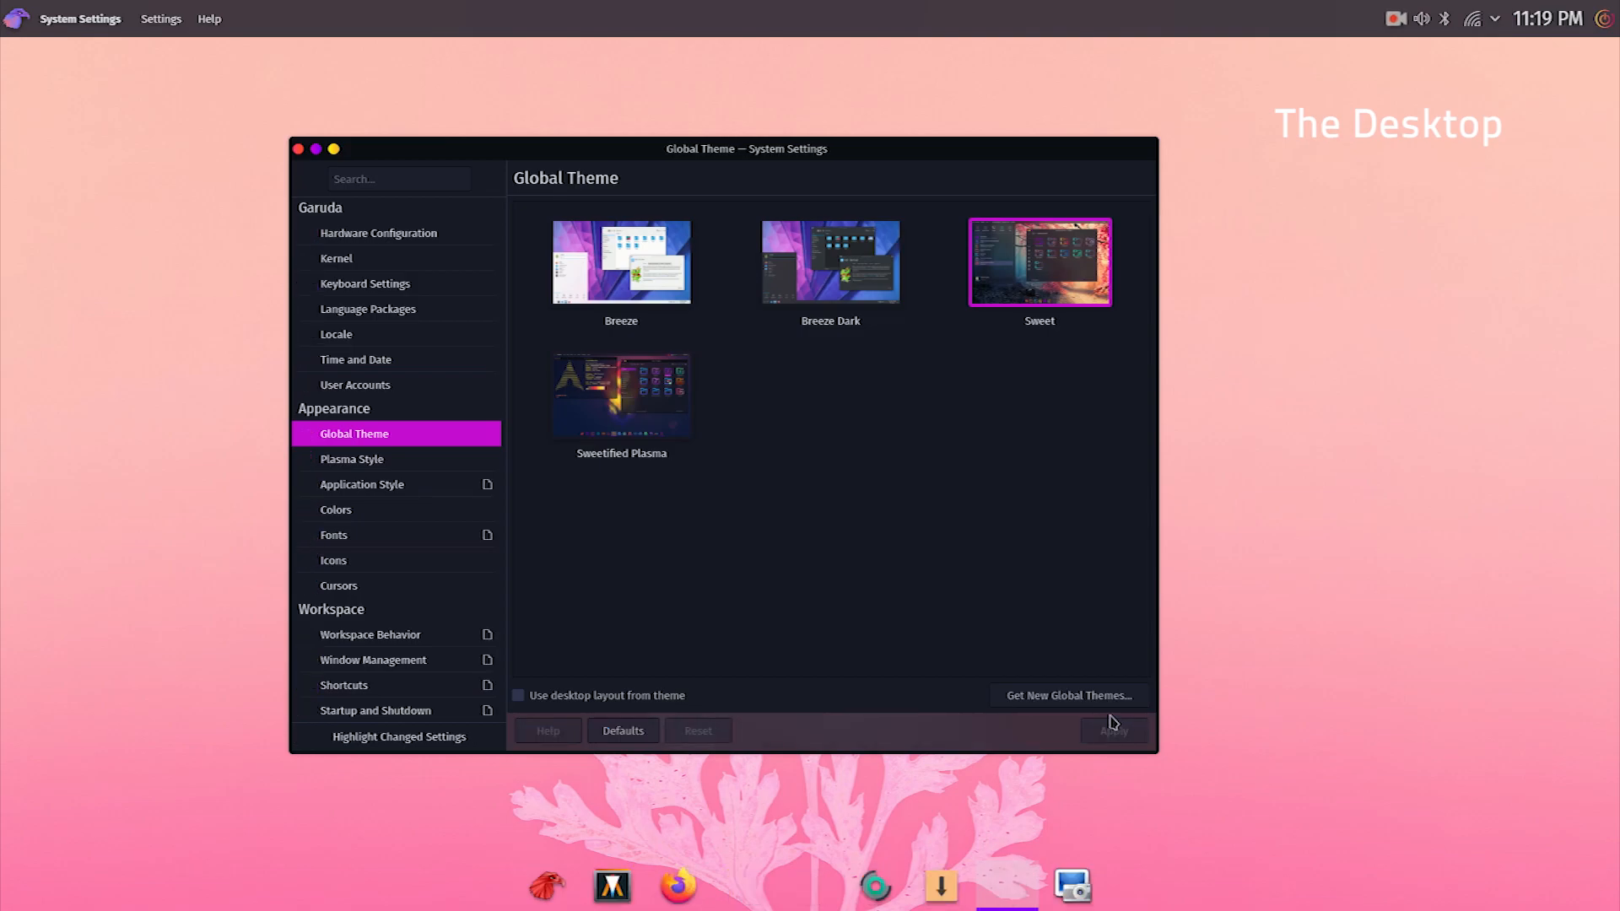
Step: Switch the desktop to the light Breeze global theme and nudge the settings window aside
{"action": "left_click", "coordinate": [619, 393]}
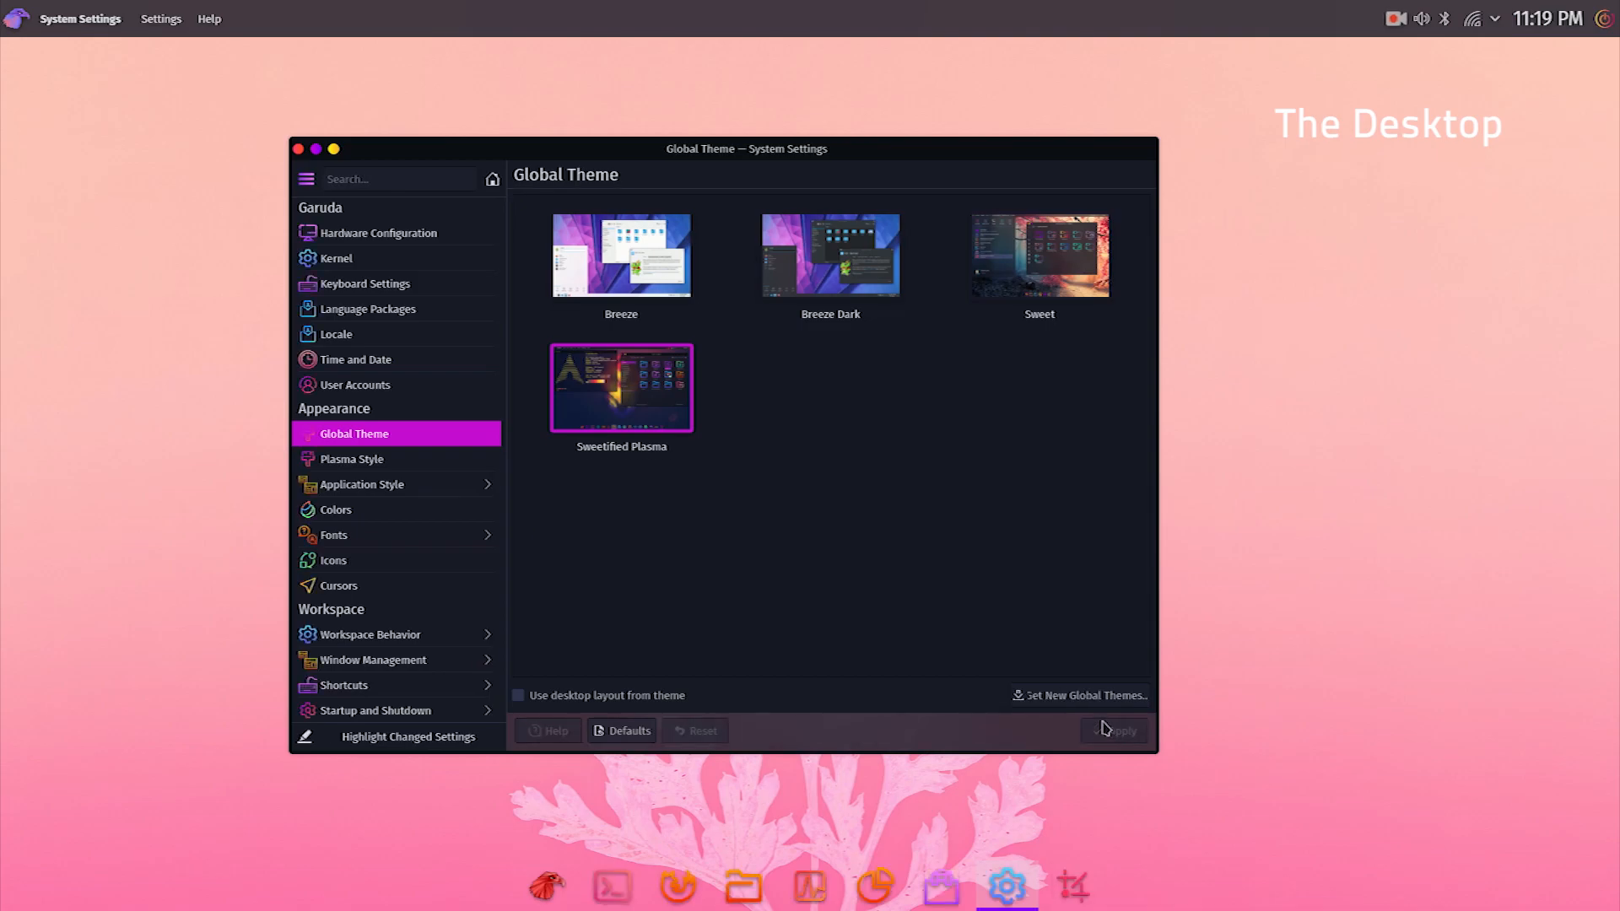
{"action": "left_click", "coordinate": [828, 255]}
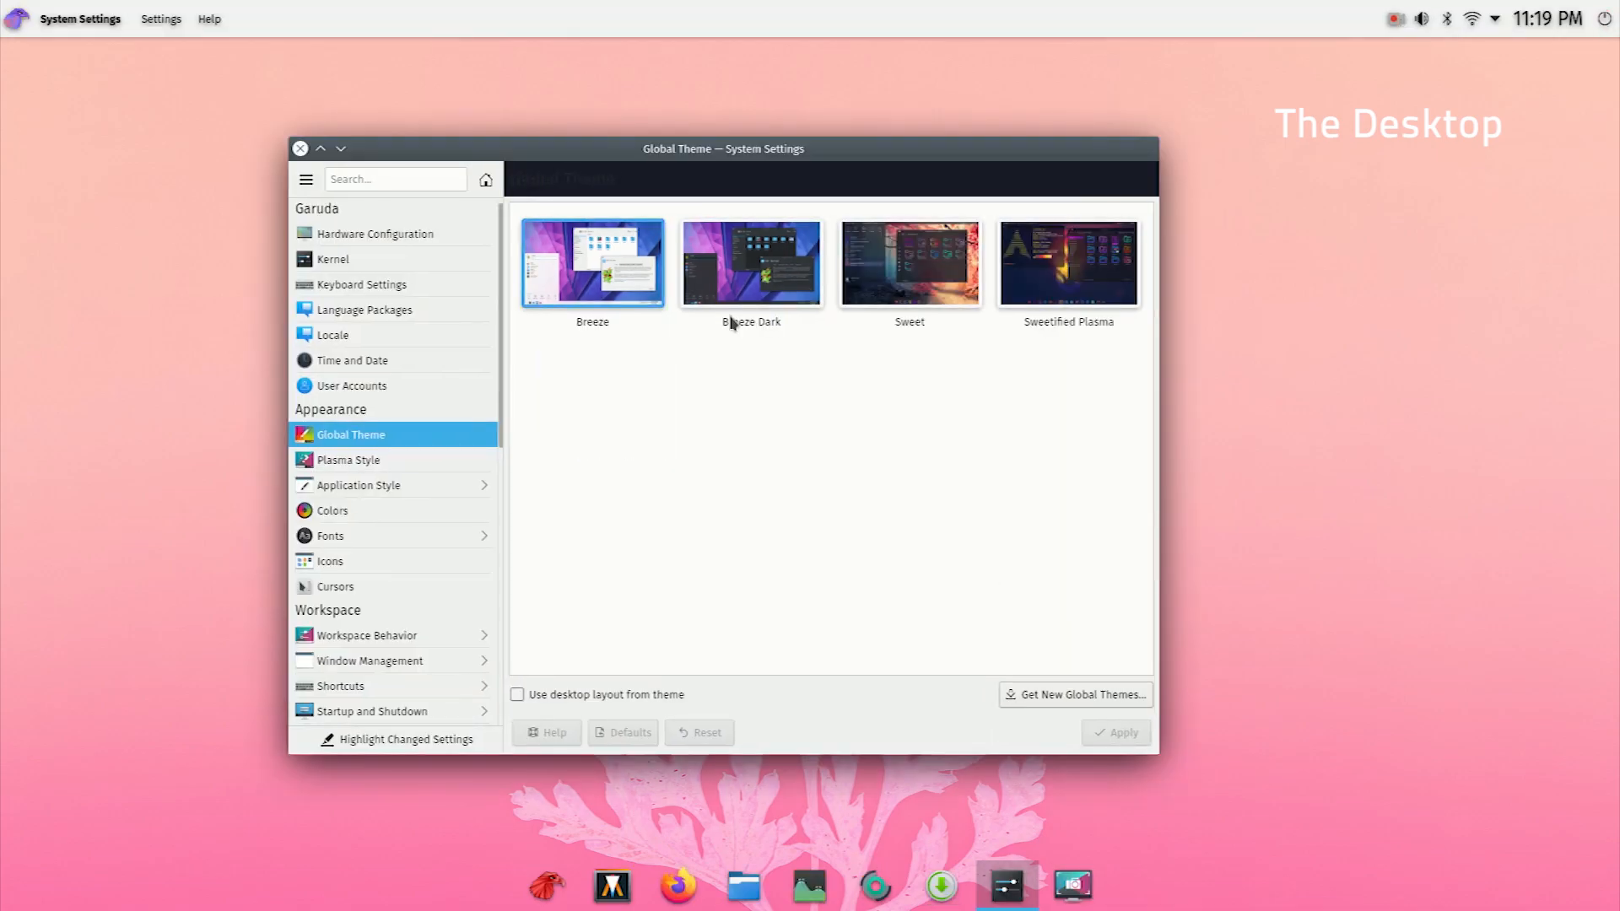
{"action": "left_click_drag", "start_coordinate": [724, 149], "coordinate": [771, 135]}
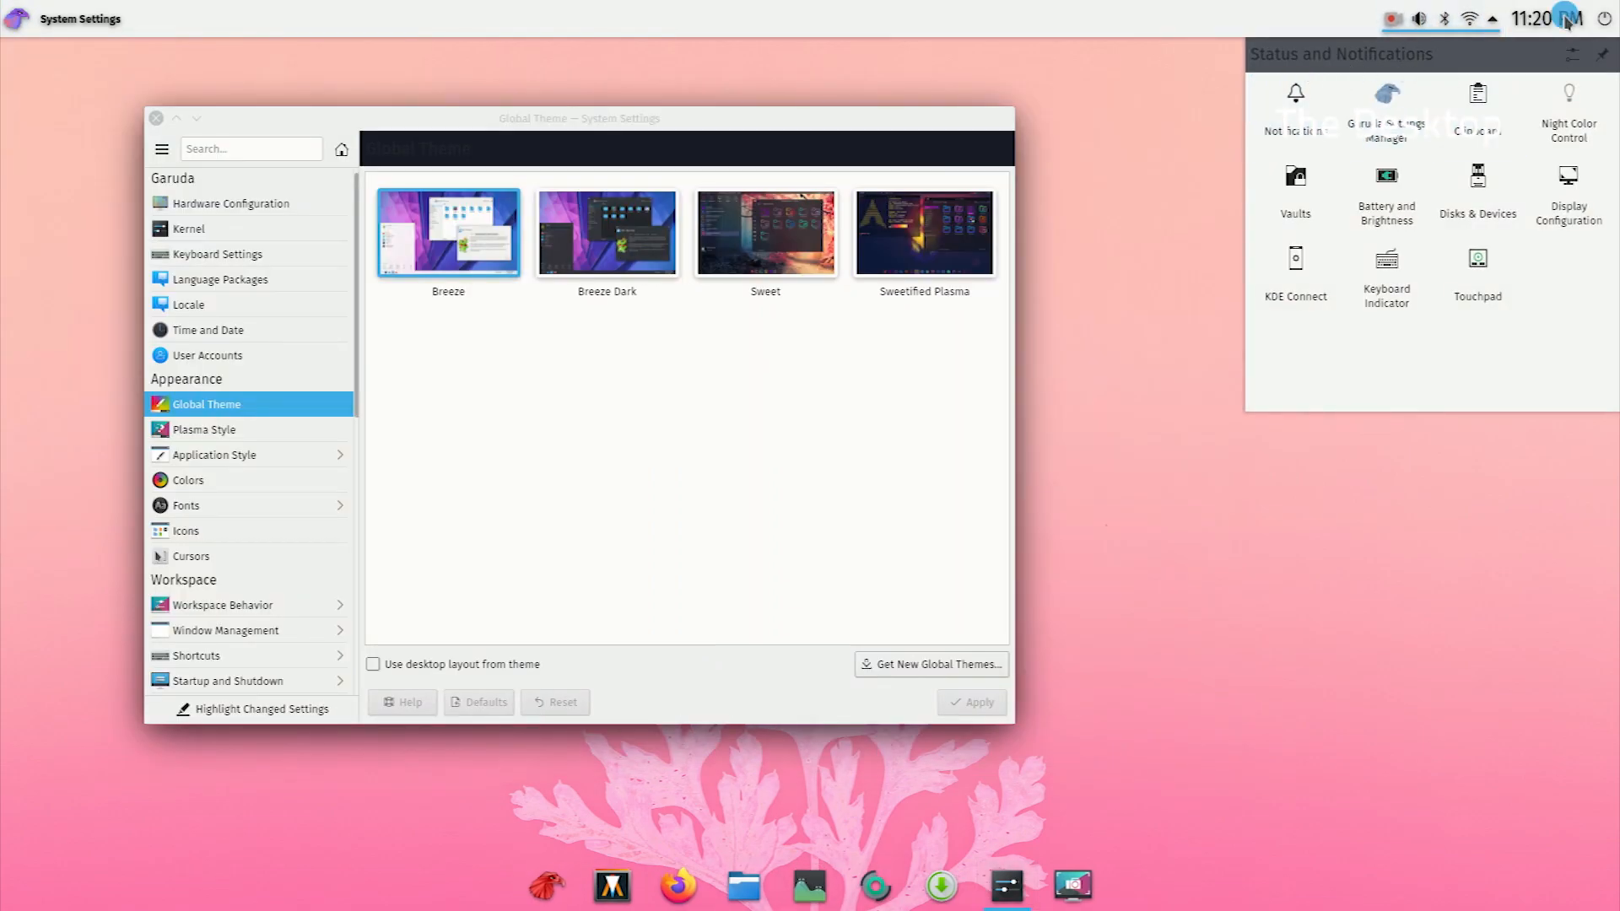
Step: Close System Settings, dismiss the desktop menu, and browse the Add Widgets catalogue
{"action": "left_click", "coordinate": [1468, 18]}
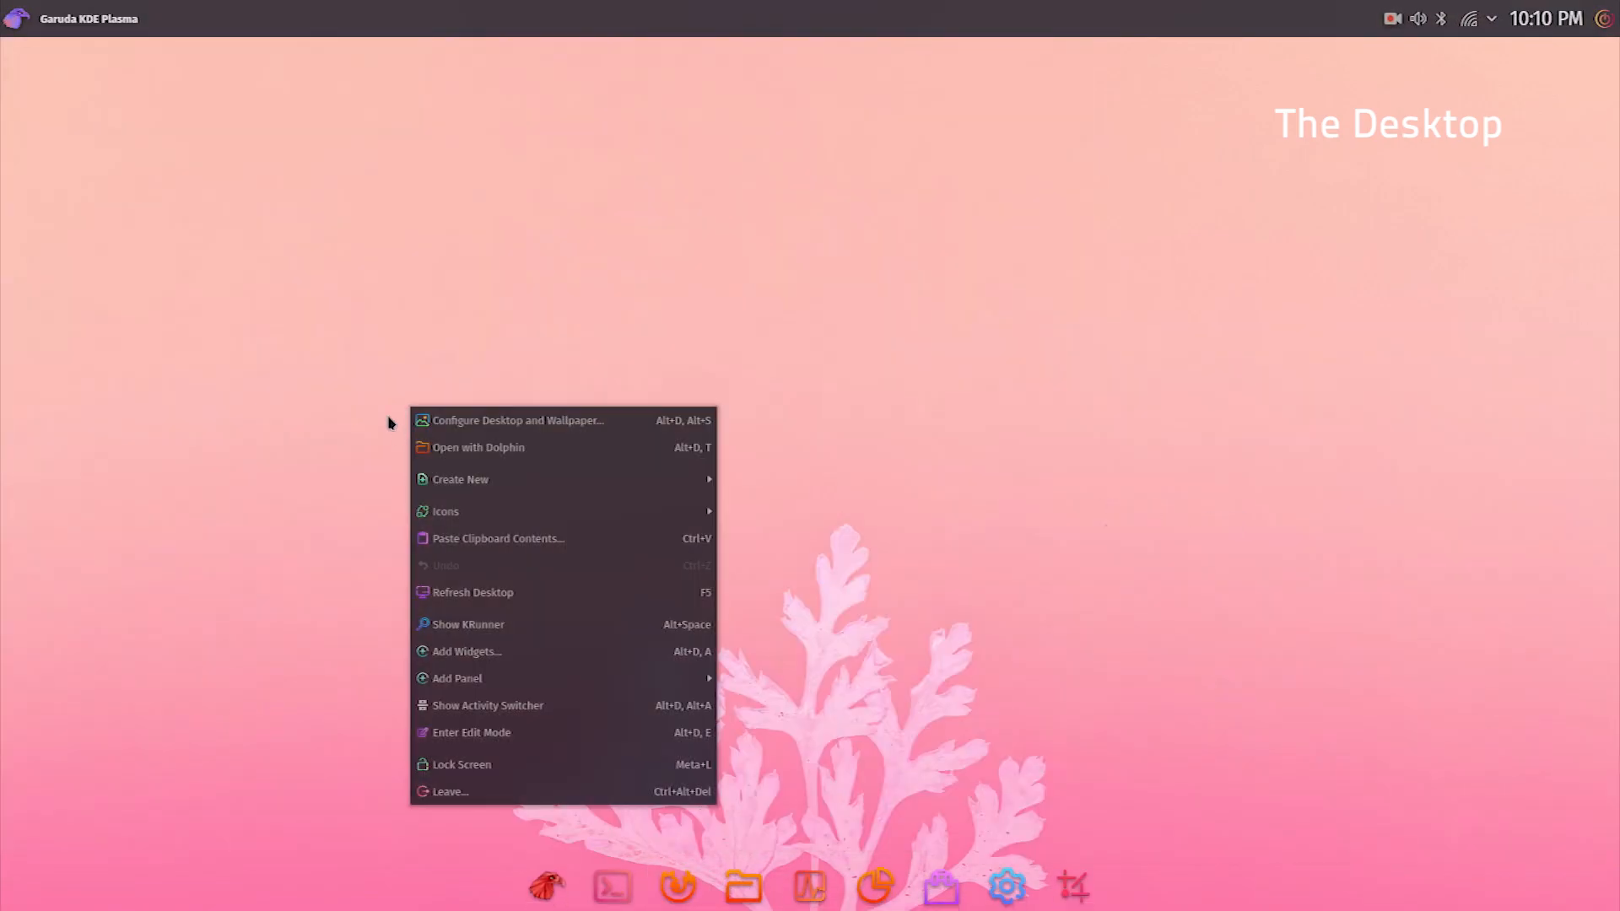
{"action": "left_click", "coordinate": [762, 337]}
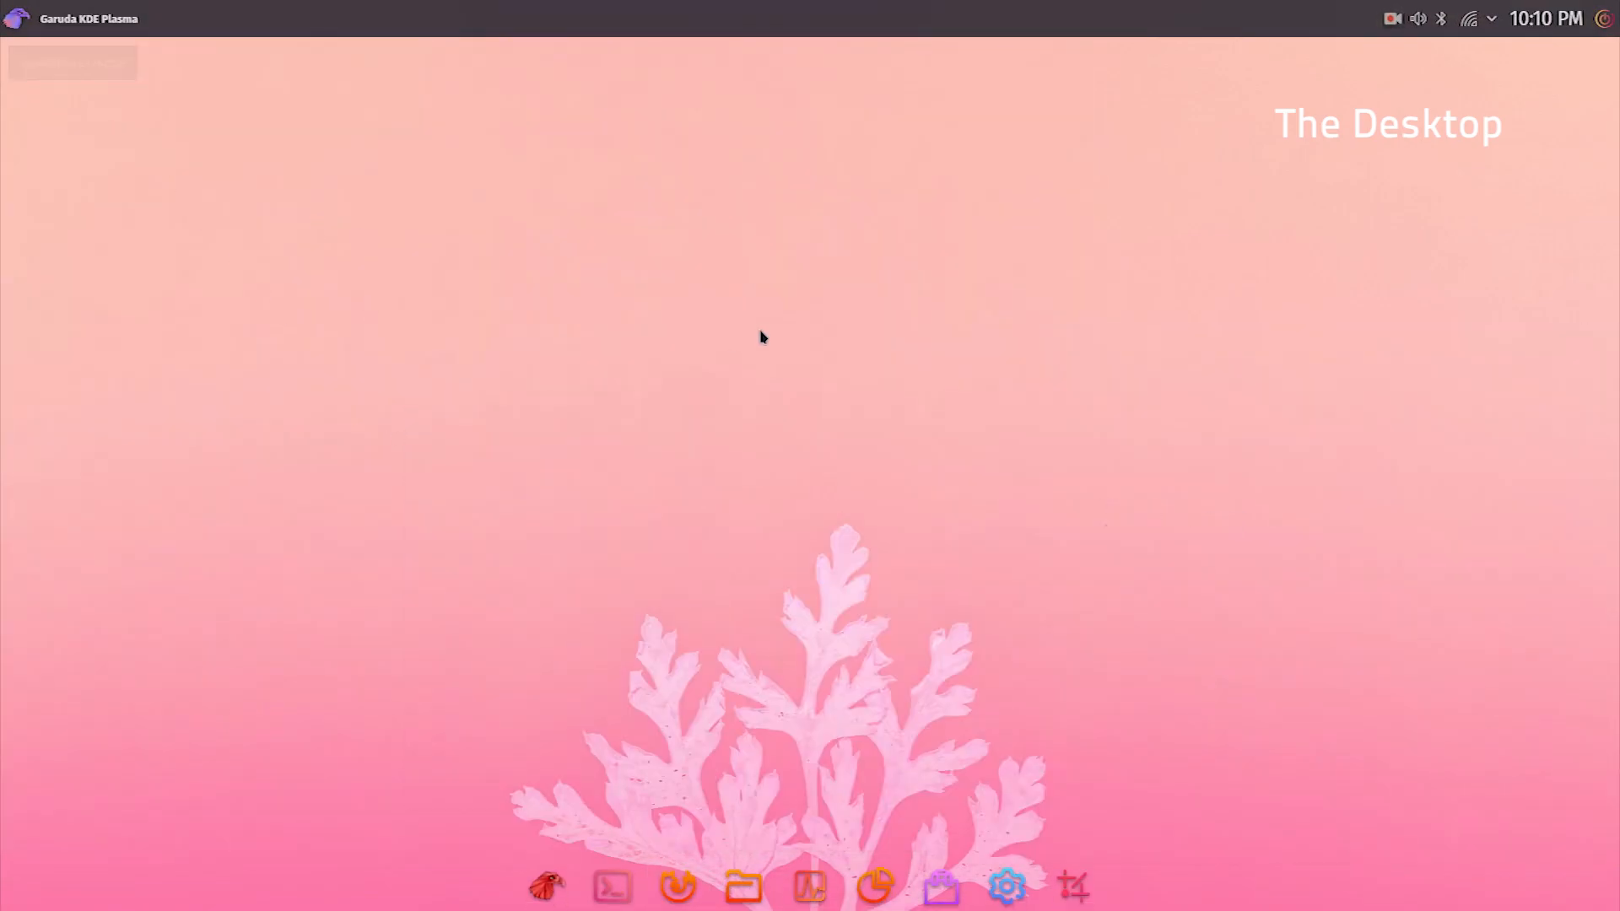
{"action": "type", "text": "desktop"}
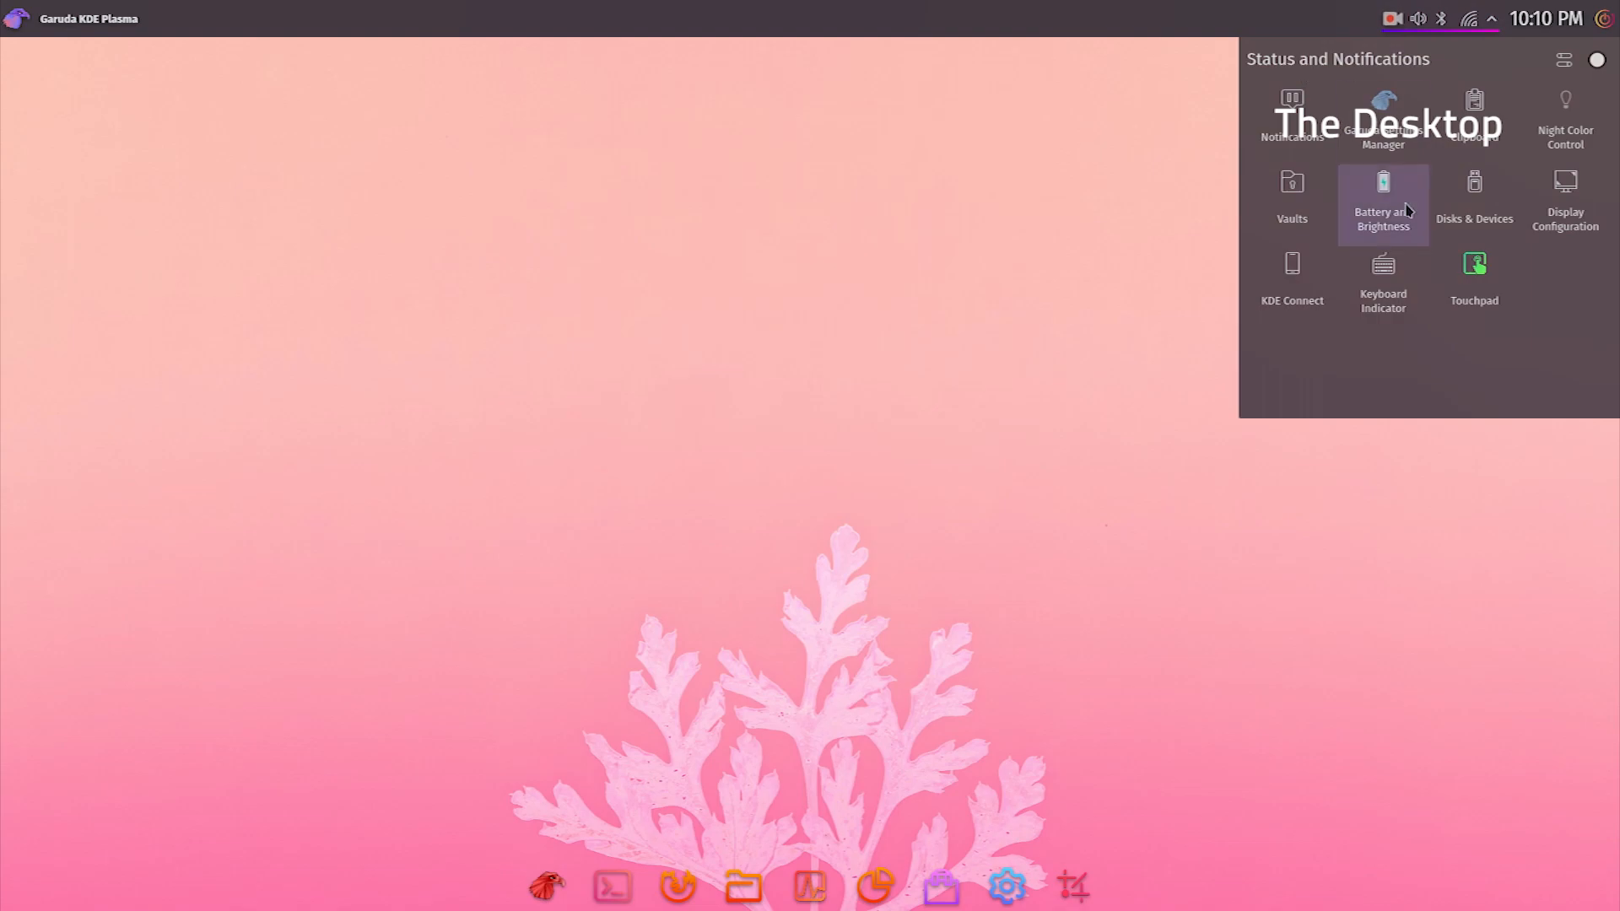
{"action": "left_click", "coordinate": [1472, 270]}
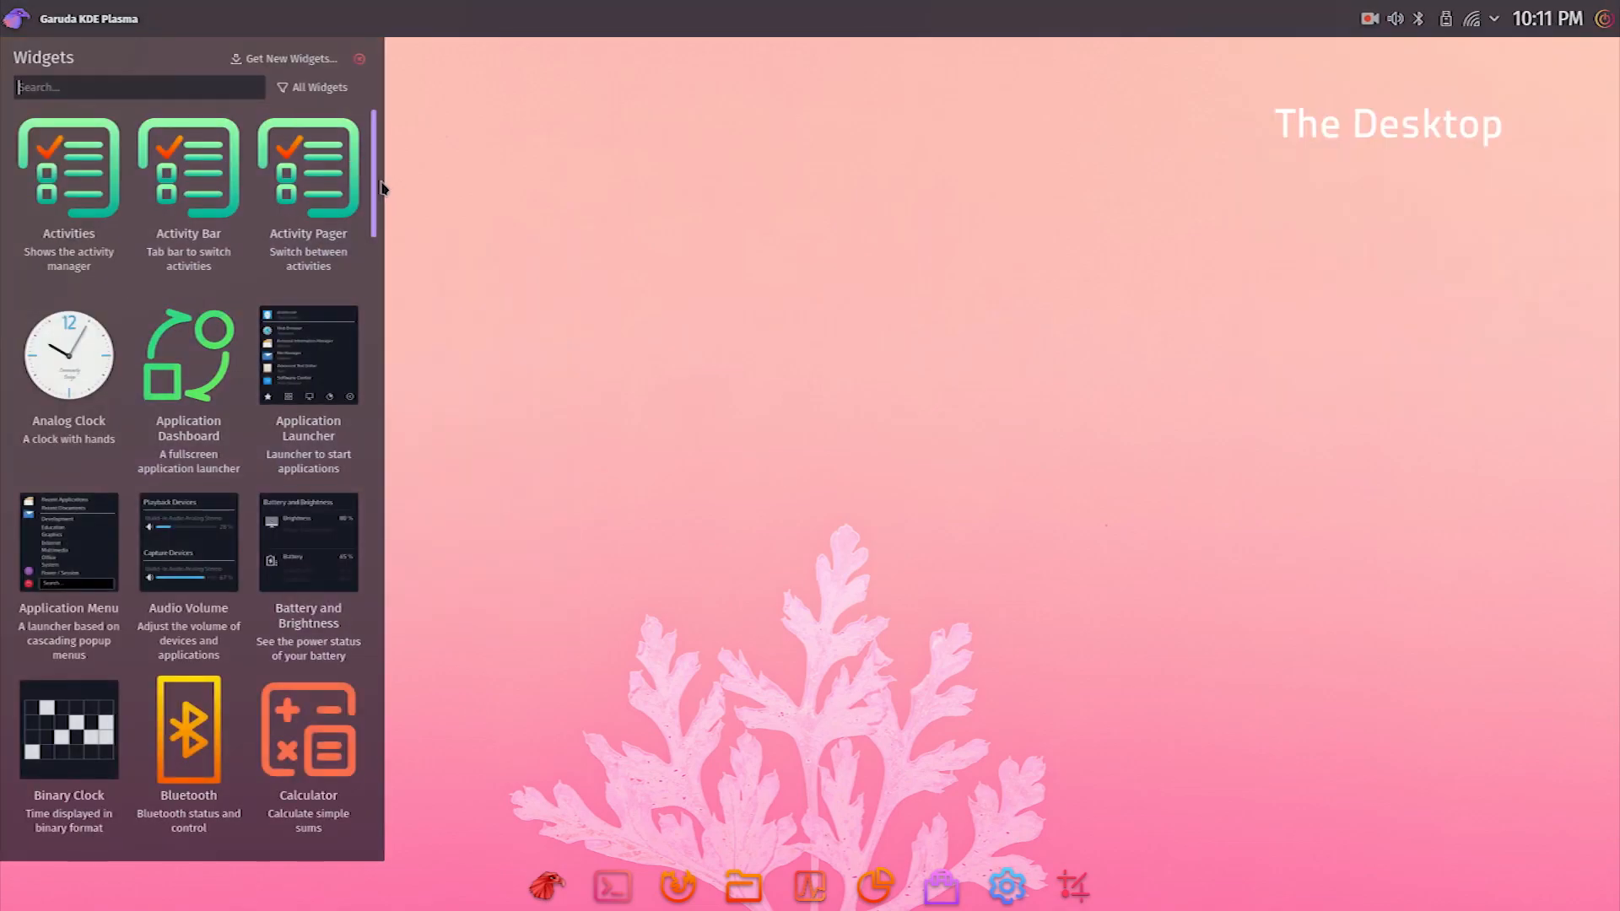
{"action": "scroll", "scroll_direction": "down", "scroll_amount": 3}
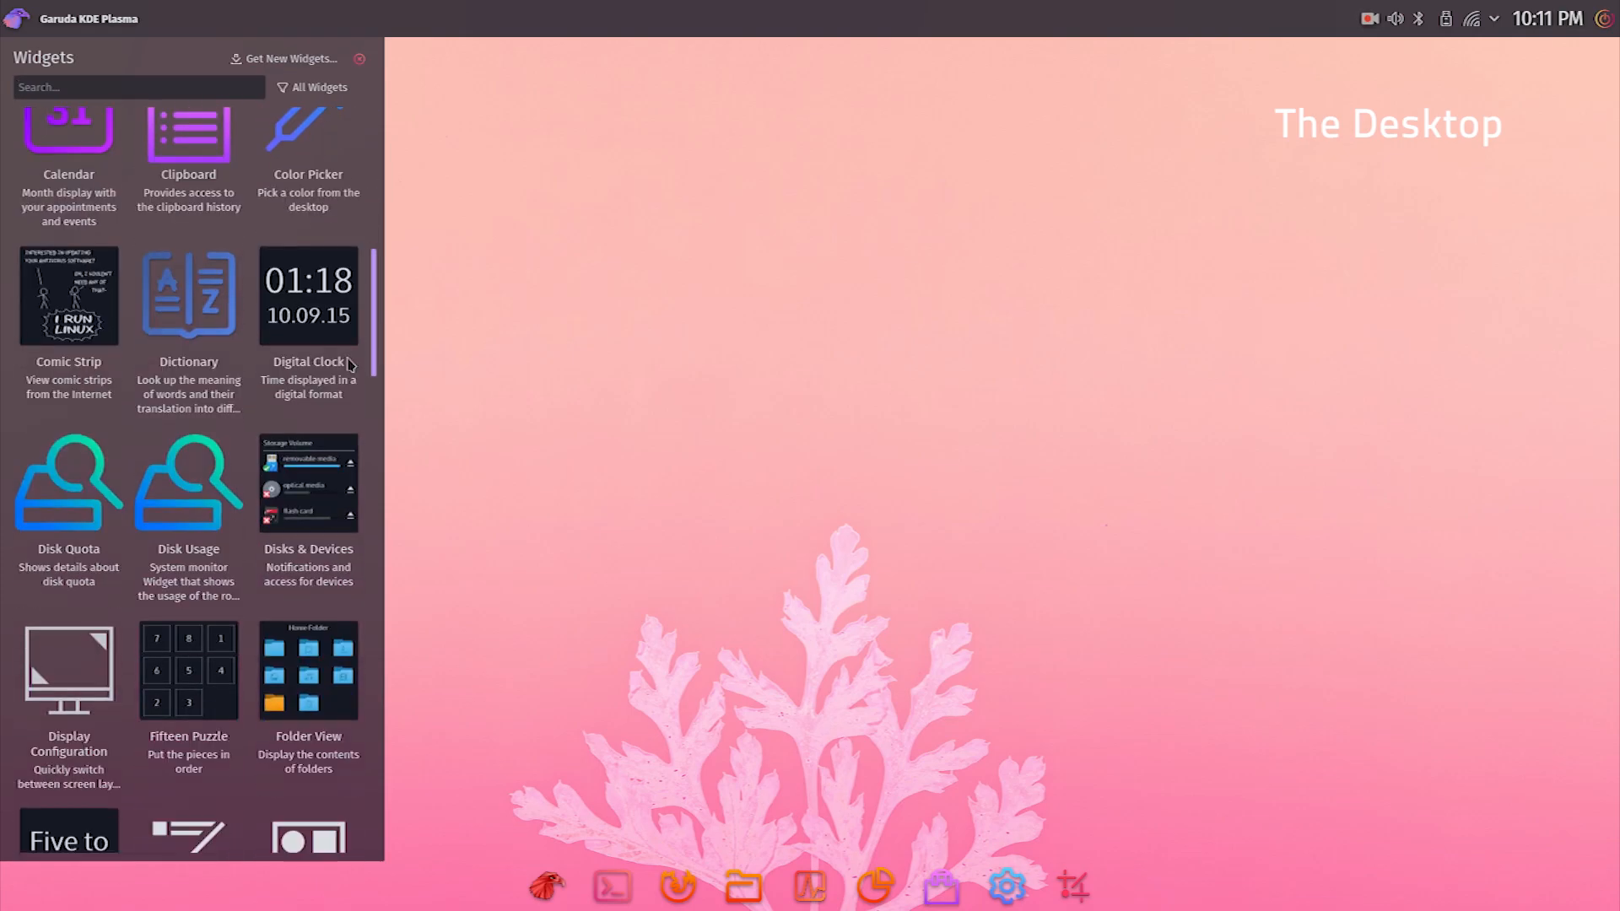
{"action": "scroll", "scroll_direction": "down", "scroll_amount": 3}
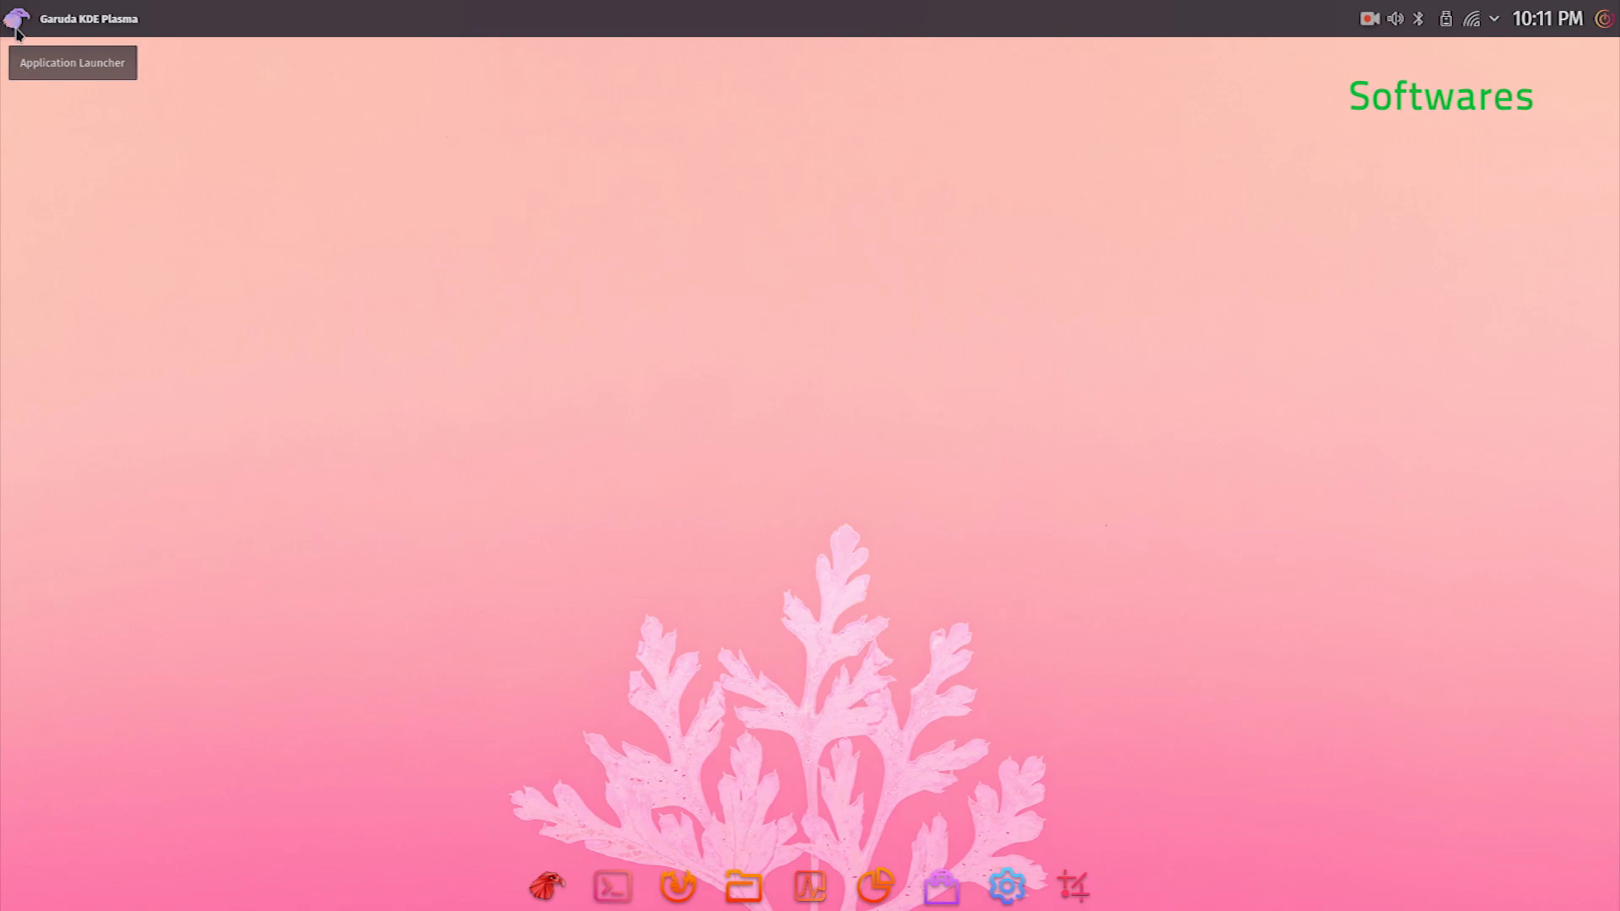
{"action": "left_click", "coordinate": [17, 18]}
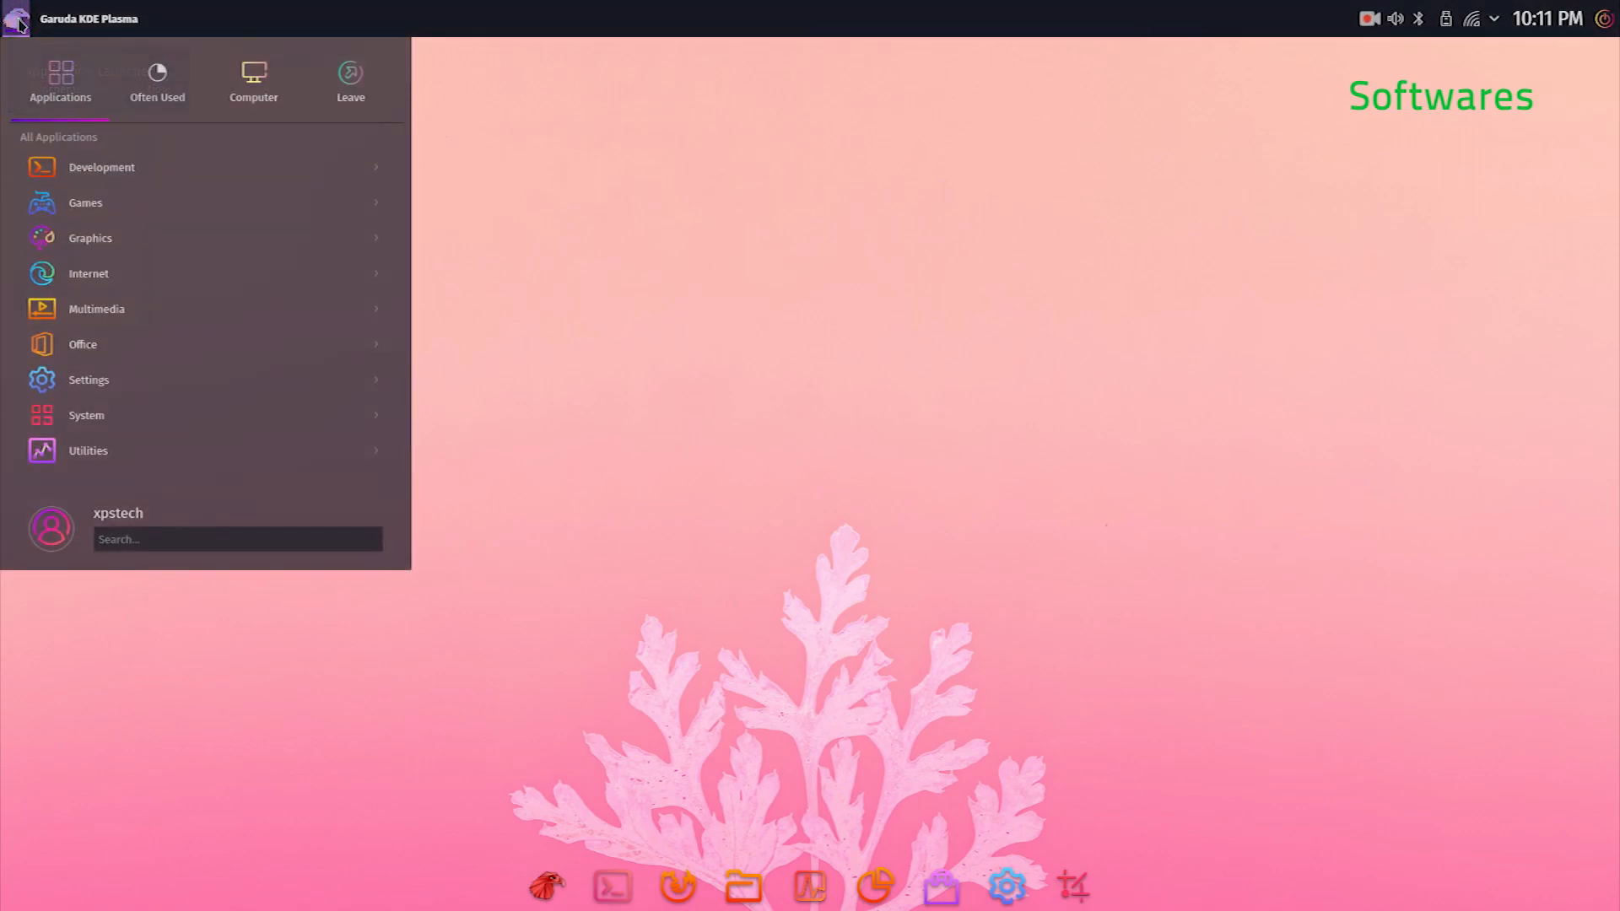
{"action": "type", "text": "pace"}
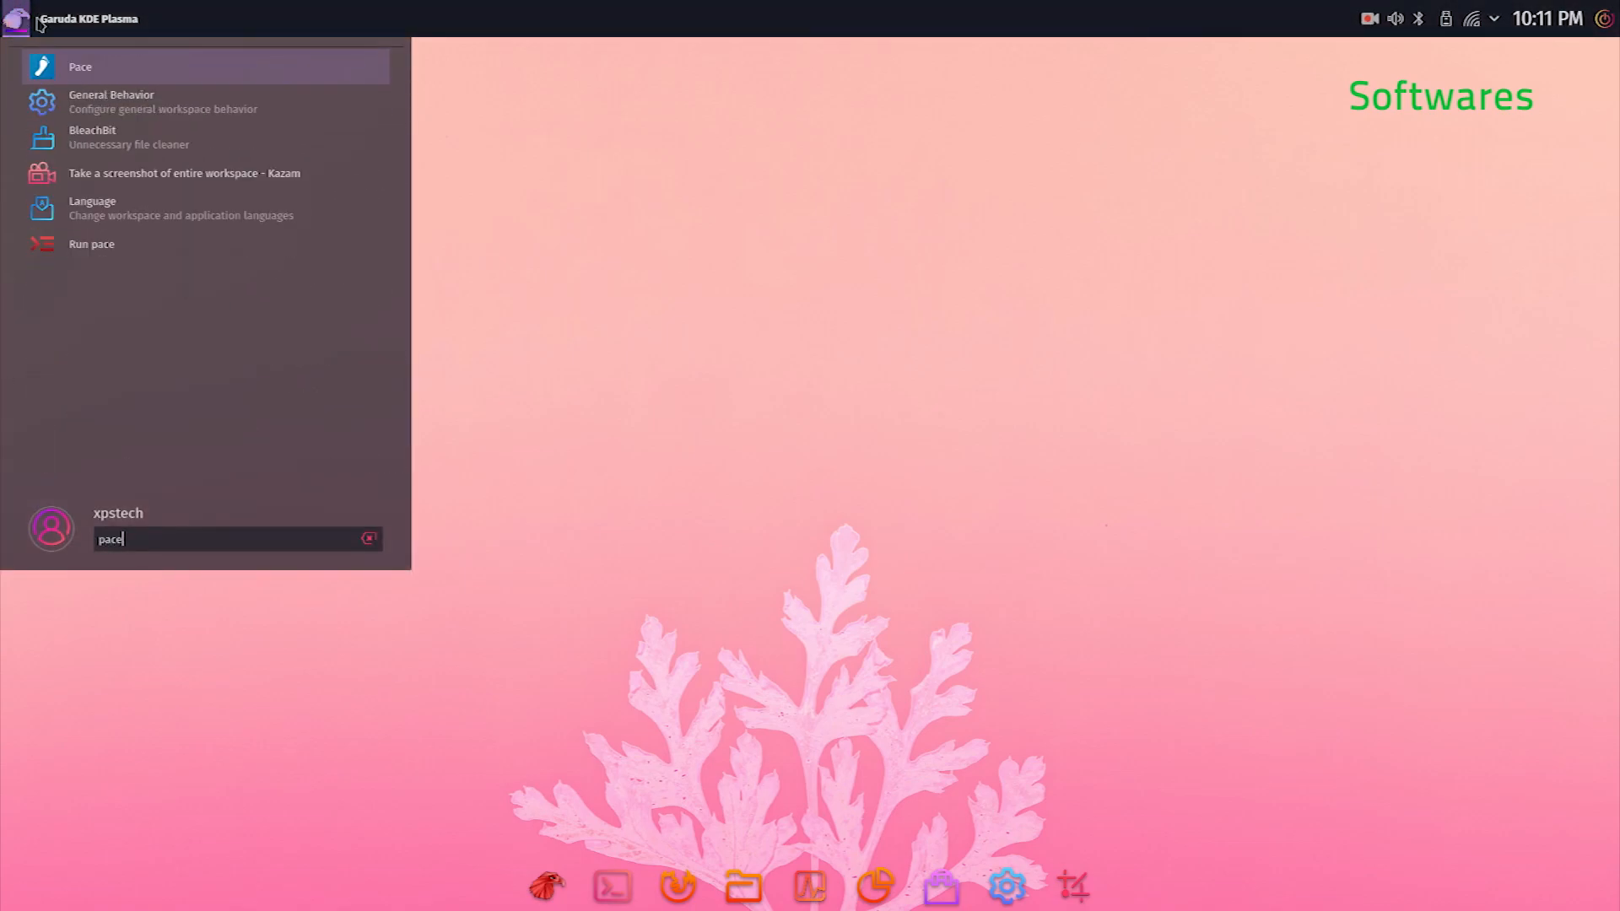
{"action": "left_click", "coordinate": [79, 65]}
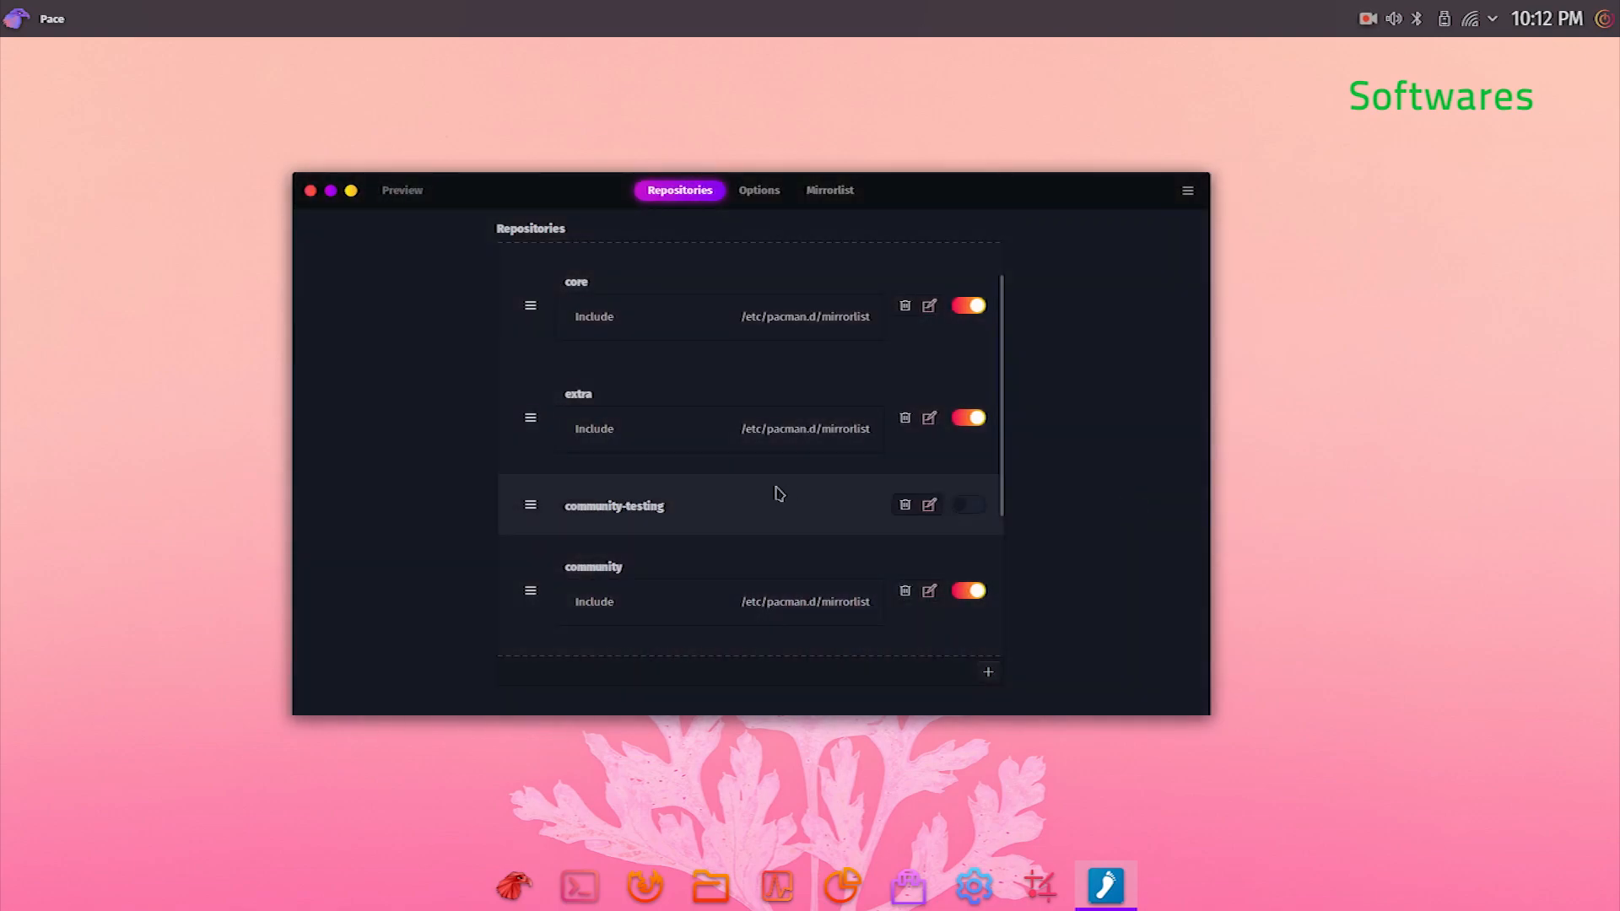
{"action": "scroll", "scroll_direction": "down", "scroll_amount": 3}
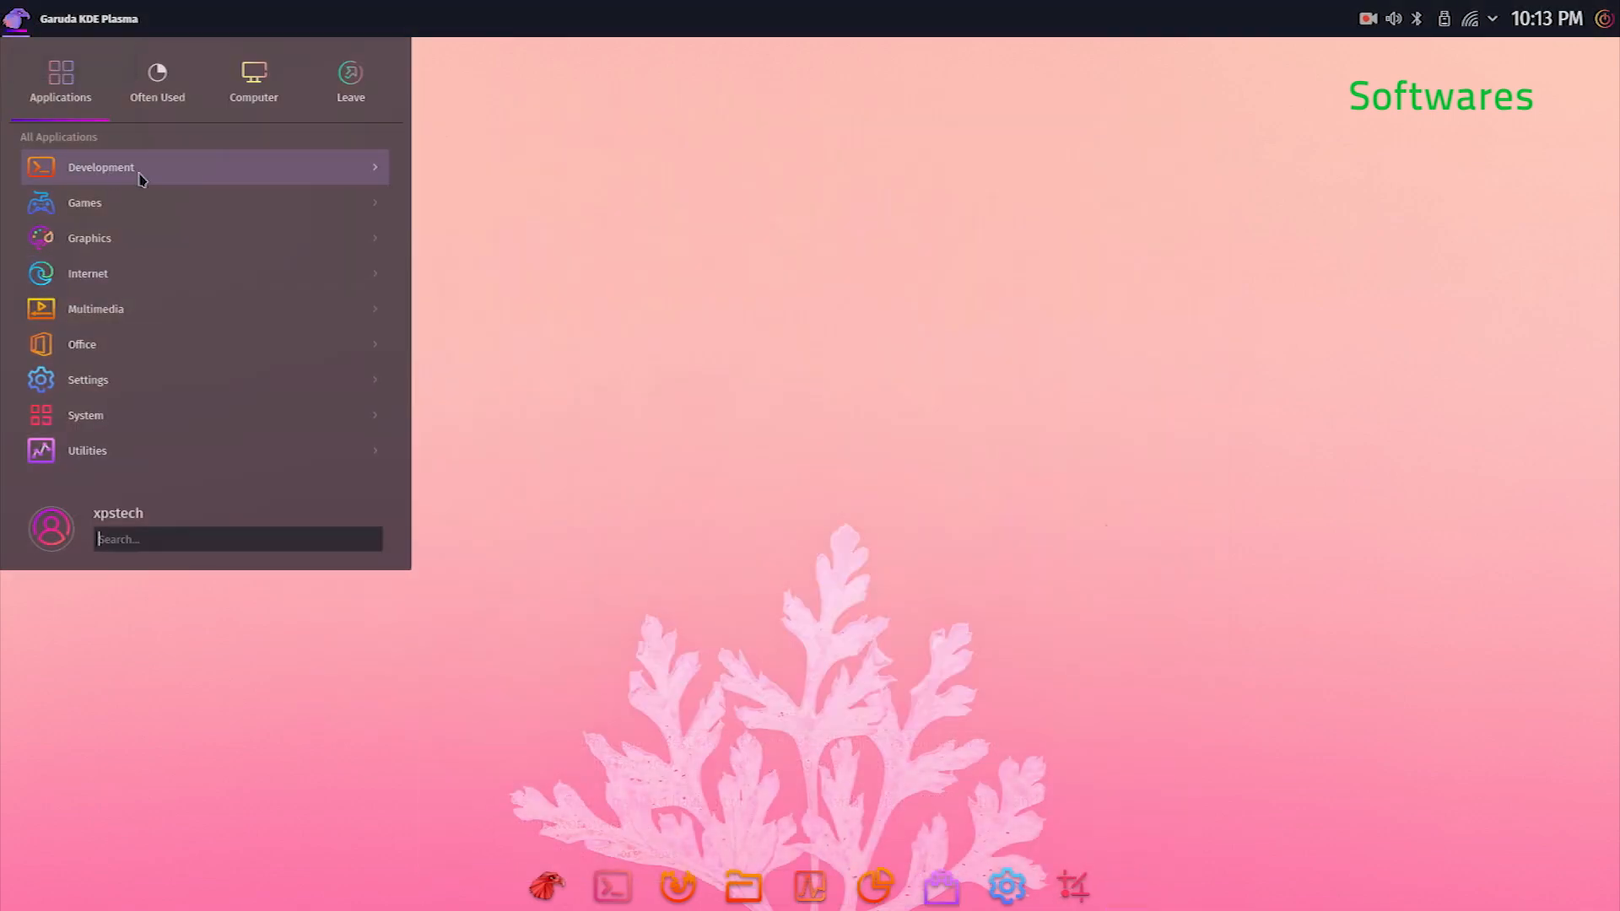
Step: Browse the launcher's Internet and Multimedia categories, then dismiss the launcher
{"action": "left_click", "coordinate": [100, 167]}
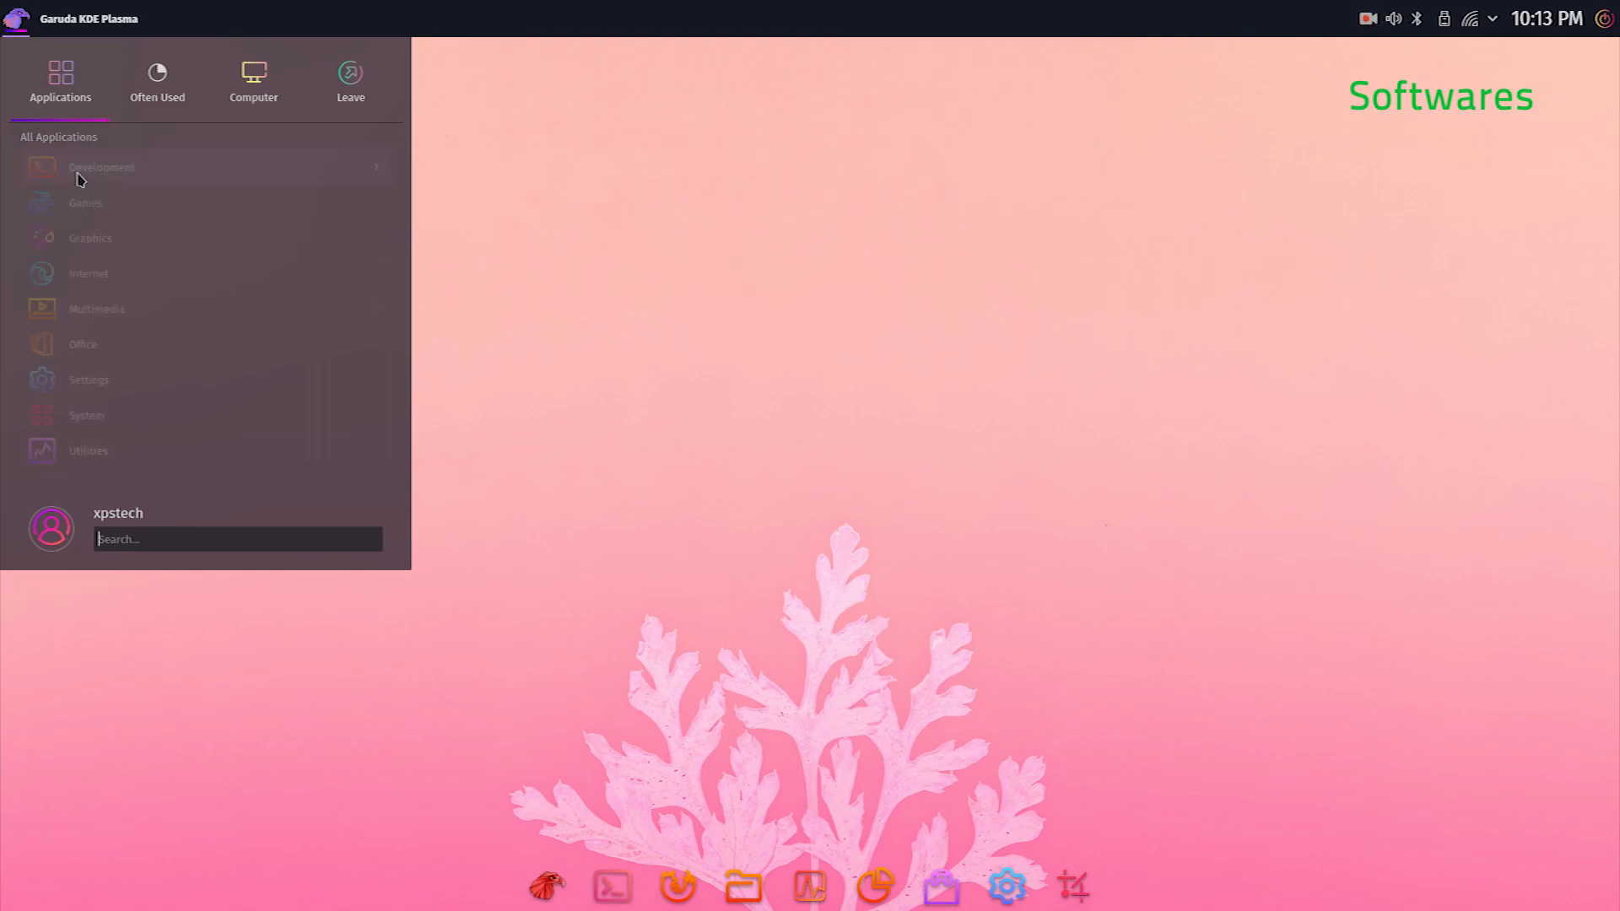
{"action": "left_click", "coordinate": [88, 273]}
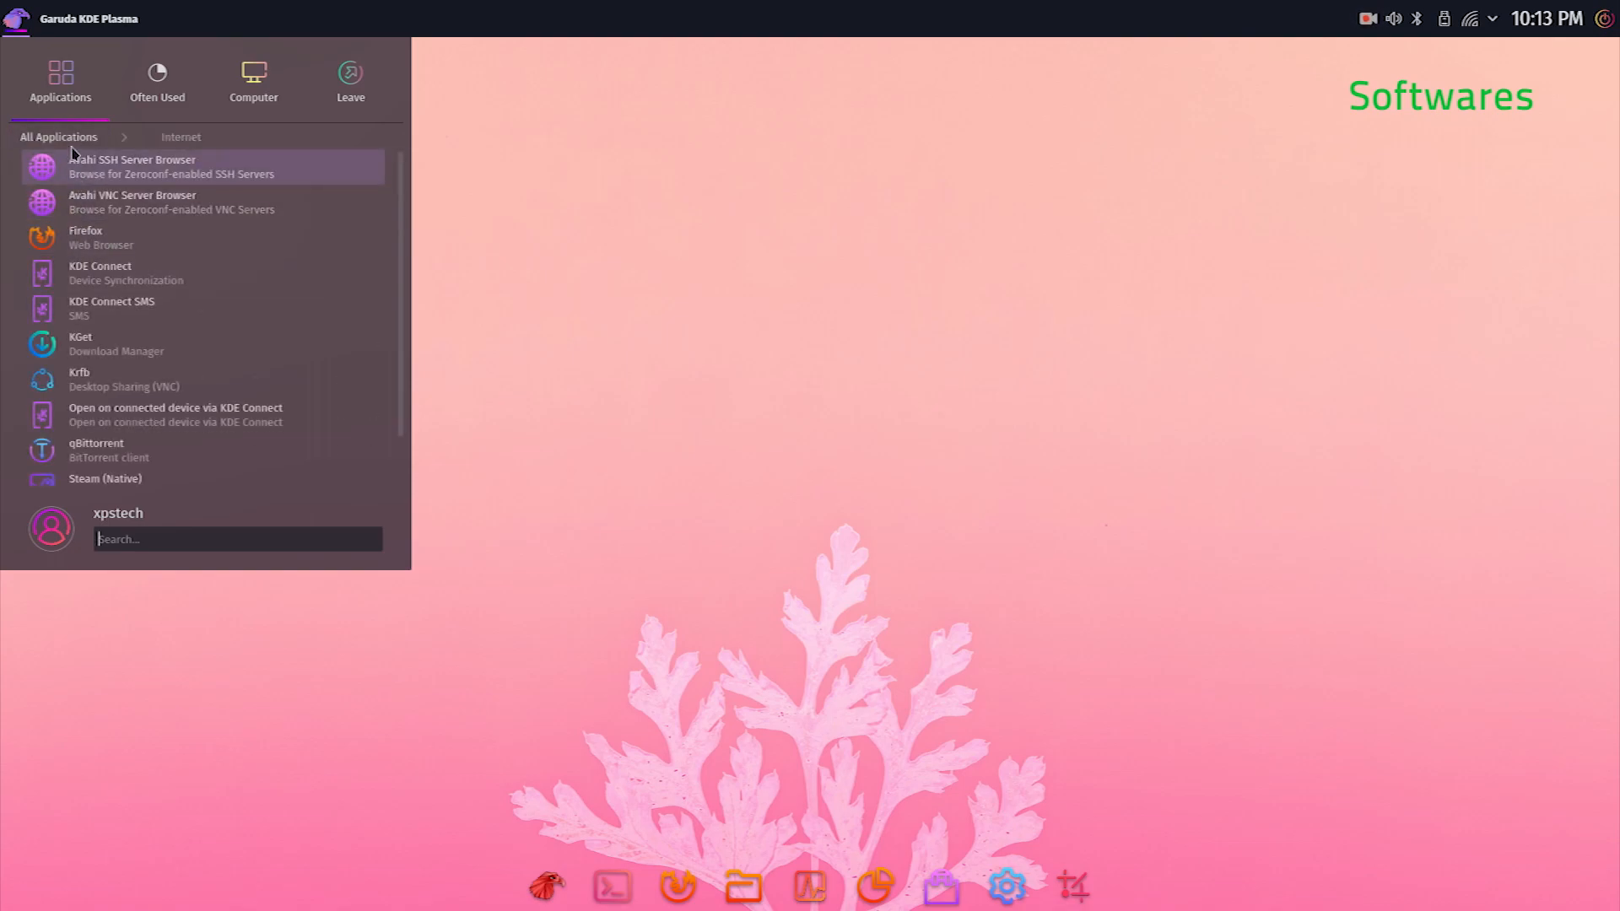
{"action": "left_click", "coordinate": [58, 136]}
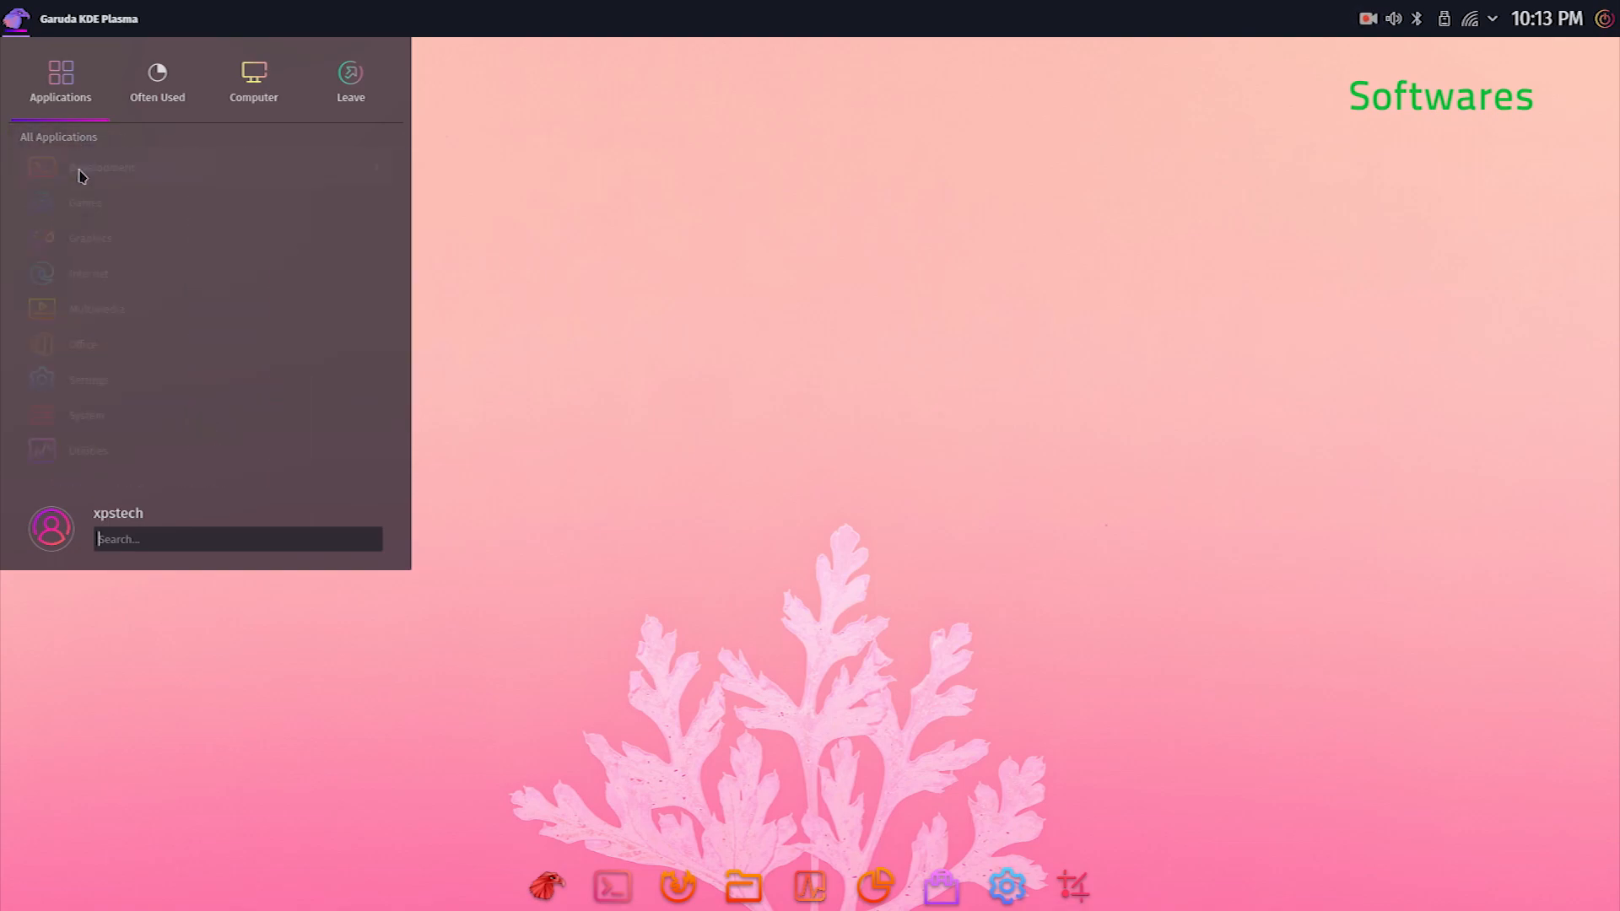
{"action": "left_click", "coordinate": [82, 345]}
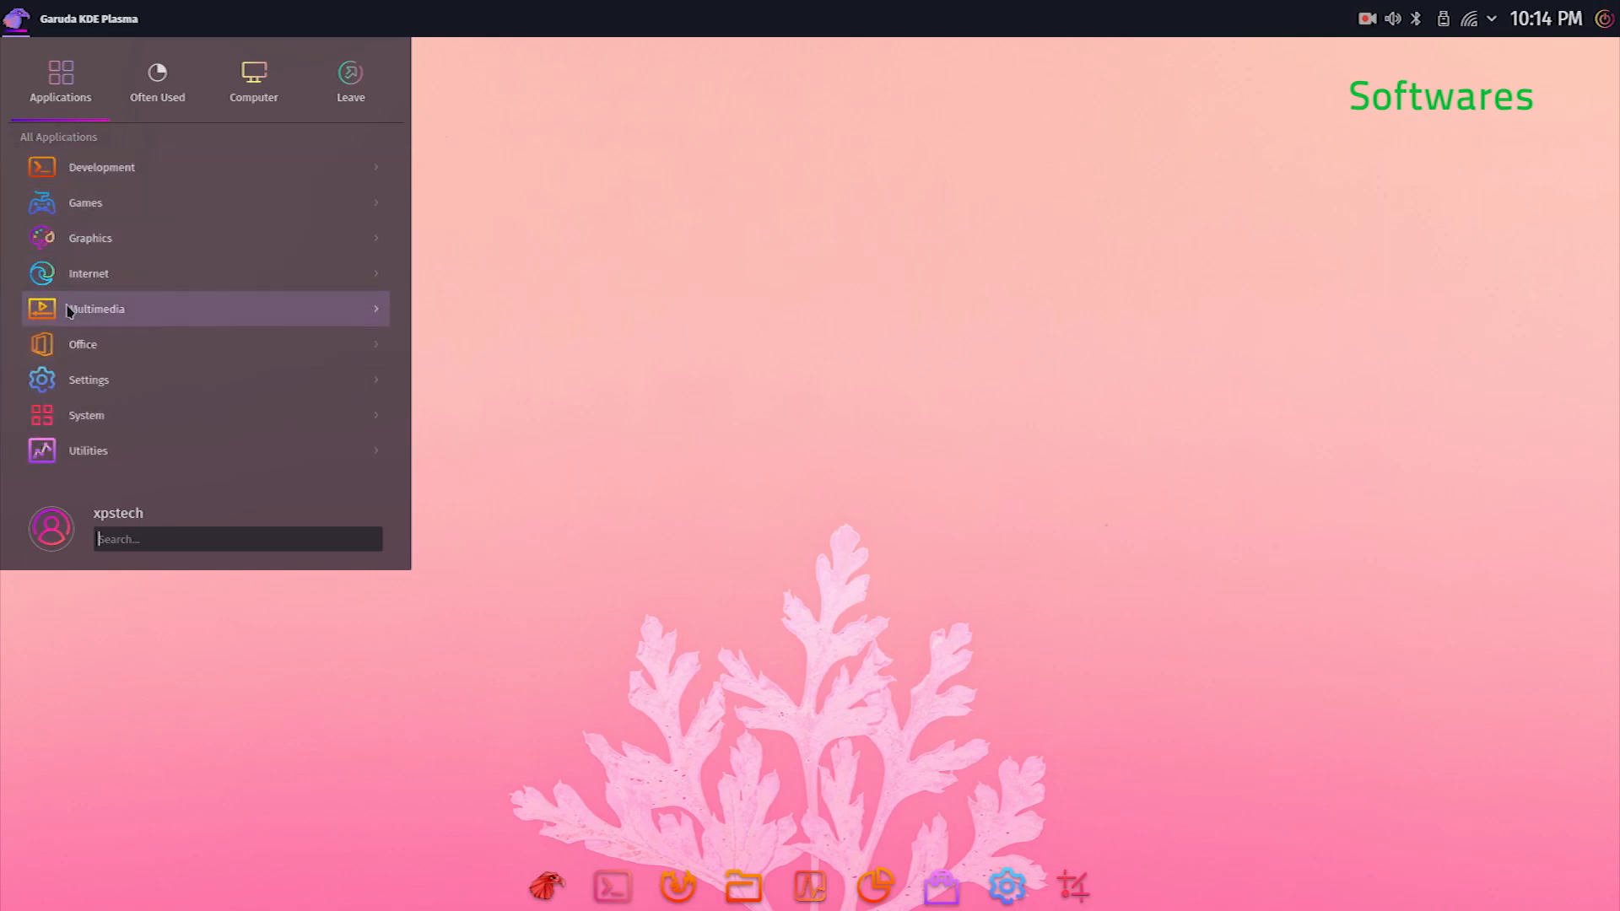
{"action": "left_click", "coordinate": [97, 307]}
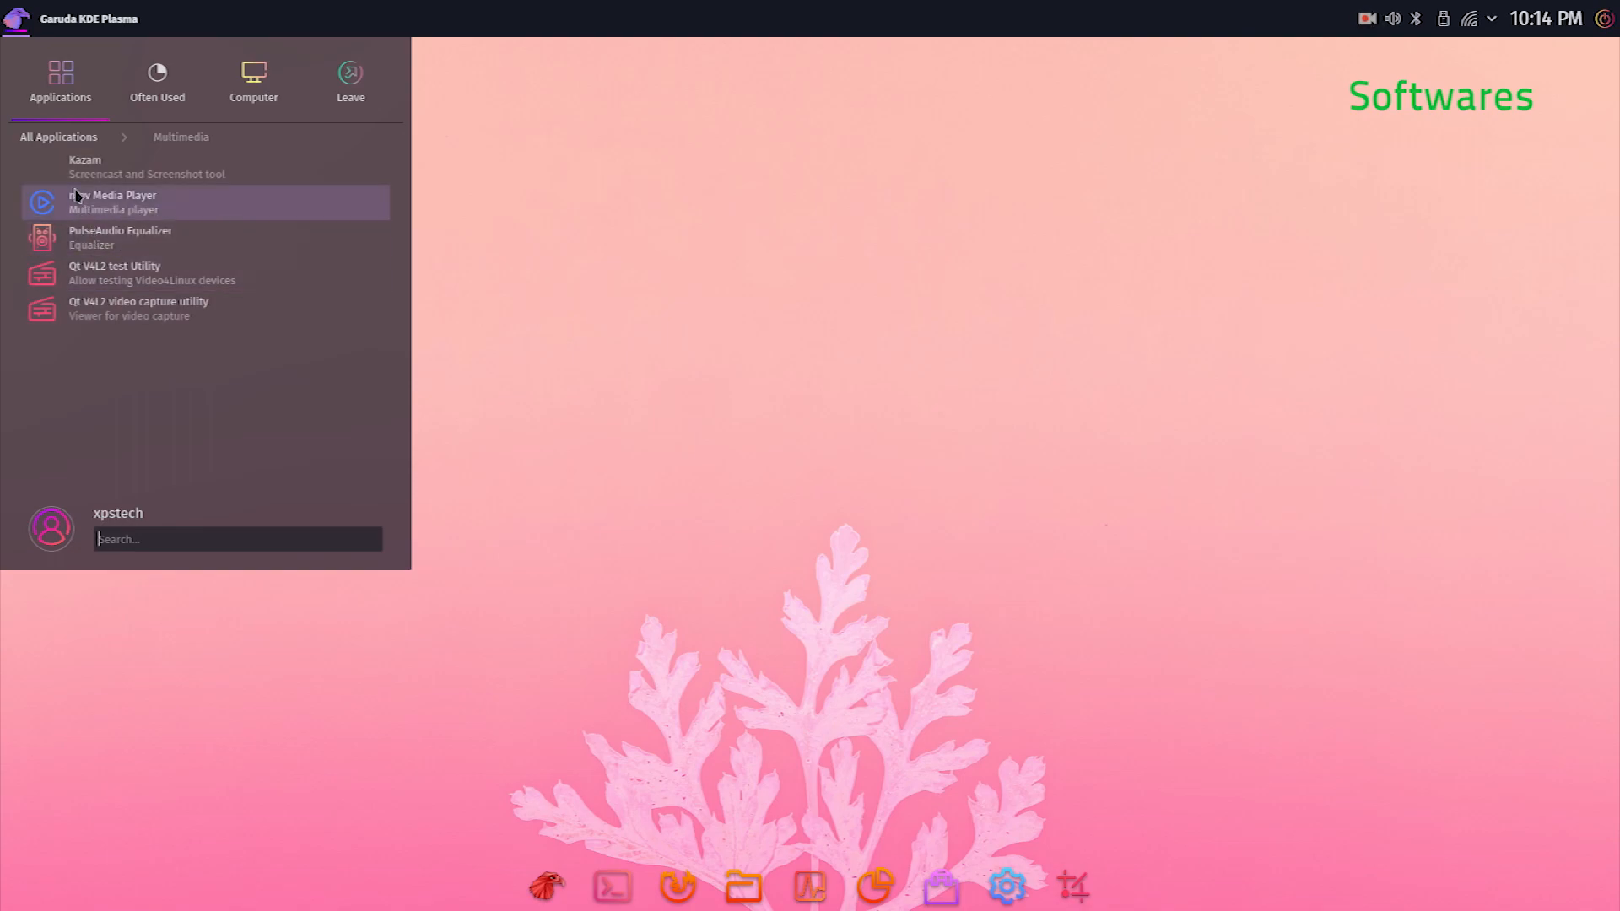
{"action": "left_click", "coordinate": [57, 137]}
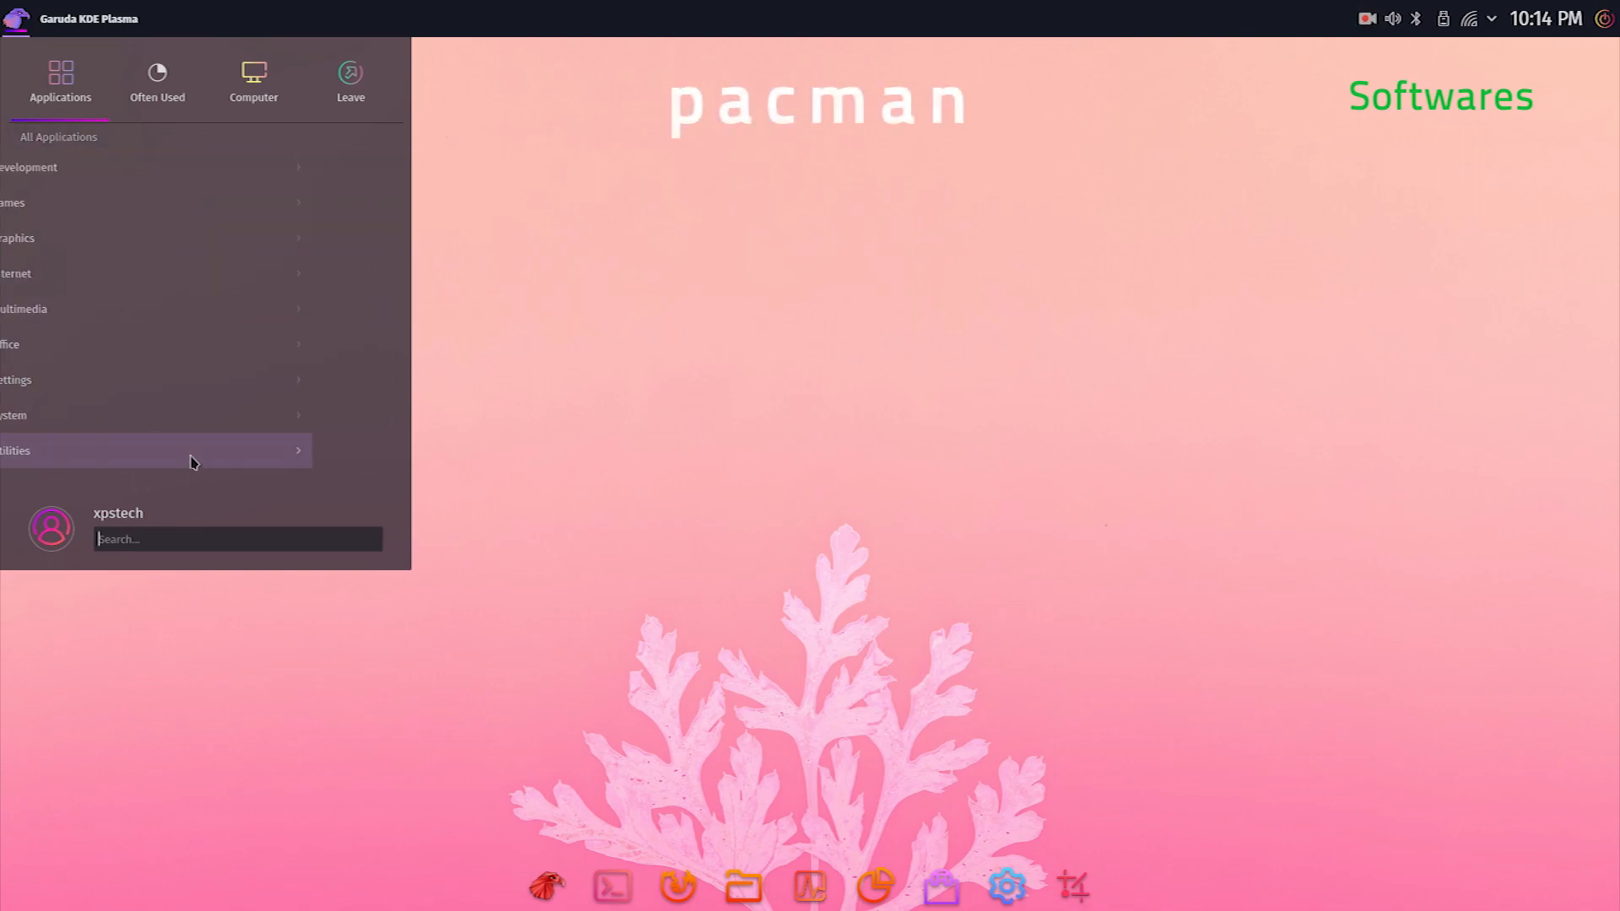
{"action": "left_click", "coordinate": [940, 886]}
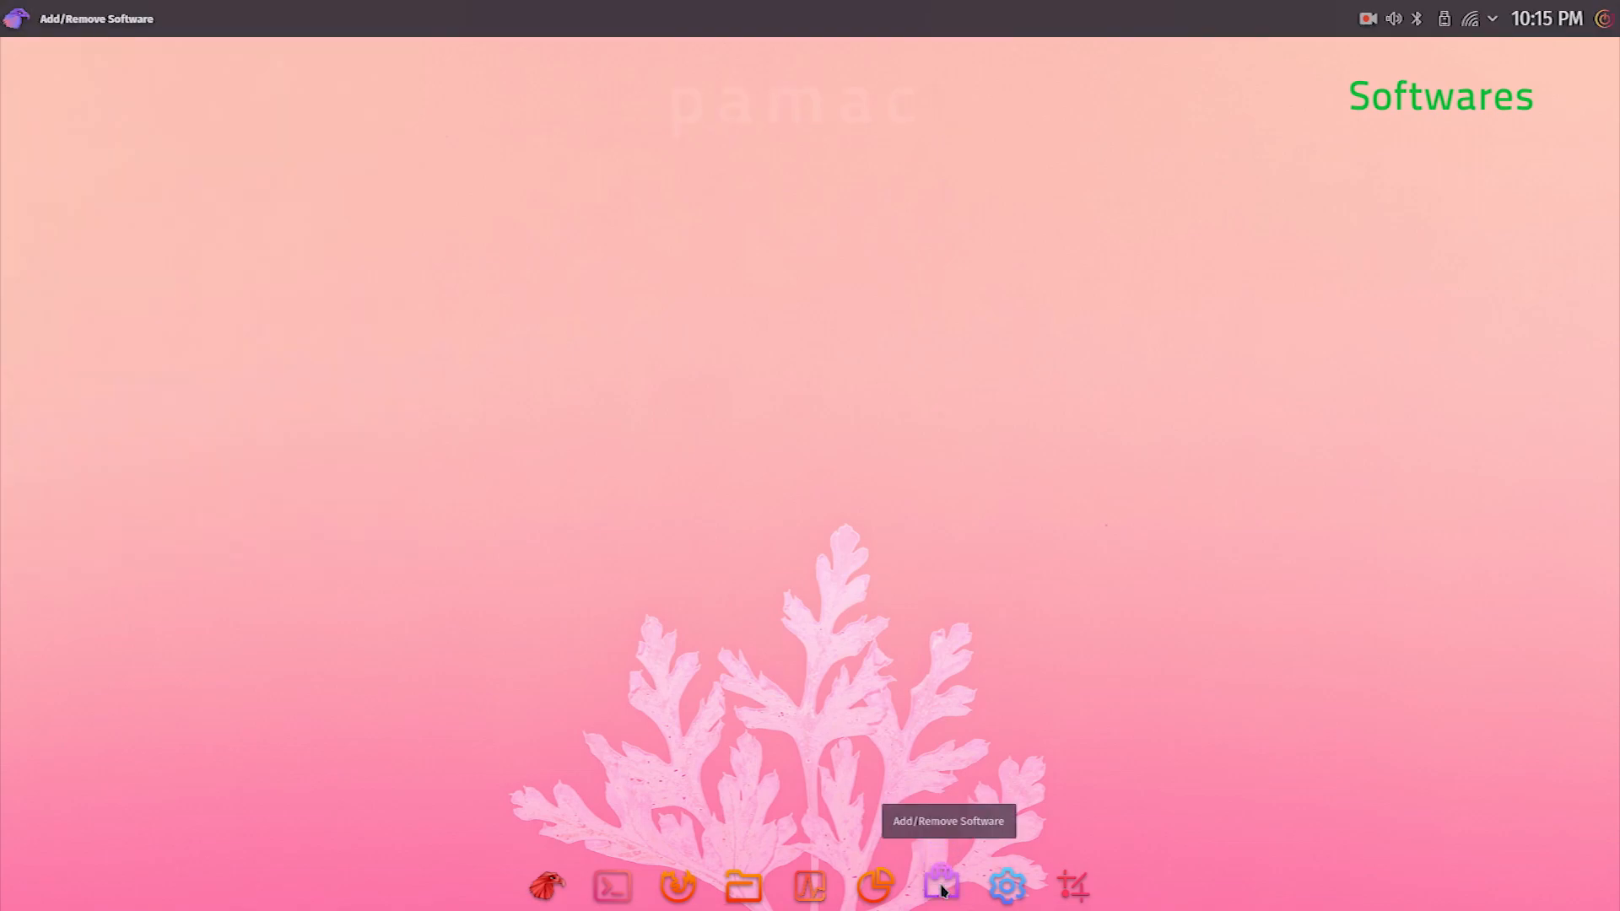
Step: Launch Add/Remove Software from the dock, view the Installed list, and close it
{"action": "left_click", "coordinate": [940, 886]}
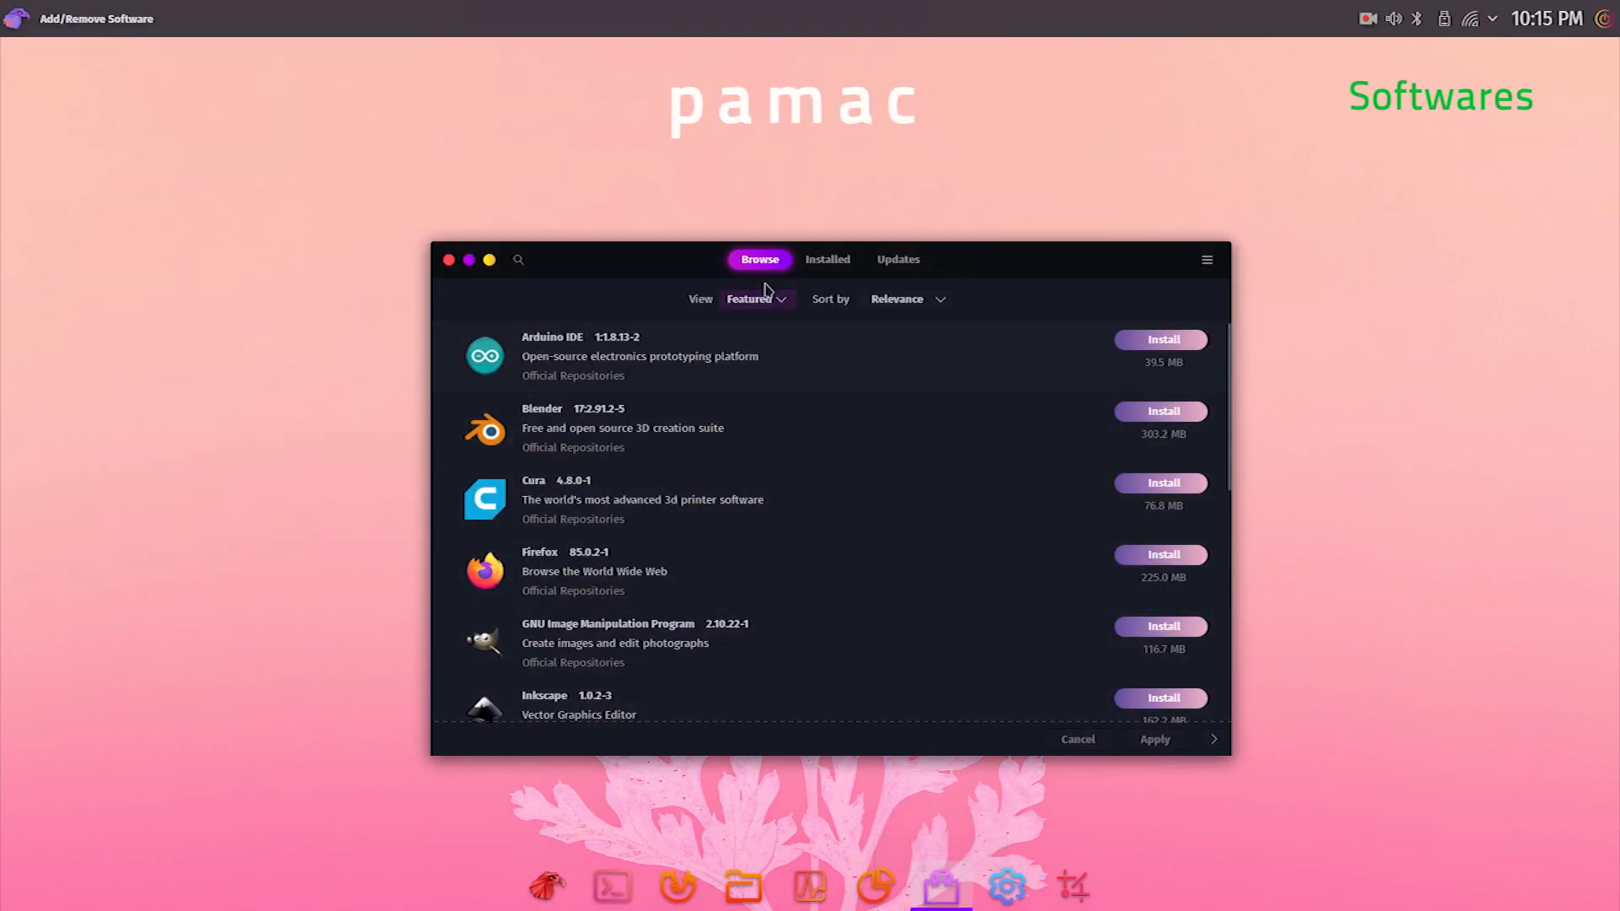
{"action": "left_click", "coordinate": [825, 260]}
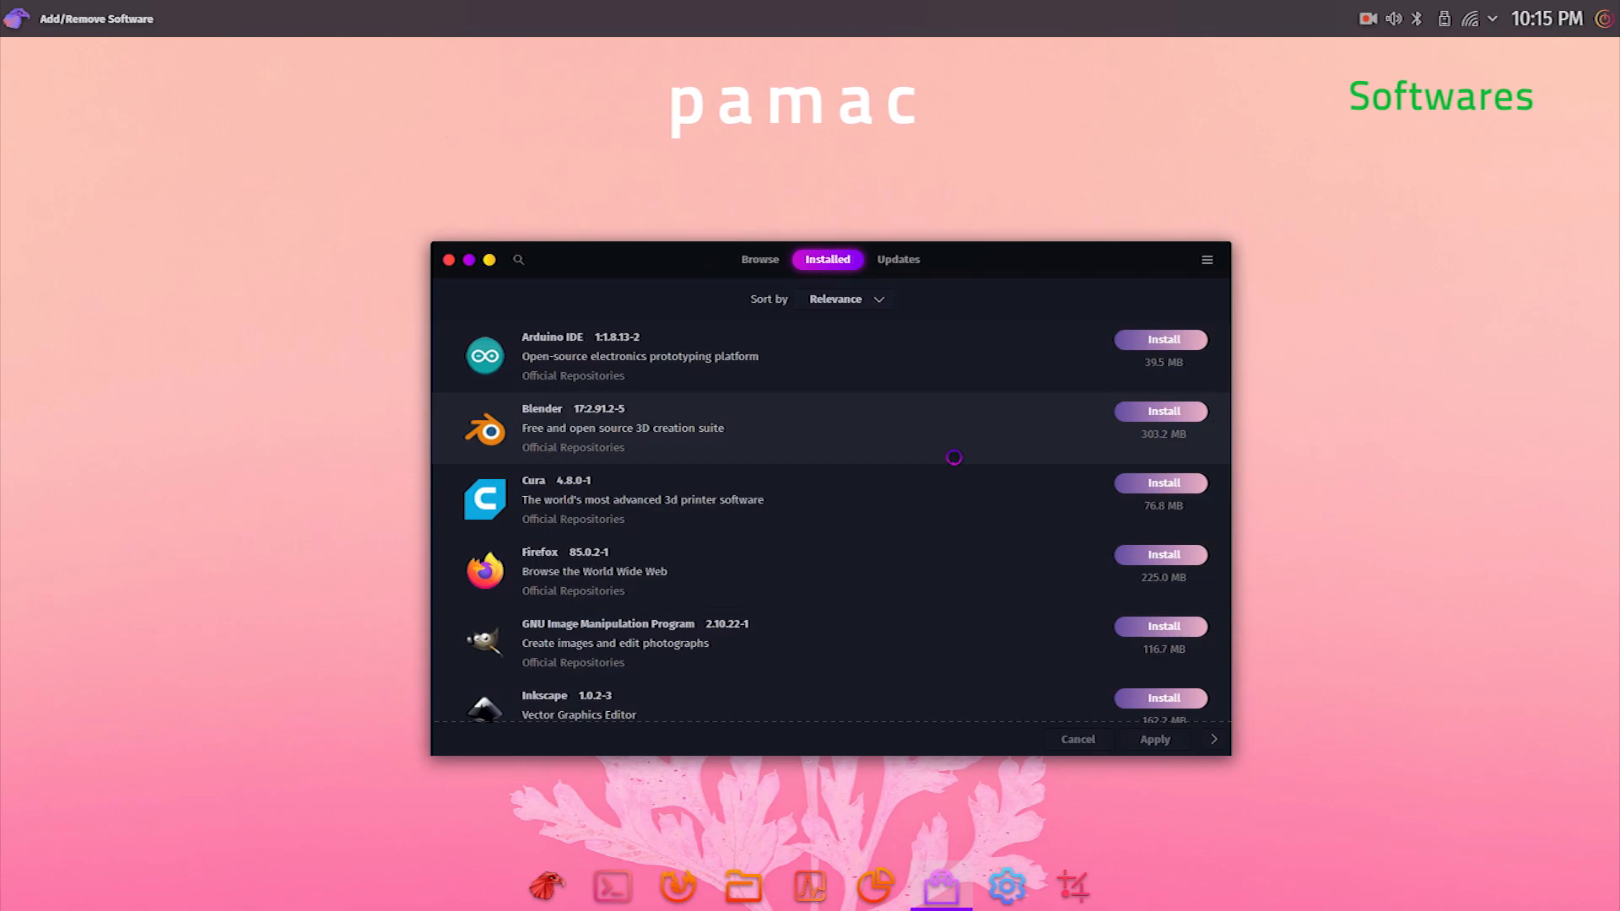
{"action": "left_click", "coordinate": [449, 260]}
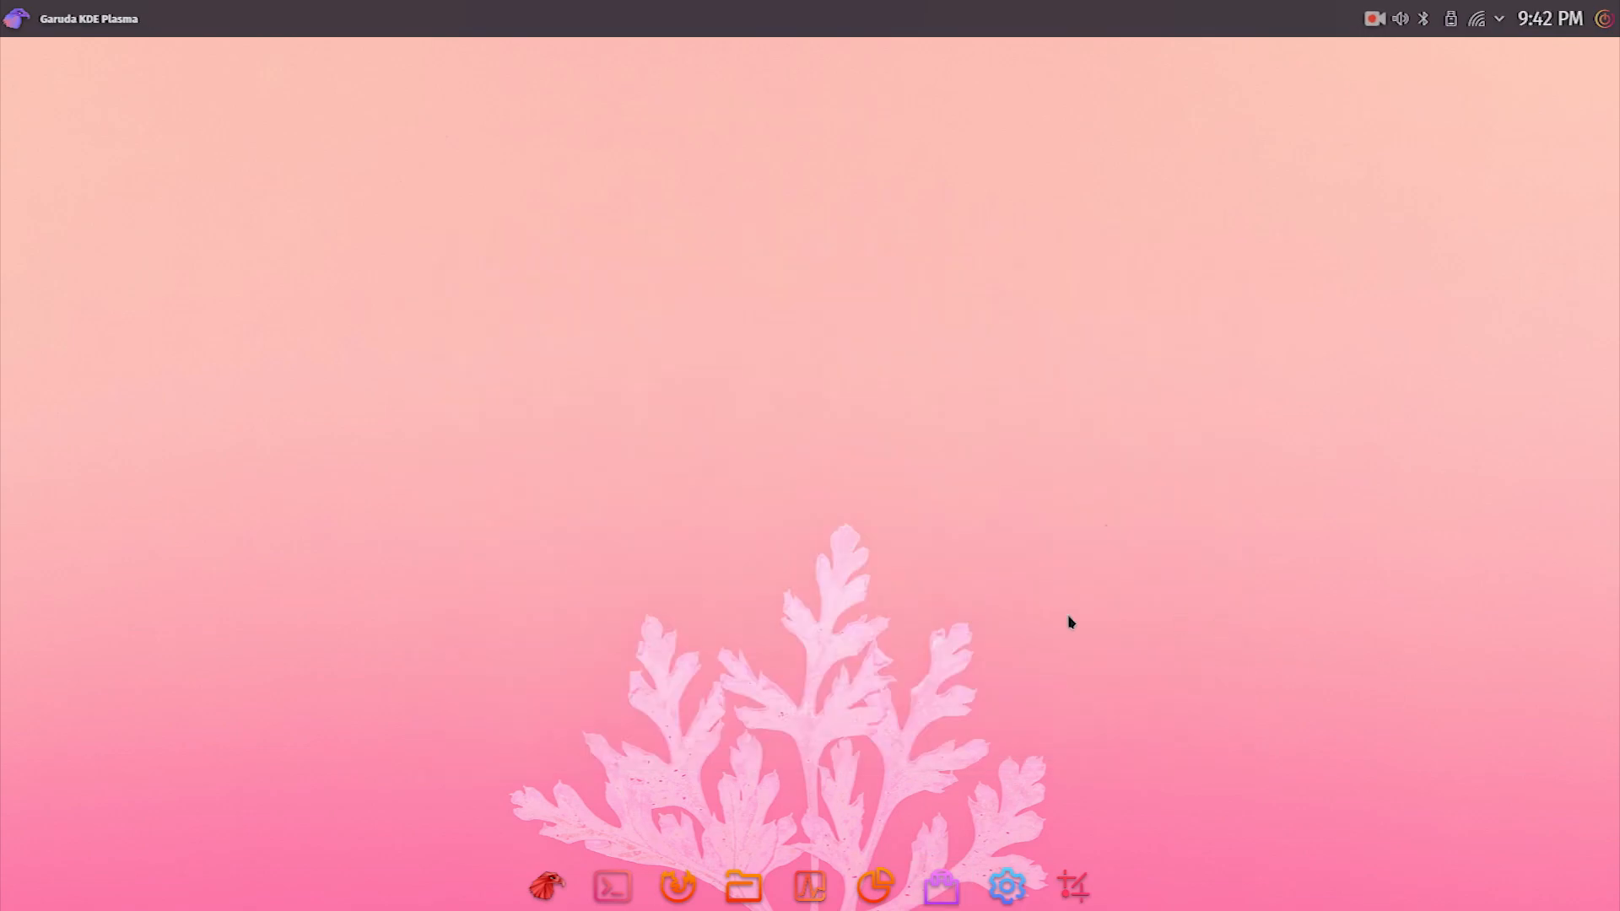
{"action": "mouse_move", "coordinate": [614, 886]}
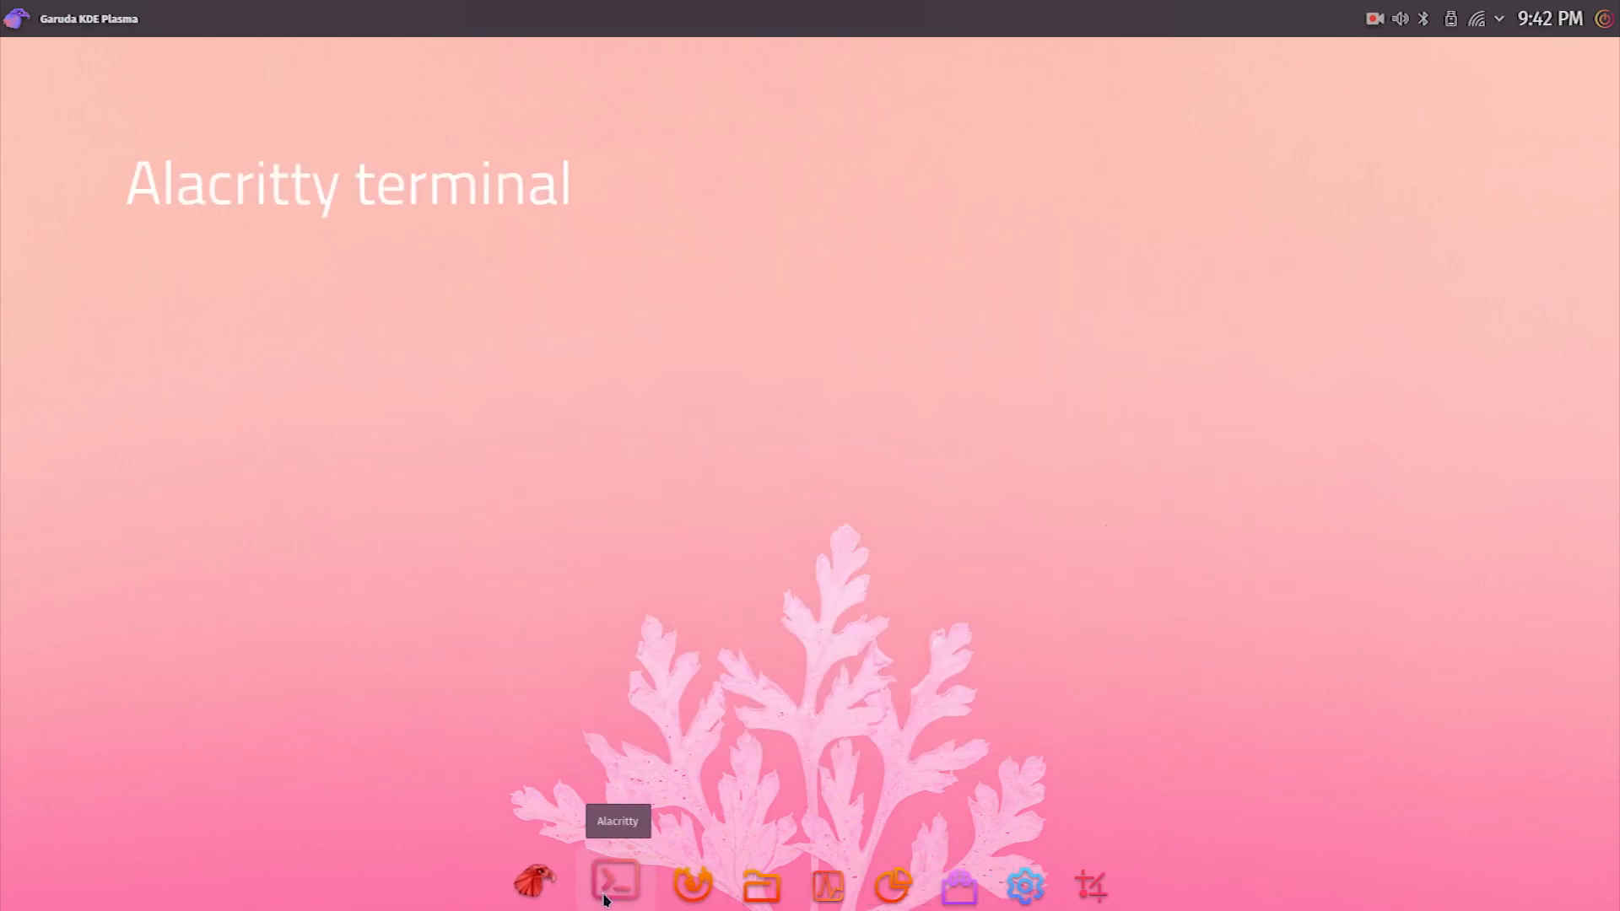
Step: Launch Alacritty from the dock and scroll through the fish help shown in Firefox
{"action": "left_click", "coordinate": [616, 882]}
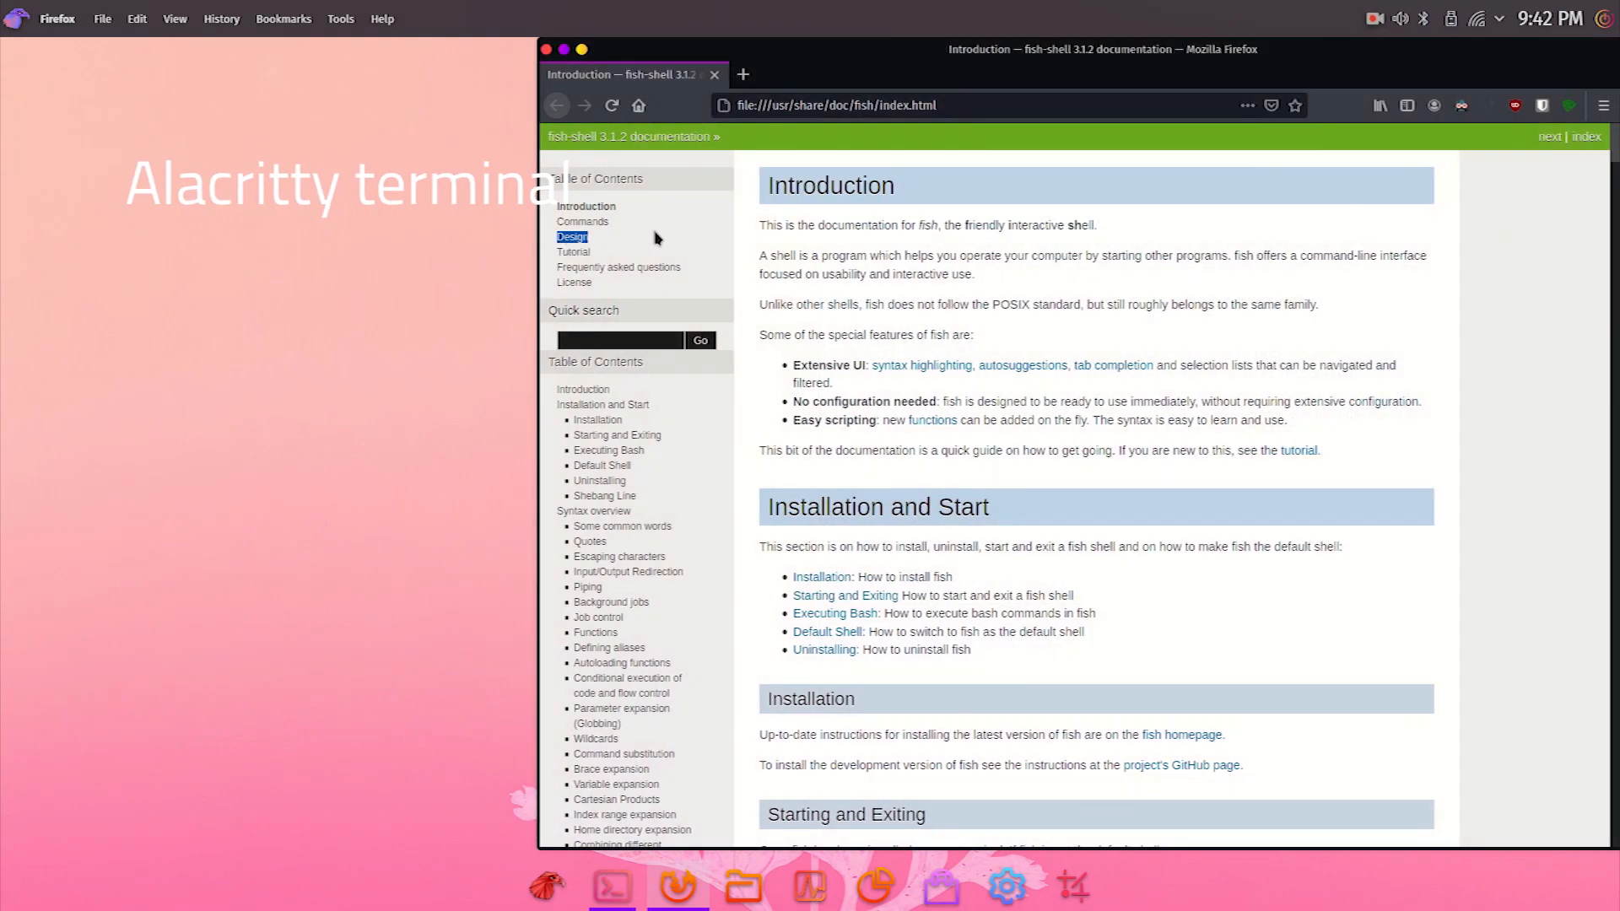
{"action": "scroll", "scroll_direction": "down", "scroll_amount": 3}
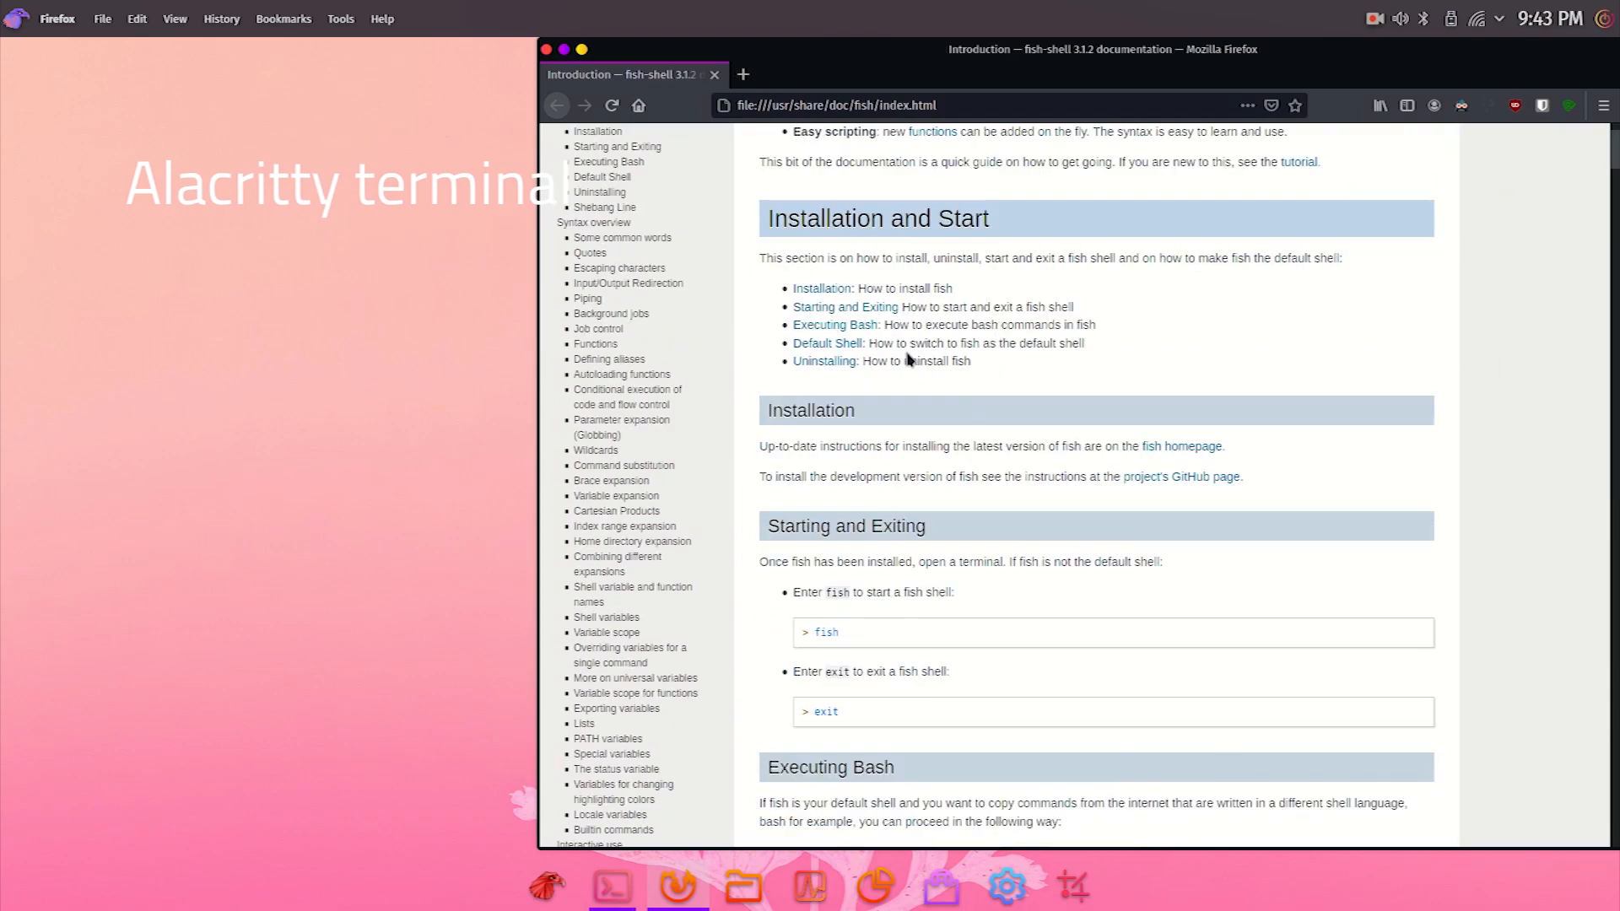
{"action": "scroll", "scroll_direction": "down", "scroll_amount": 3}
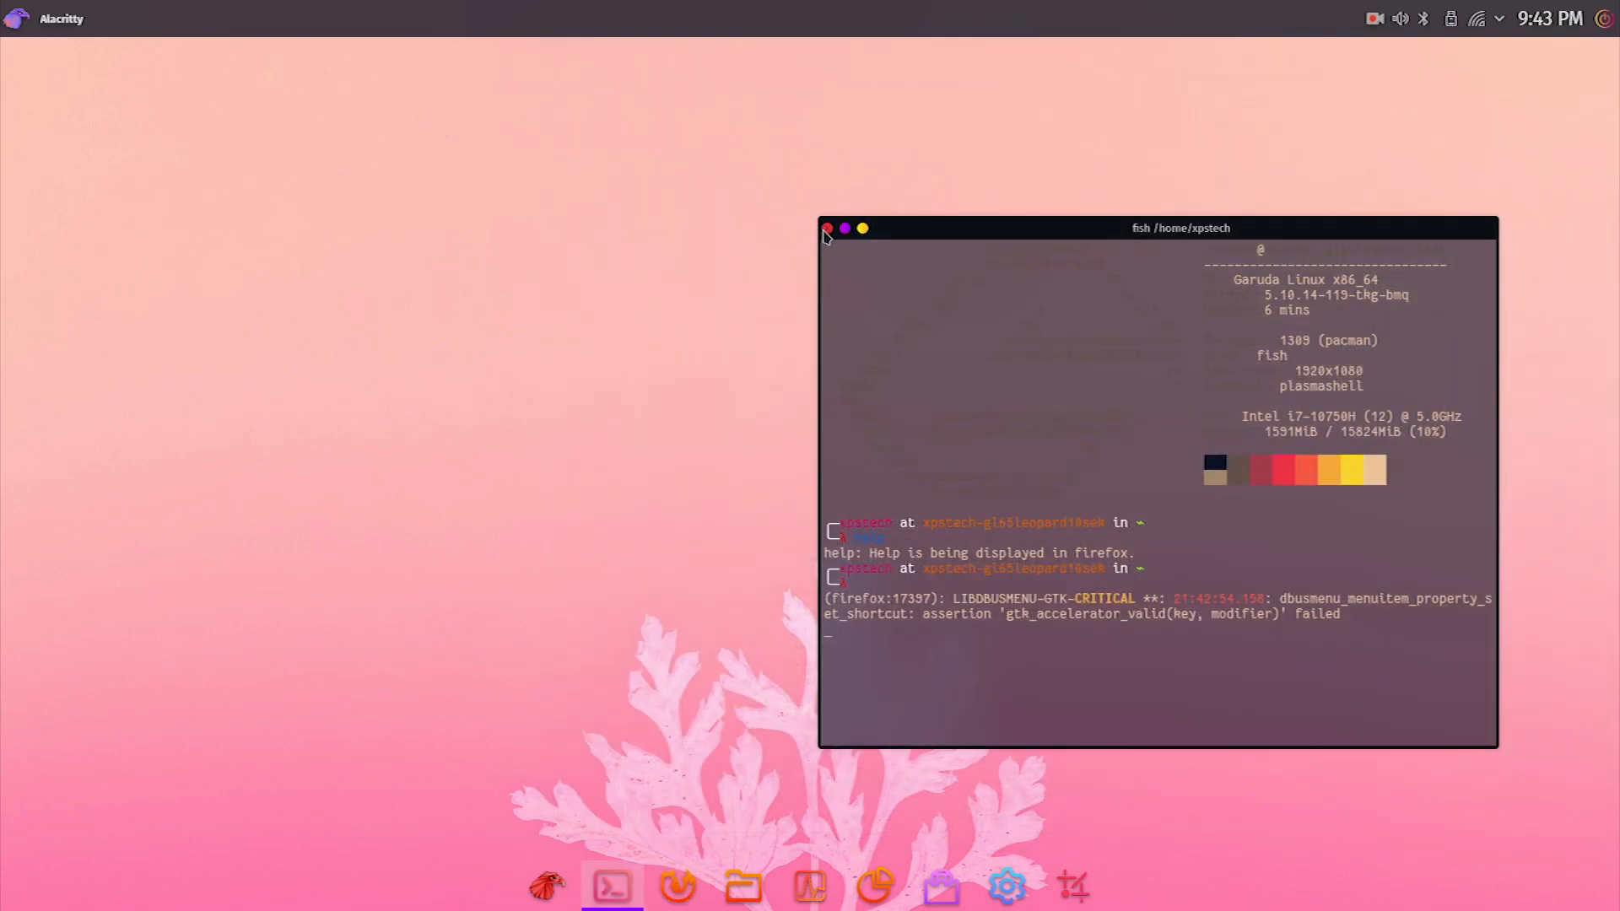
Step: Search the launcher for 'gar' and launch Garuda Assistant on its Maintenance tab
{"action": "left_click", "coordinate": [15, 19]}
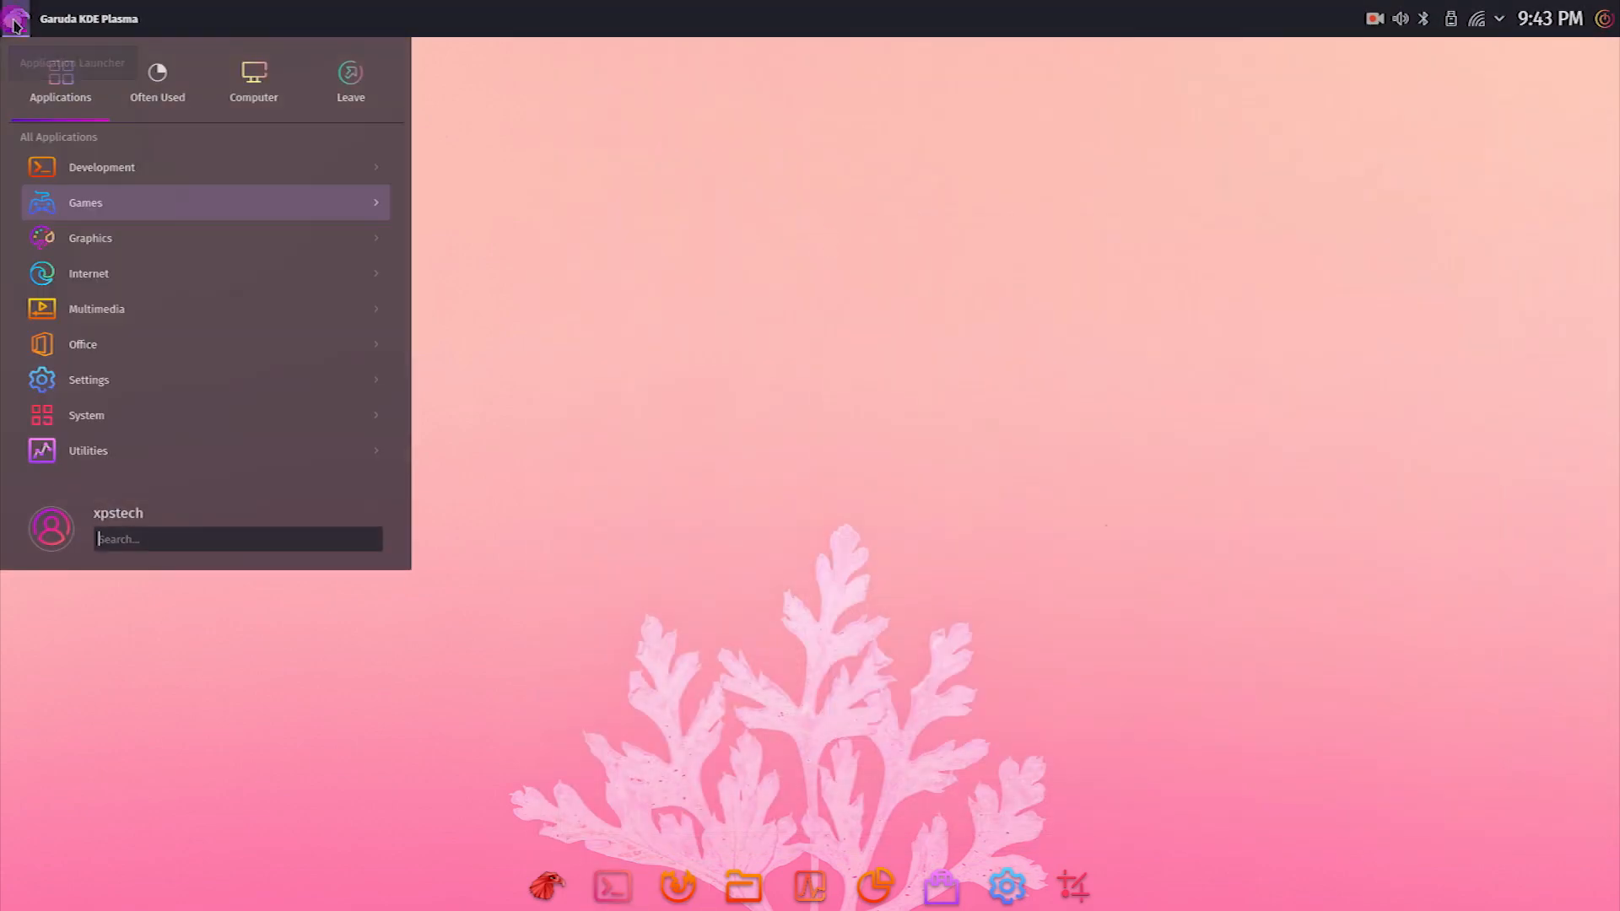
{"action": "type", "text": "gar"}
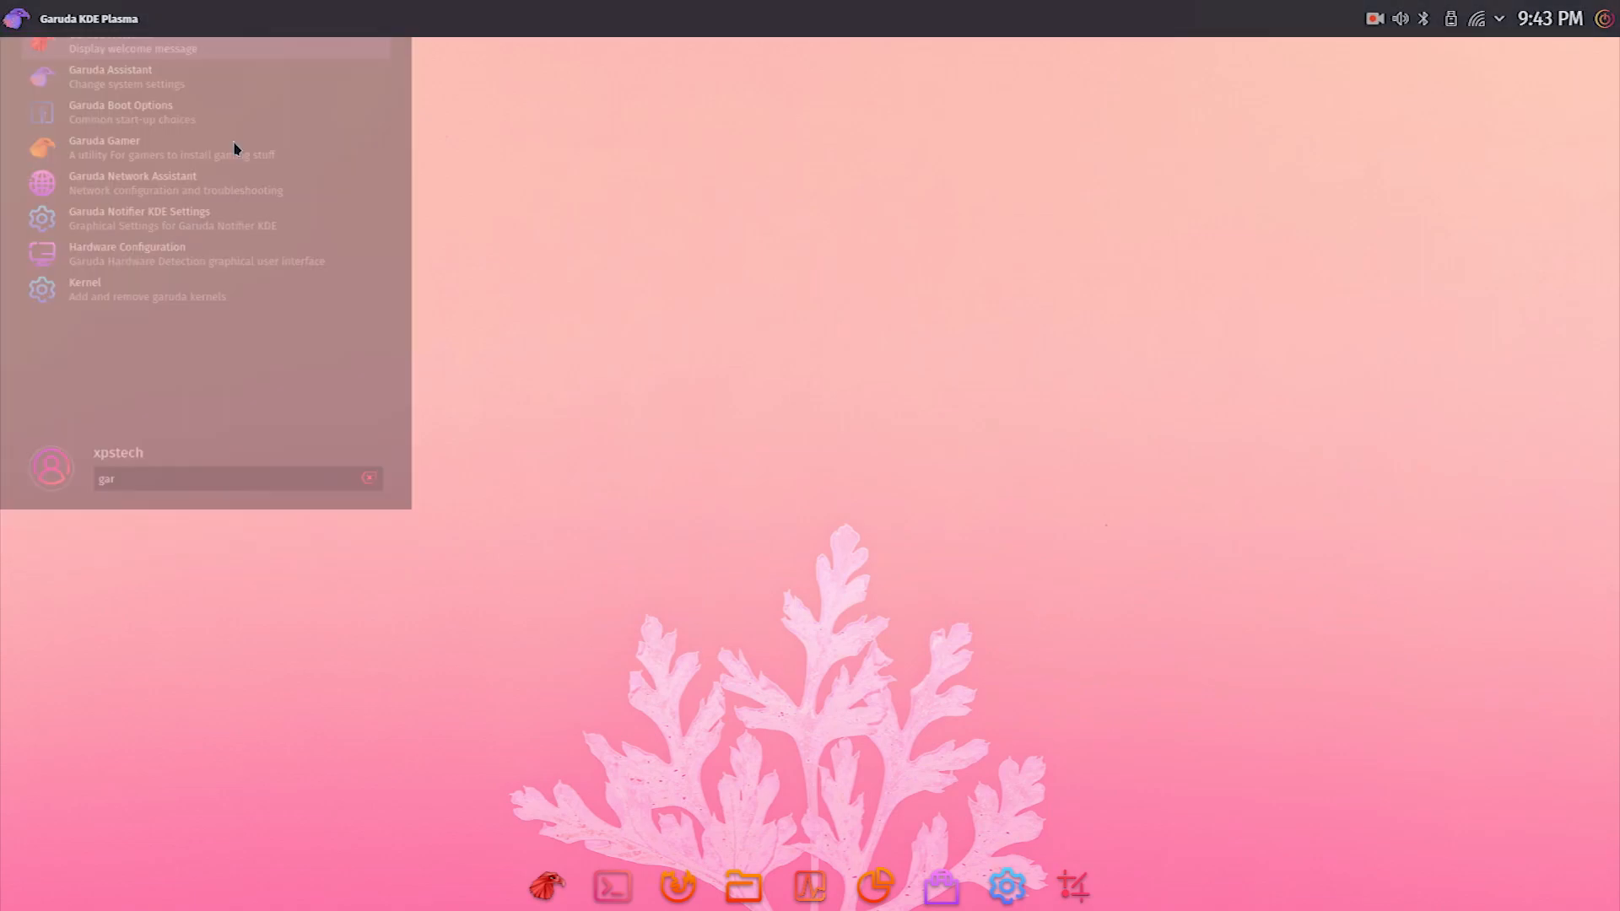
{"action": "left_click", "coordinate": [131, 47]}
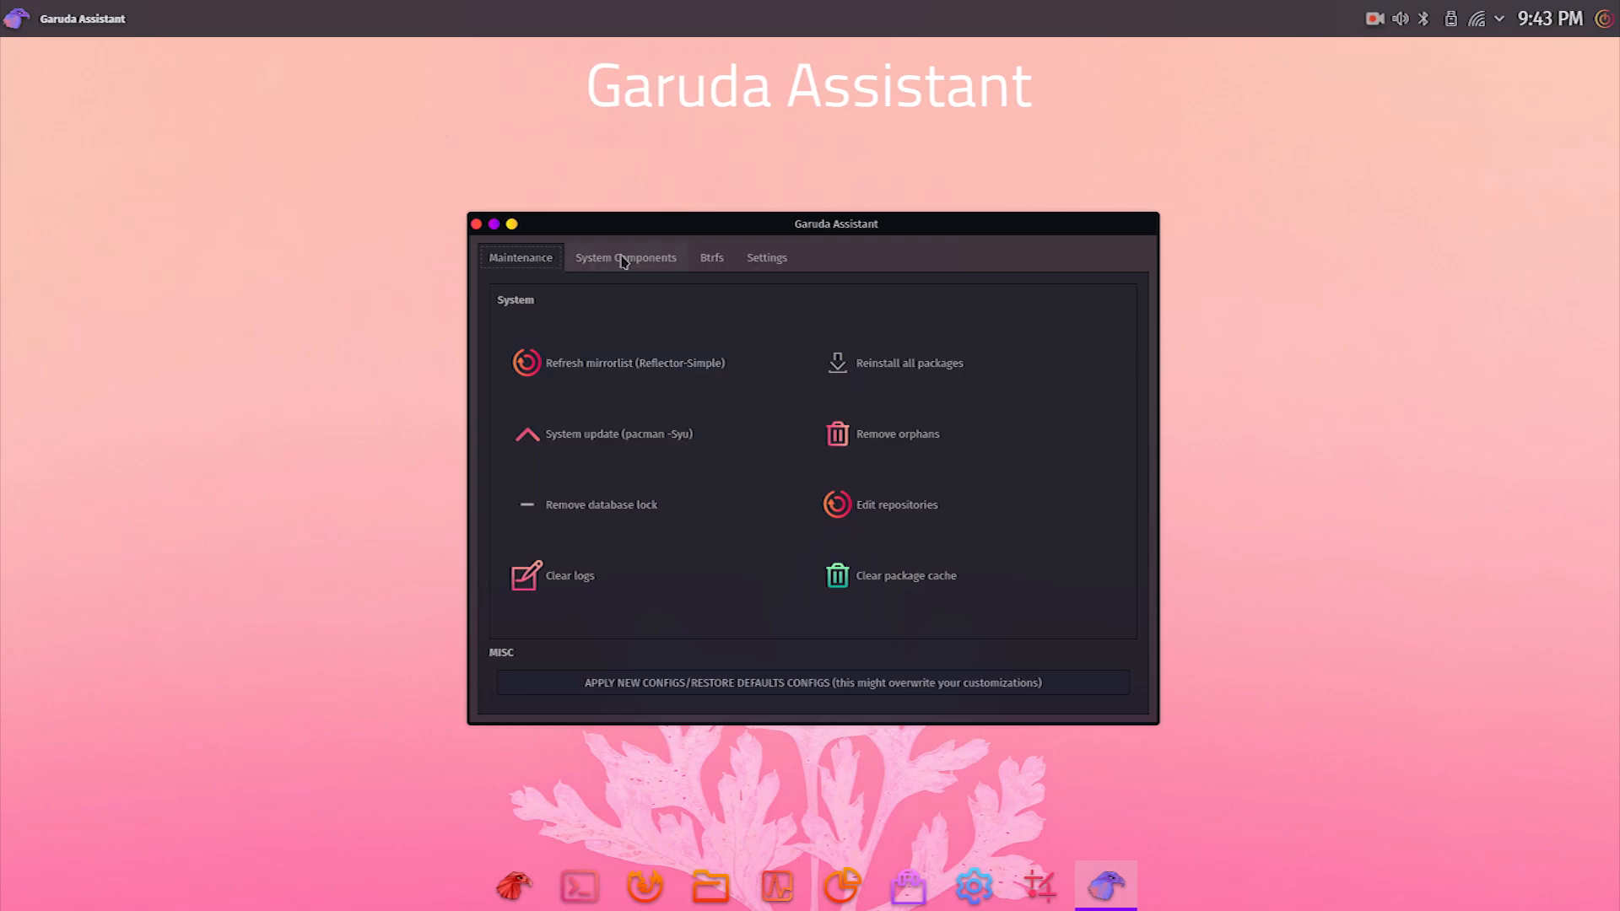
Step: Tour Garuda Assistant's Btrfs, Settings and Maintenance tabs, then close the assistant
{"action": "left_click", "coordinate": [710, 257]}
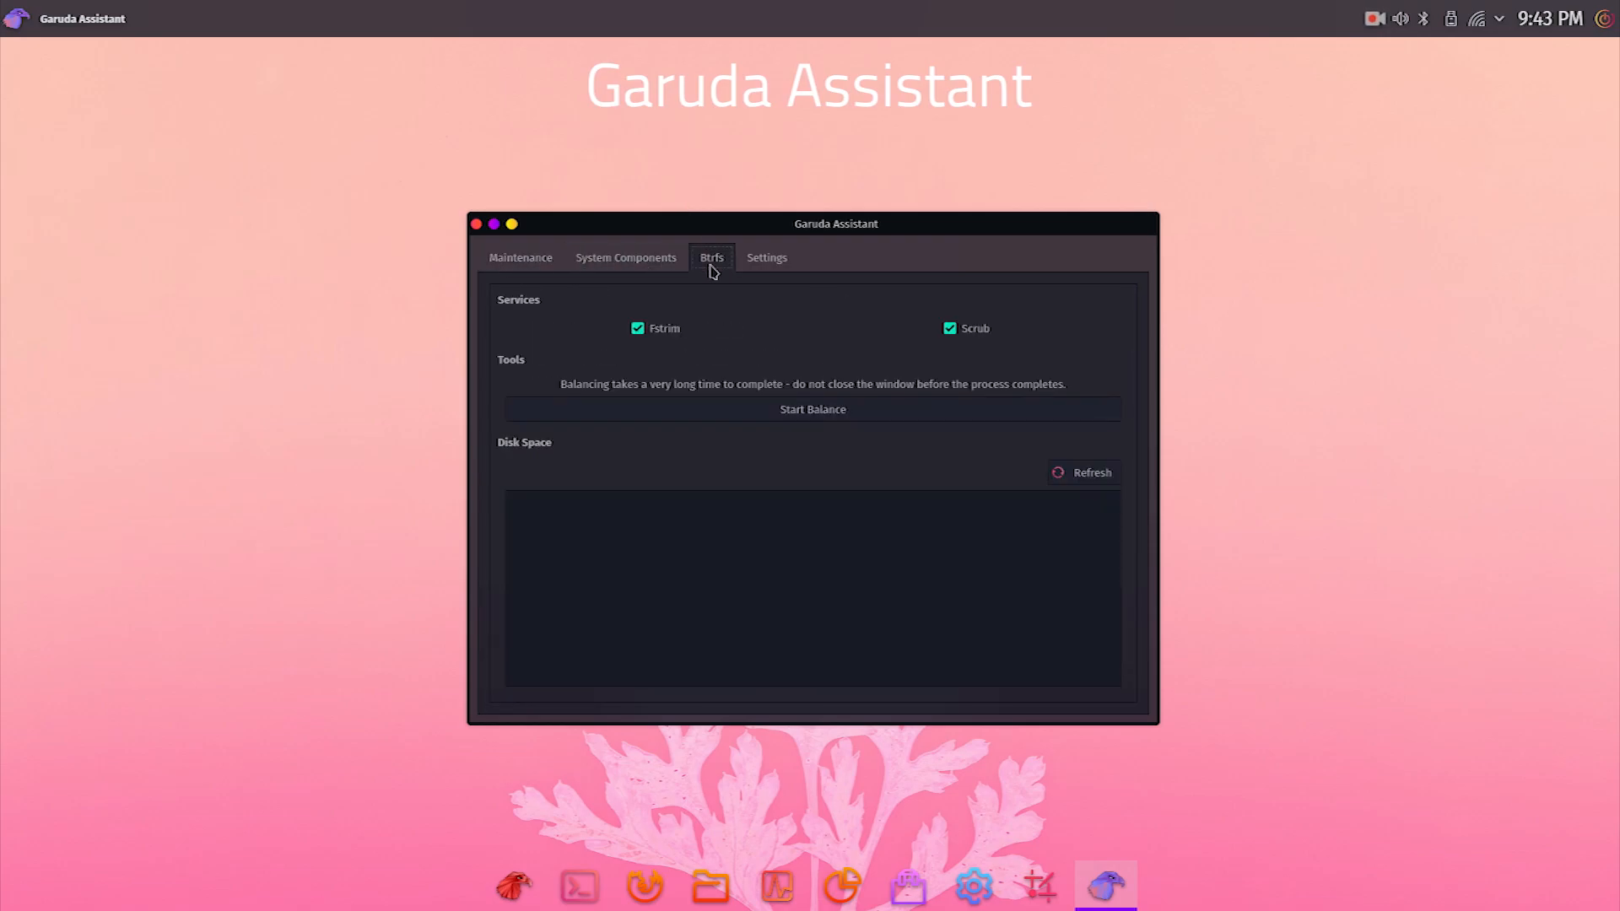
{"action": "left_click", "coordinate": [766, 257]}
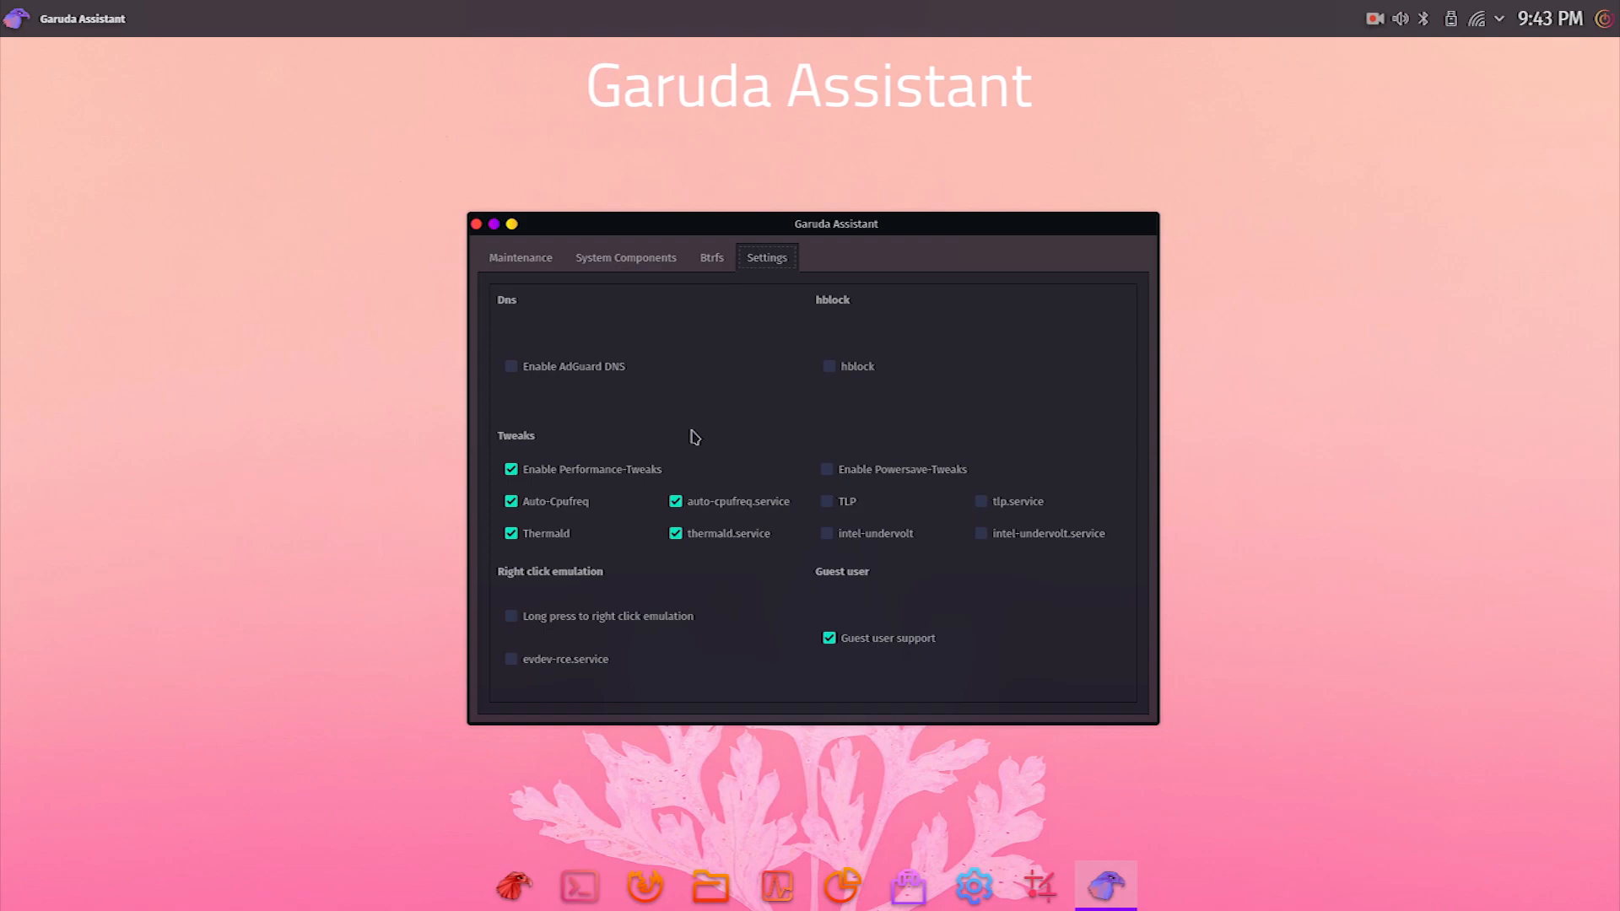
{"action": "left_click", "coordinate": [520, 256]}
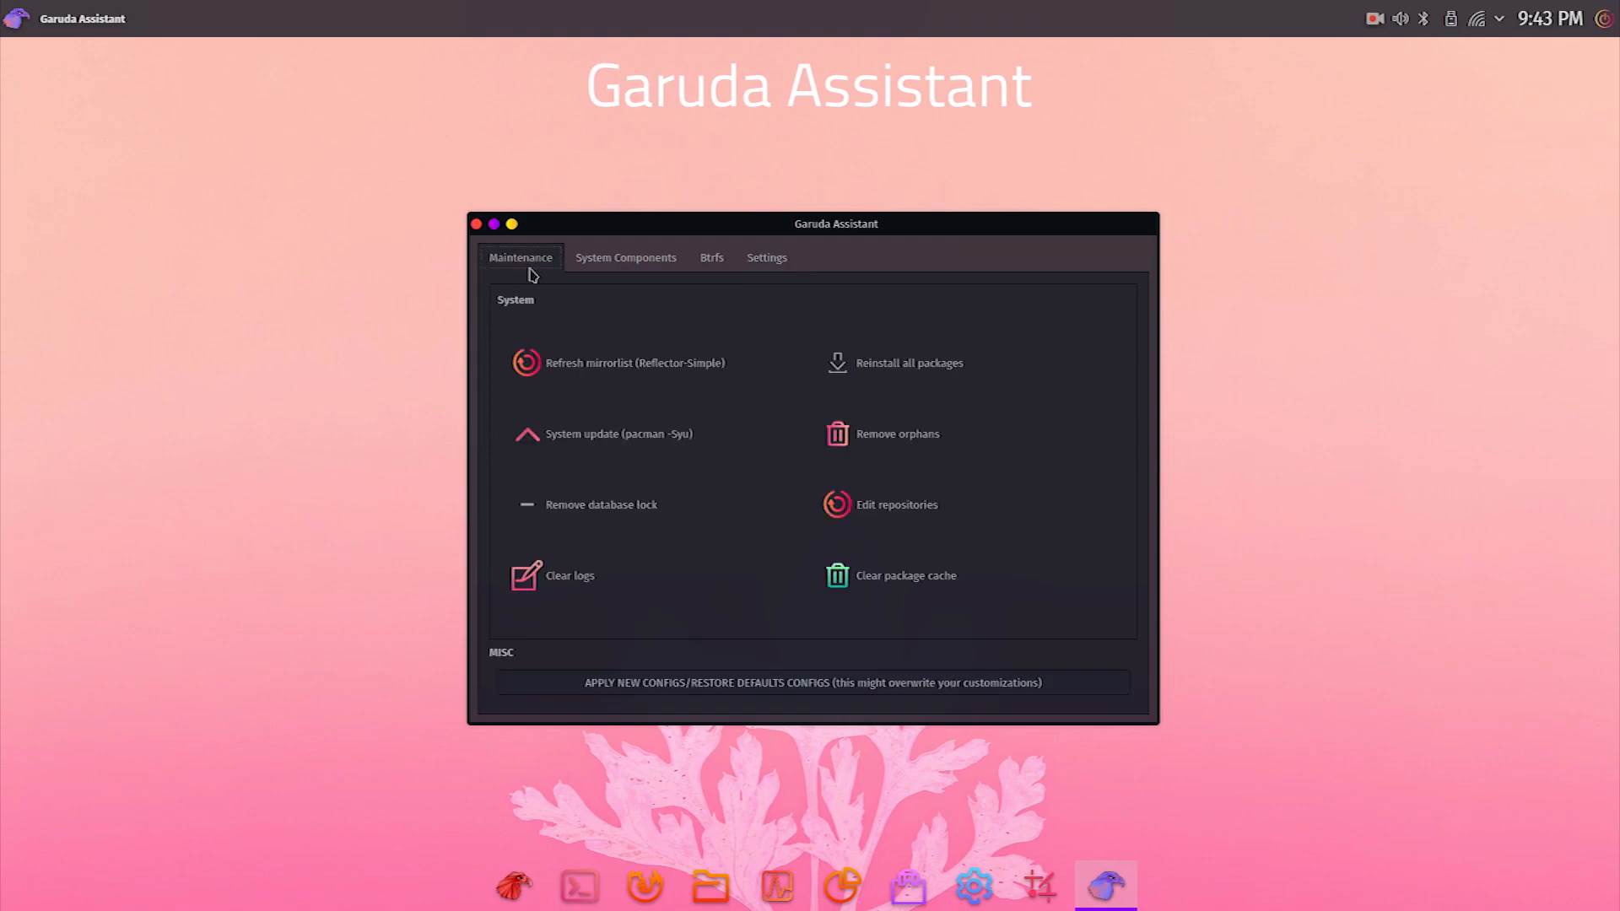
{"action": "left_click", "coordinate": [476, 223]}
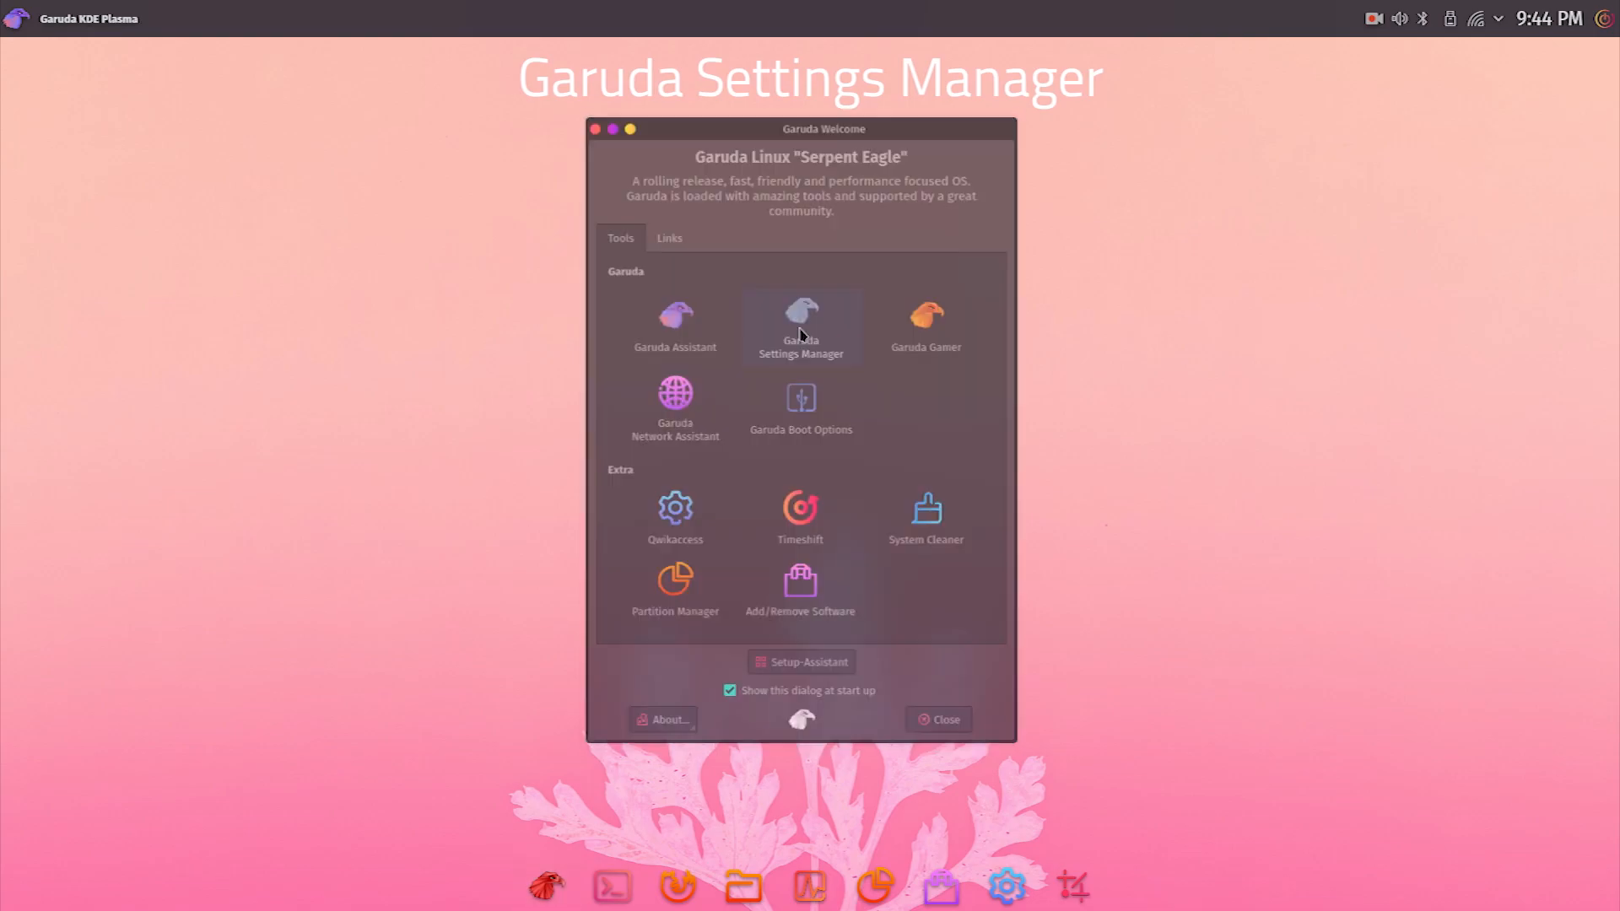
Step: Launch Garuda Settings Manager and view Hardware Configuration's Display controller driver group
{"action": "left_click", "coordinate": [800, 326]}
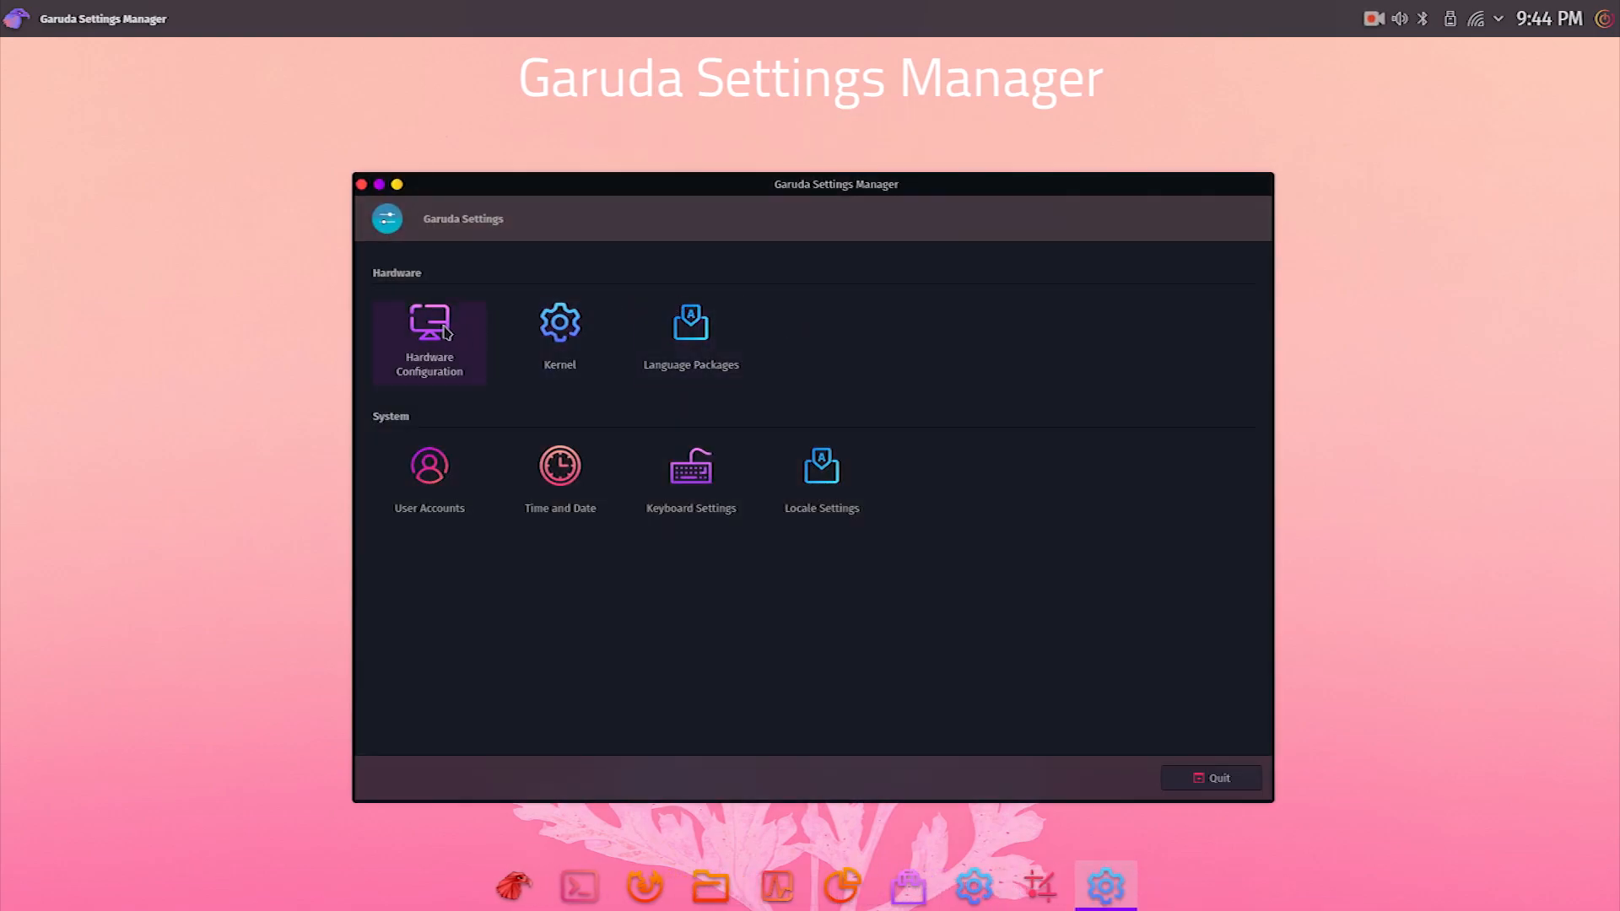
{"action": "left_click", "coordinate": [429, 331]}
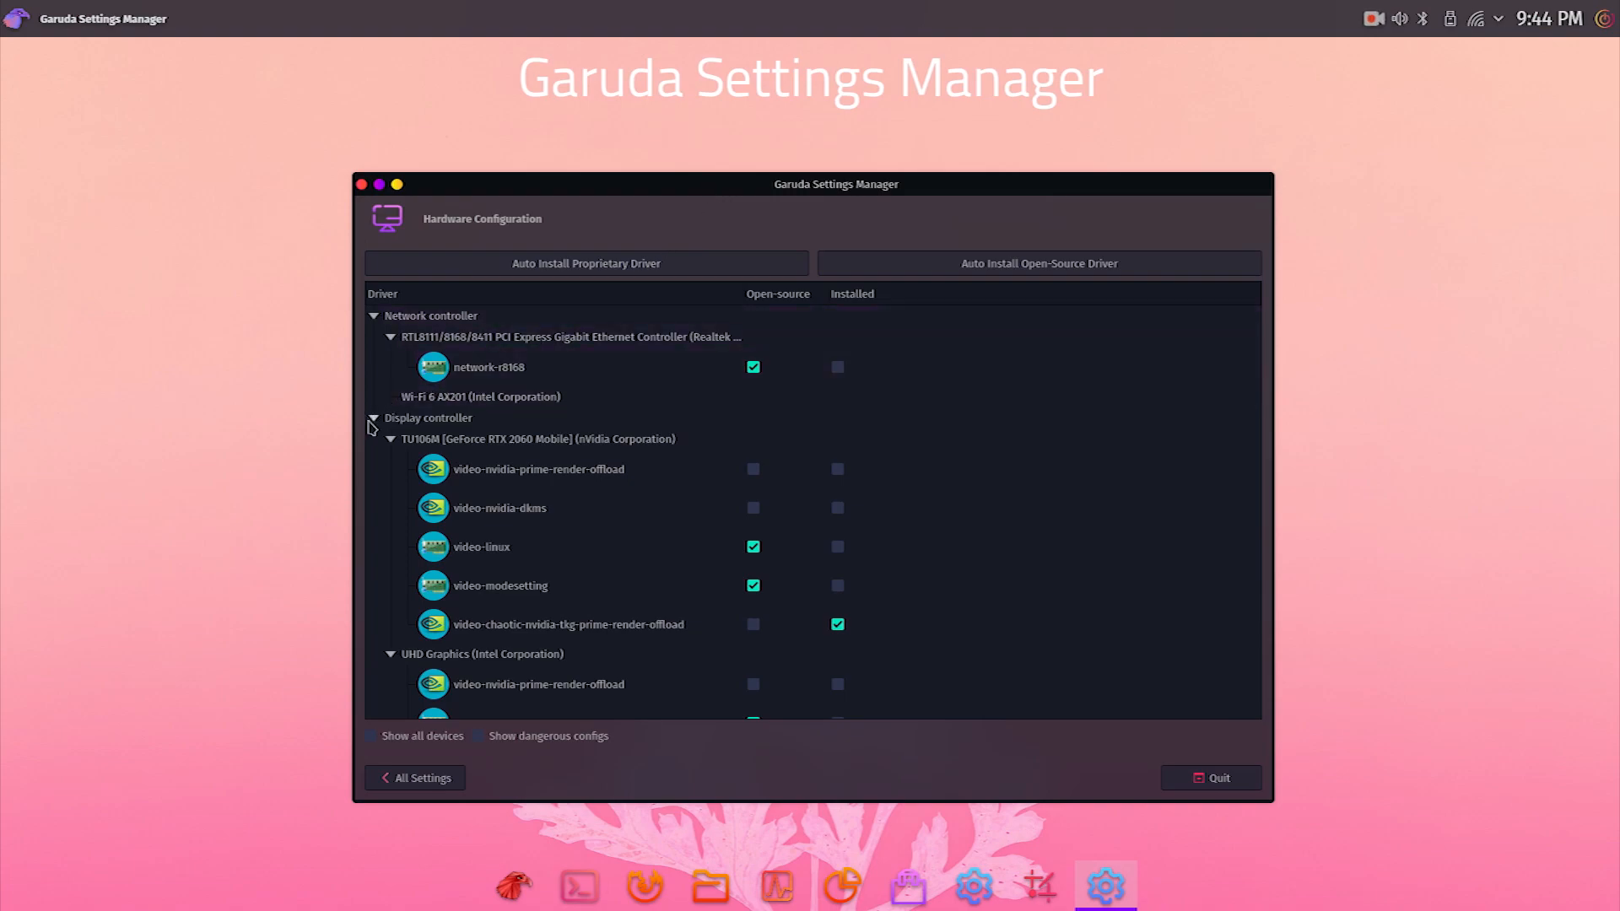
{"action": "left_click", "coordinate": [373, 416]}
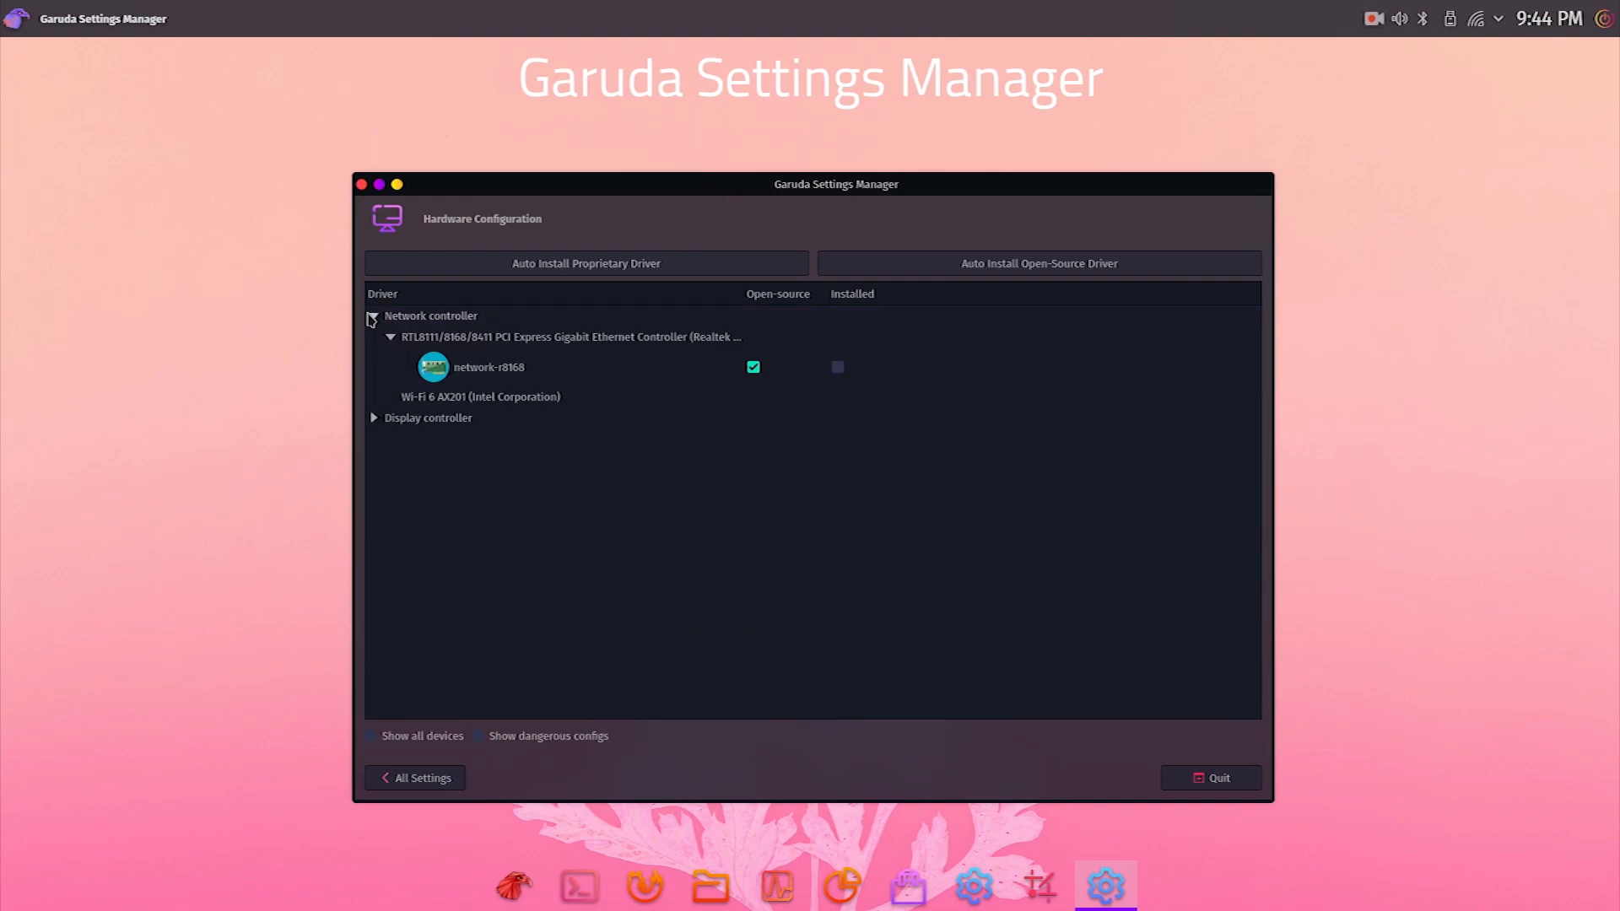
{"action": "left_click", "coordinate": [372, 417]}
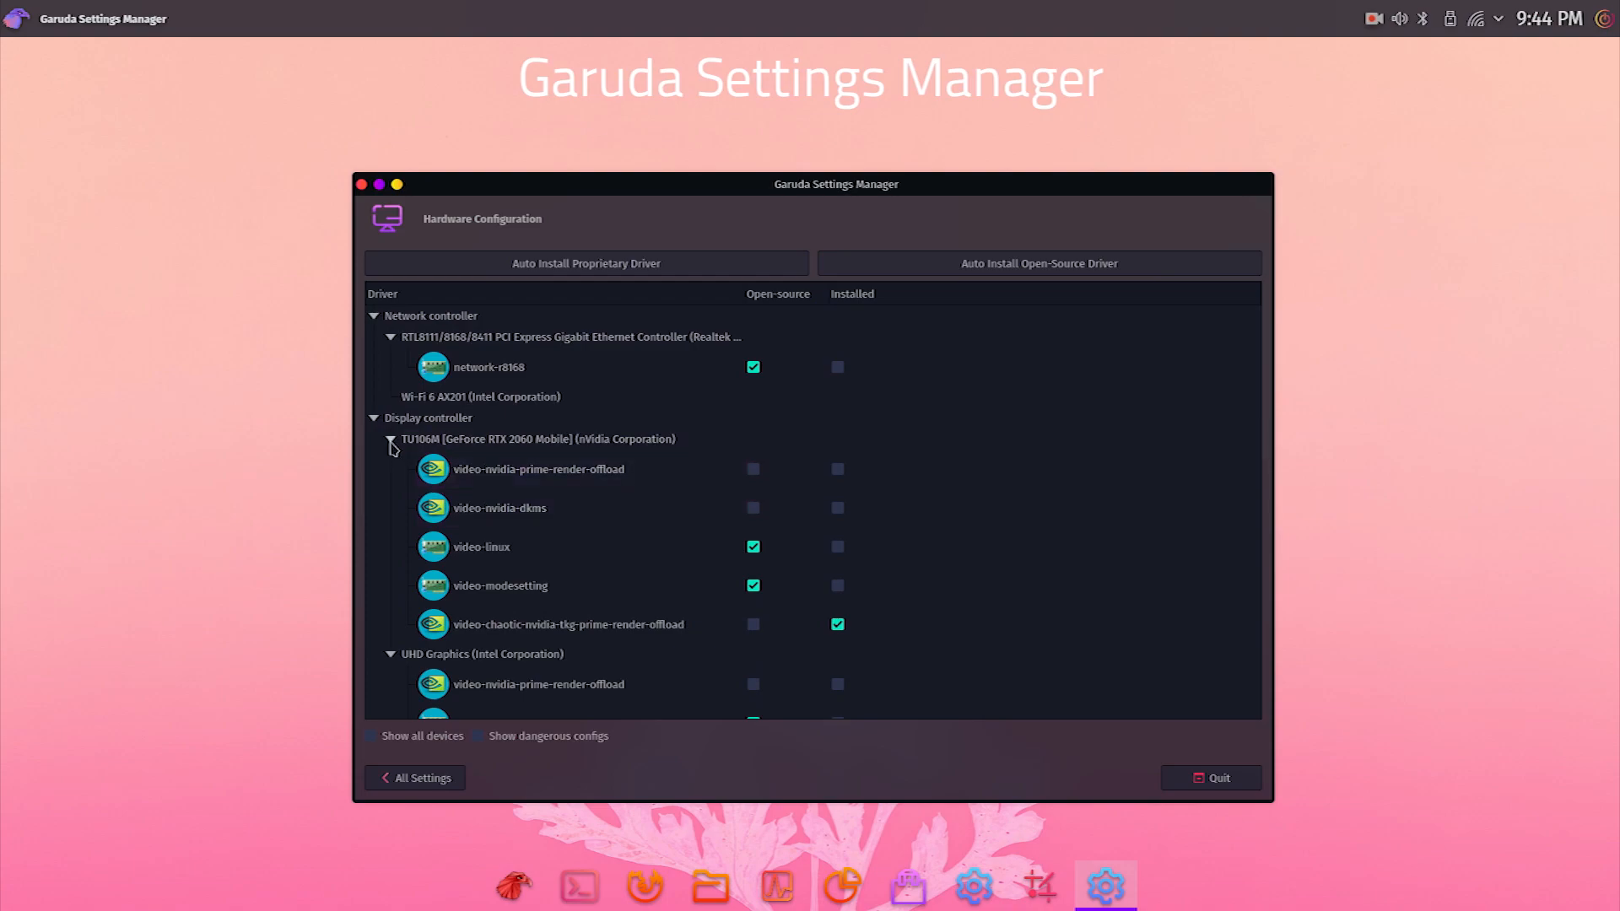
Step: Collapse and re-expand the UHD Graphics driver group, then return to All Settings
{"action": "left_click", "coordinate": [389, 438]}
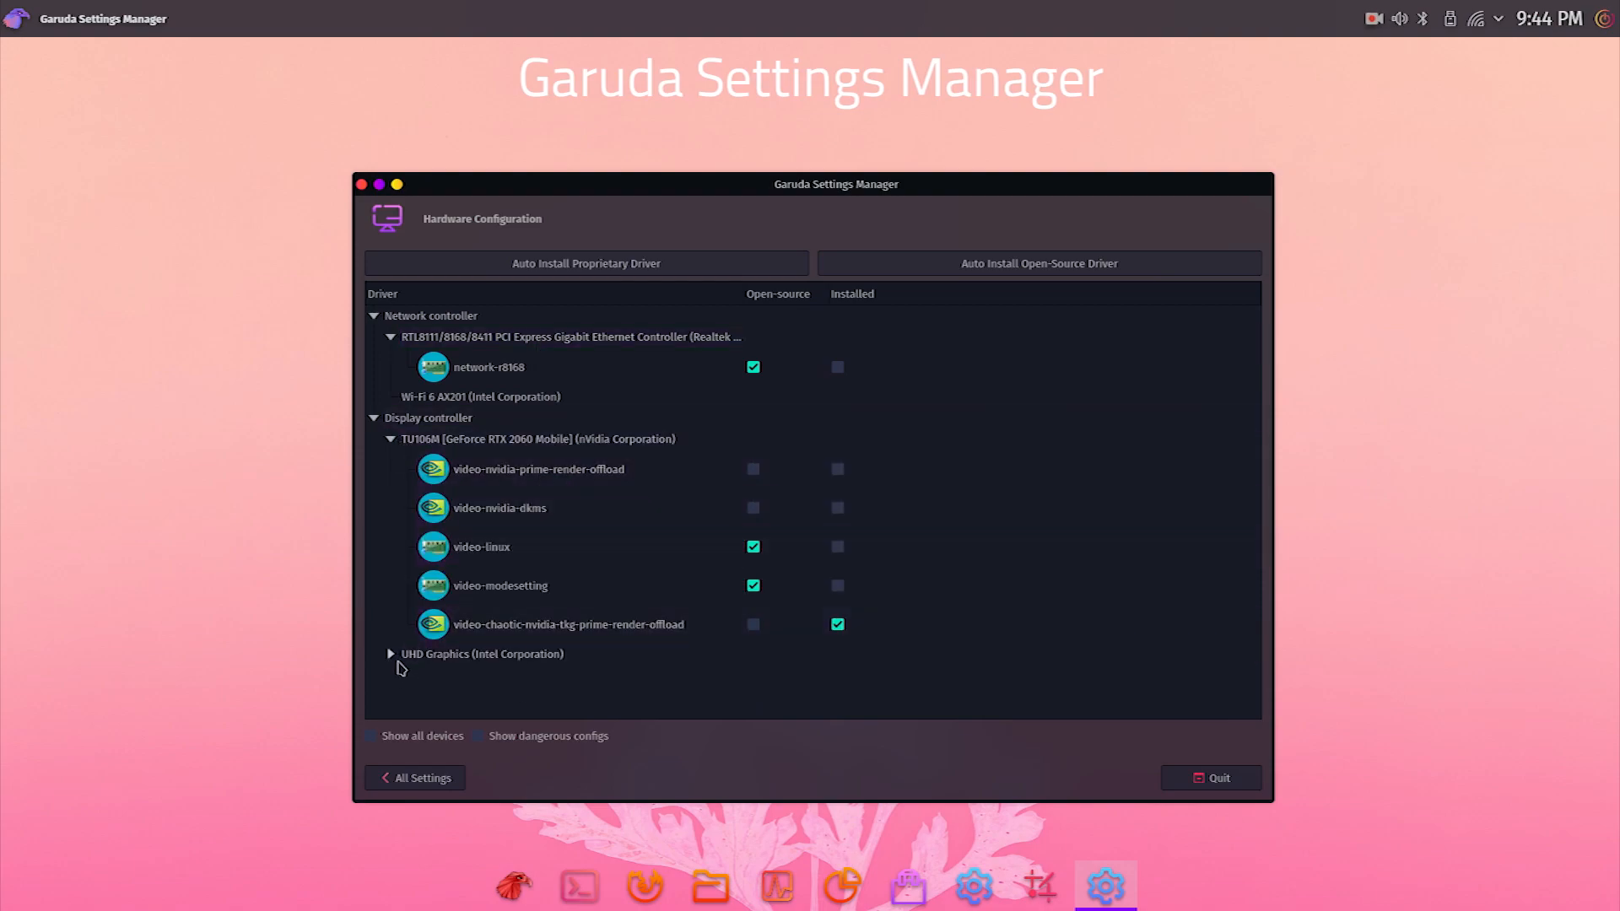
{"action": "left_click", "coordinate": [389, 653]}
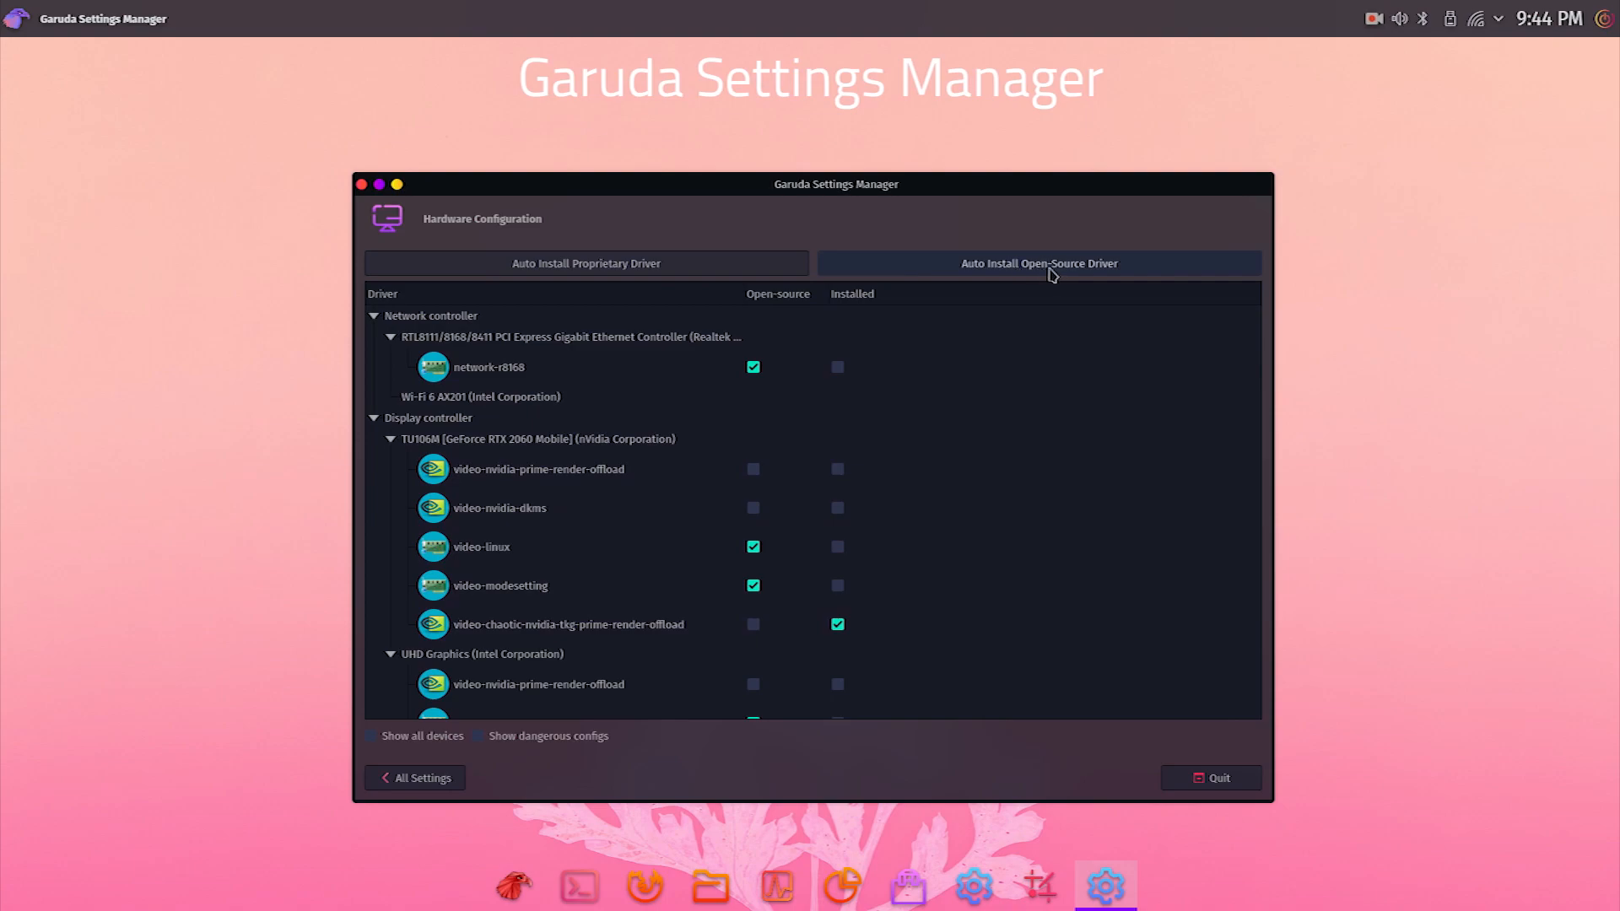
{"action": "mouse_move", "coordinate": [383, 759]}
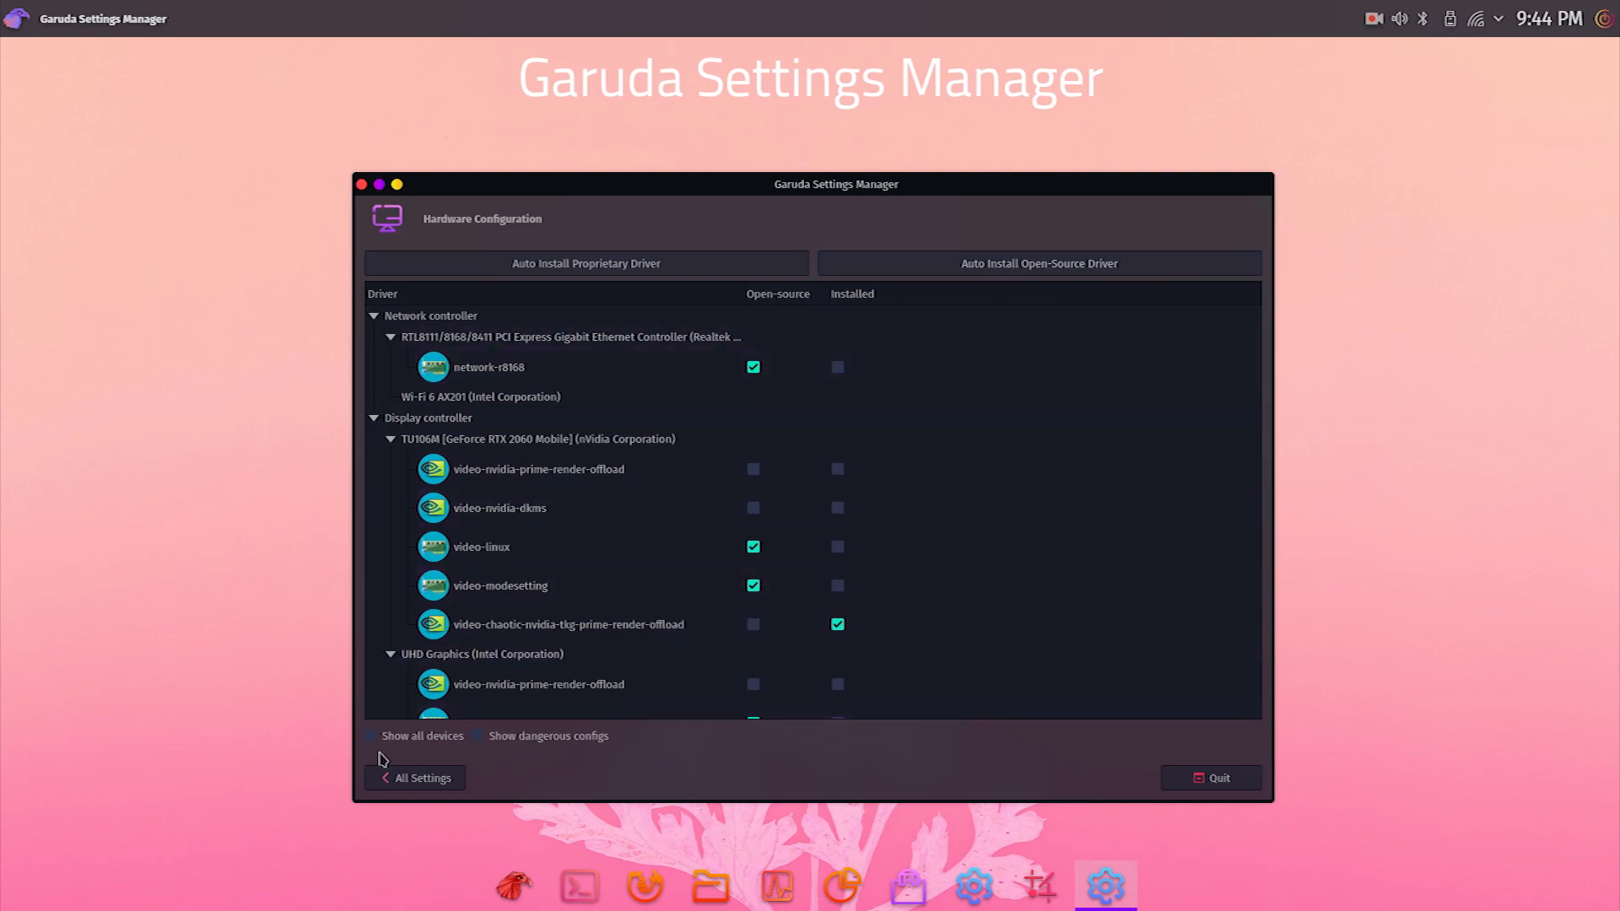
{"action": "left_click", "coordinate": [415, 778]}
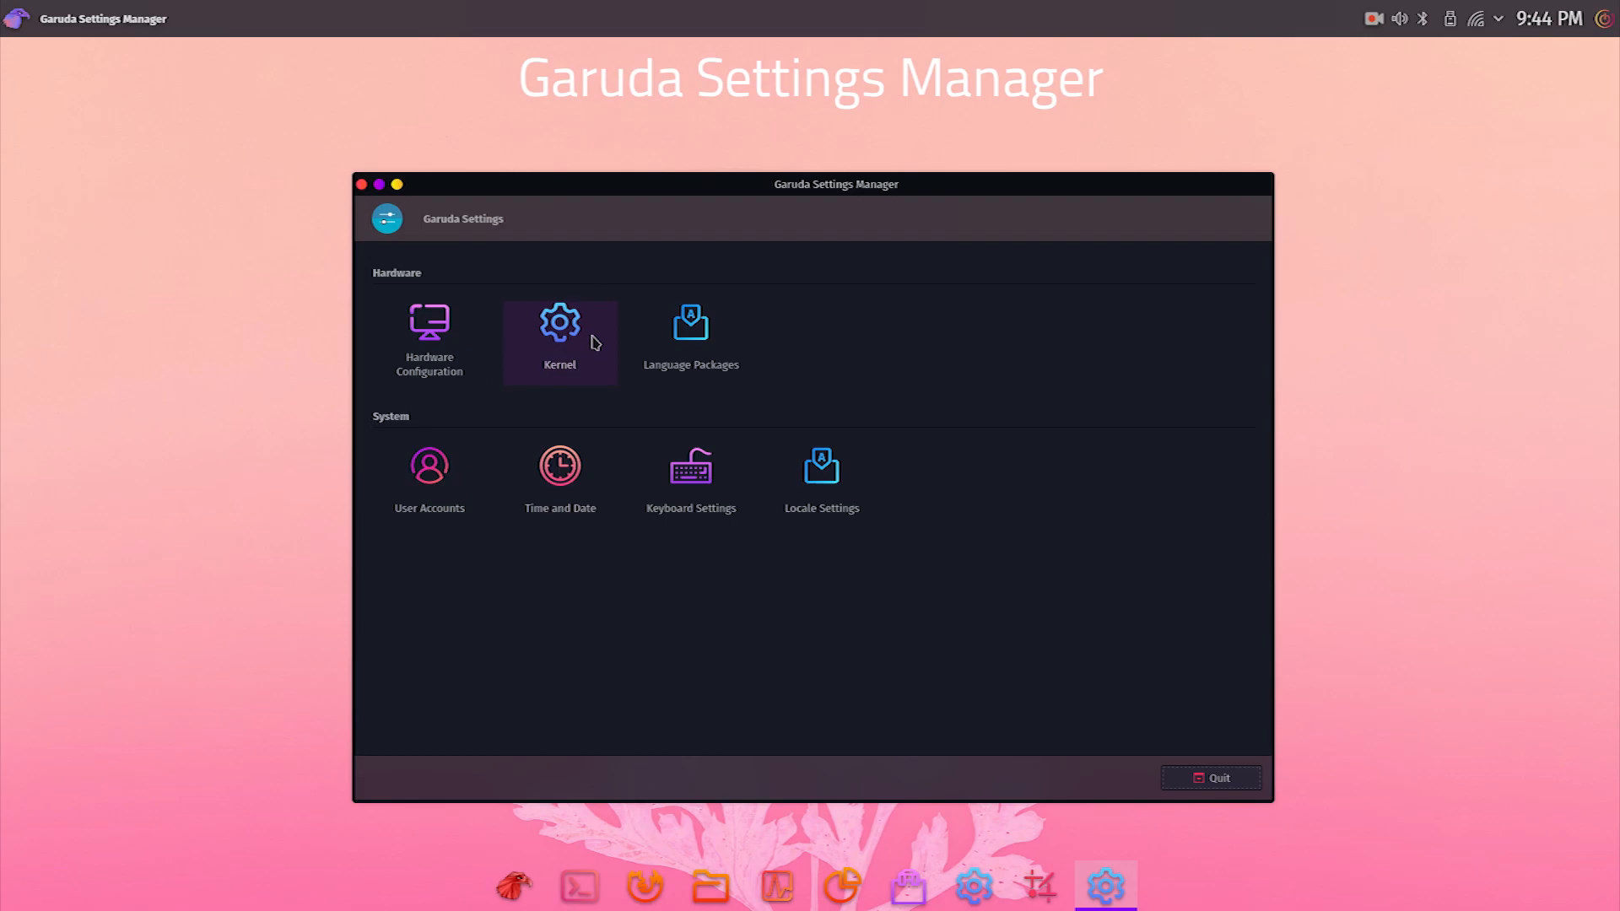
Step: Browse the Kernel list in Settings Manager and return to All Settings
{"action": "left_click", "coordinate": [558, 342]}
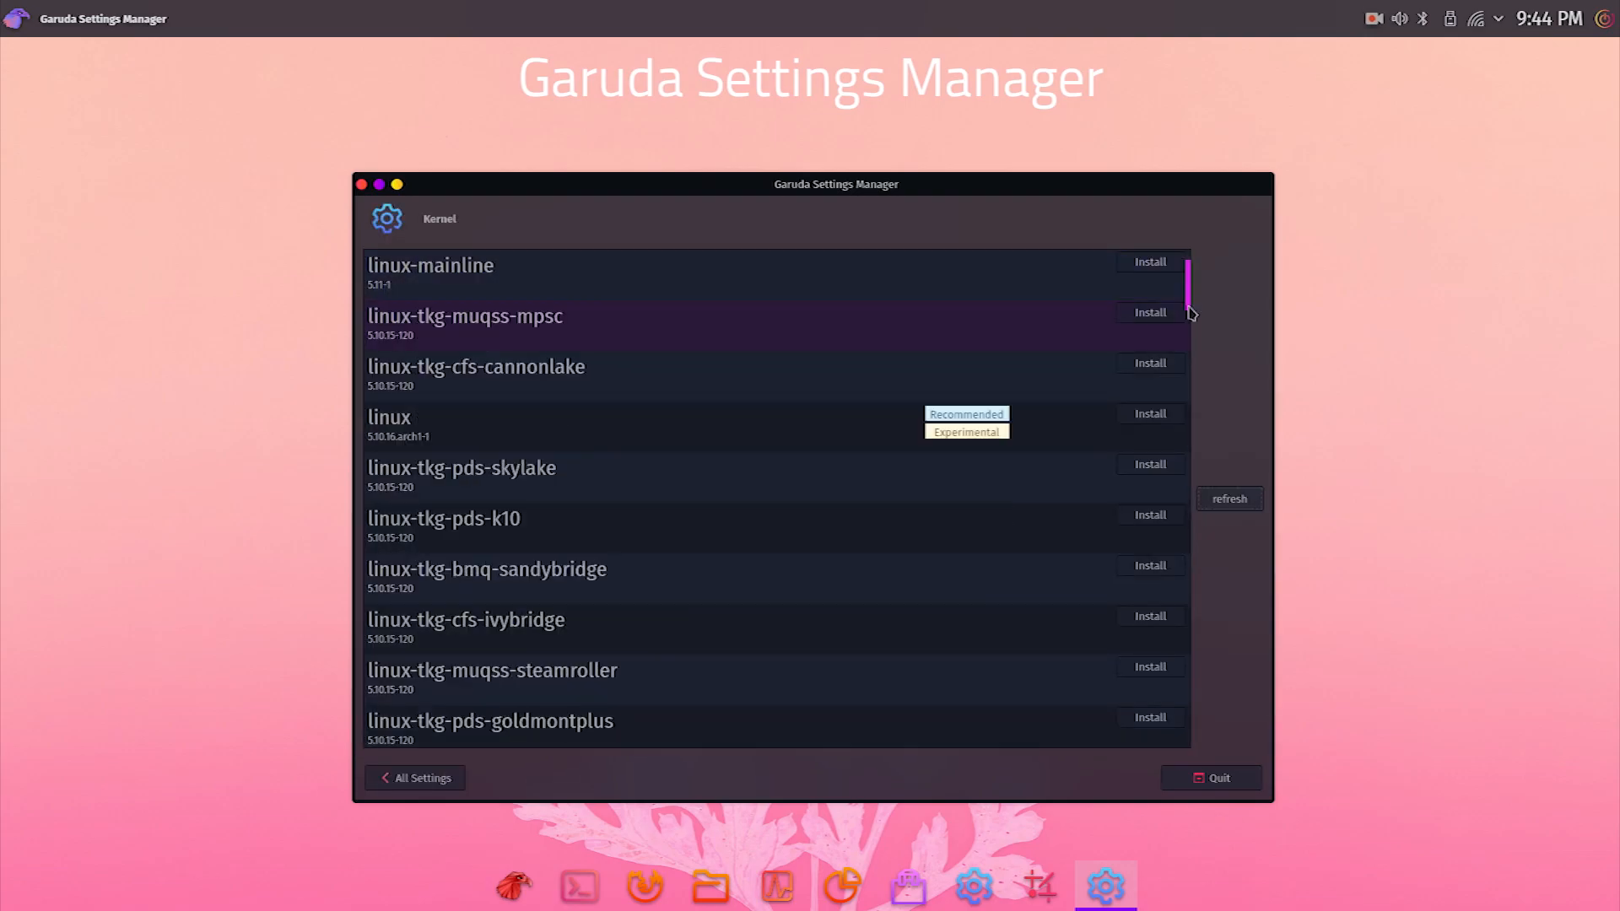
{"action": "scroll", "scroll_direction": "down", "scroll_amount": 3}
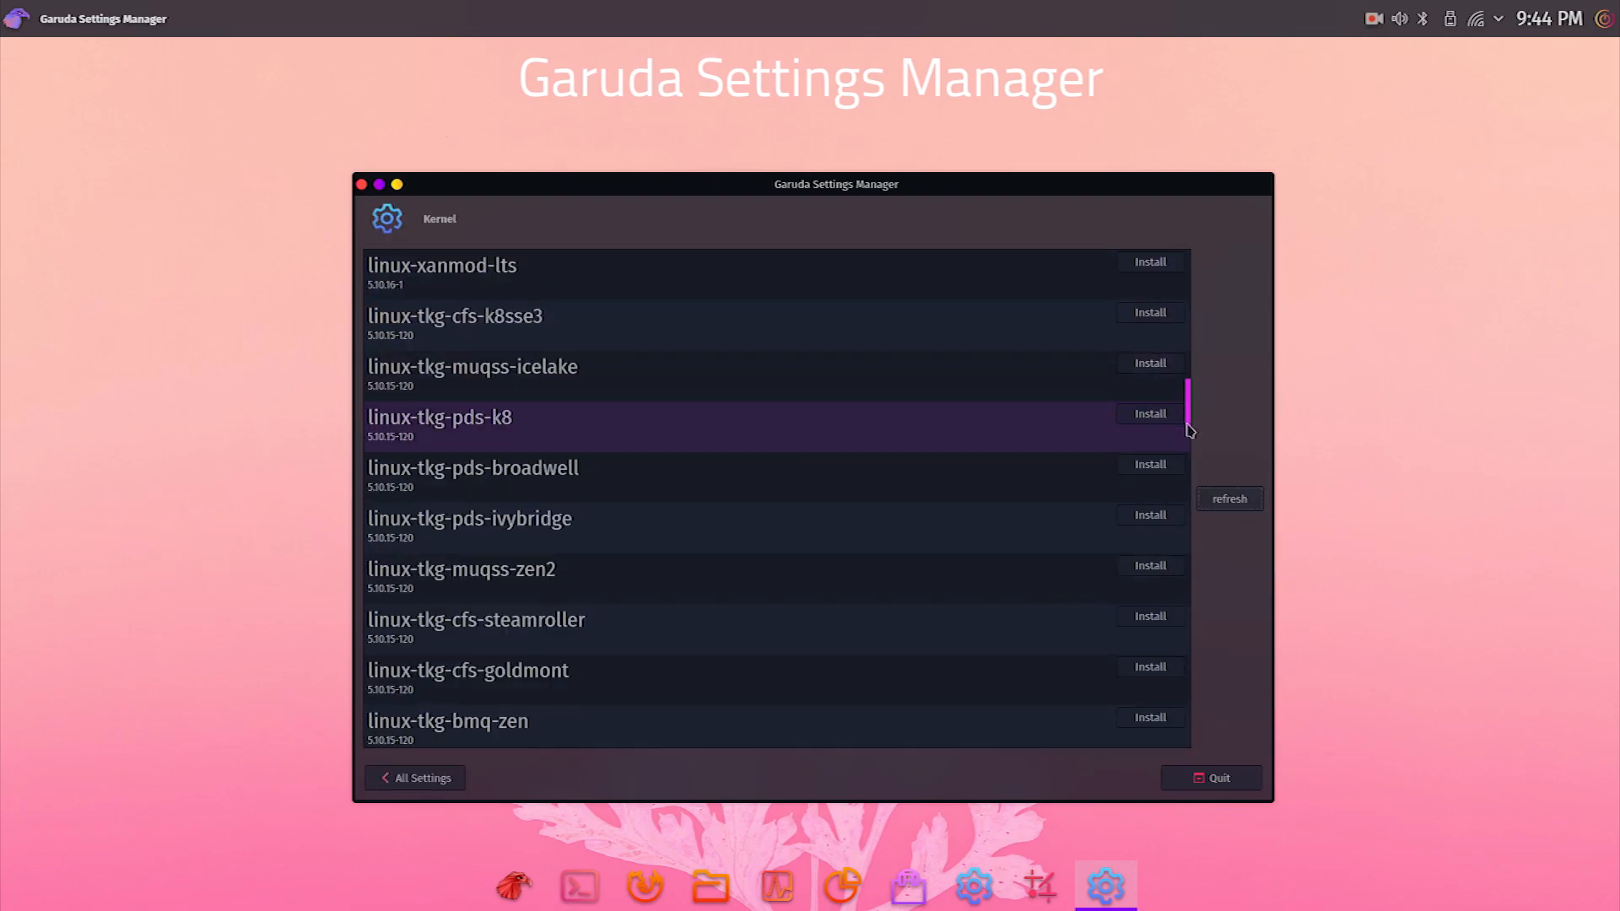
{"action": "scroll", "scroll_direction": "down", "scroll_amount": 3}
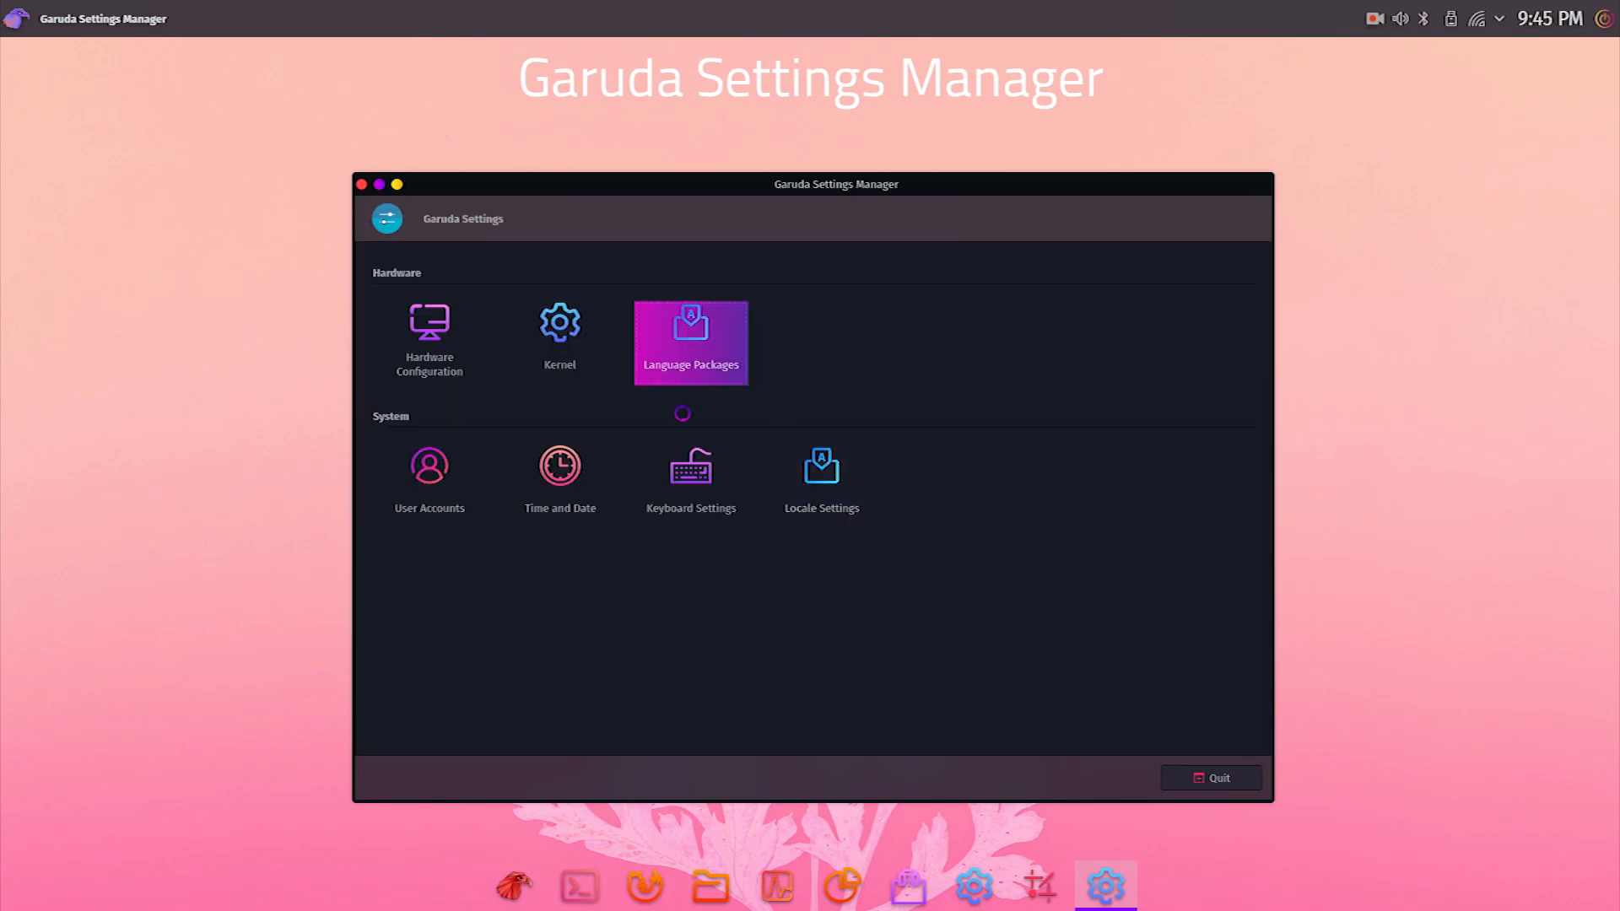
{"action": "left_click", "coordinate": [690, 342]}
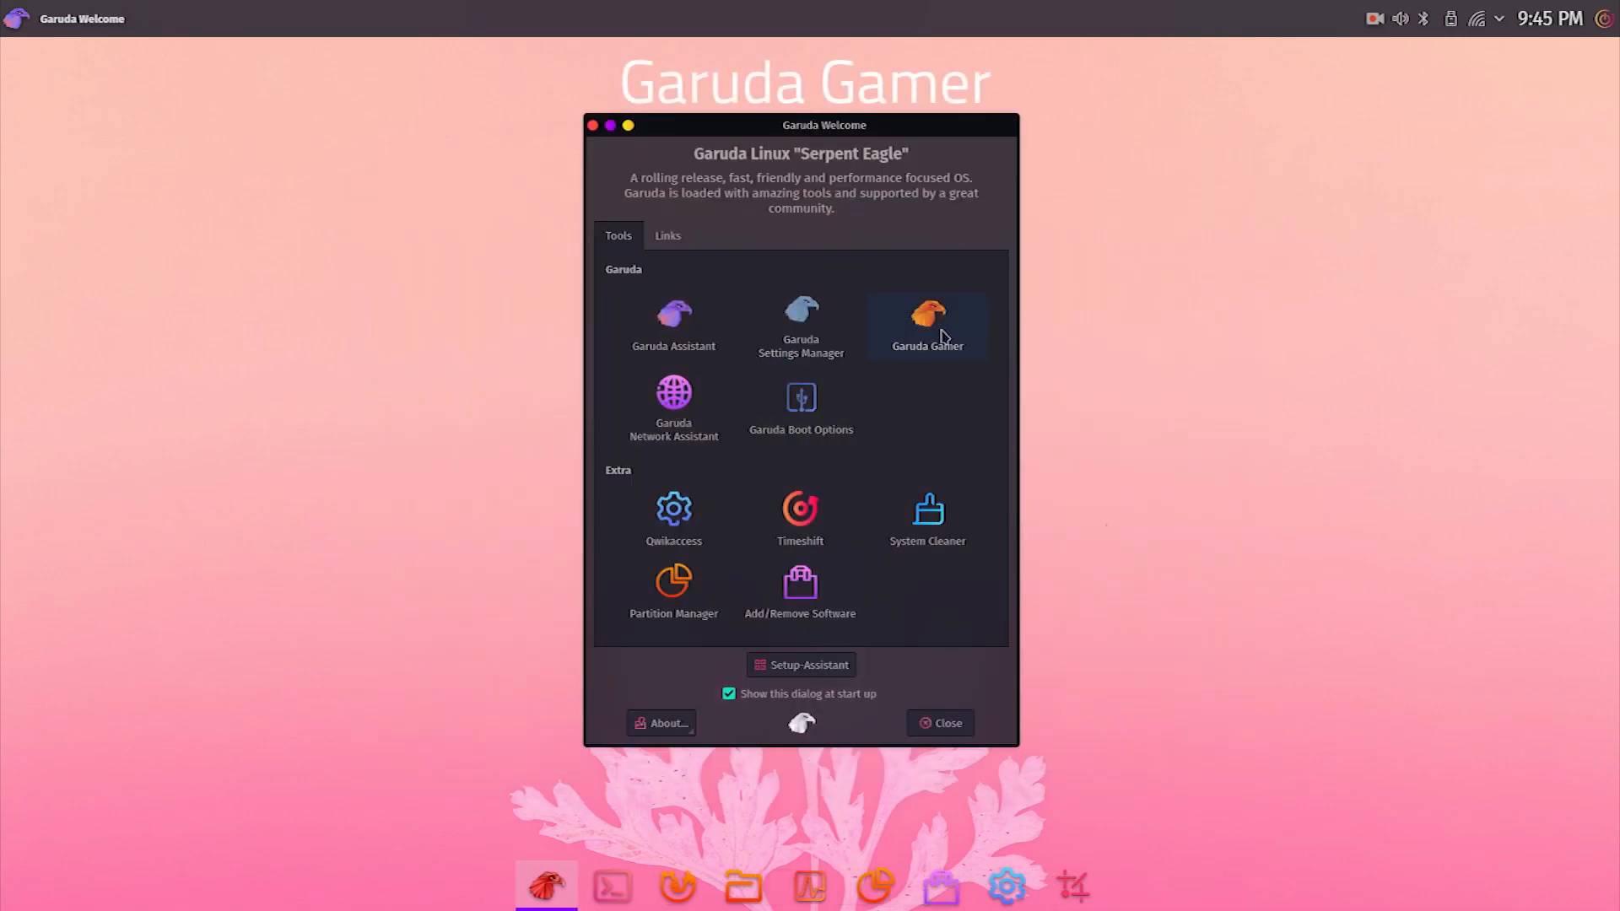
{"action": "mouse_move", "coordinate": [972, 329]}
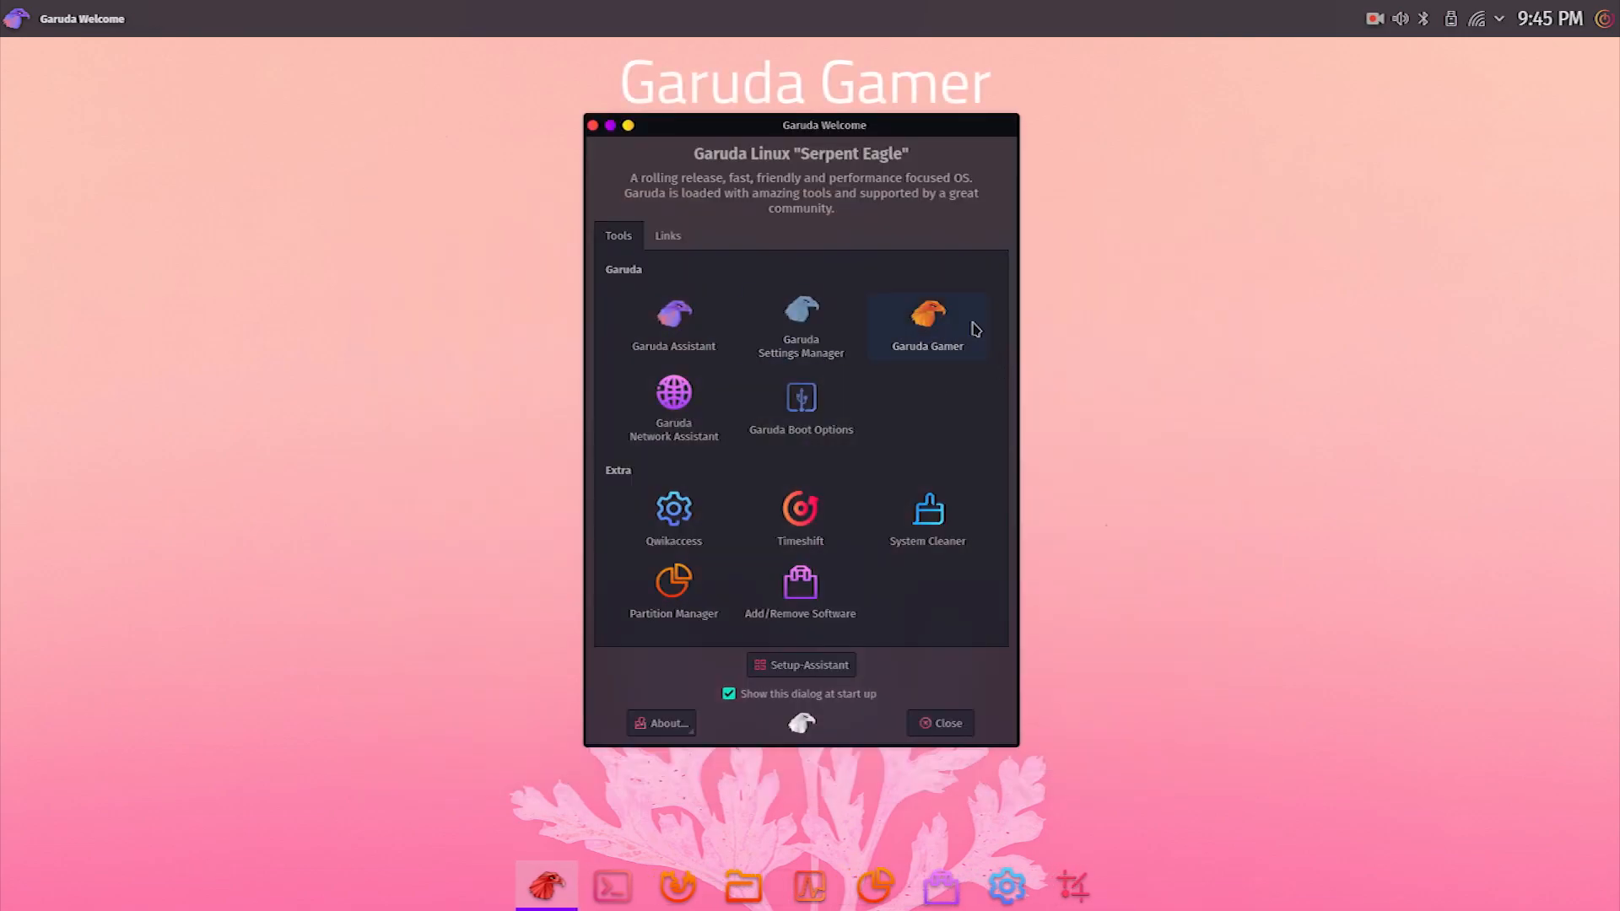
{"action": "left_click", "coordinate": [926, 320]}
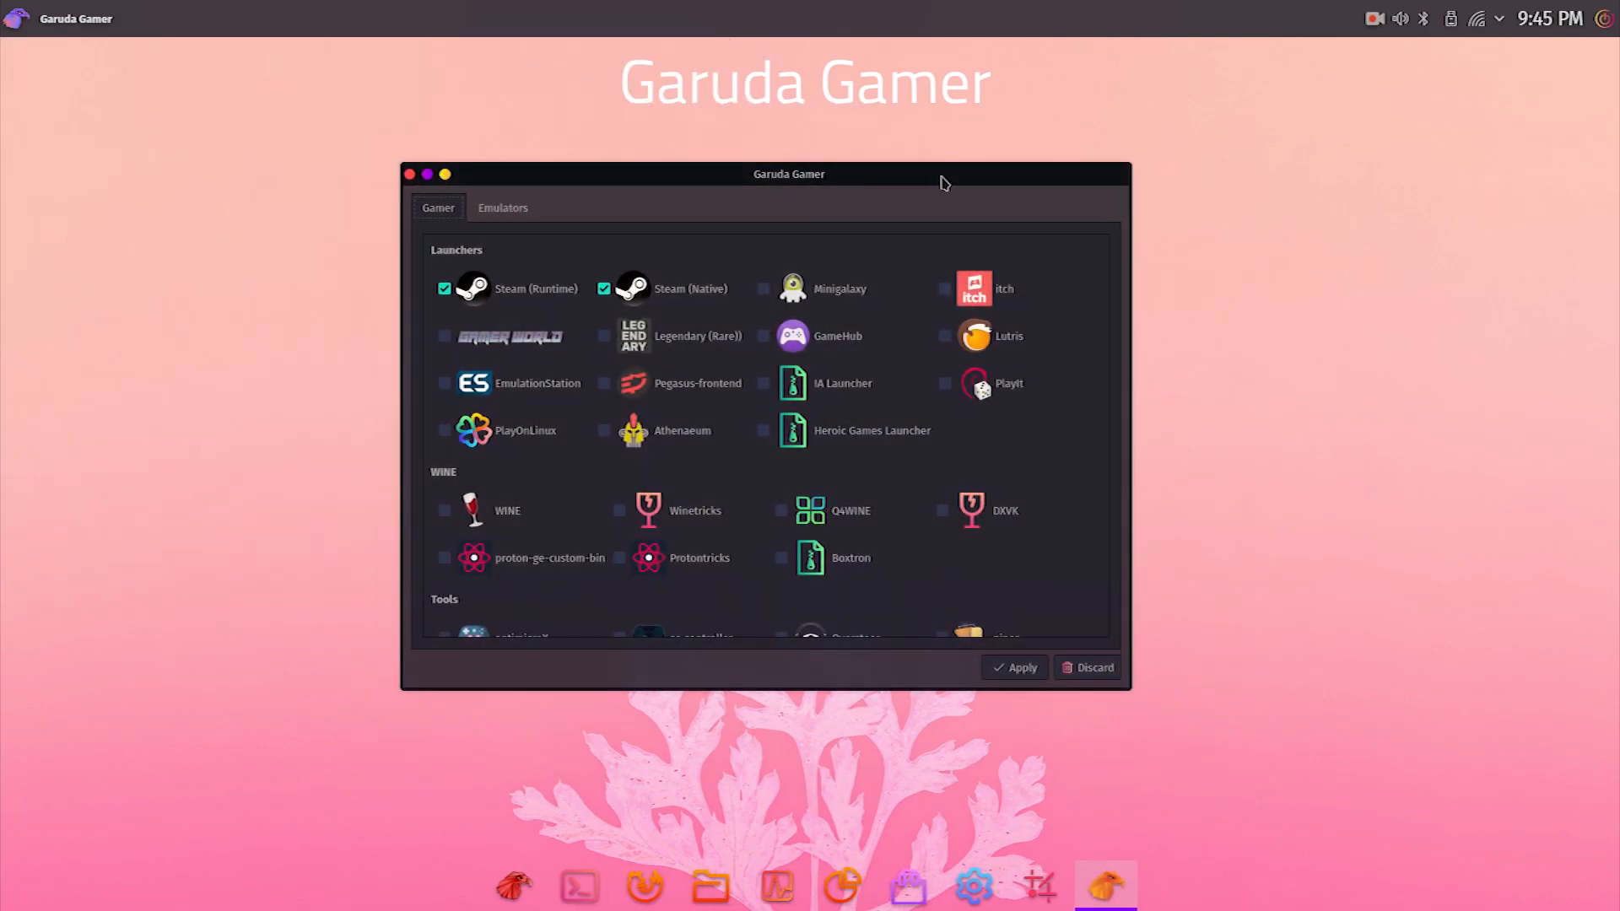
{"action": "scroll", "scroll_direction": "down", "scroll_amount": 3}
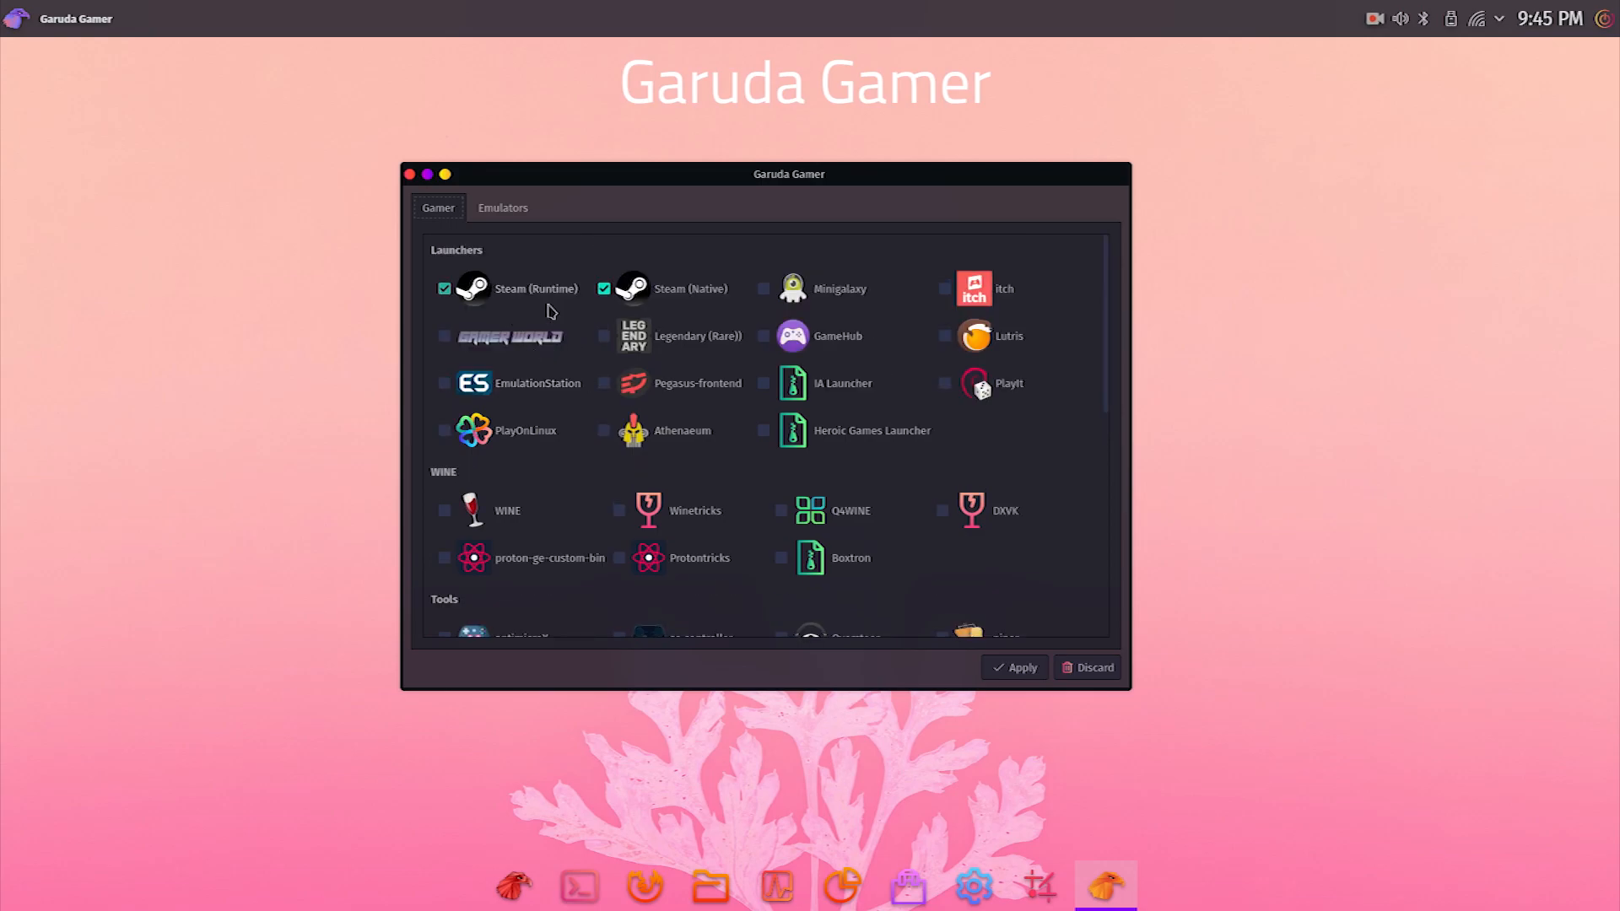
{"action": "scroll", "scroll_direction": "down", "scroll_amount": 3}
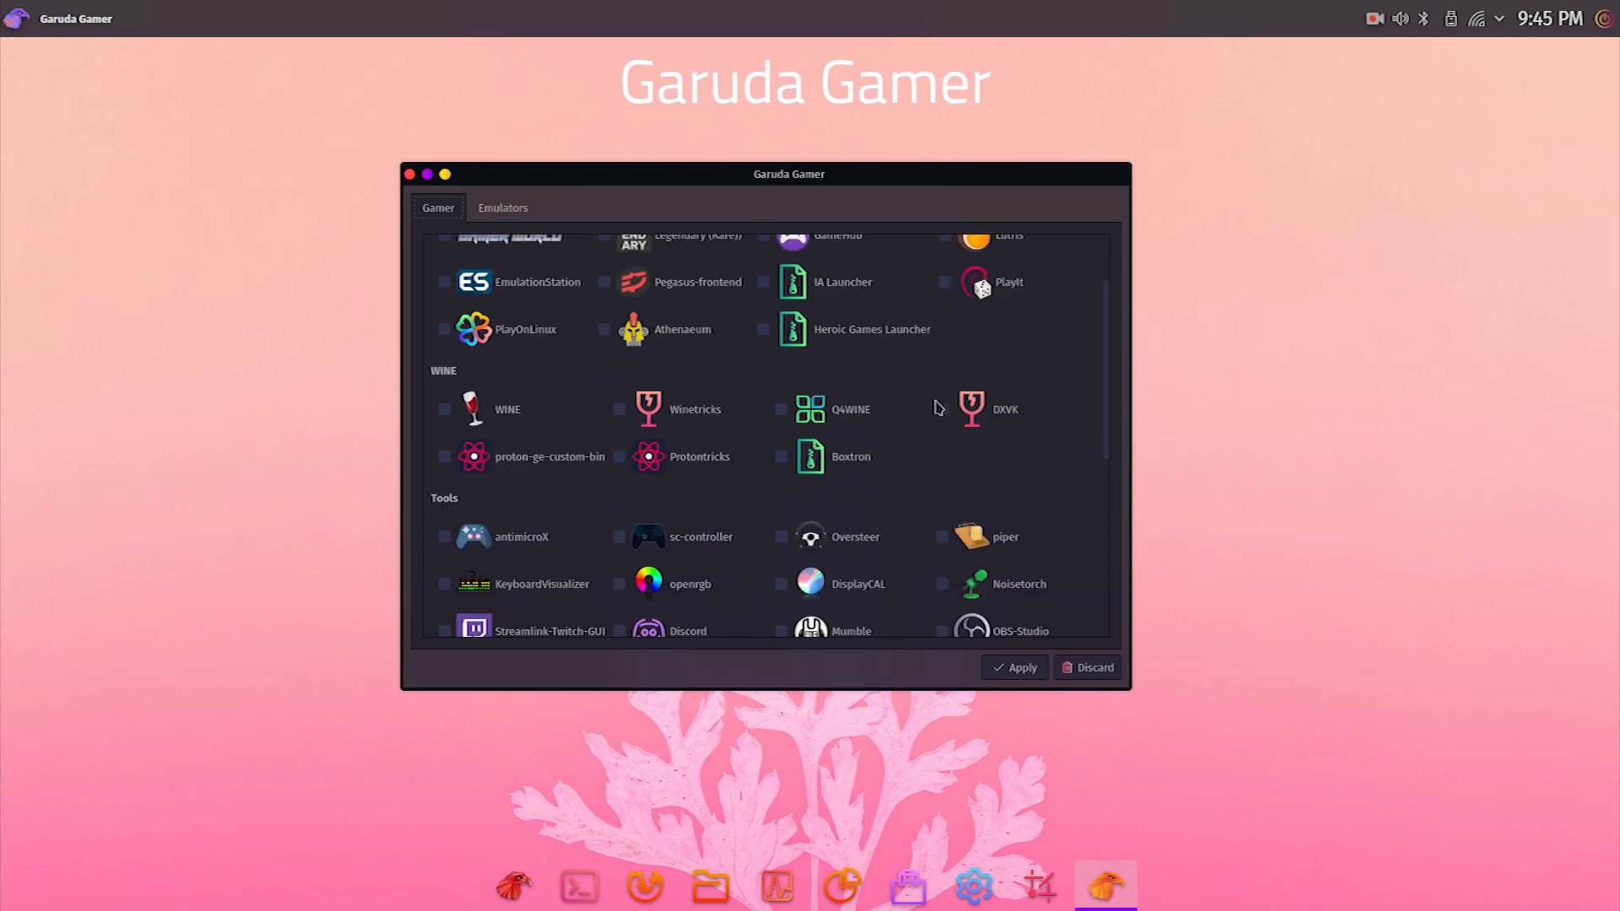
{"action": "mouse_move", "coordinate": [607, 434]}
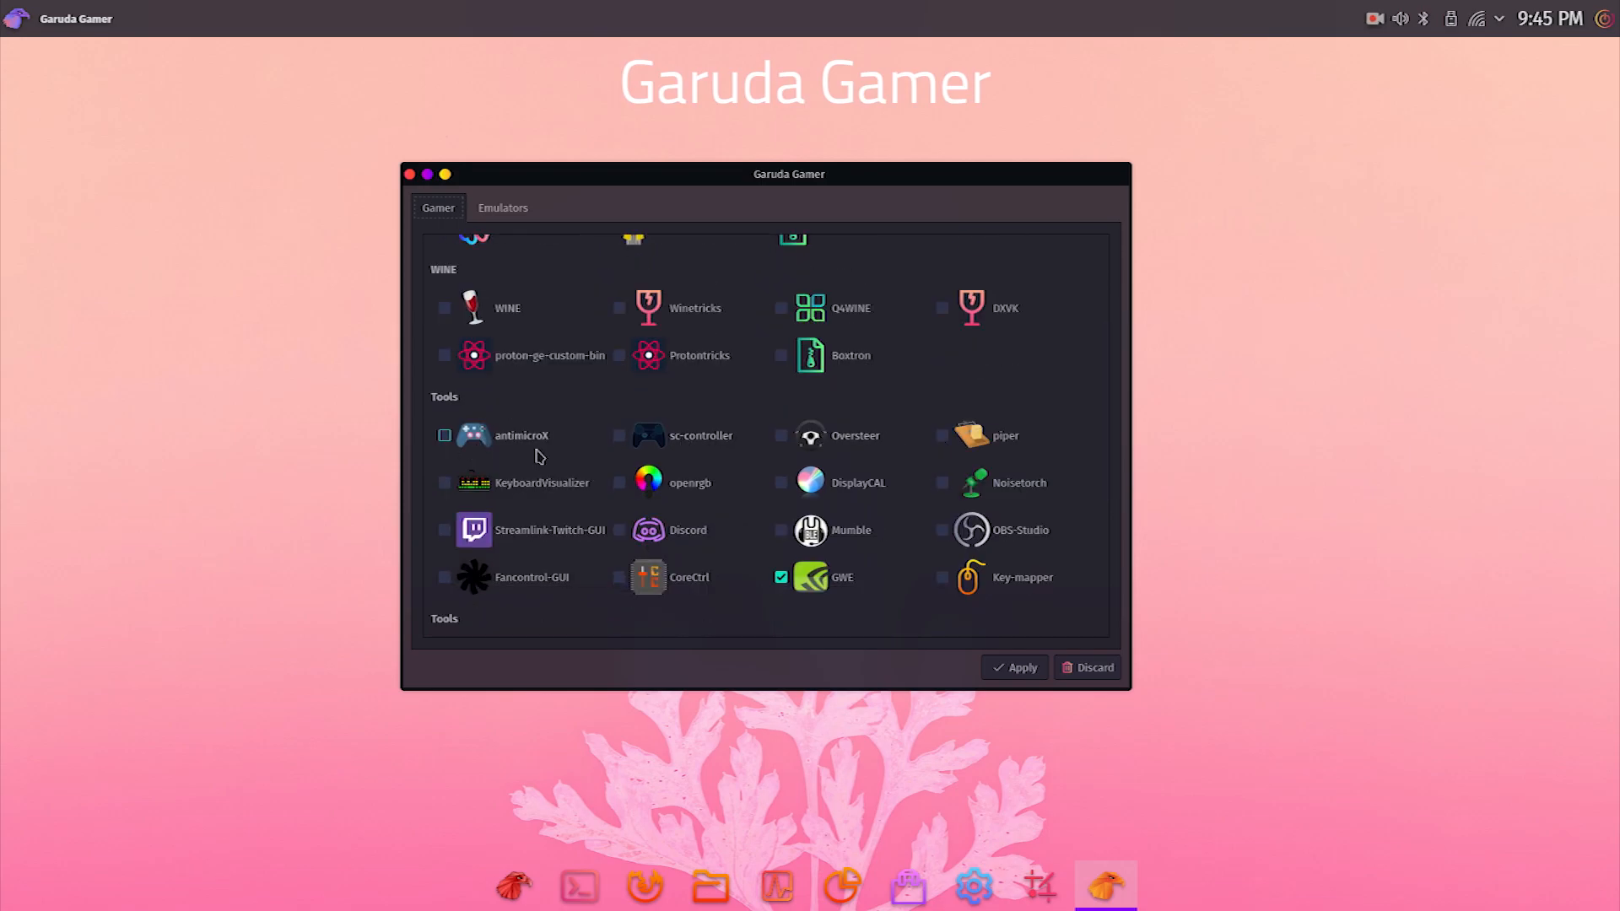
{"action": "scroll", "scroll_direction": "down", "scroll_amount": 3}
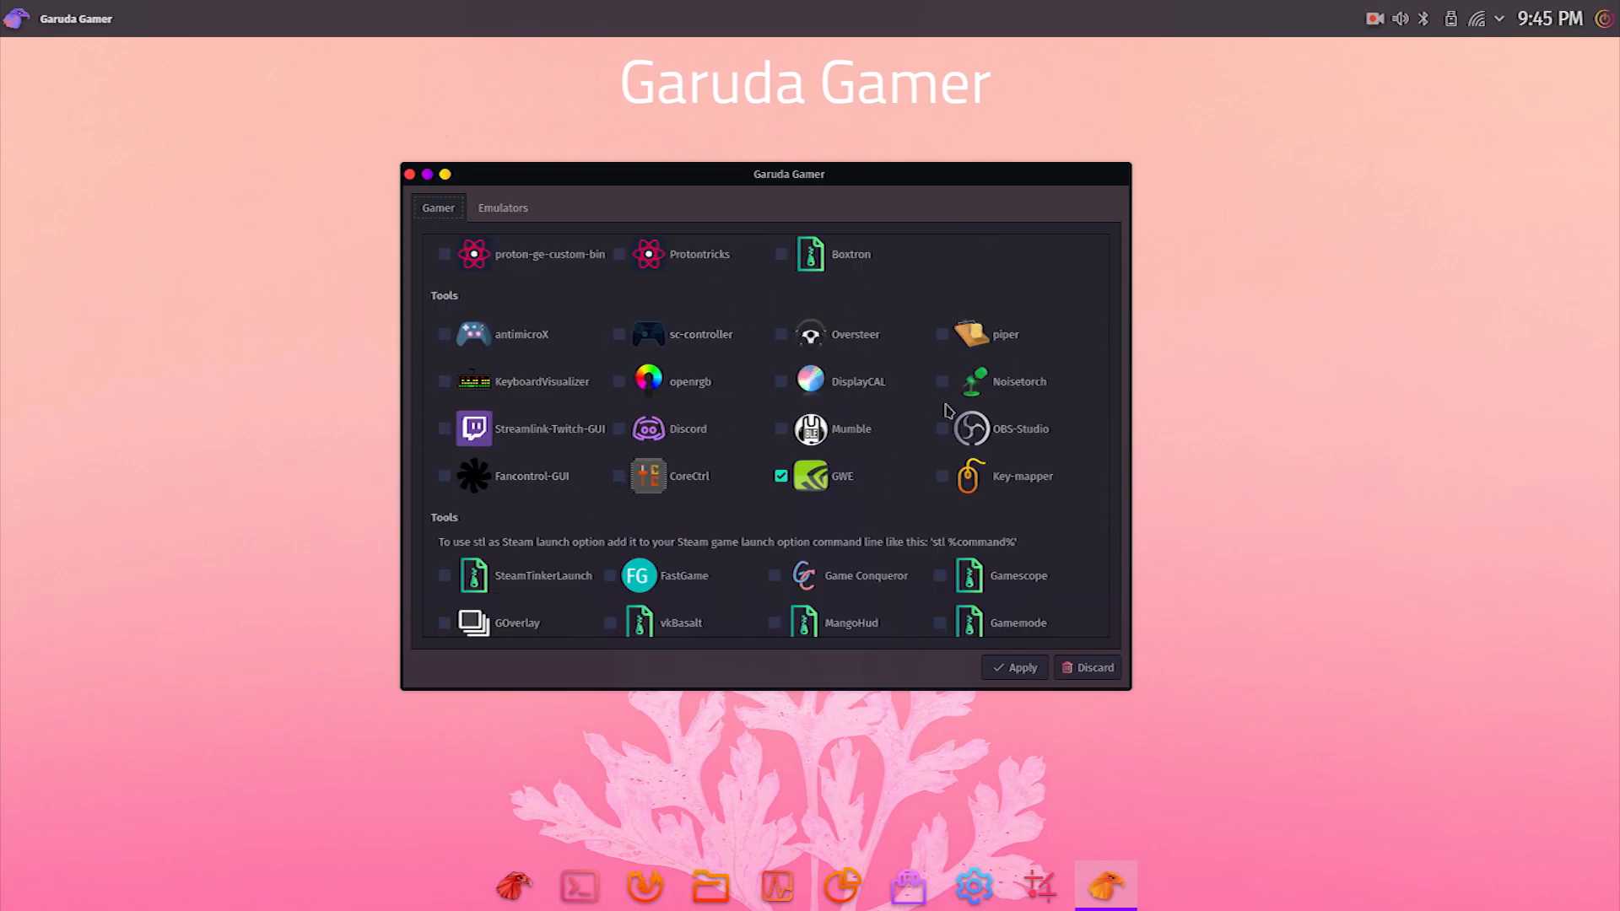
{"action": "left_click", "coordinate": [503, 208]}
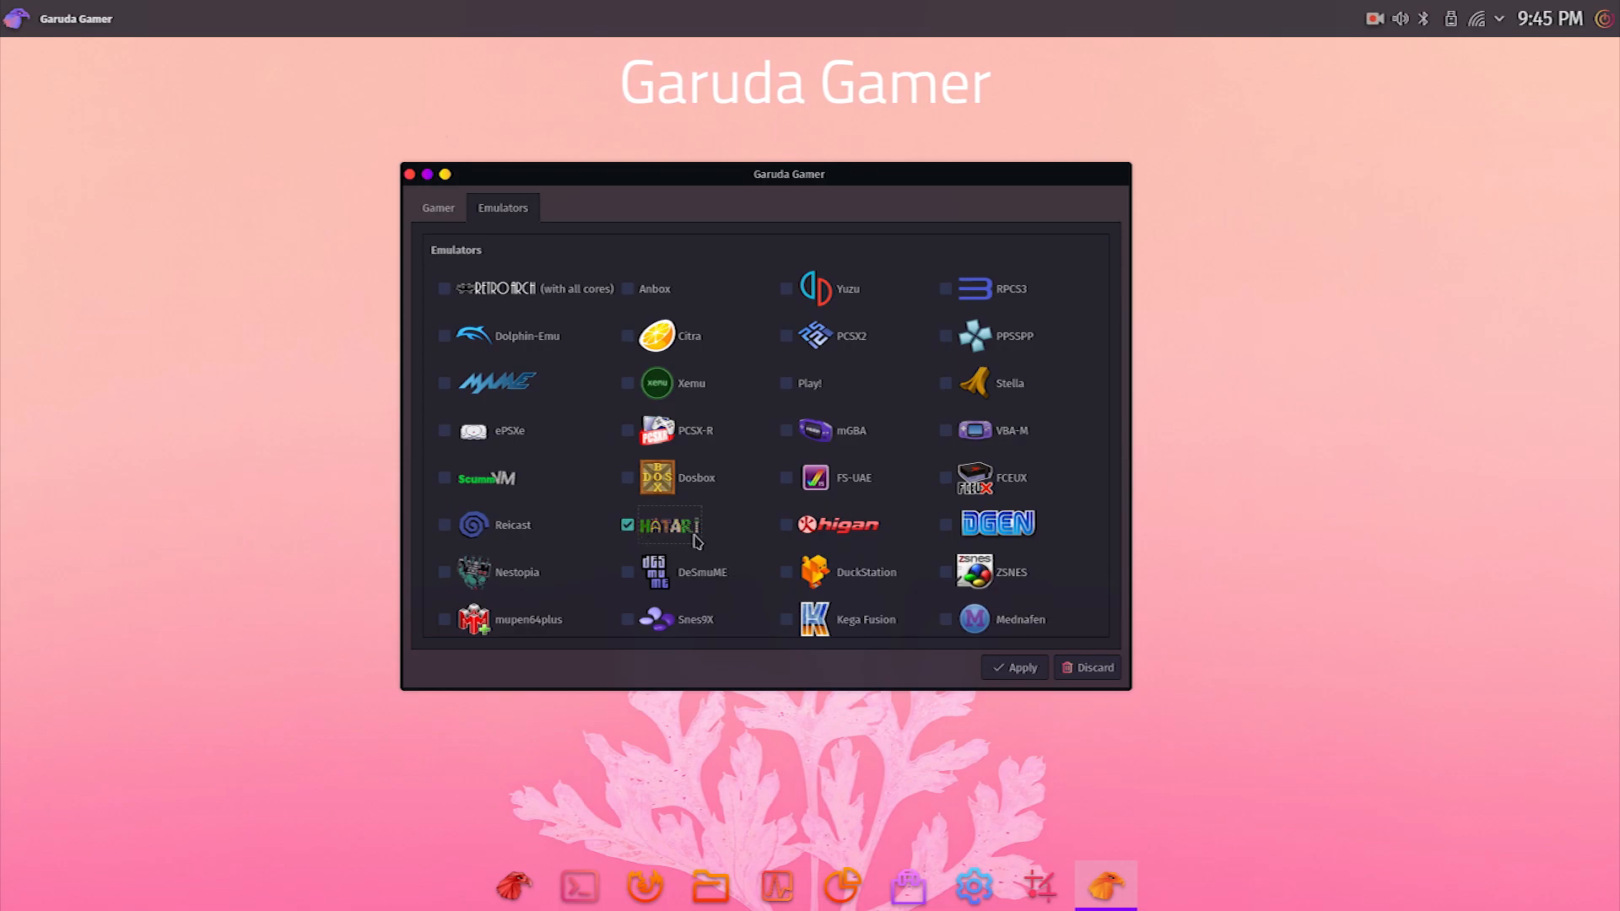
{"action": "scroll", "scroll_direction": "down", "scroll_amount": 3}
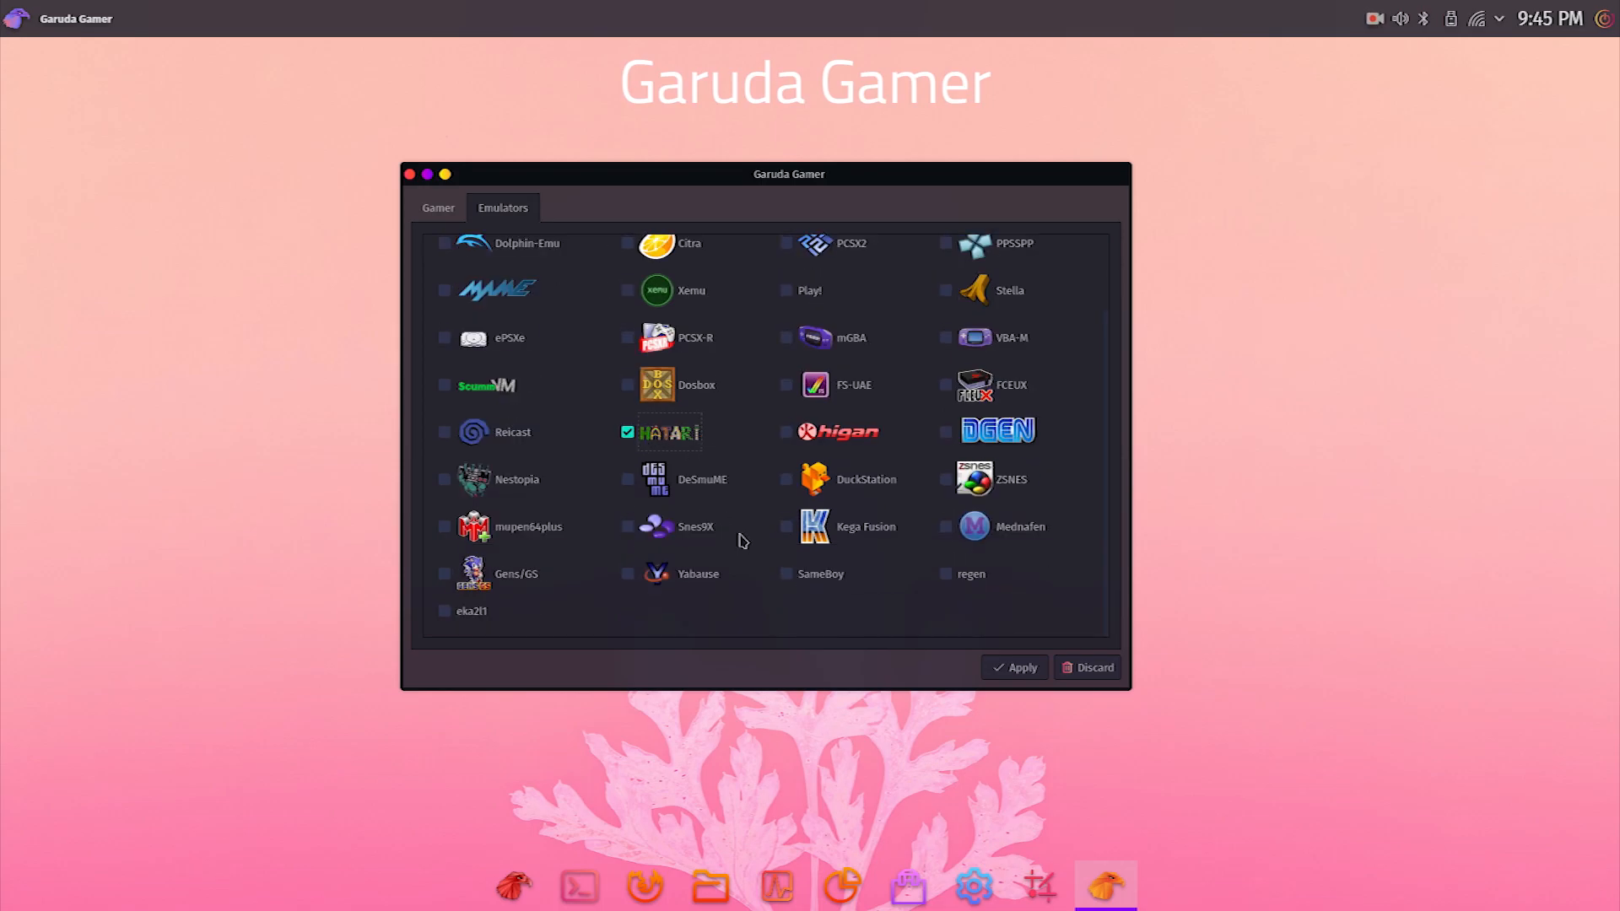
{"action": "scroll", "scroll_direction": "down", "scroll_amount": 3}
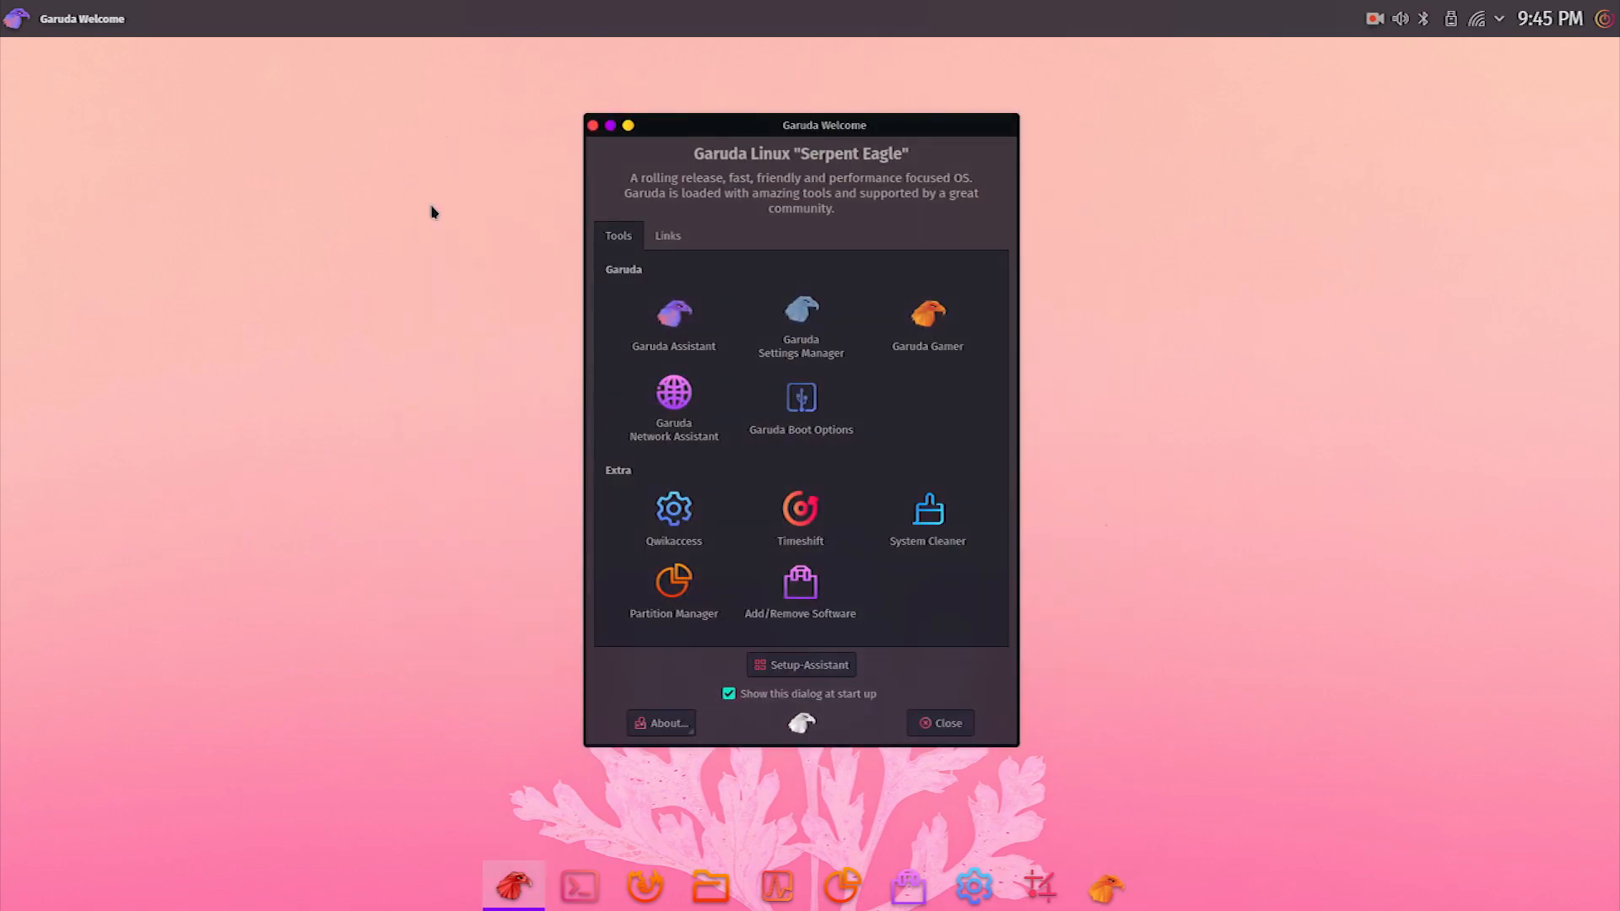
{"action": "left_click", "coordinate": [673, 403]}
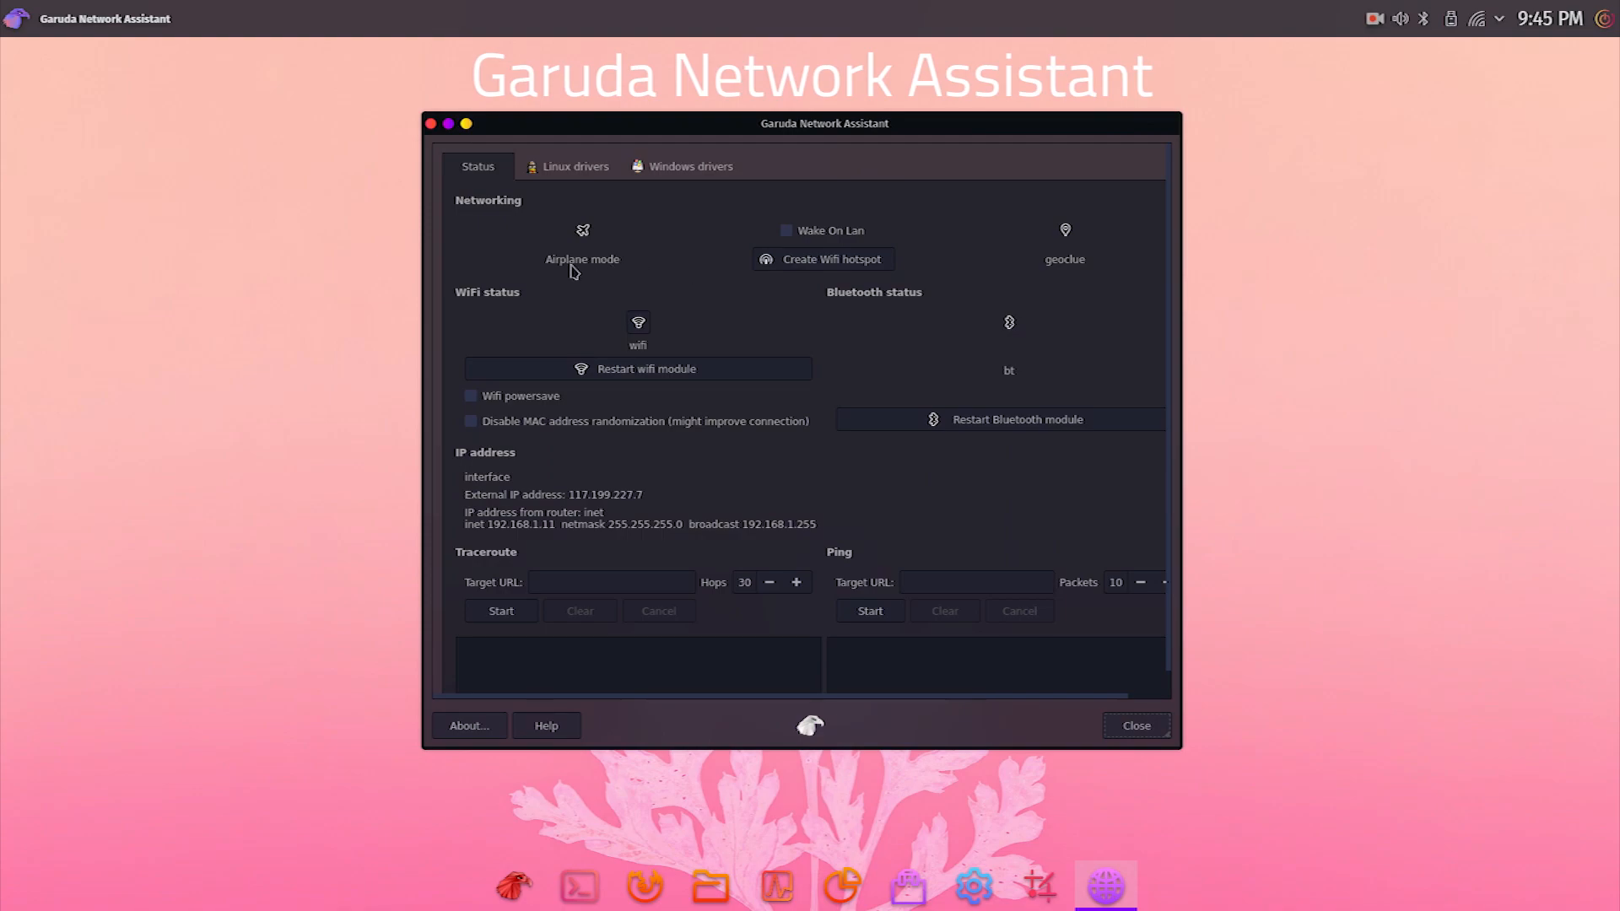
{"action": "left_click", "coordinate": [471, 394]}
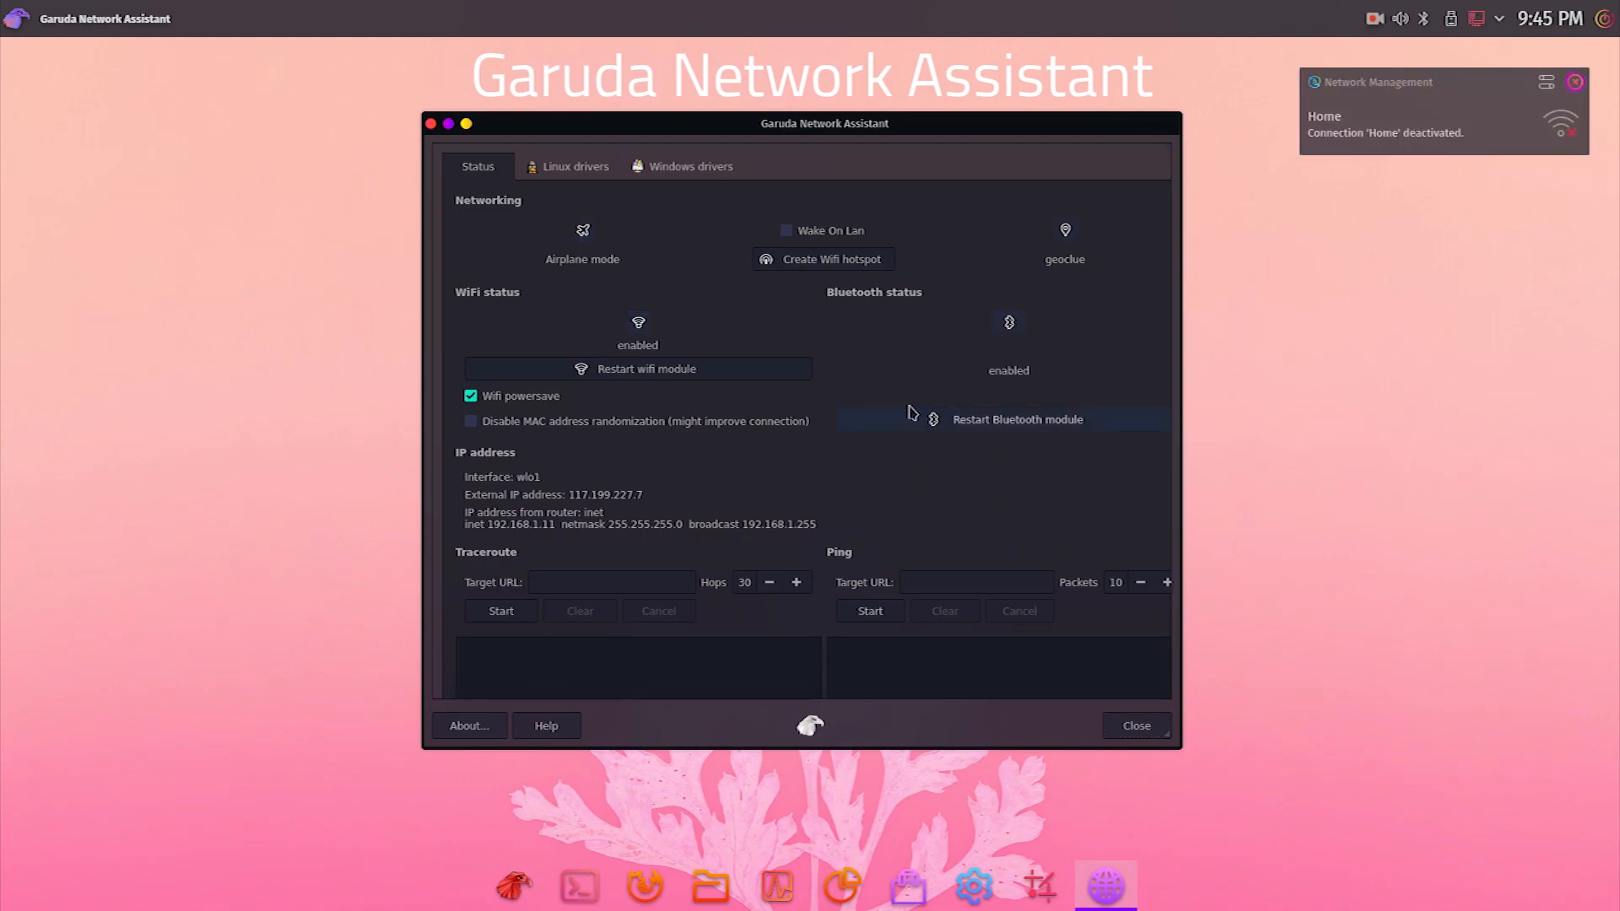
{"action": "type", "text": "w"}
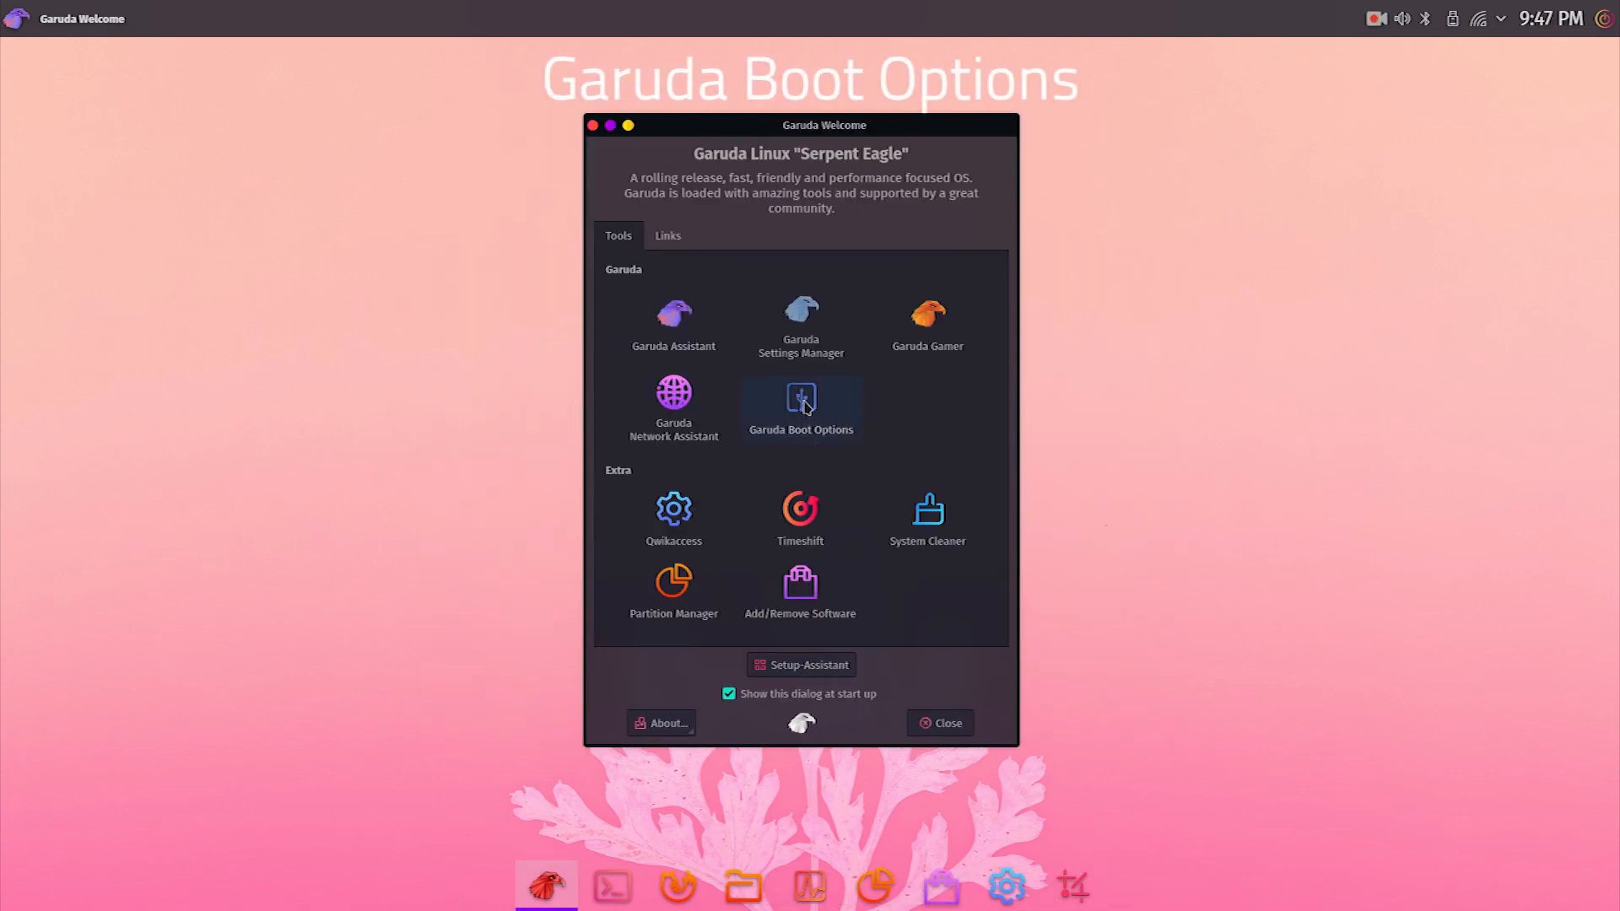
Step: Open Garuda Boot Options and review the Boot to entries, keeping Garuda as default
{"action": "left_click", "coordinate": [800, 403]}
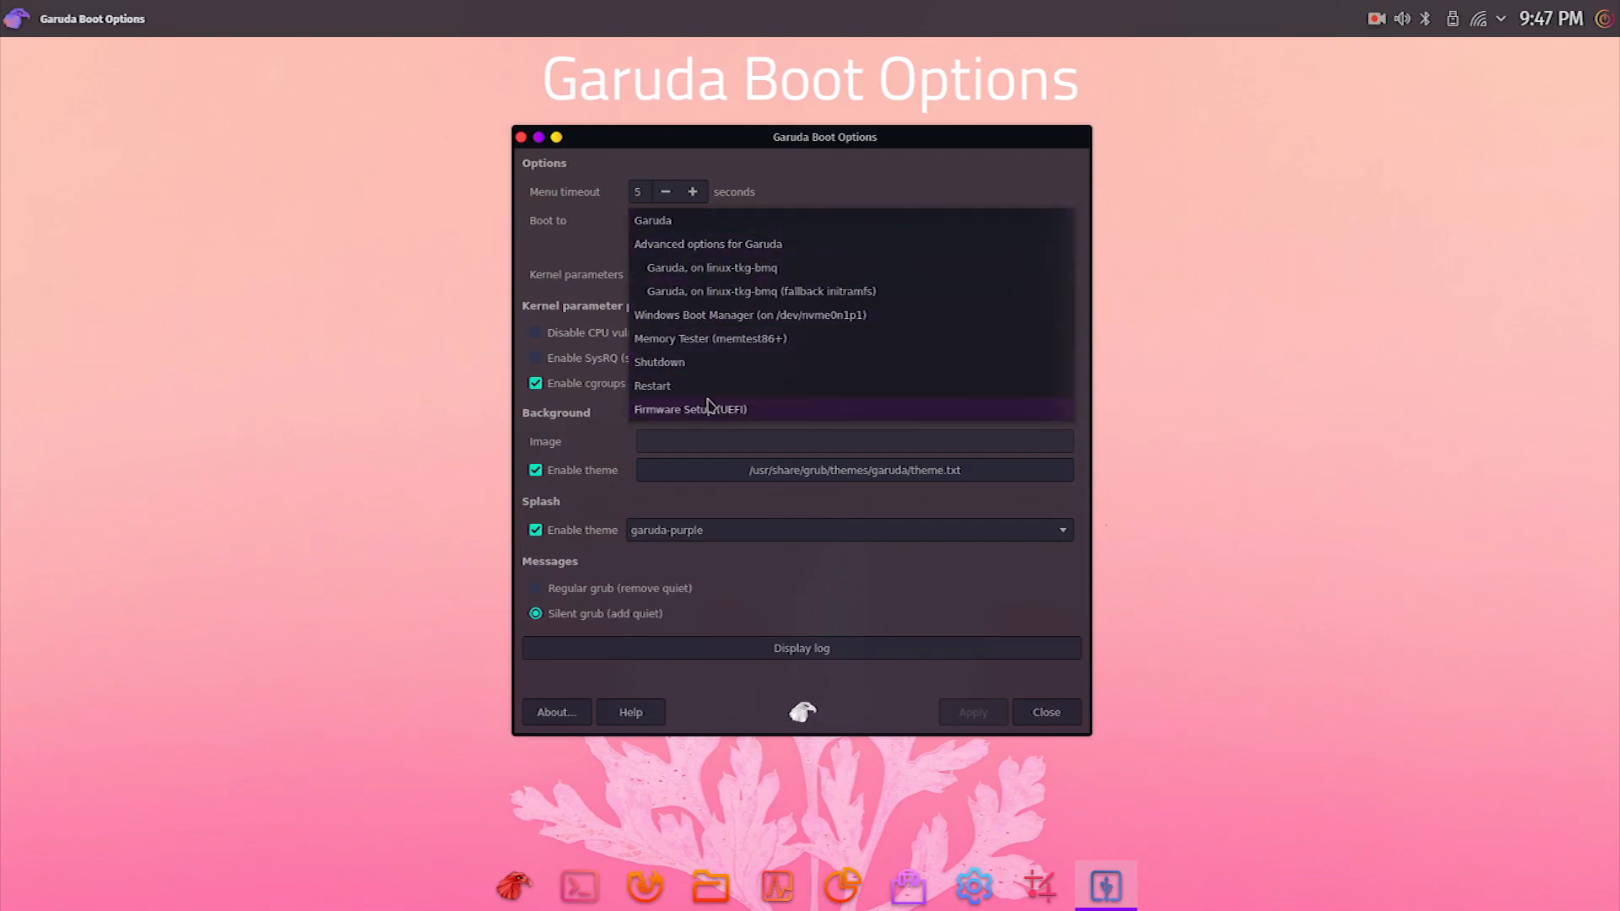
{"action": "left_click", "coordinate": [652, 220]}
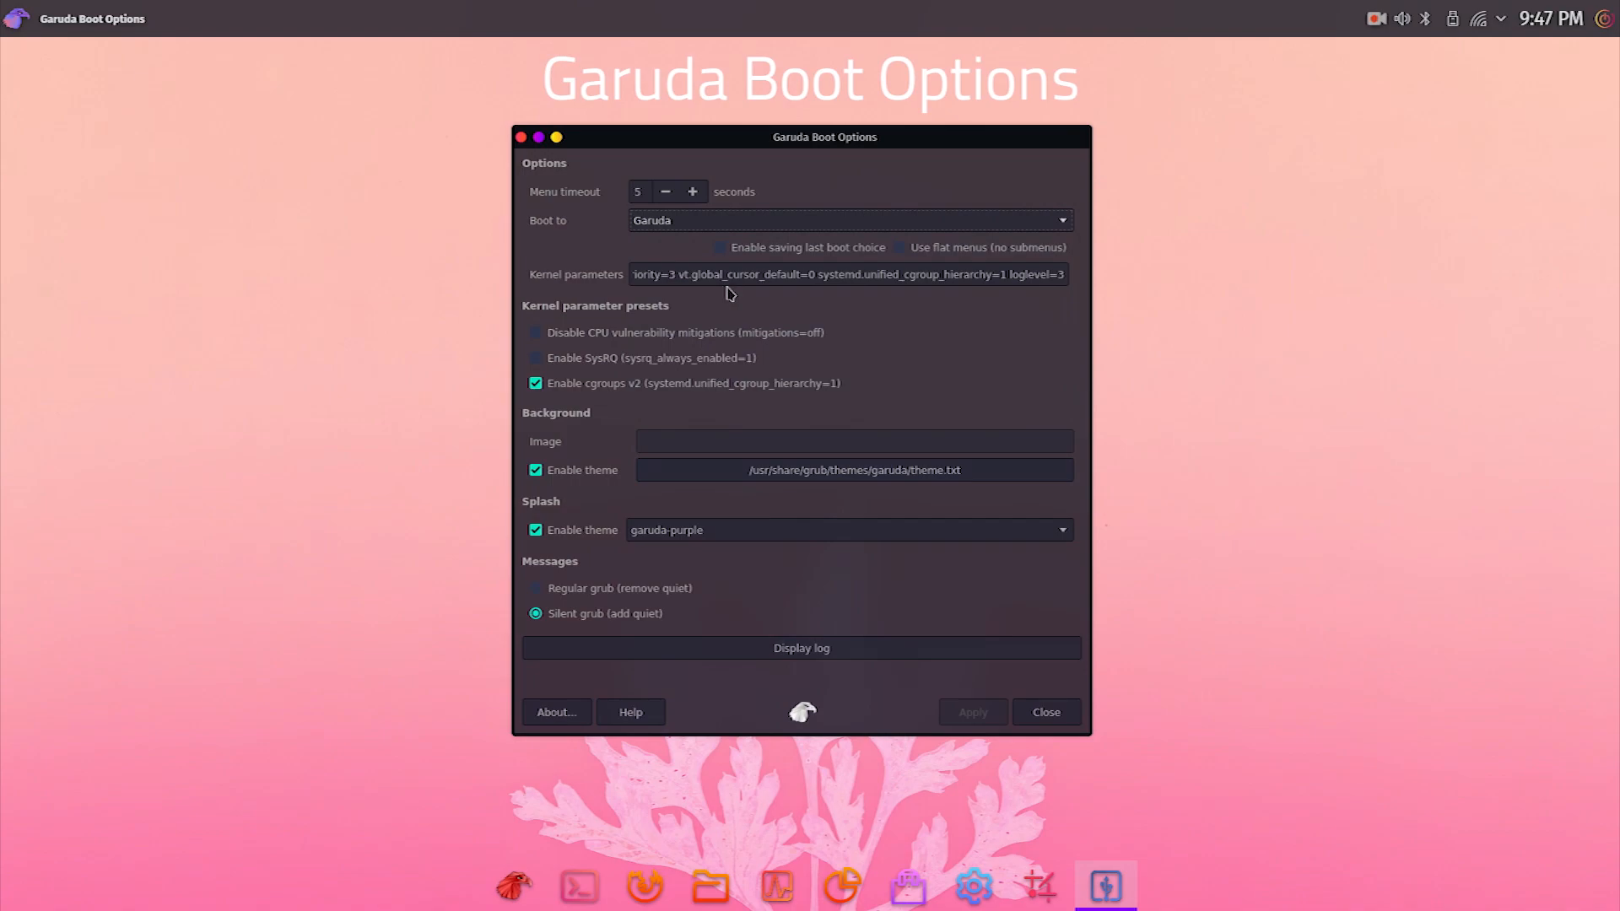
{"action": "mouse_move", "coordinate": [796, 452]}
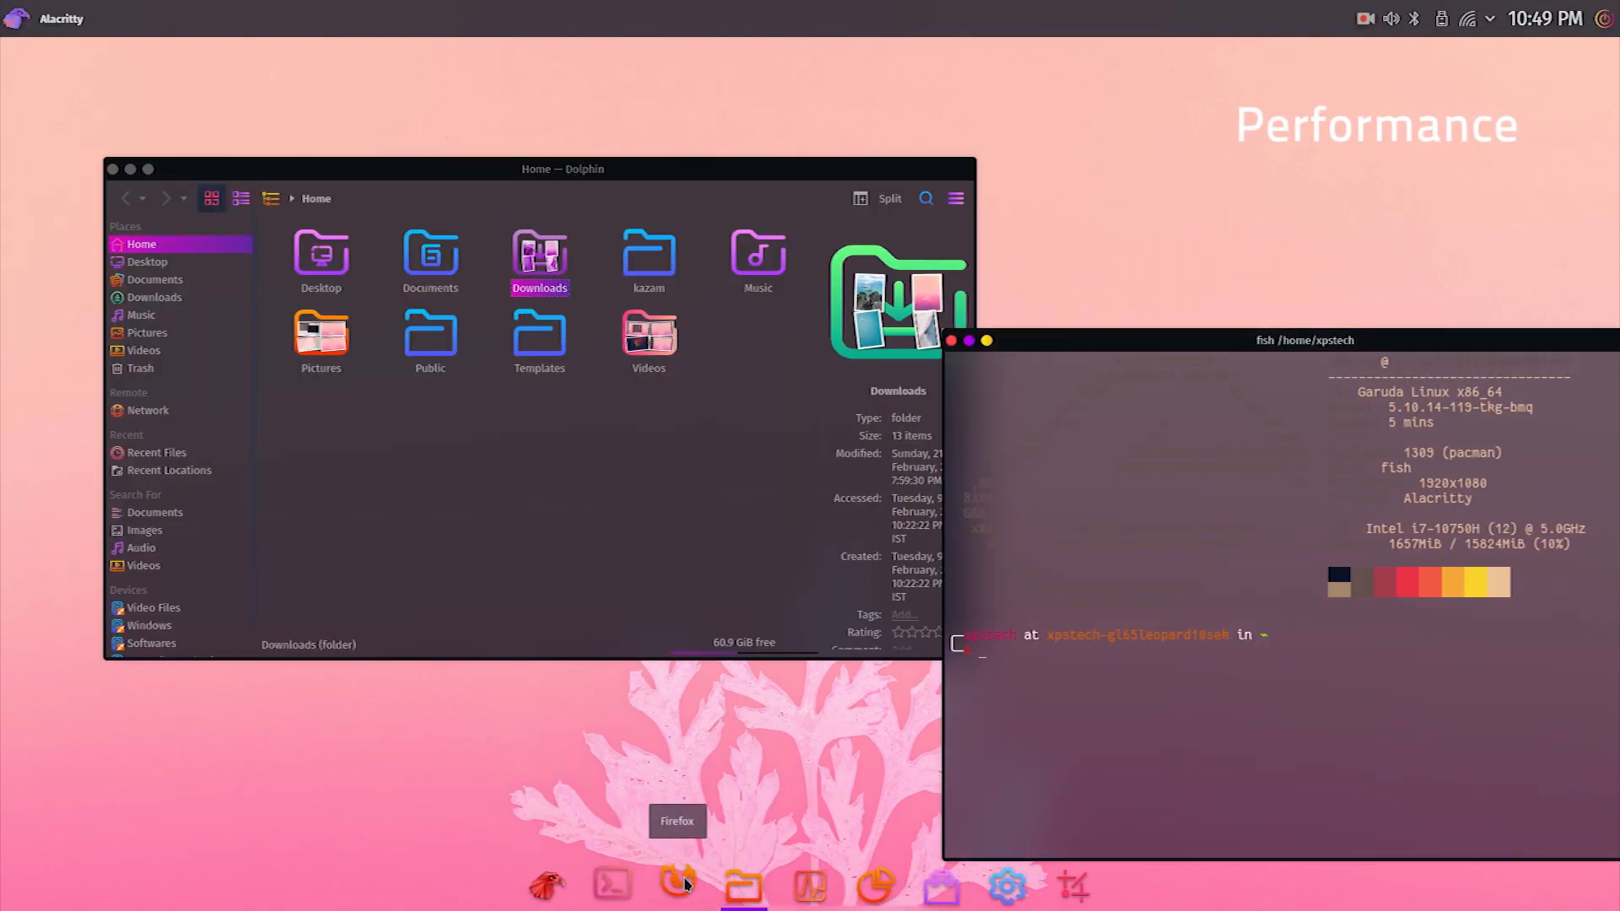
Step: Launch Firefox from the dock
{"action": "left_click", "coordinate": [676, 882]}
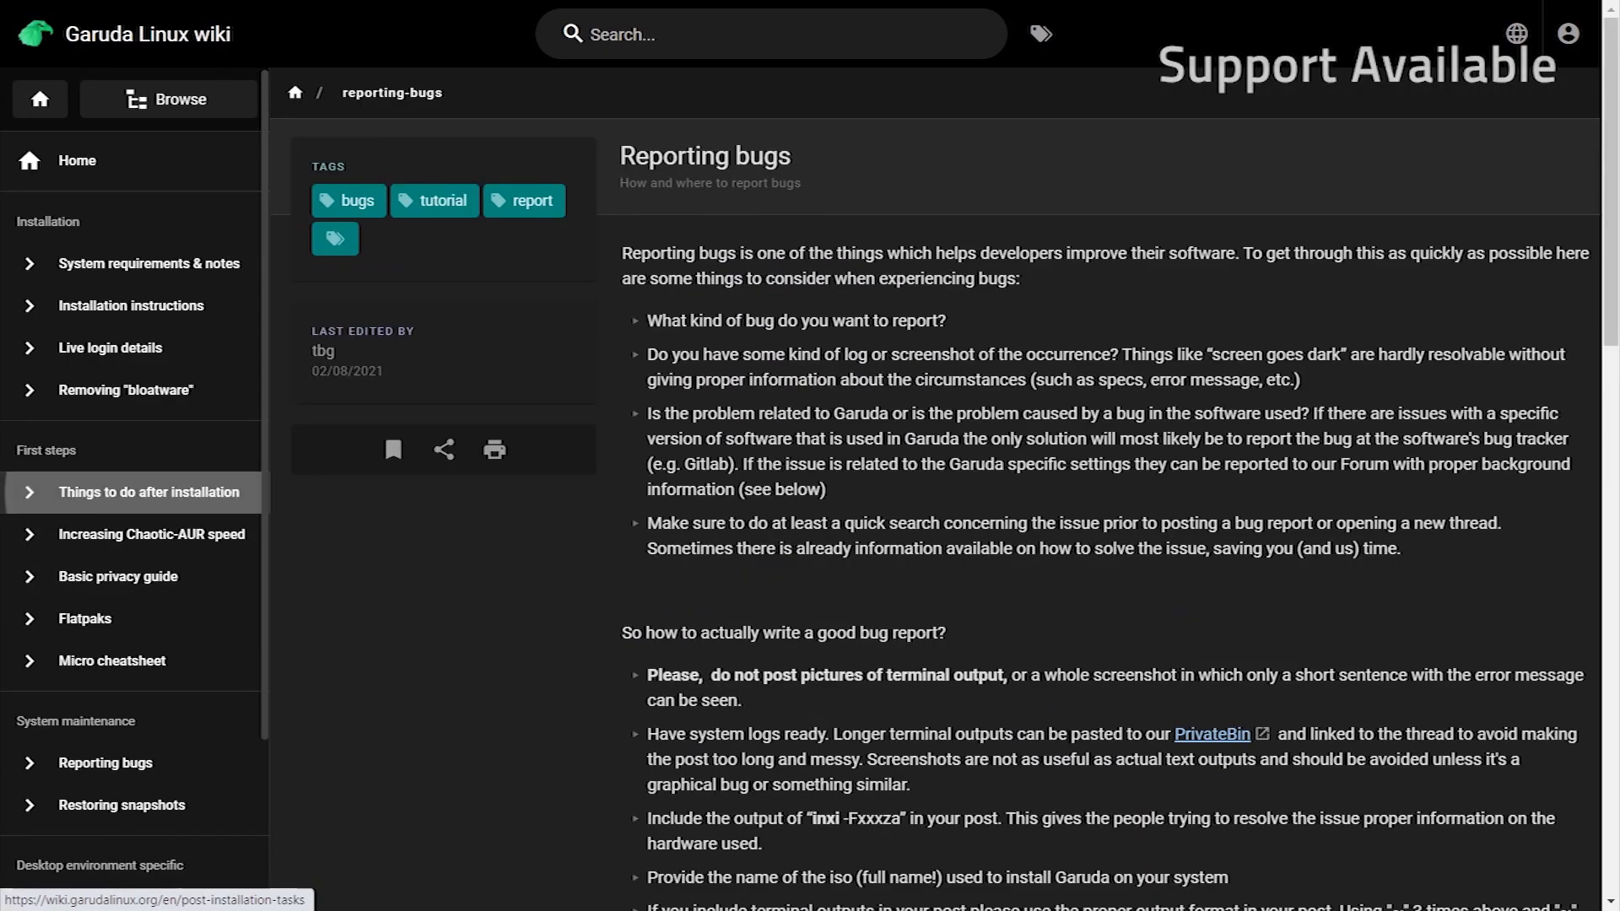
Step: Go from the wiki to the Garuda Linux forum and scroll through its categories and latest topics
{"action": "left_click", "coordinate": [148, 491]}
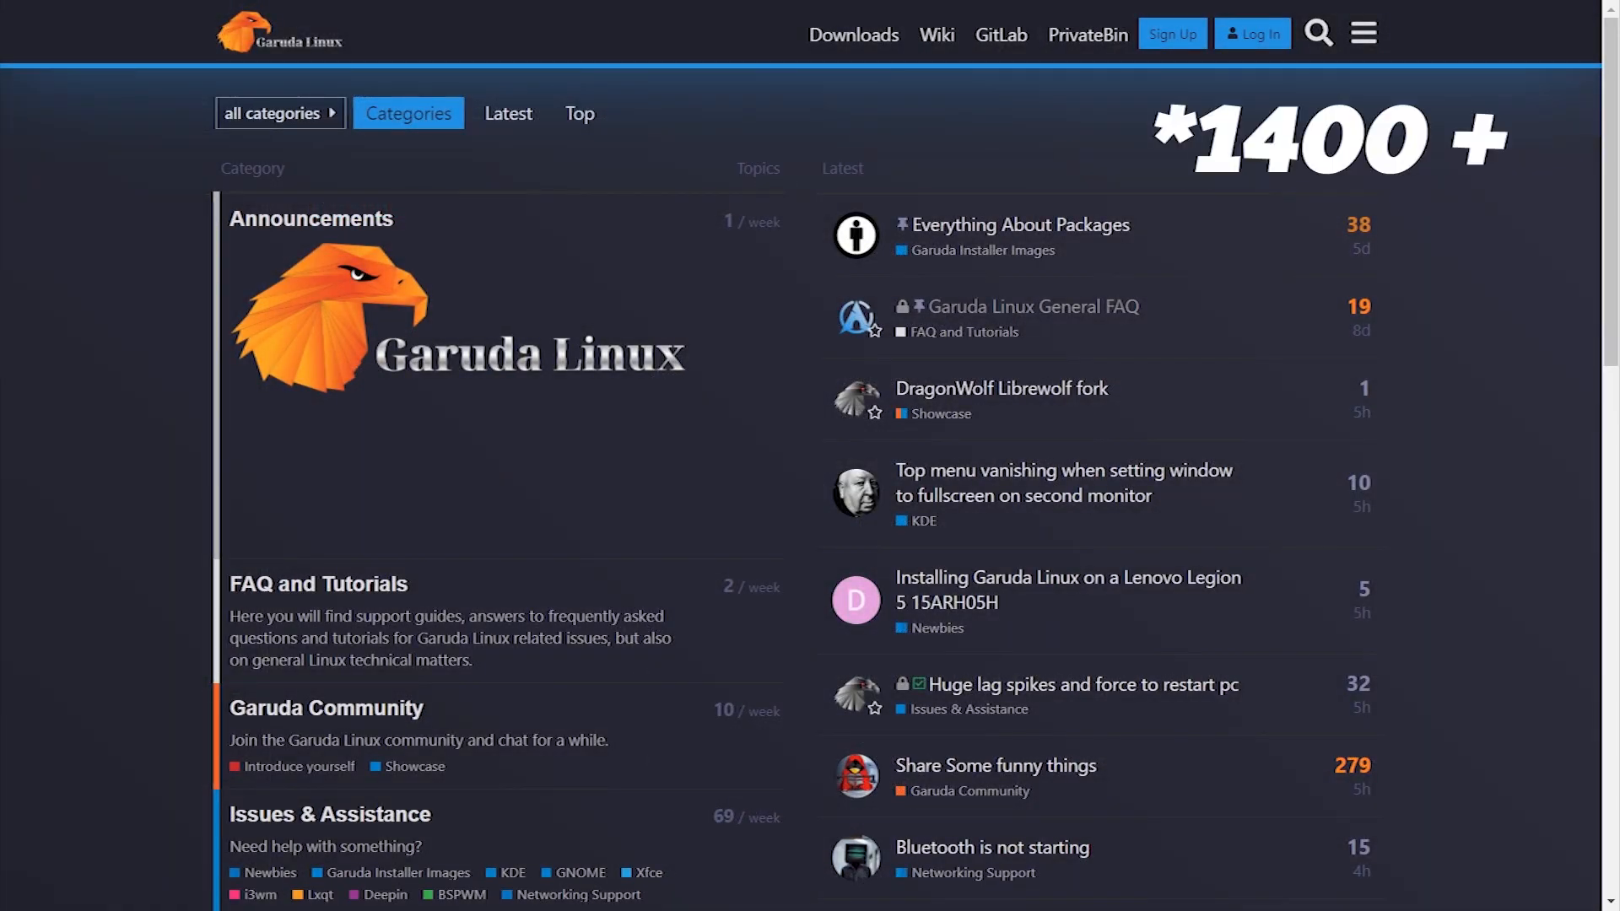
{"action": "scroll", "scroll_direction": "down", "scroll_amount": 3}
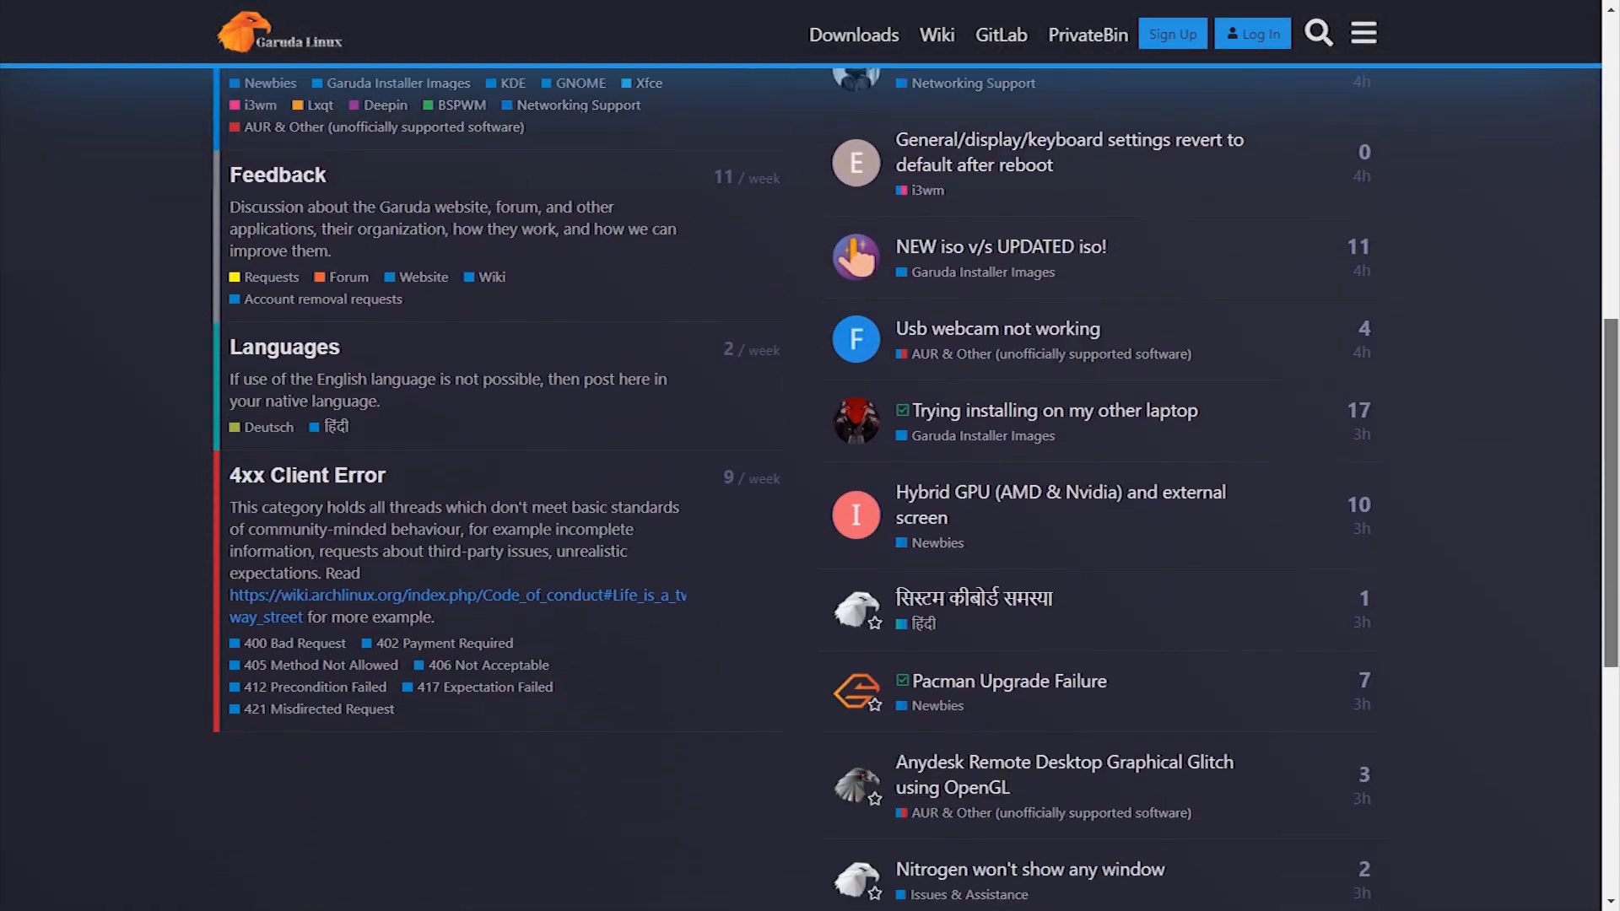
{"action": "scroll", "scroll_direction": "down", "scroll_amount": 3}
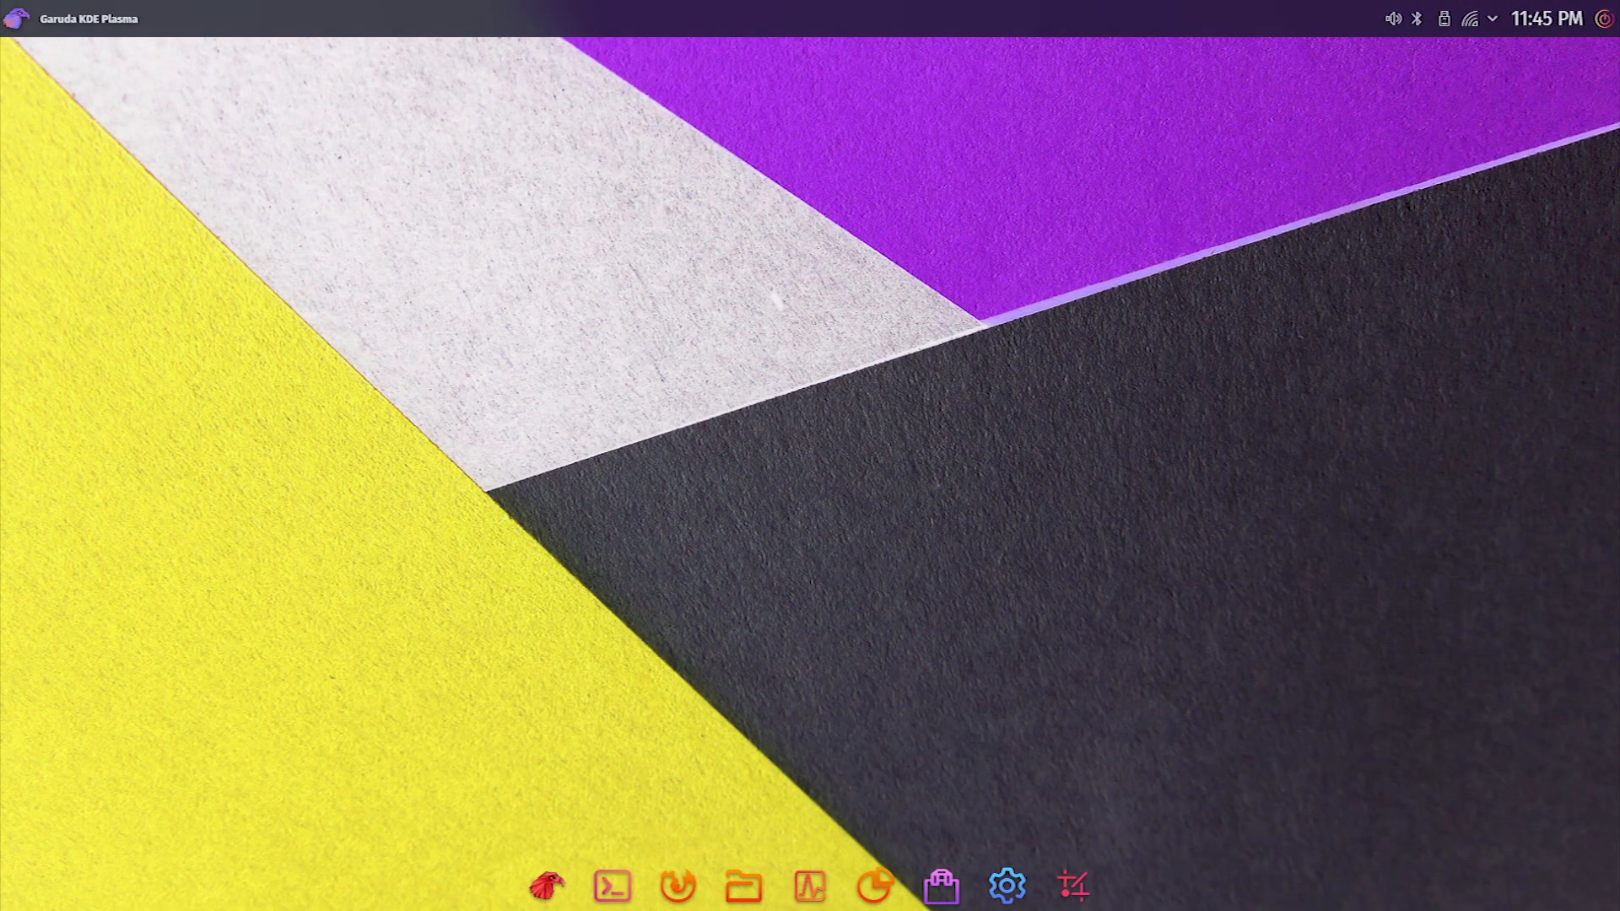
Step: Open the system tray's Status and Notifications popup from the panel
{"action": "left_click", "coordinate": [743, 885]}
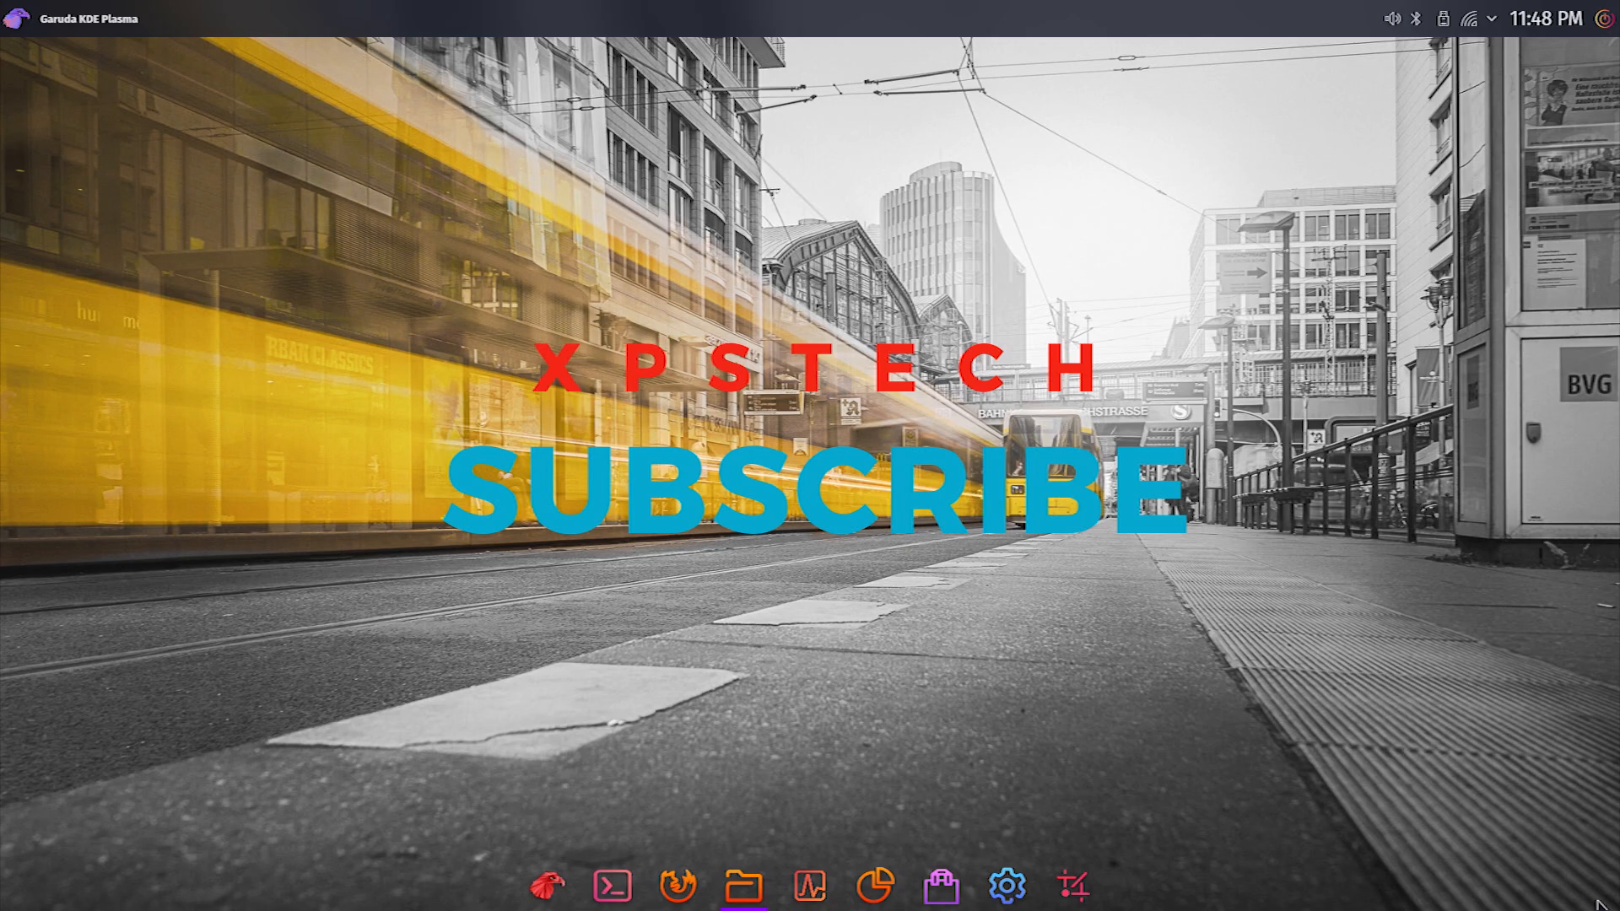
{"action": "left_click", "coordinate": [1495, 19]}
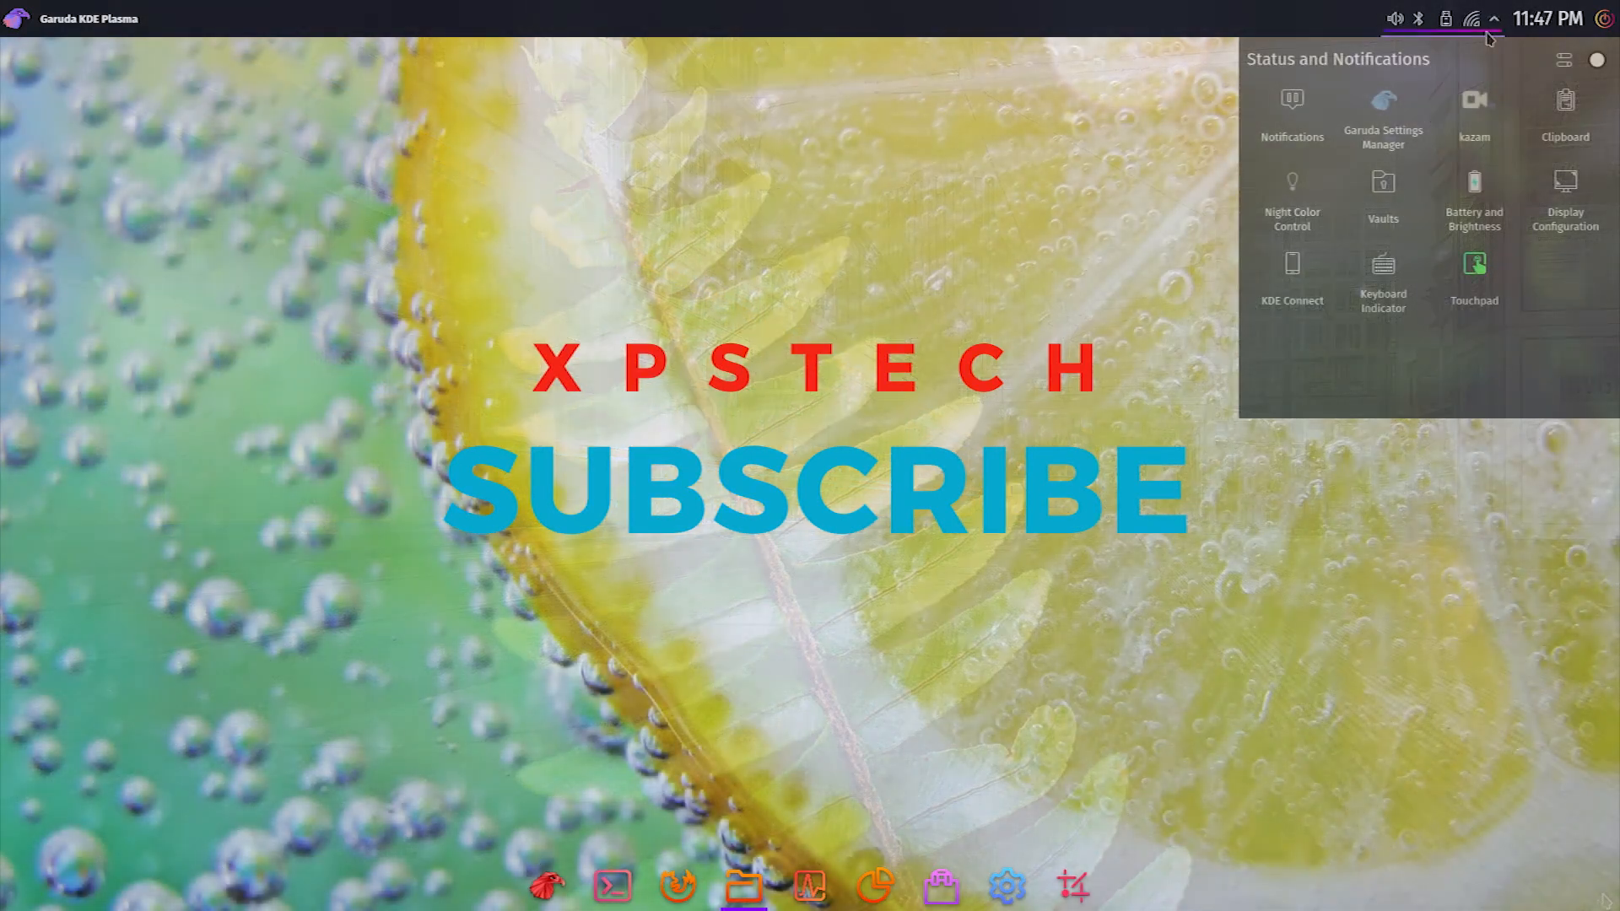